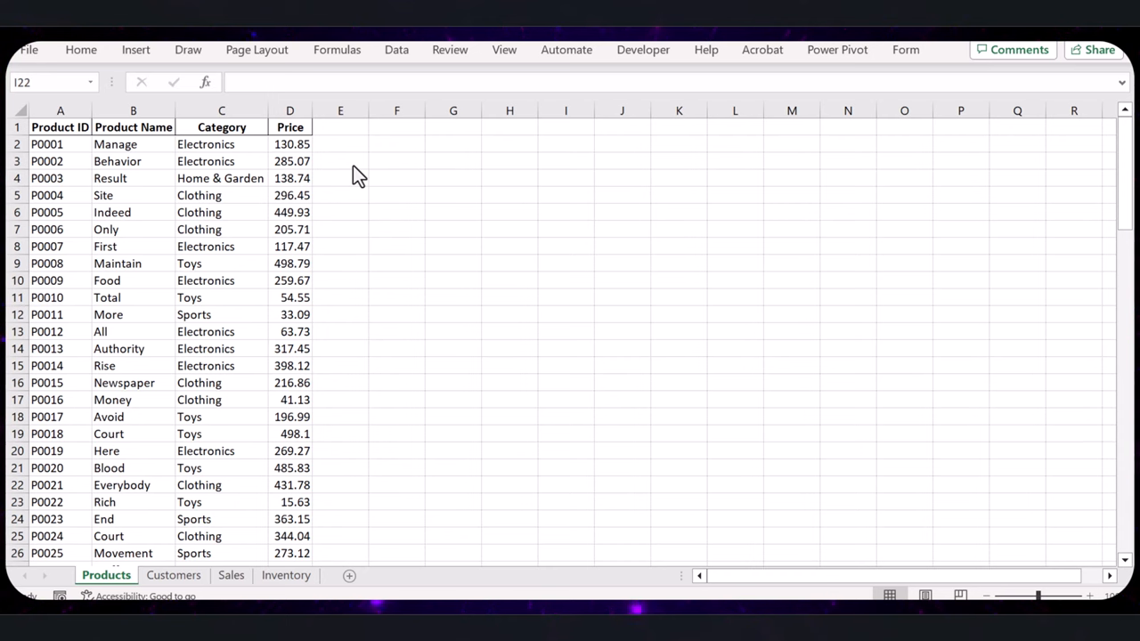
mouse_move(200, 342)
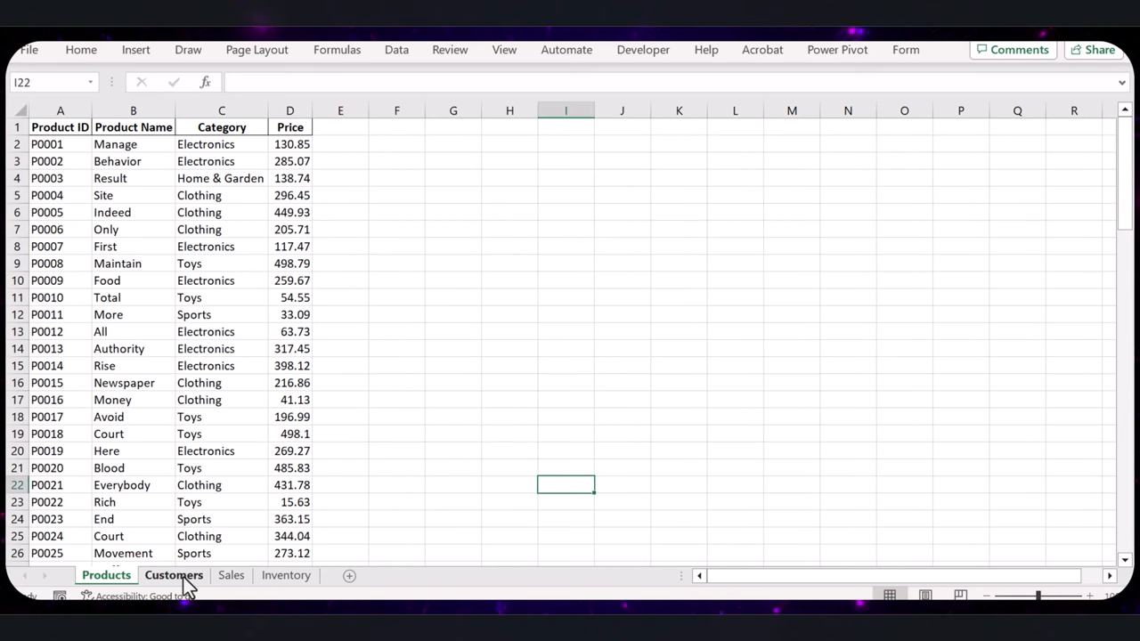
Step: Review the Inventory, Customers and Products sheets of the retail workbook in Excel
click(286, 574)
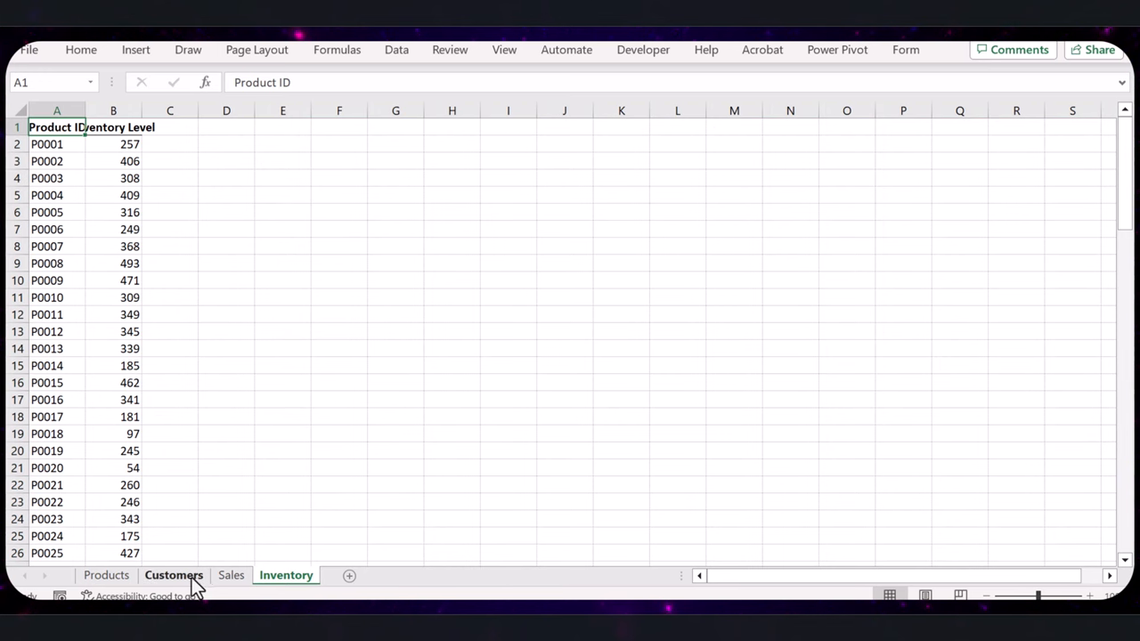
click(175, 573)
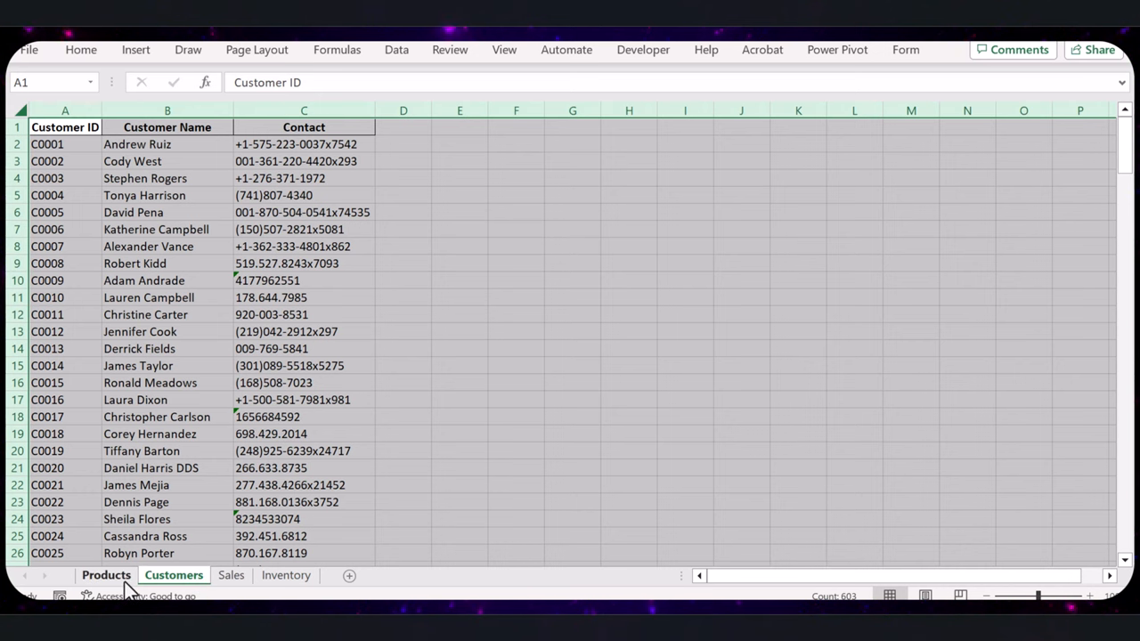
click(107, 574)
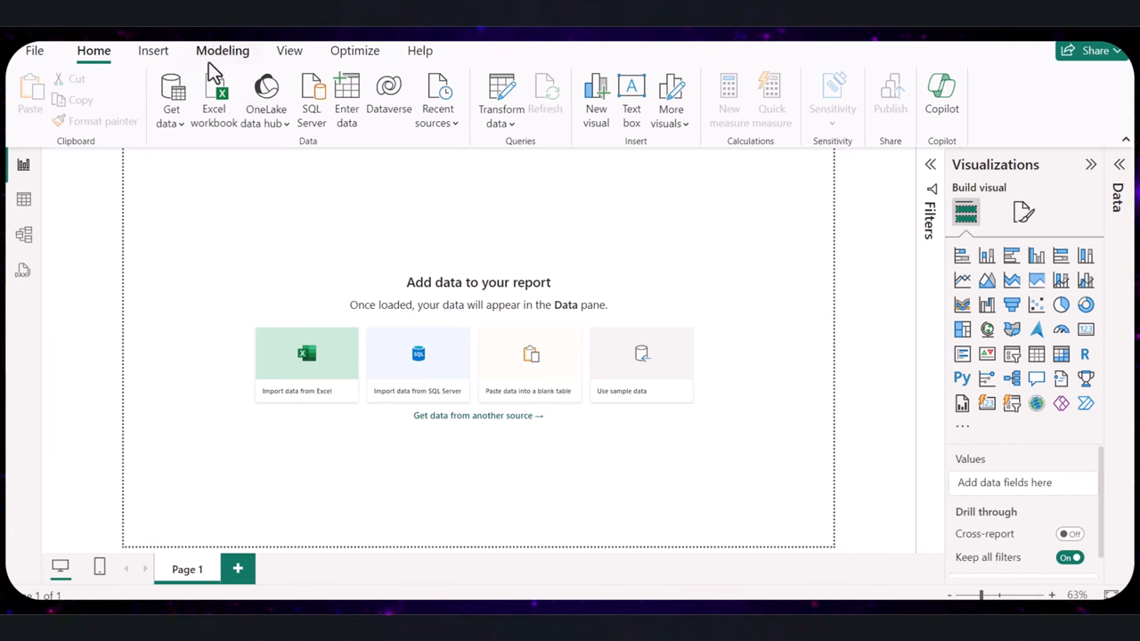
Step: Start an Excel workbook import via Get data and enter the TRAINING 12 folder
click(171, 98)
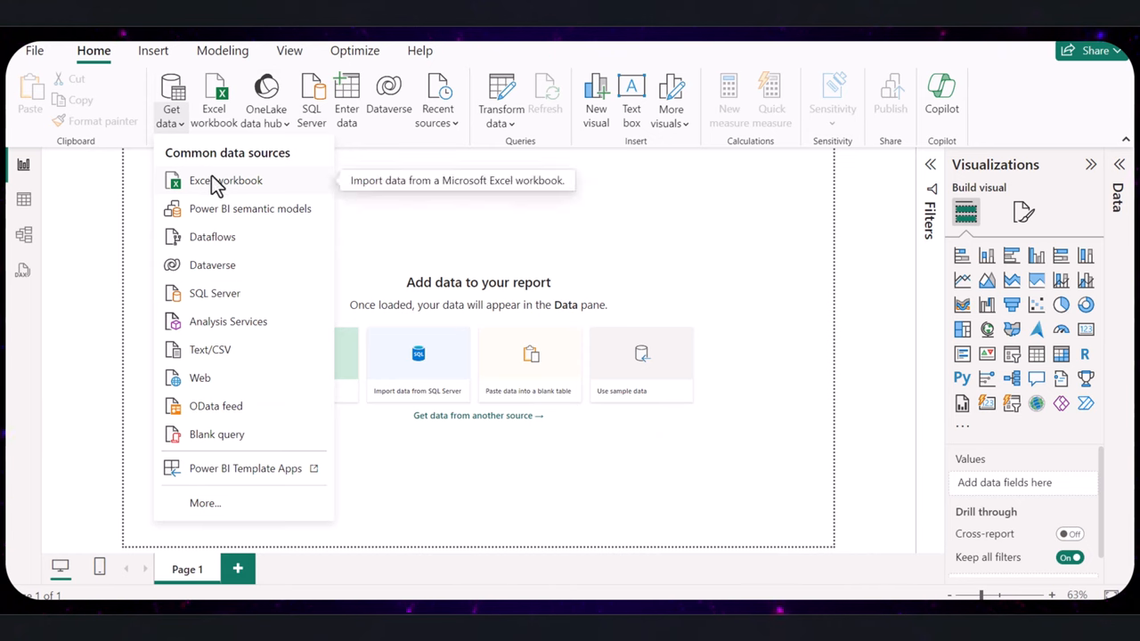
click(226, 180)
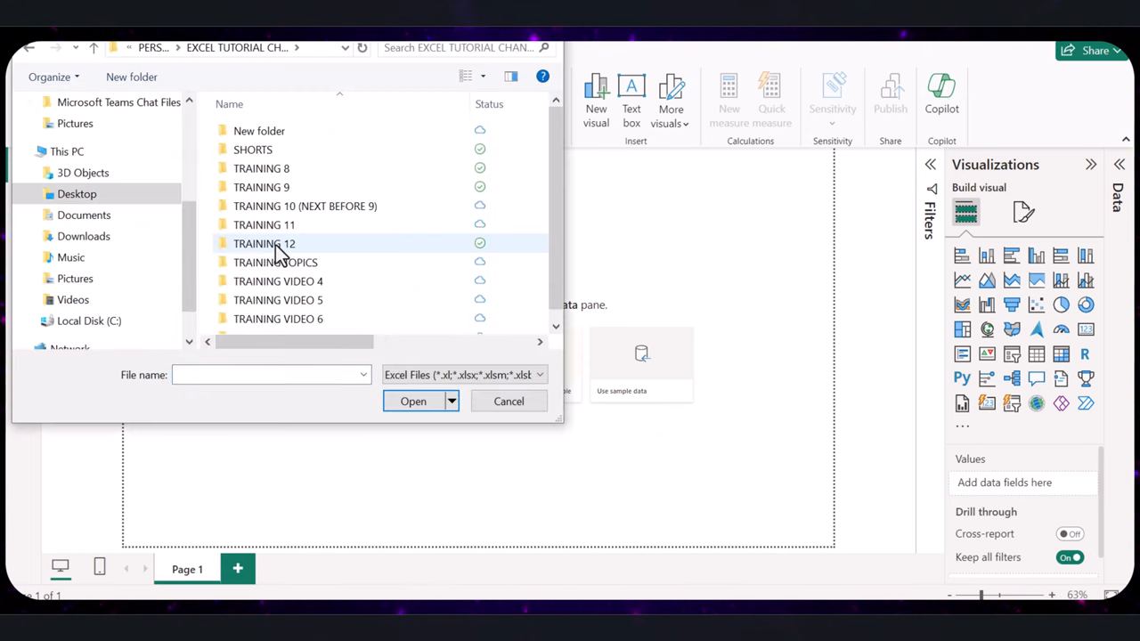
double_click(264, 242)
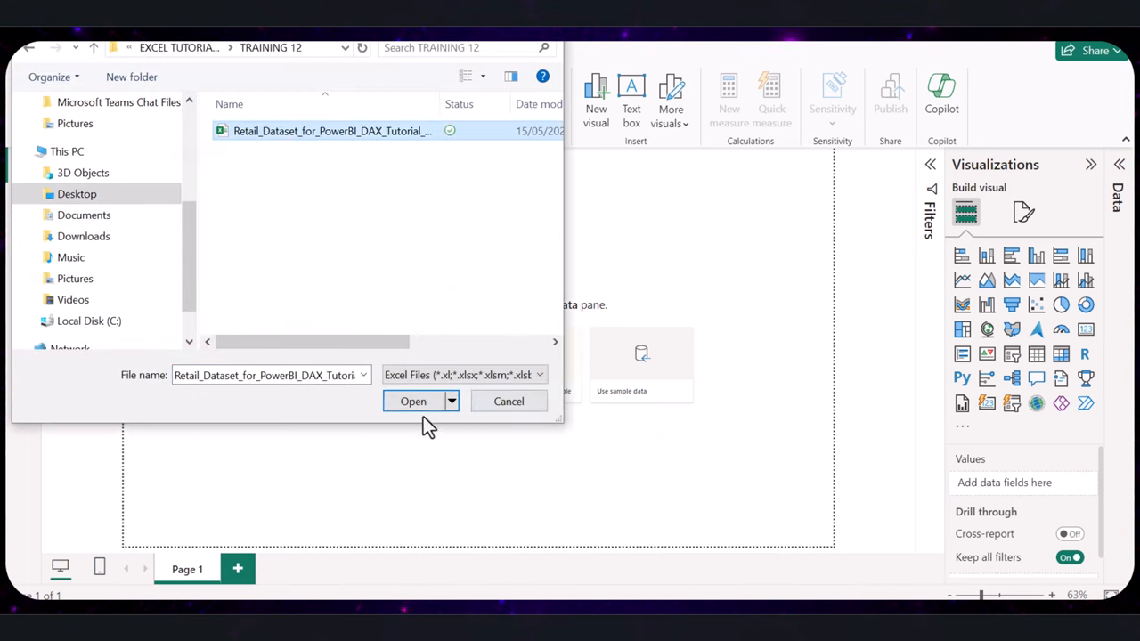
Step: Open Retail_Dataset and load Products, Customers, Inventory and Sales into the model
click(413, 401)
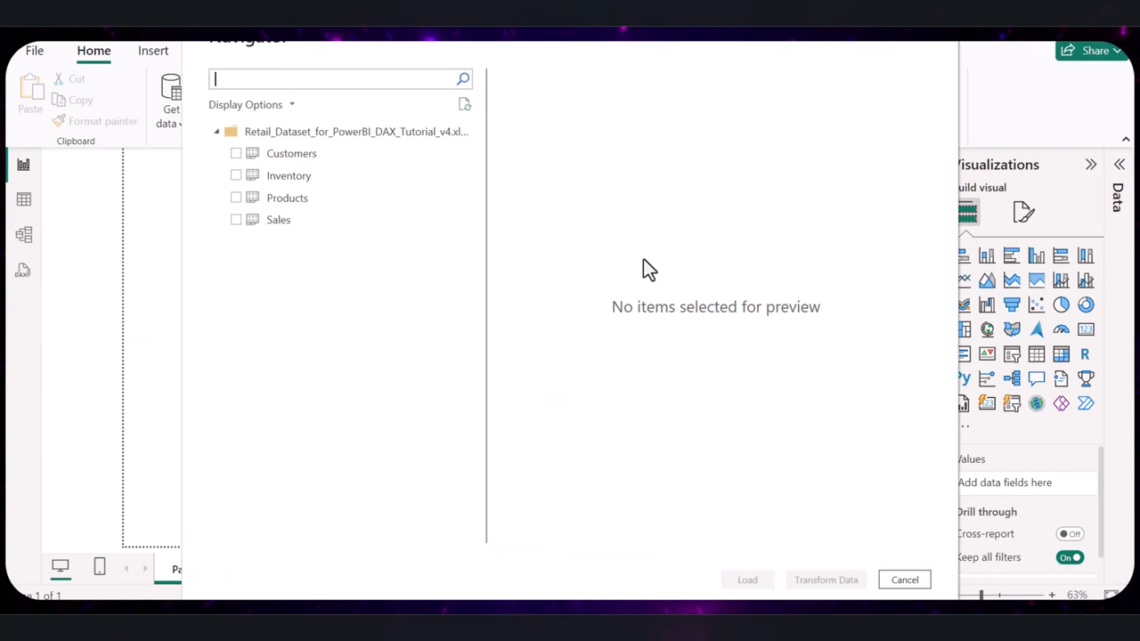
mouse_move(914, 142)
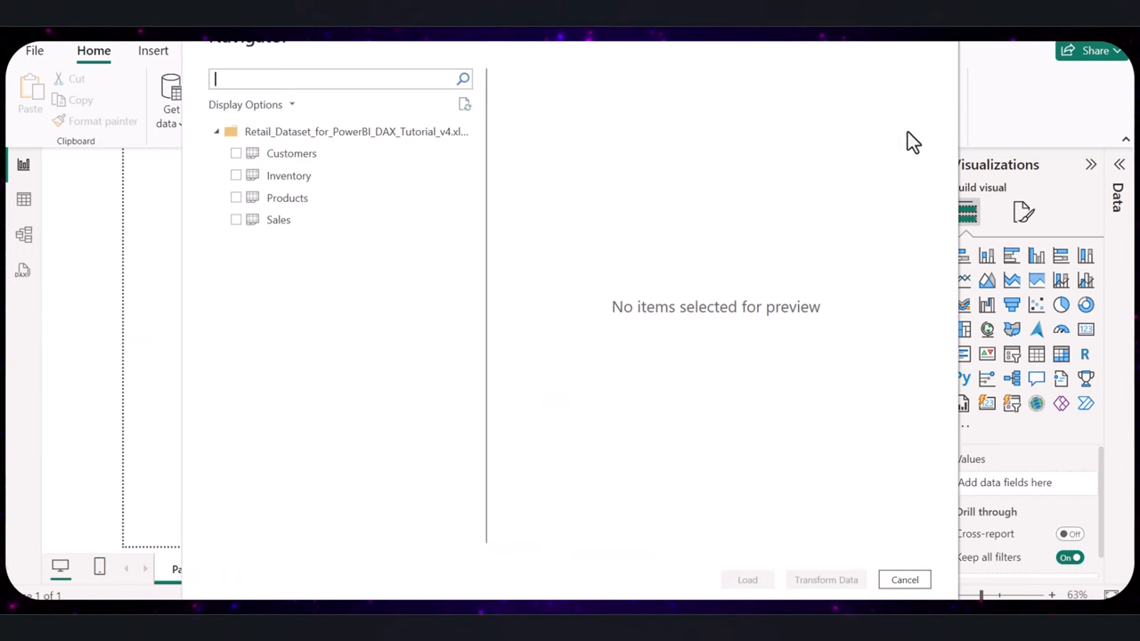
mouse_move(897, 183)
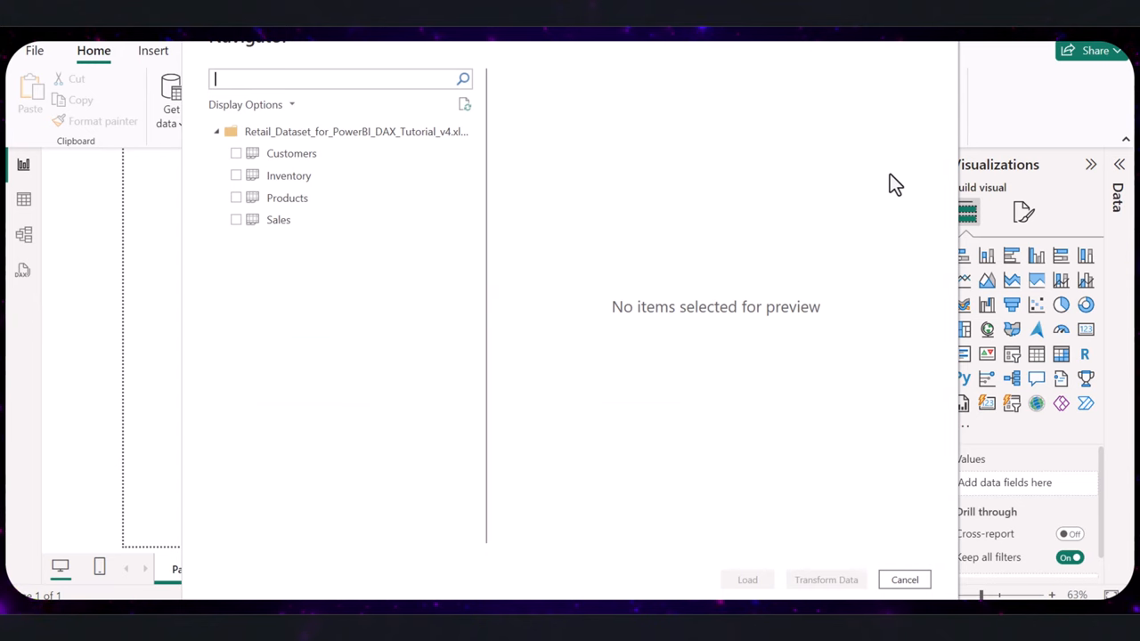
mouse_move(898, 185)
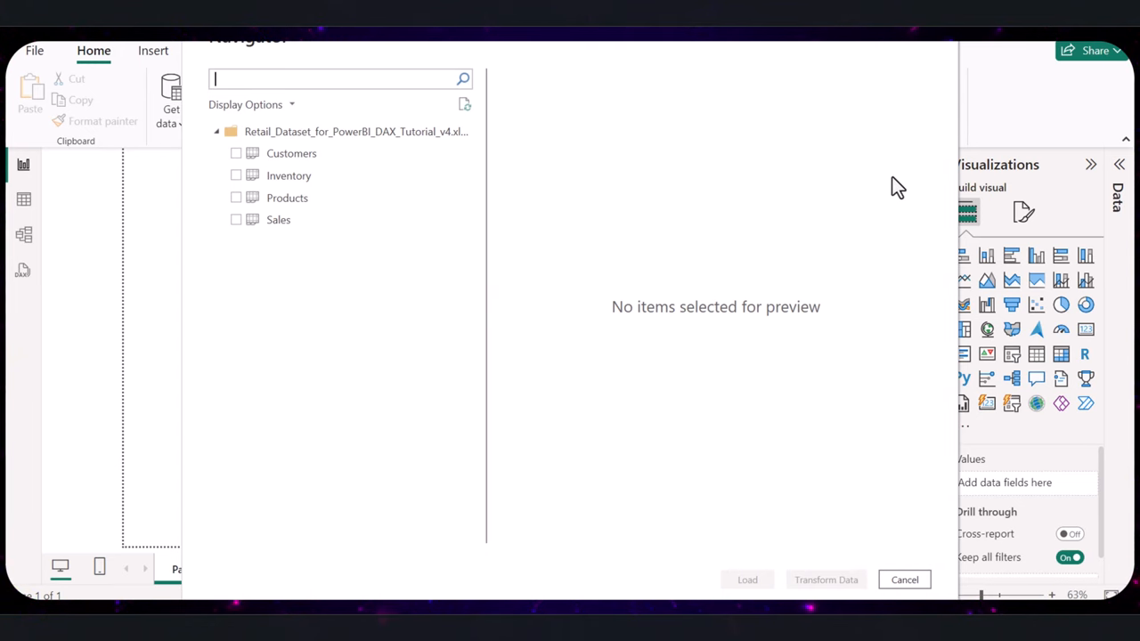
mouse_move(287, 197)
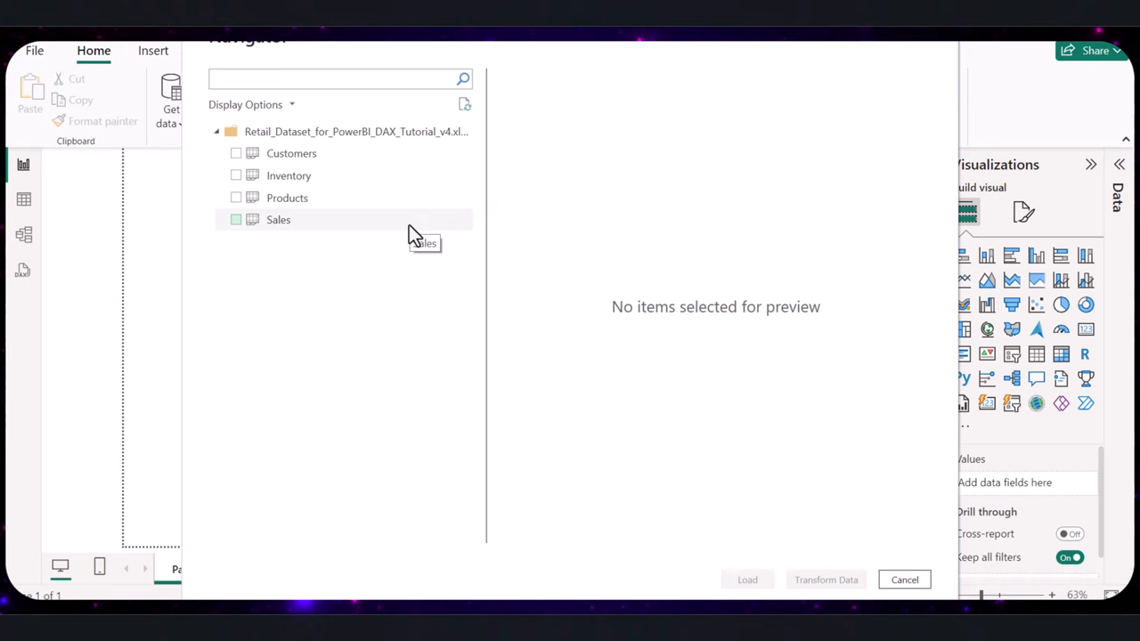
mouse_move(413, 235)
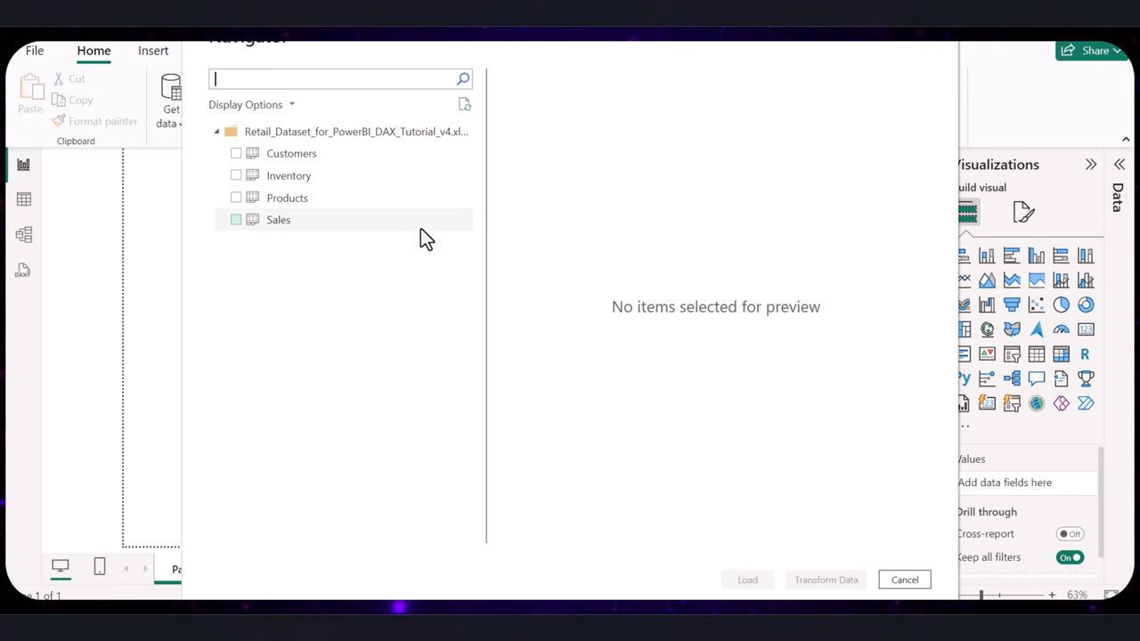
click(237, 198)
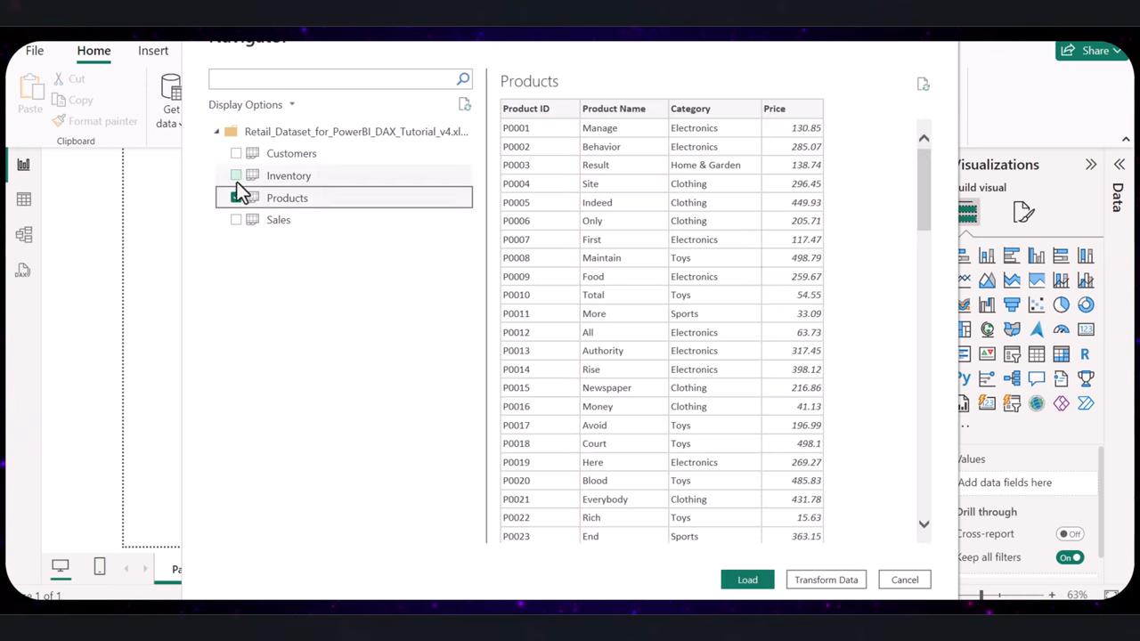
click(235, 153)
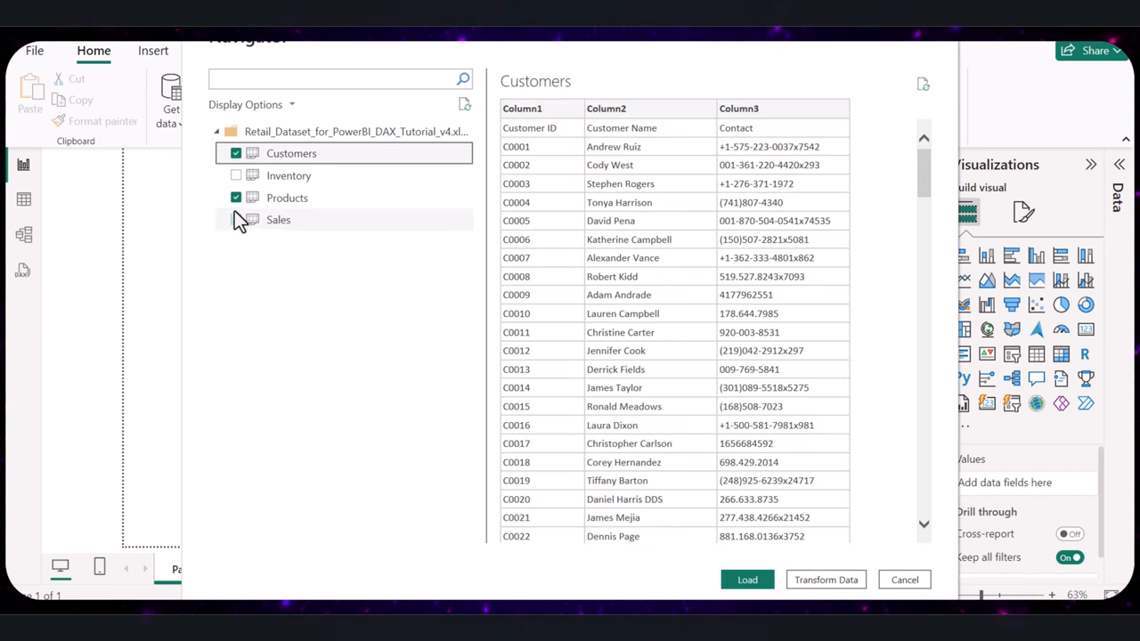
click(235, 176)
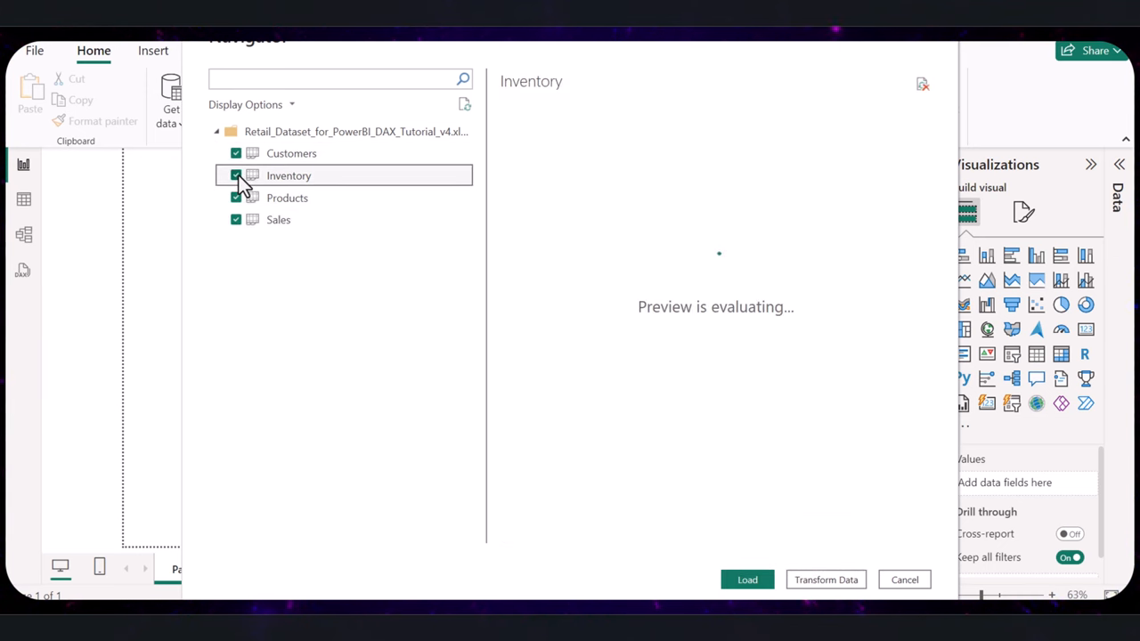
click(746, 581)
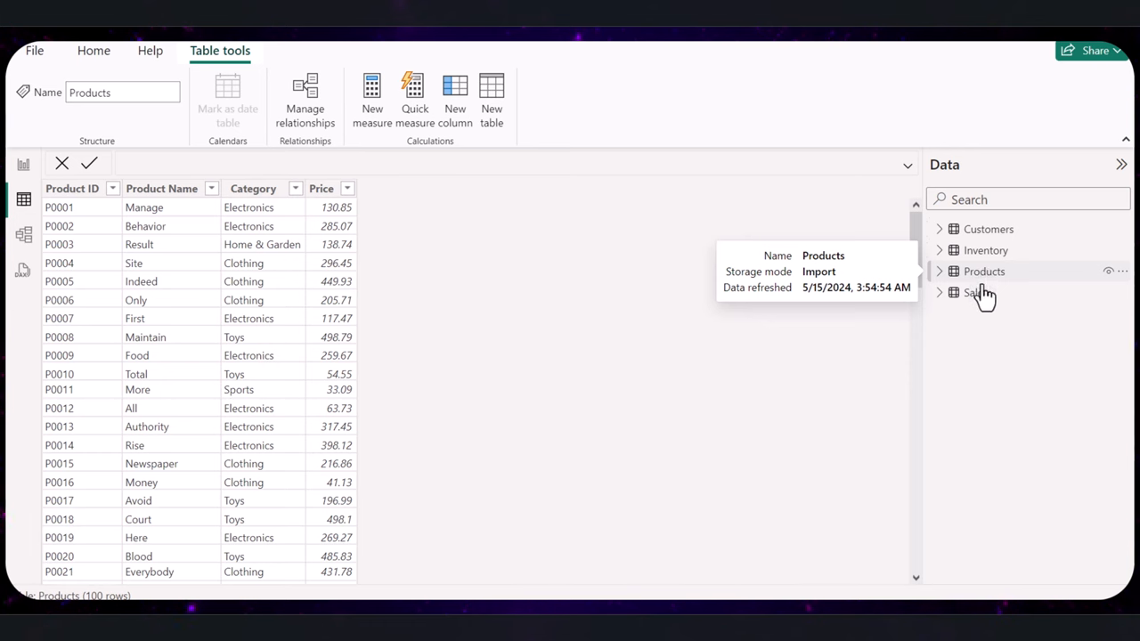
Step: Review the rows of Sales, Products, Inventory and Customers in table view, ending on Products
click(973, 292)
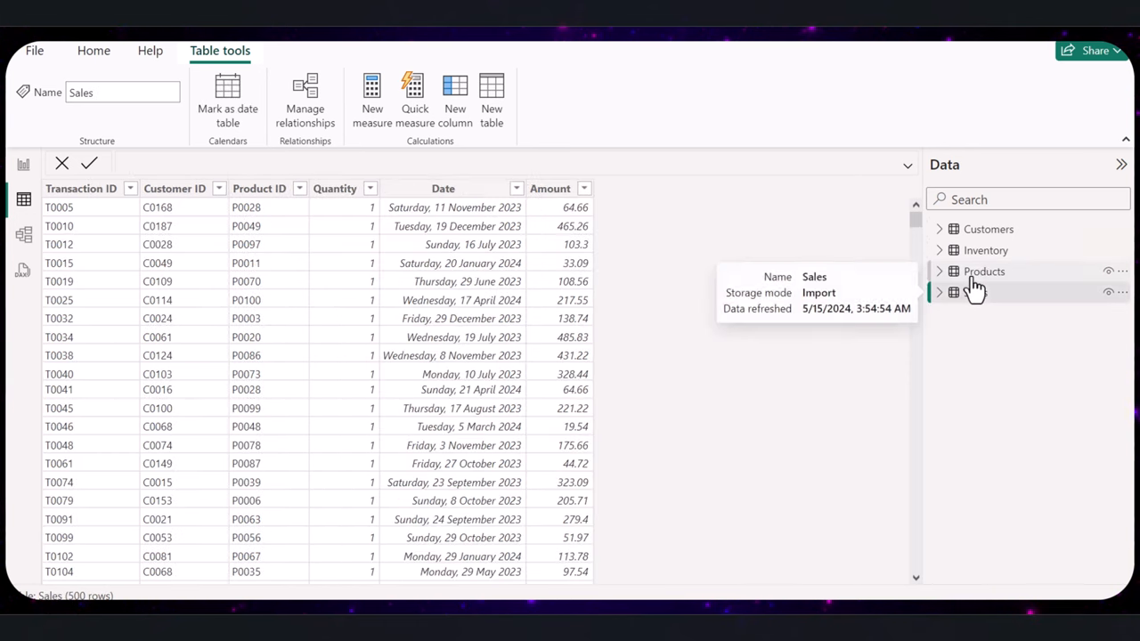
click(984, 271)
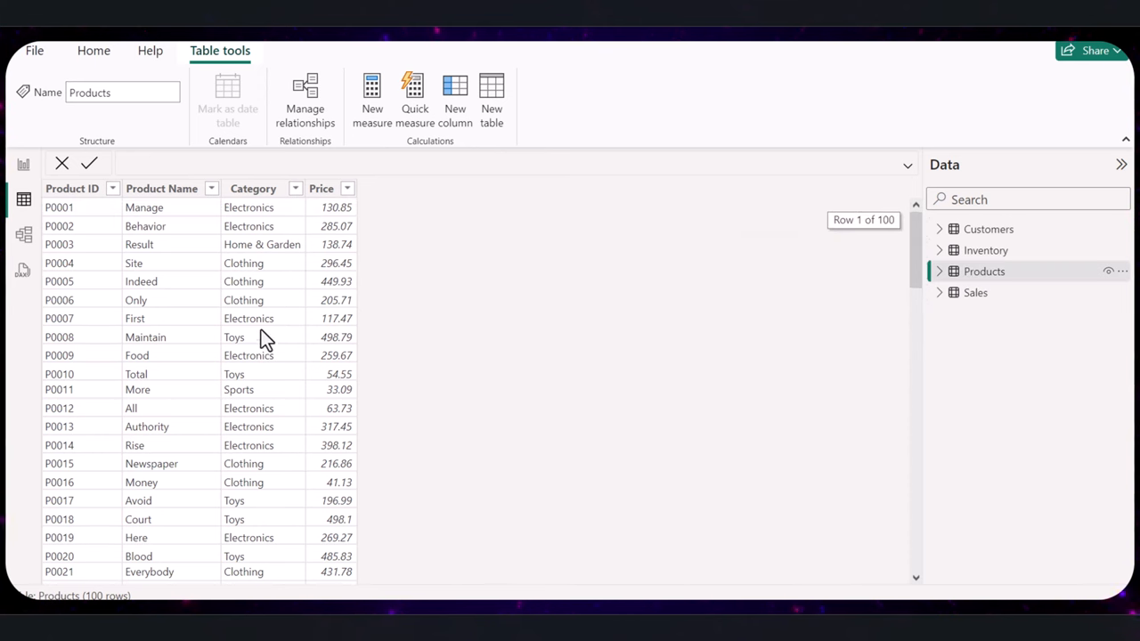
scroll(down, 3)
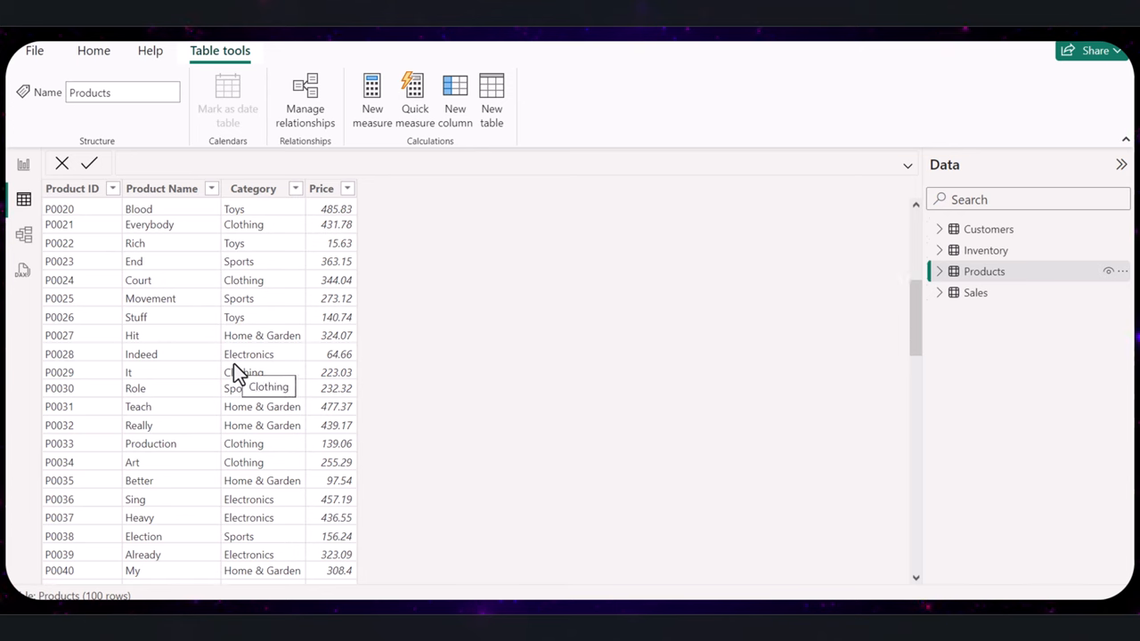
scroll(down, 3)
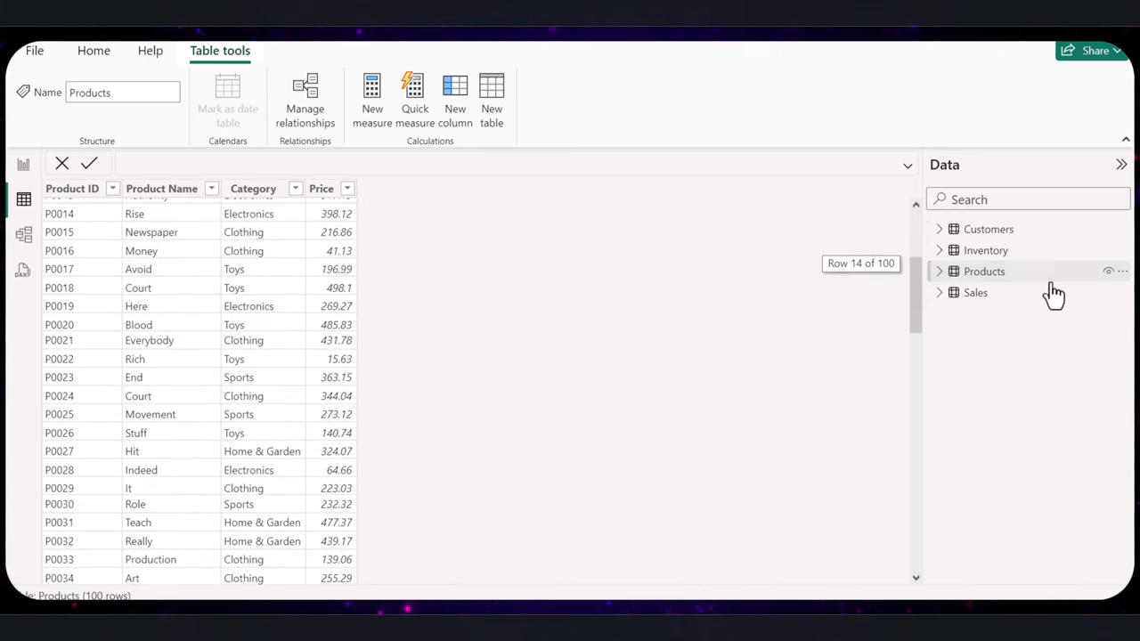
click(985, 249)
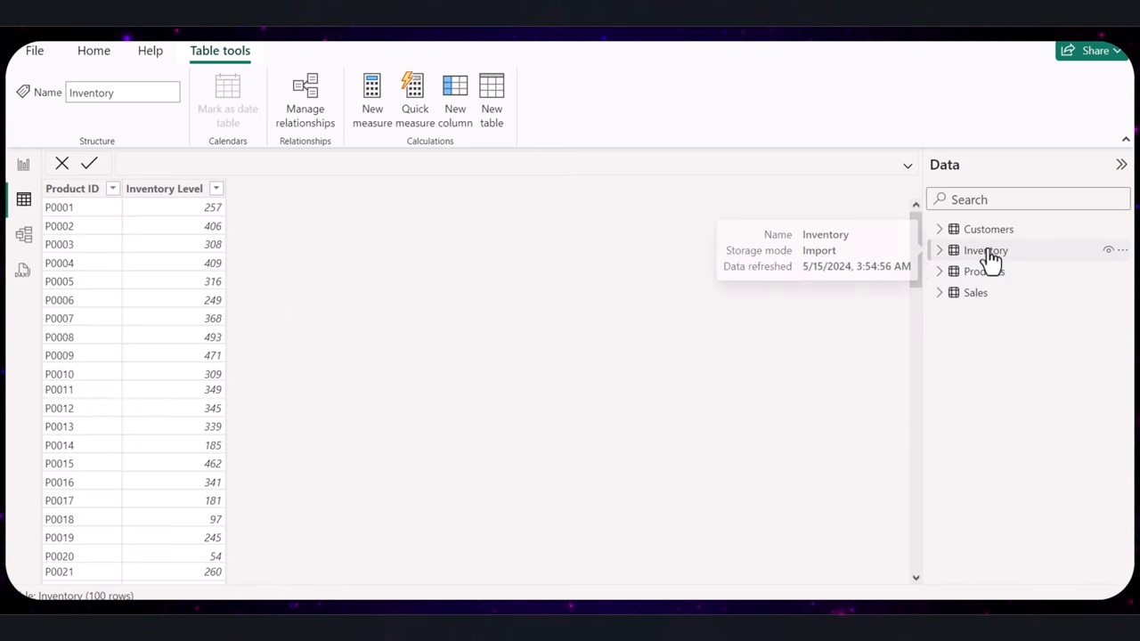
click(987, 228)
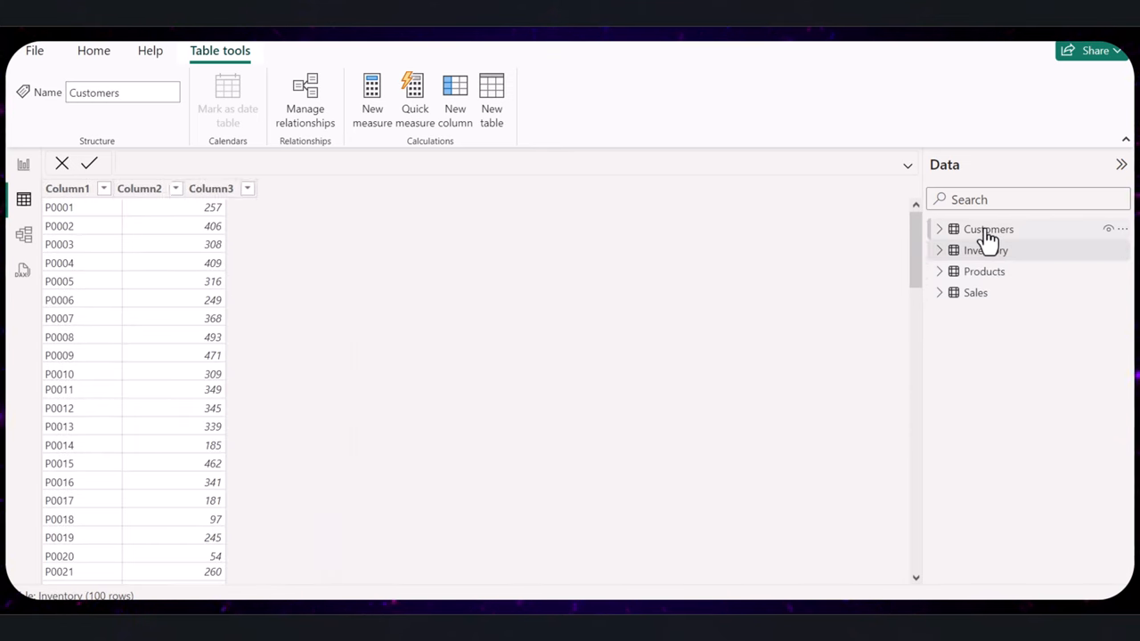
click(987, 228)
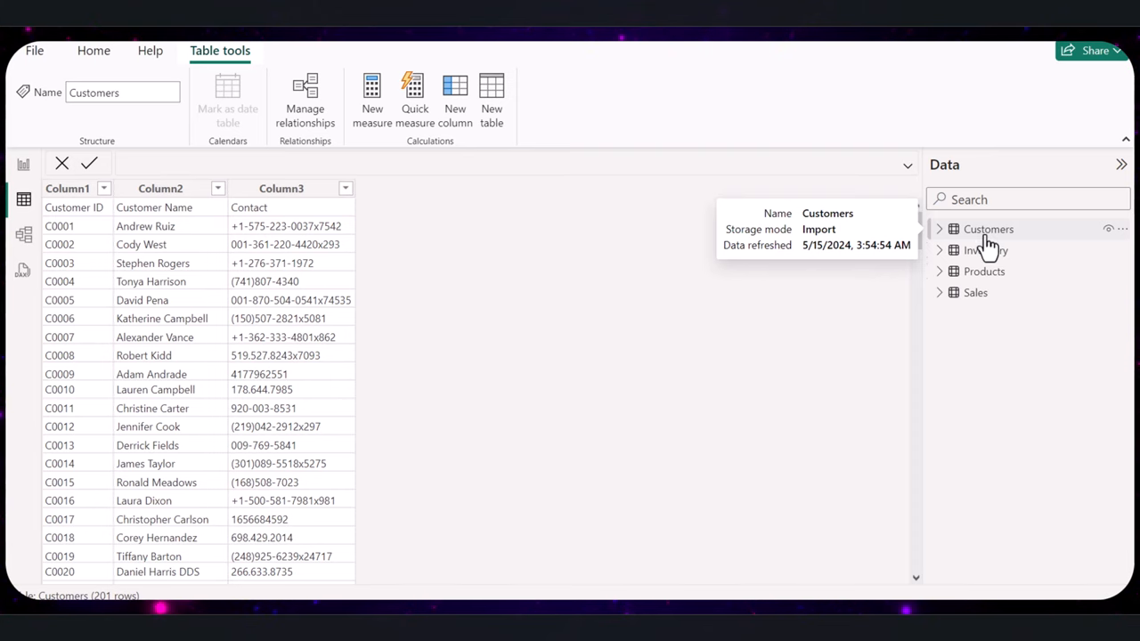
click(985, 250)
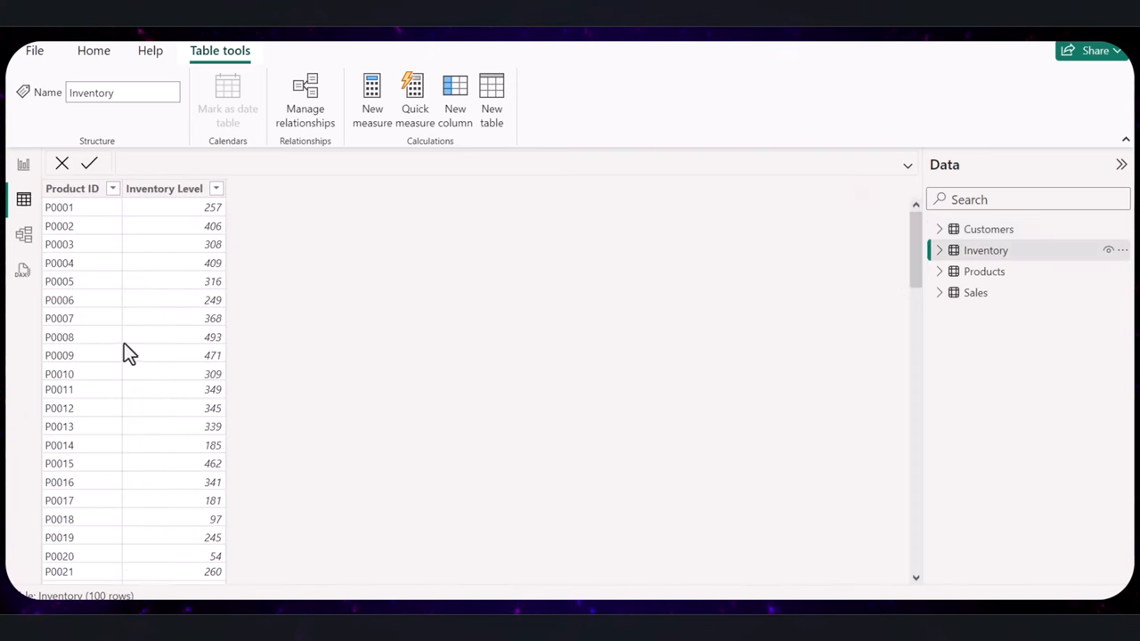
mouse_move(179, 354)
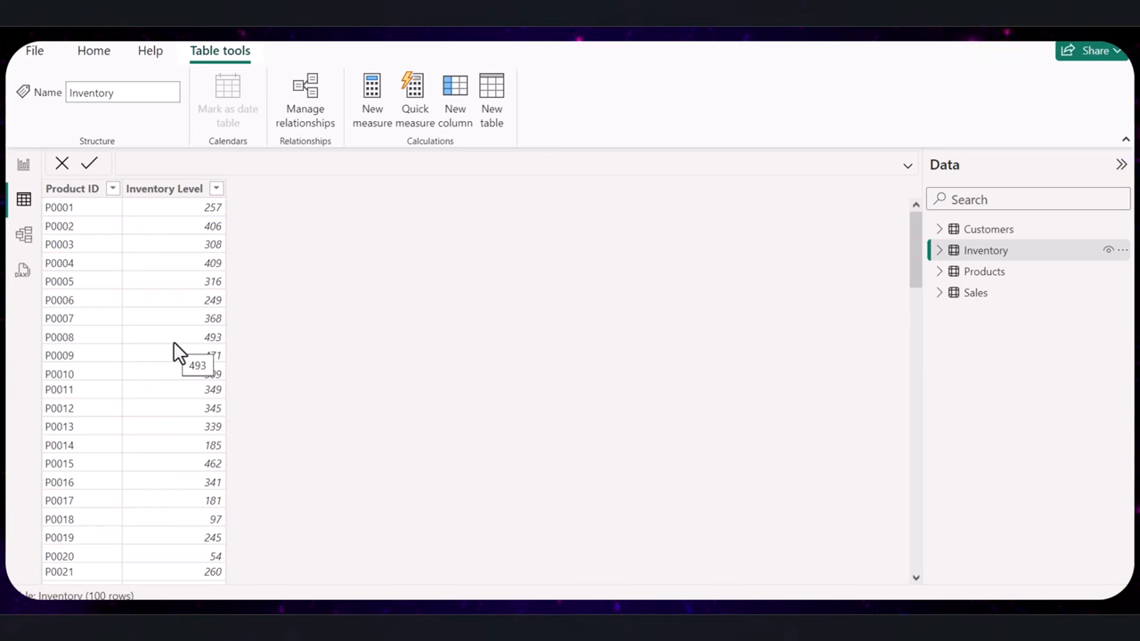
scroll(down, 3)
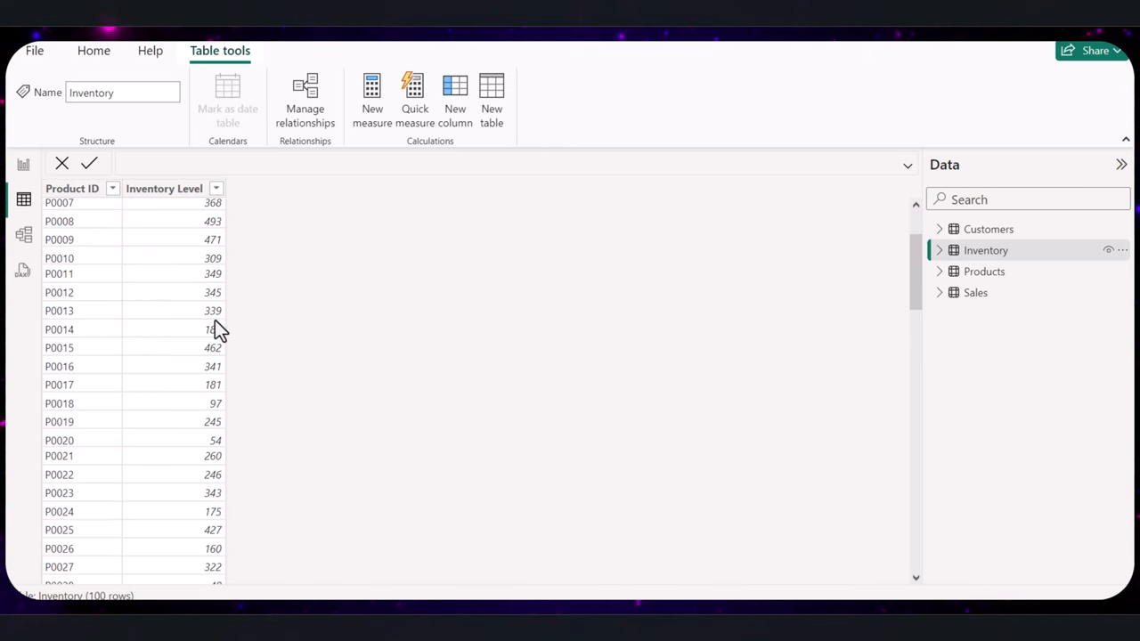
scroll(down, 3)
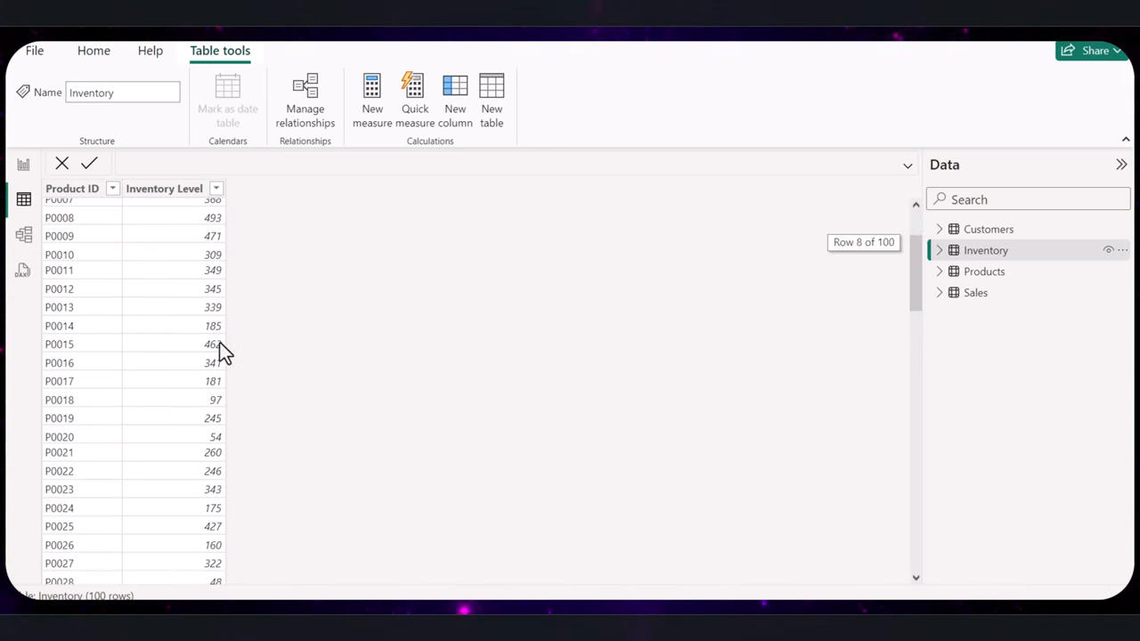
click(976, 292)
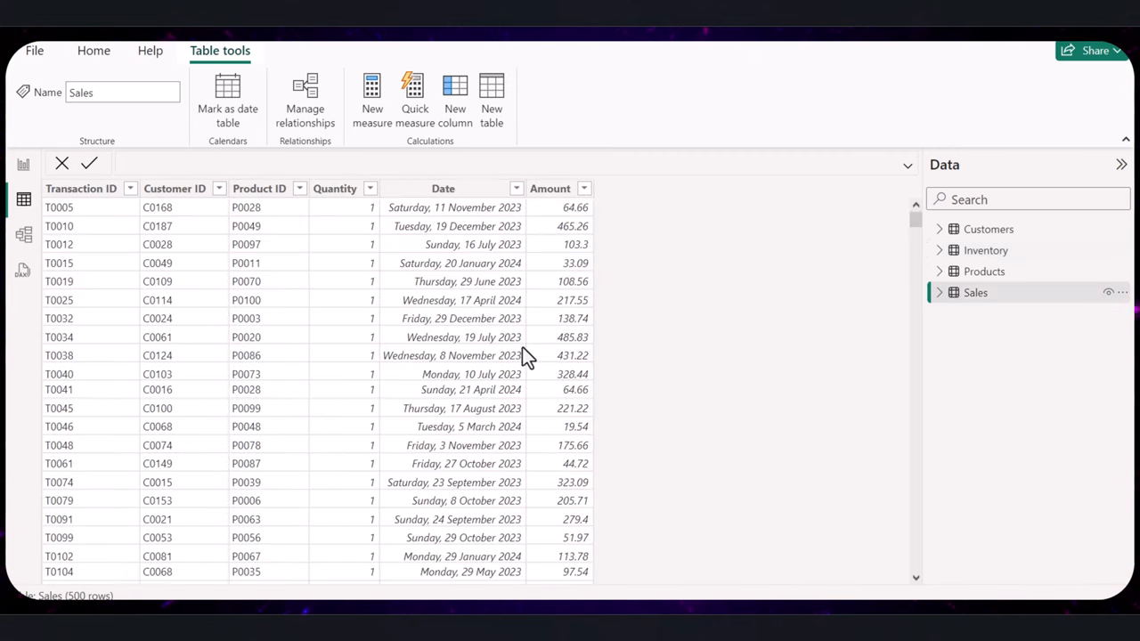
click(987, 250)
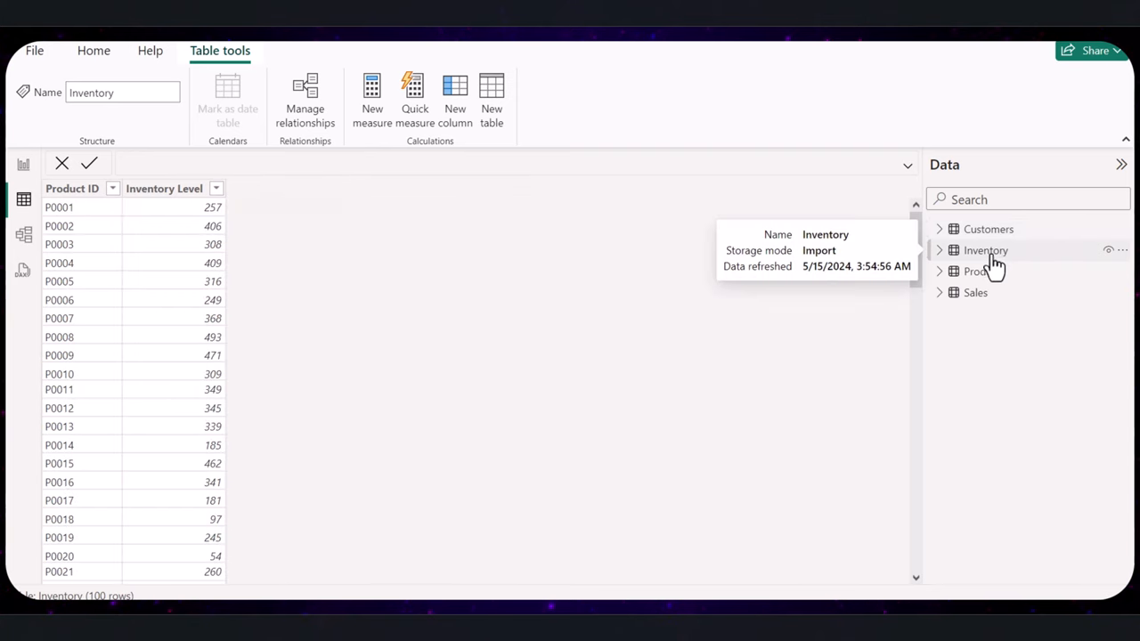
click(980, 271)
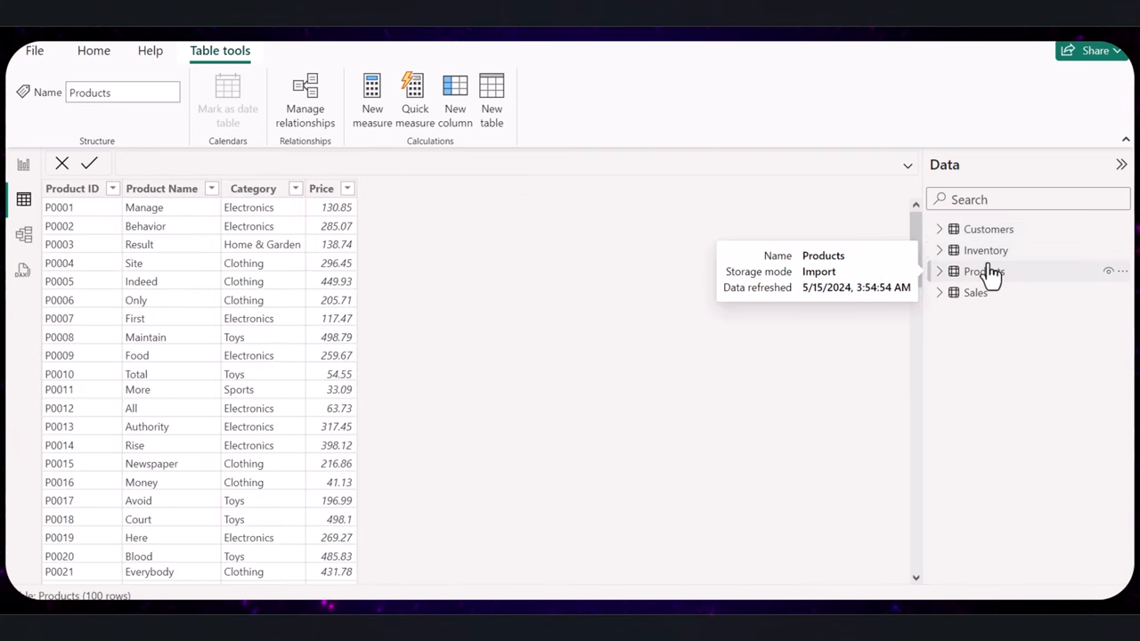
mouse_move(990, 278)
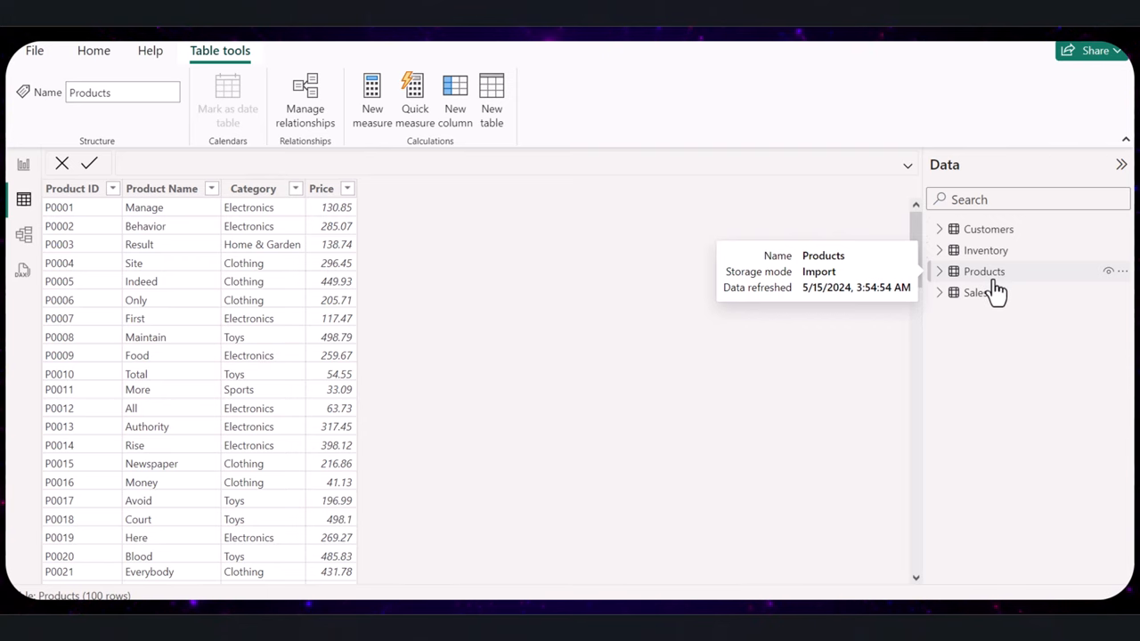
mouse_move(998, 289)
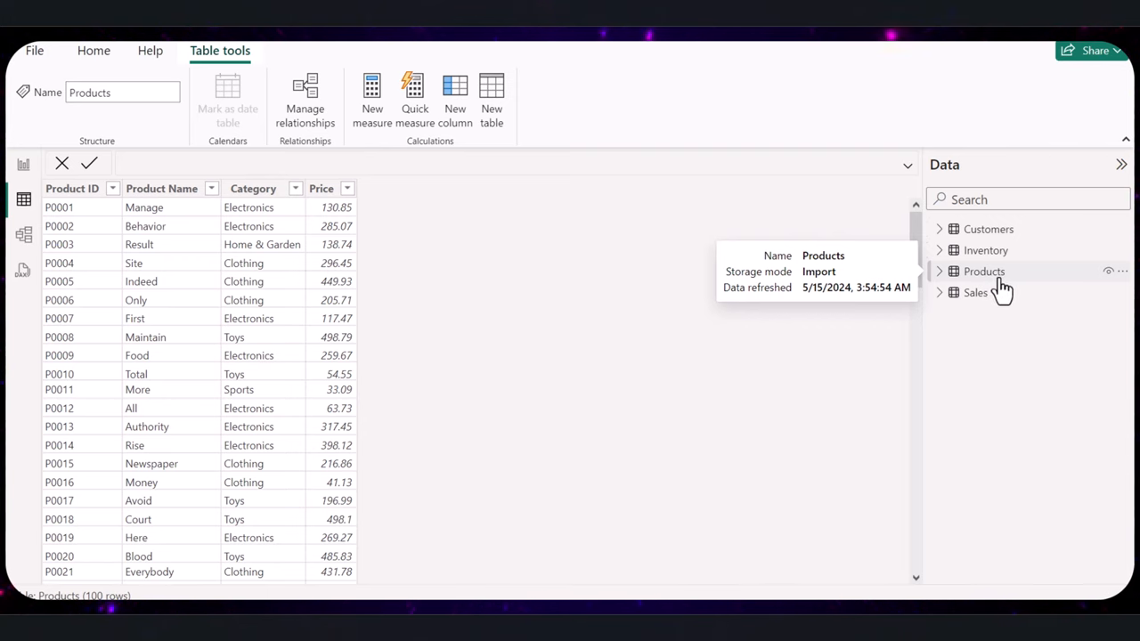
mouse_move(1012, 282)
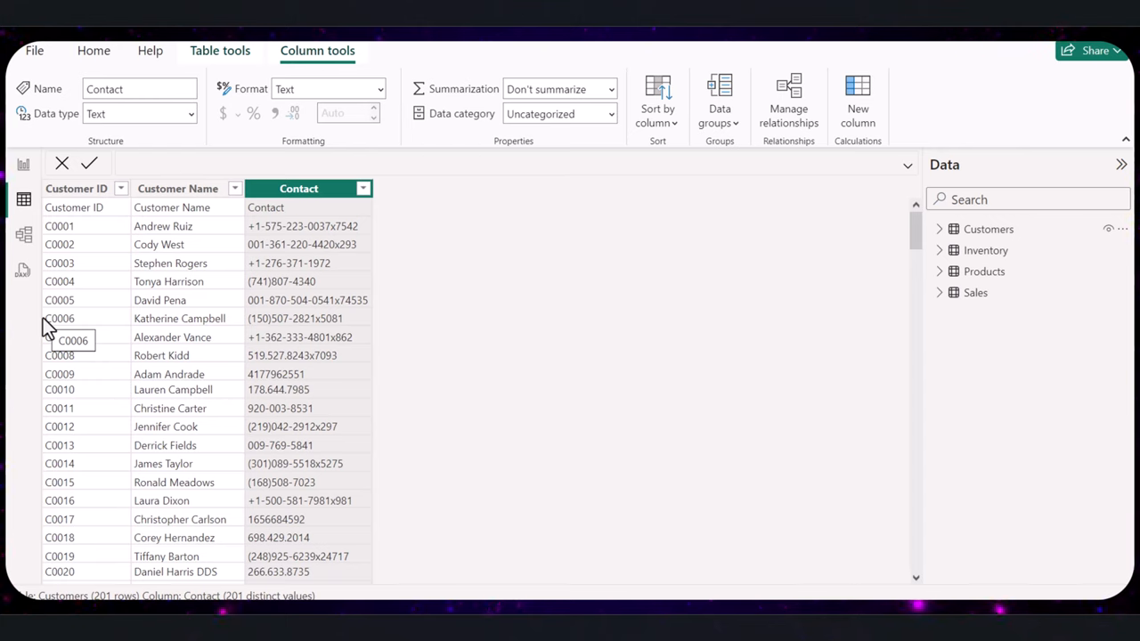
mouse_move(444, 269)
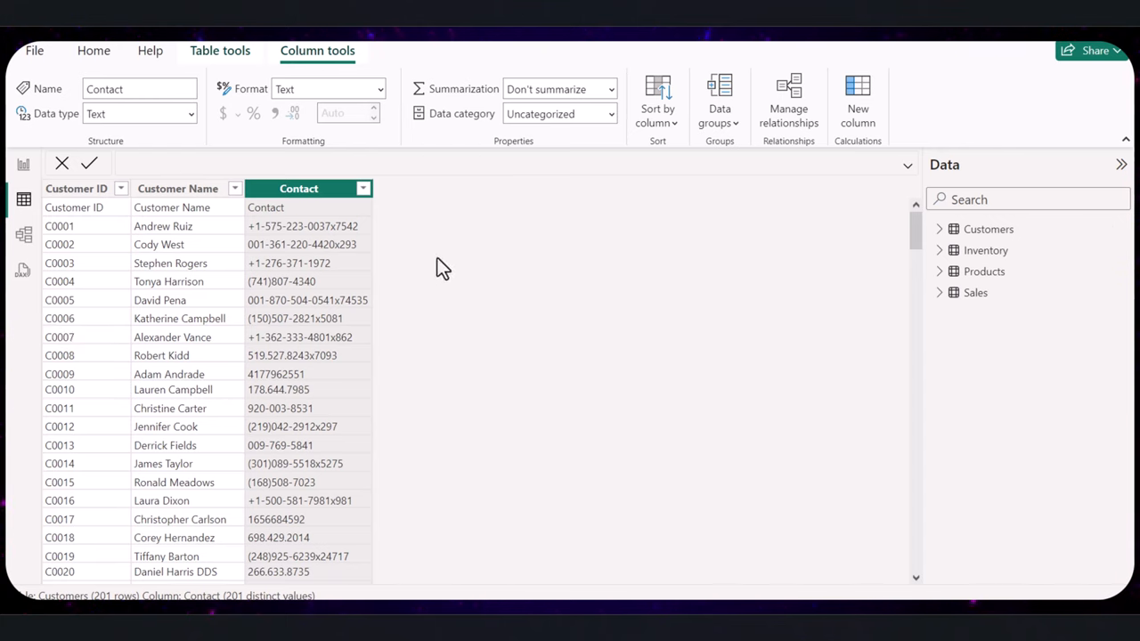
mouse_move(663, 319)
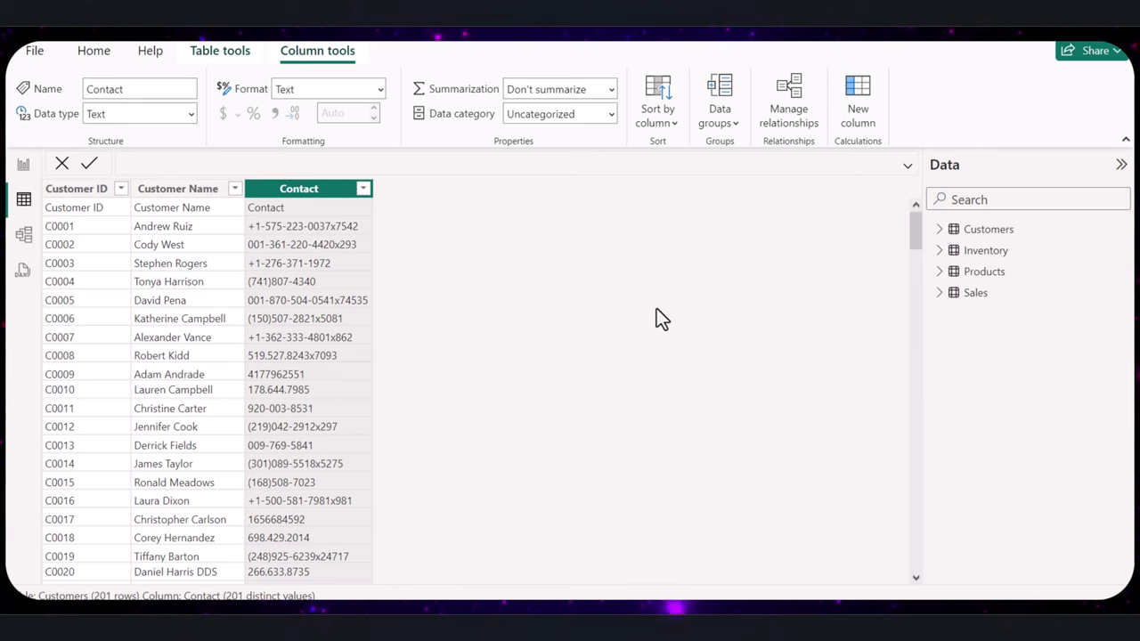
mouse_move(610, 360)
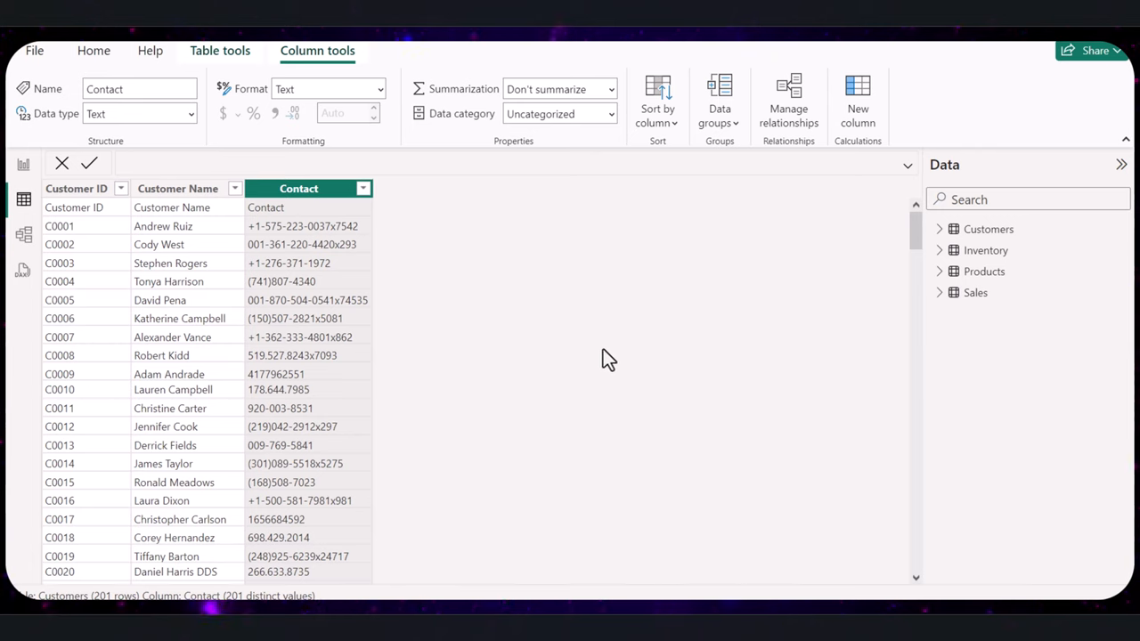
mouse_move(605, 354)
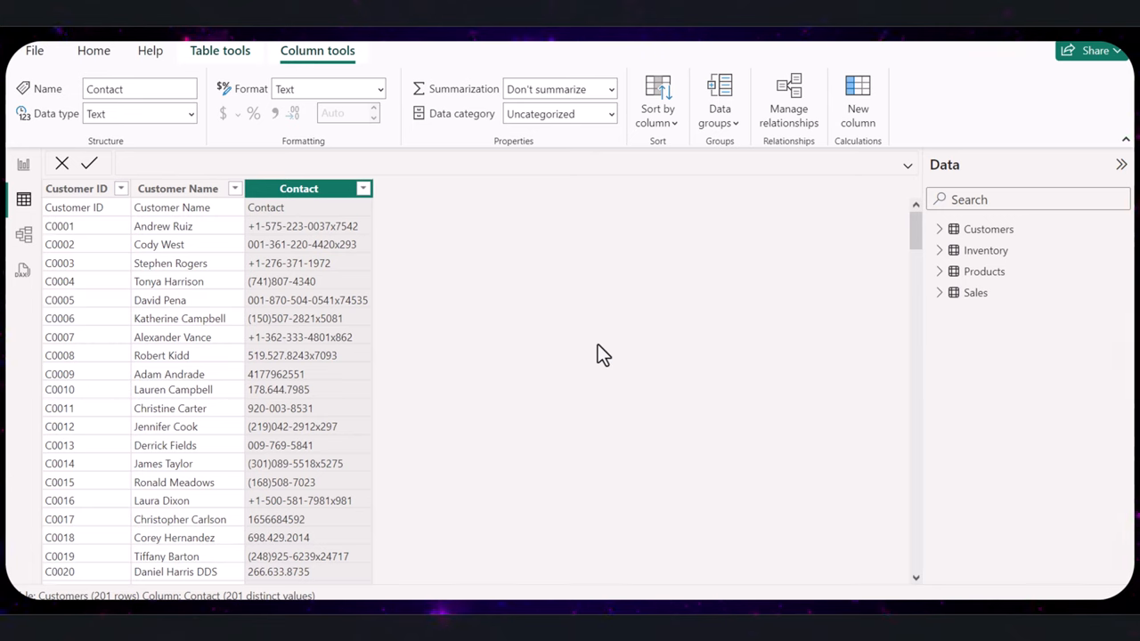
mouse_move(586, 310)
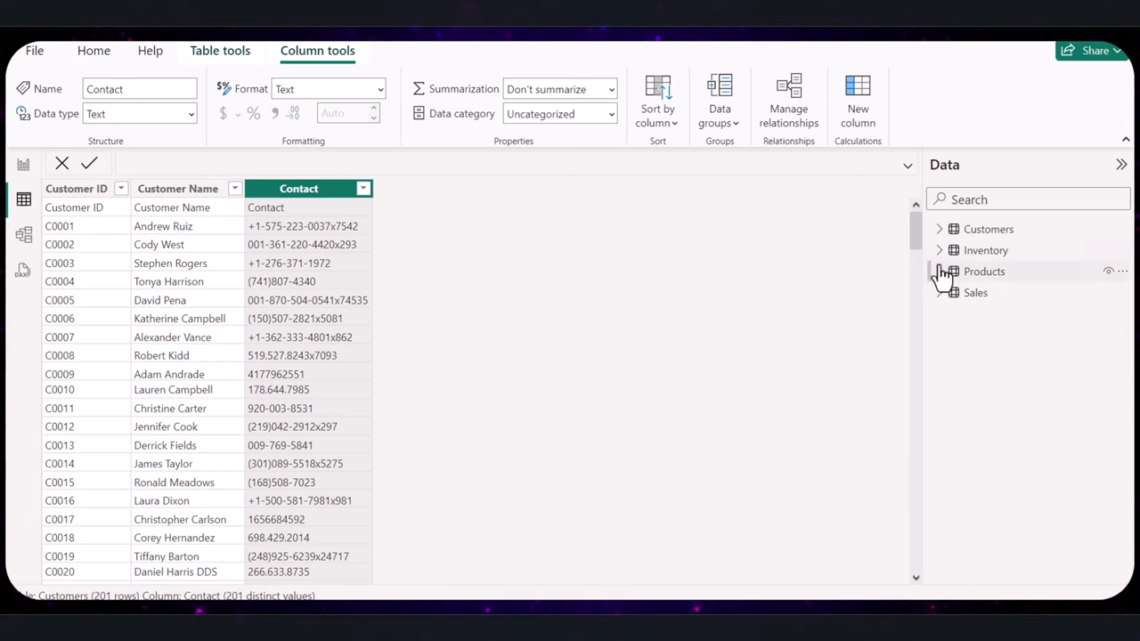
Step: Expand the Products table's column list in the Data pane
click(939, 271)
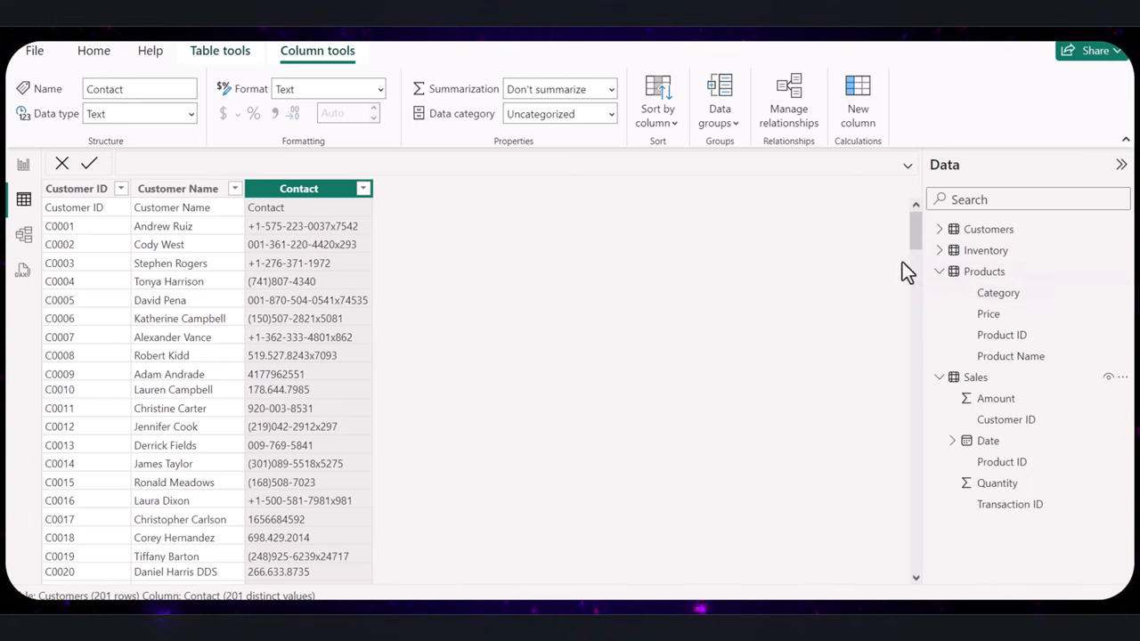
mouse_move(802, 271)
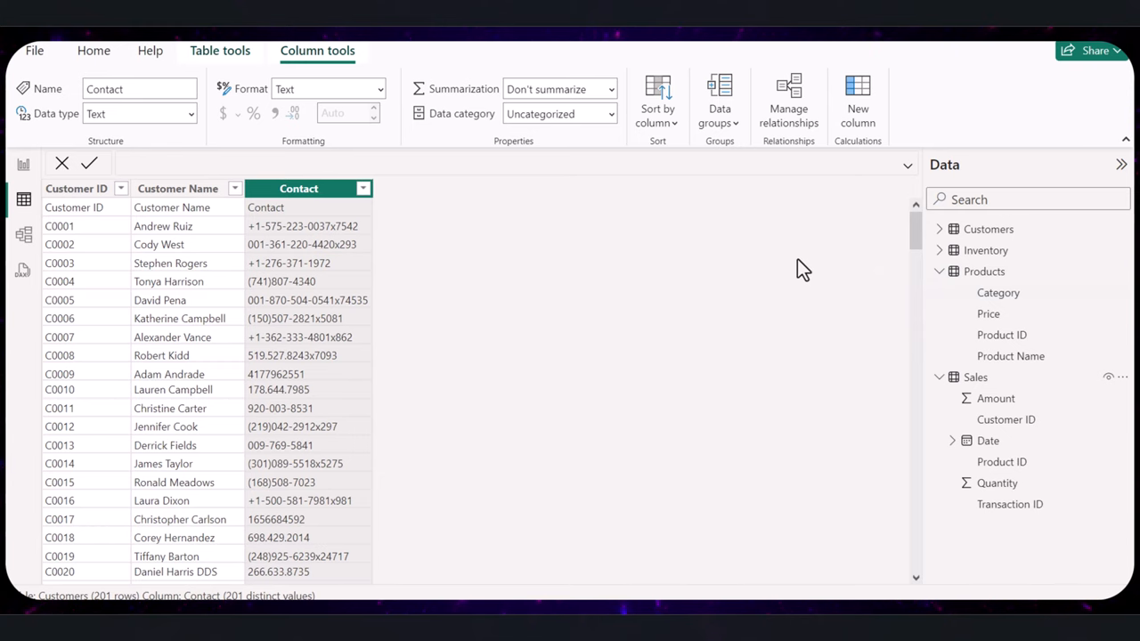
mouse_move(71, 253)
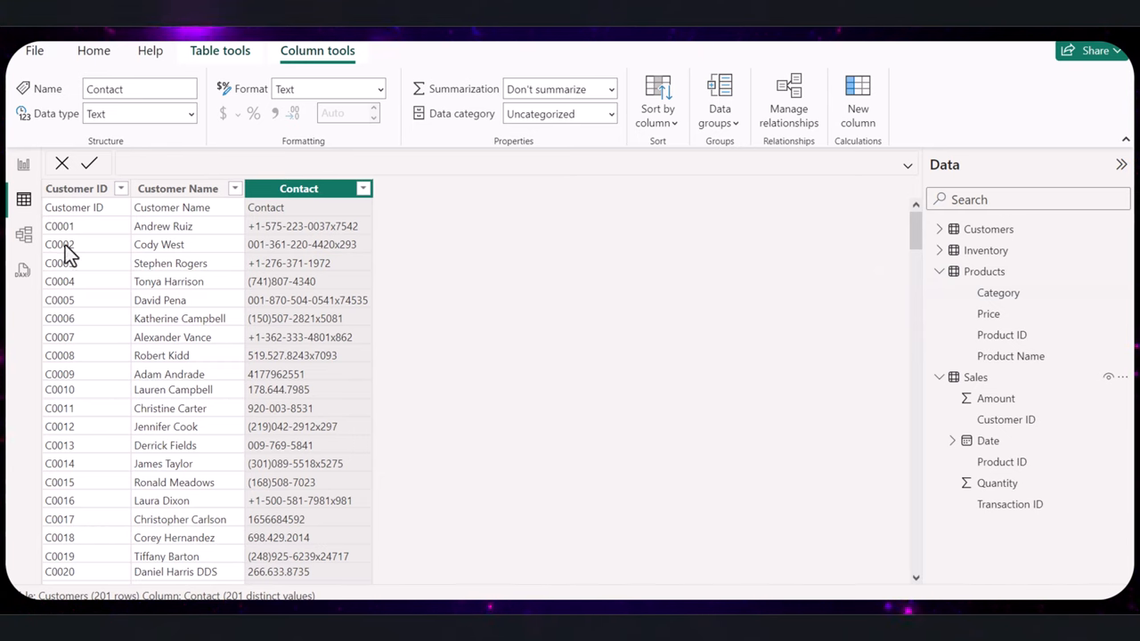
mouse_move(23, 235)
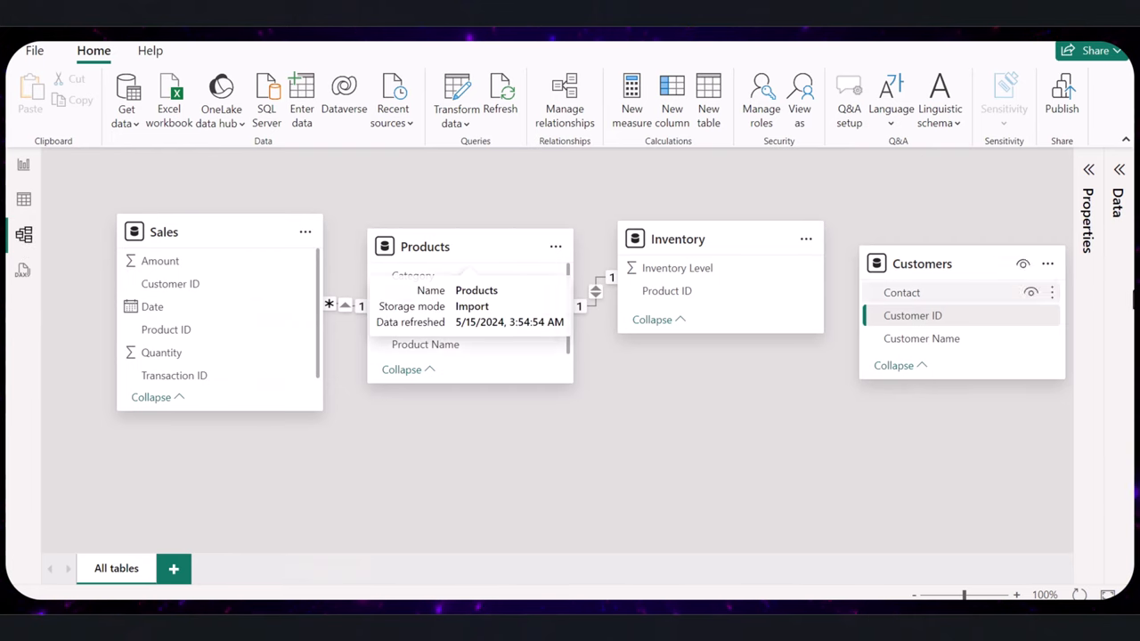
Step: Move the Products card lower and inspect the Sales–Products link on Product ID
drag(424, 246, 501, 490)
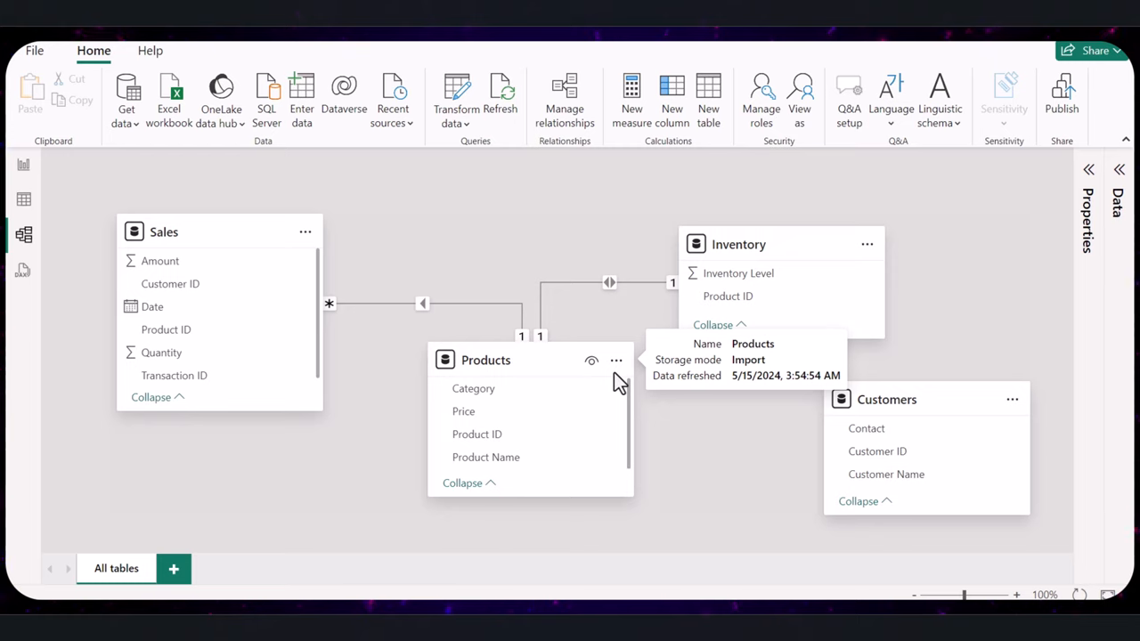
mouse_move(456, 367)
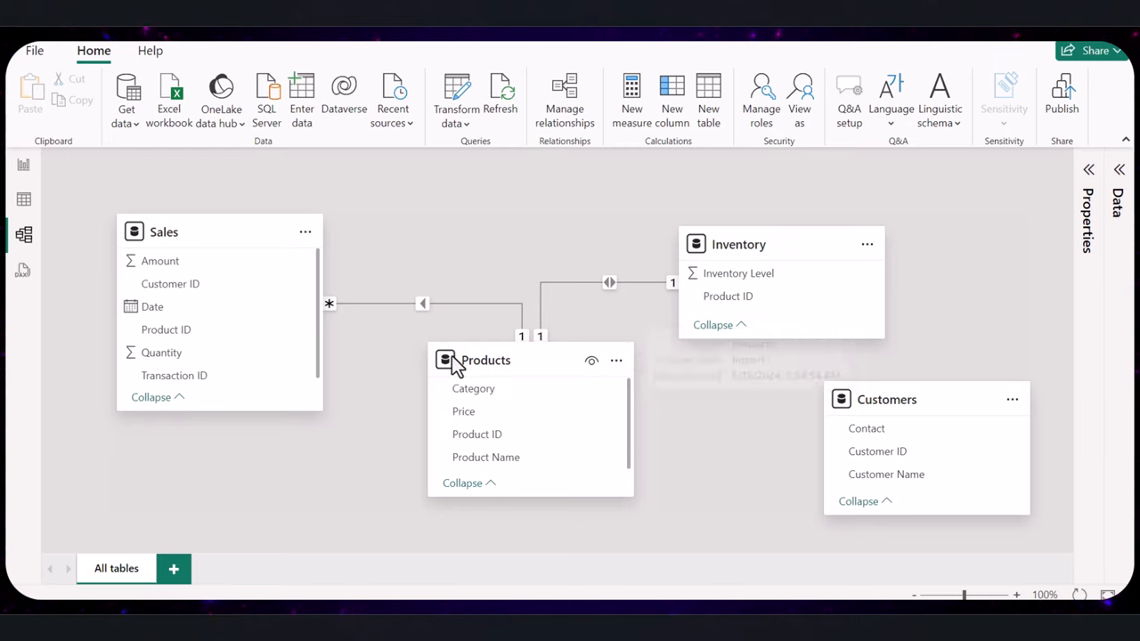
click(422, 303)
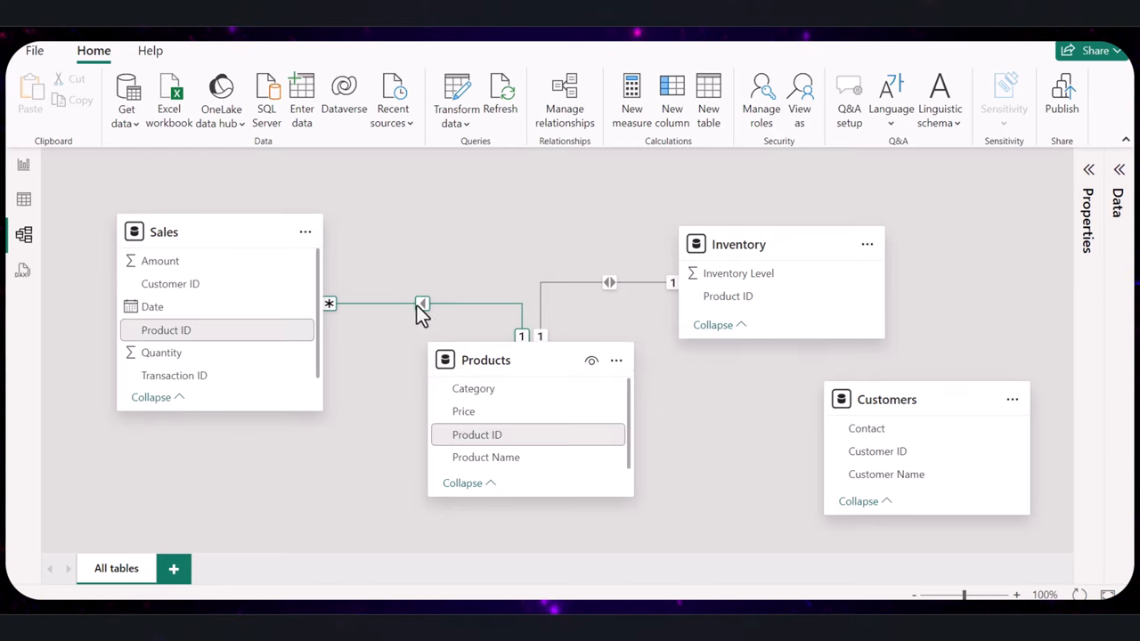
mouse_move(585, 312)
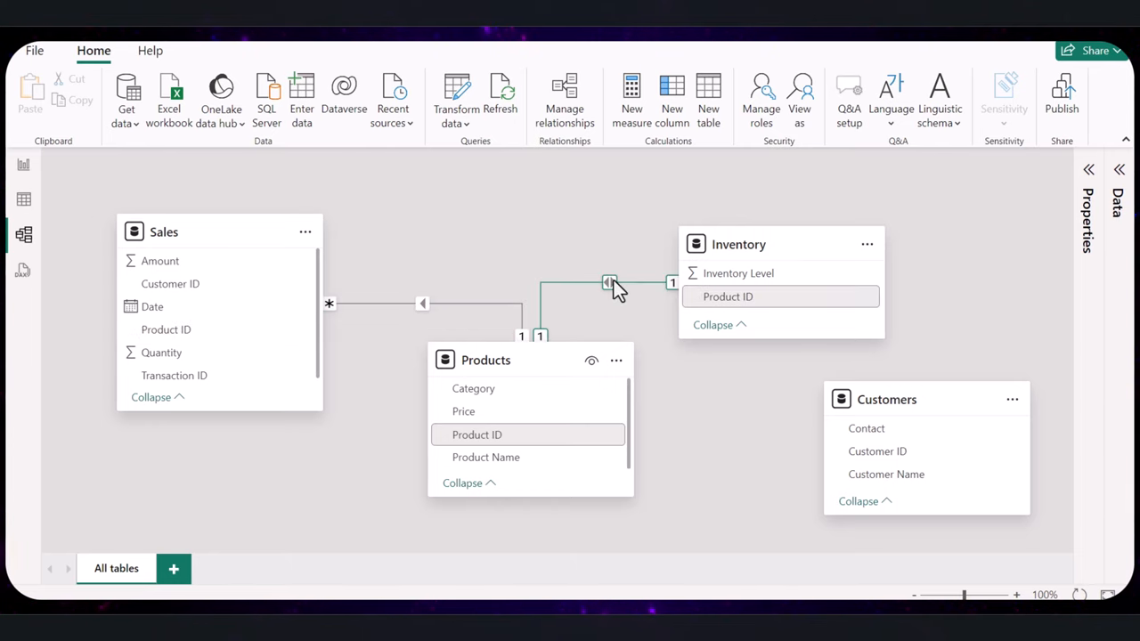
mouse_move(624, 293)
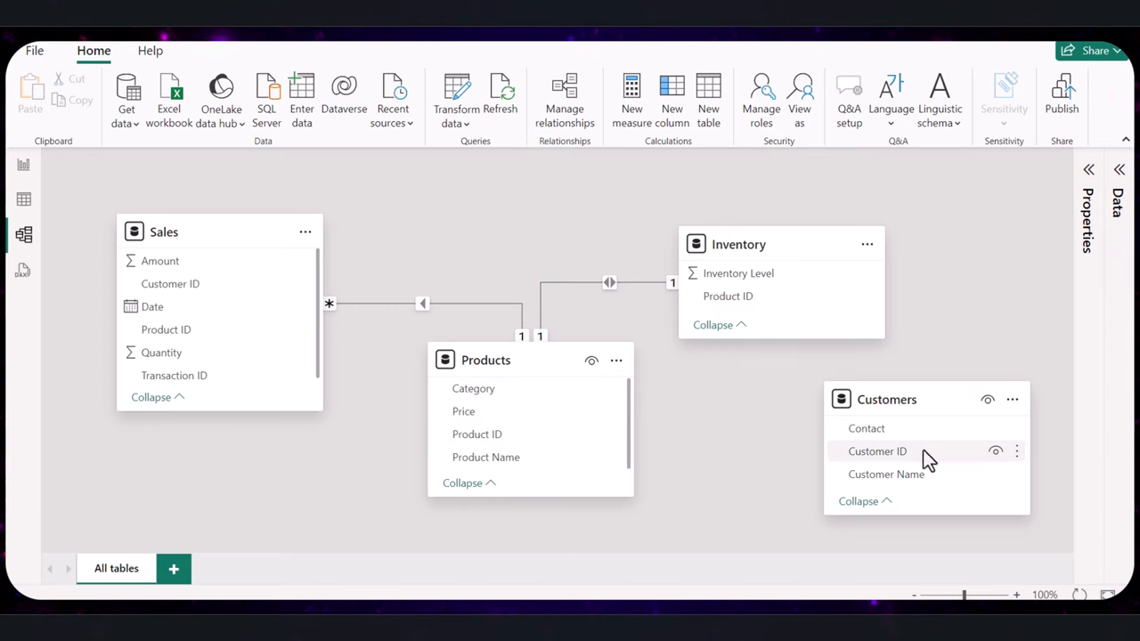
mouse_move(978, 457)
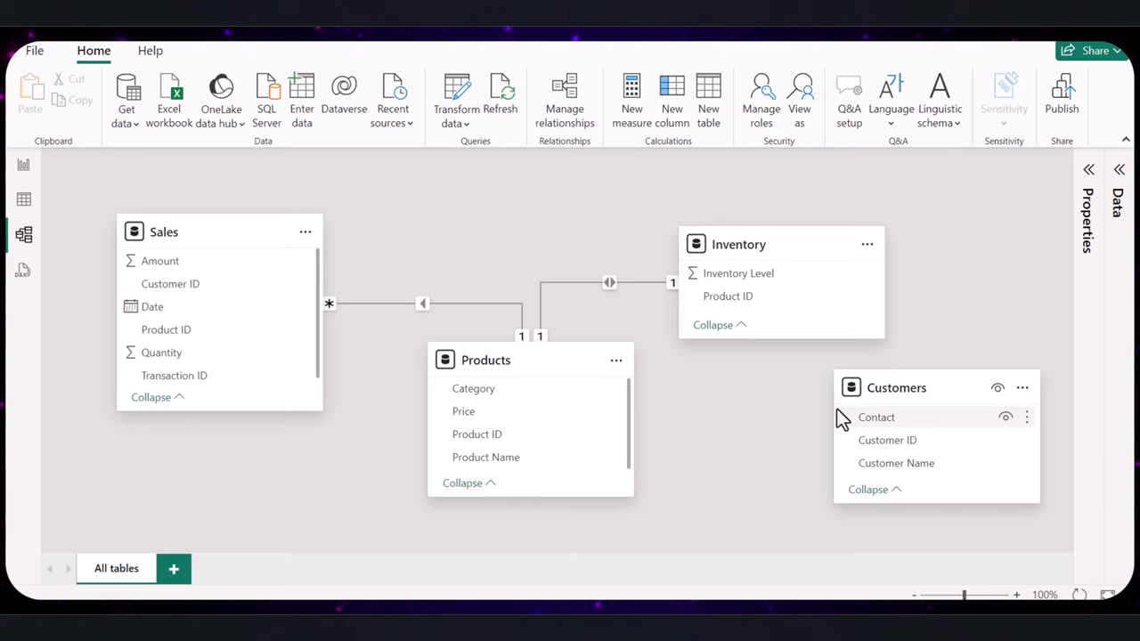
mouse_move(383, 134)
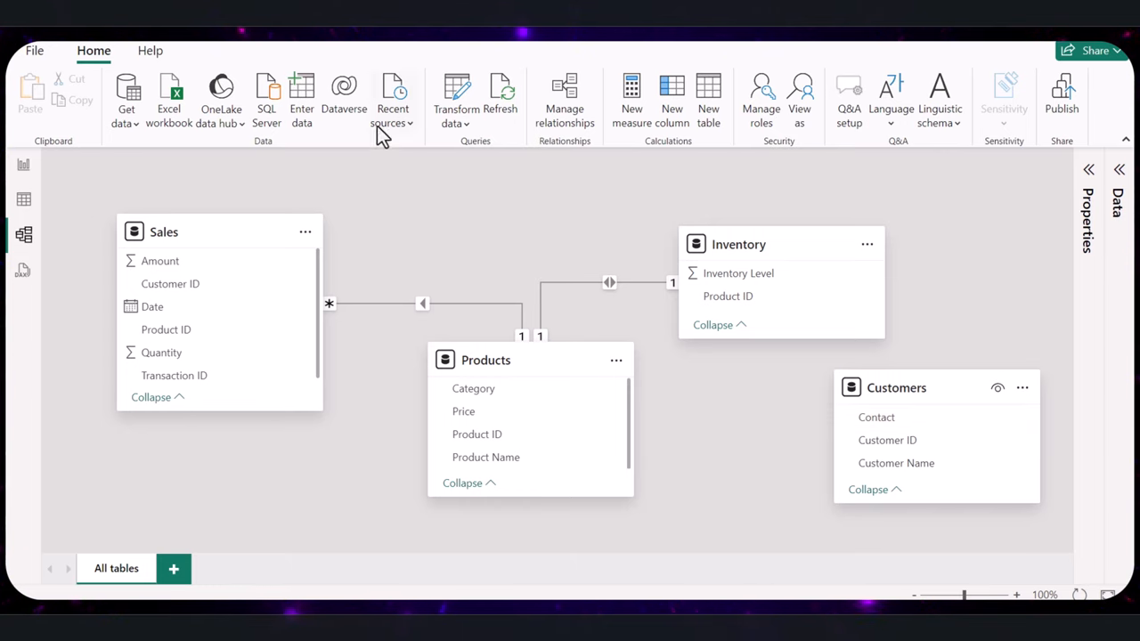
Step: Show the Manage relationships list with Inventory and Sales joined to Products
click(563, 100)
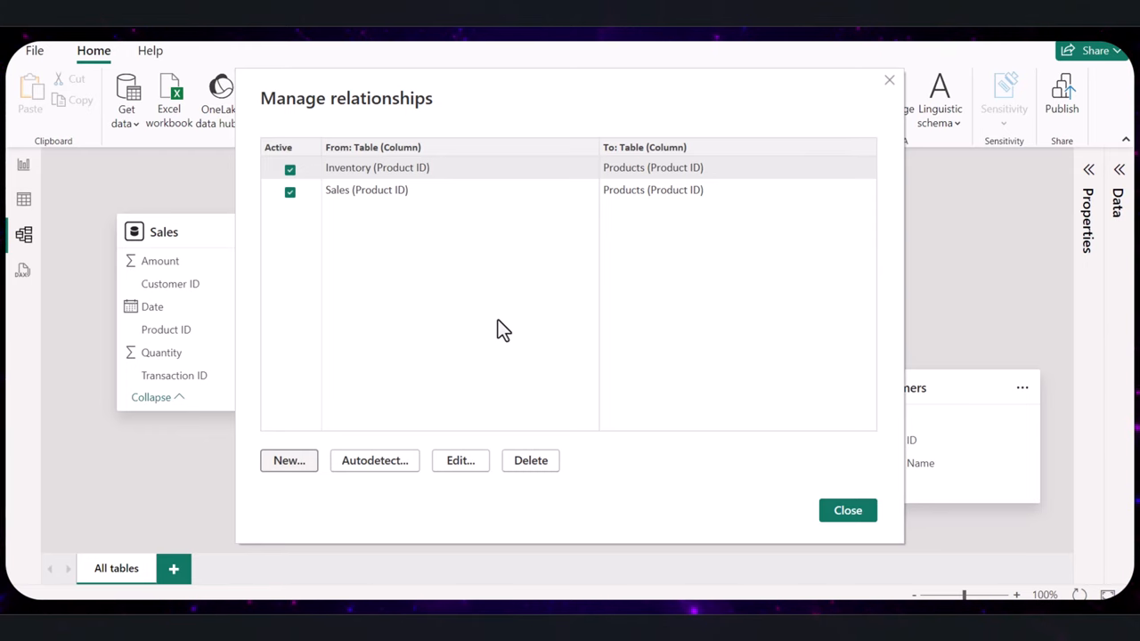
mouse_move(367, 447)
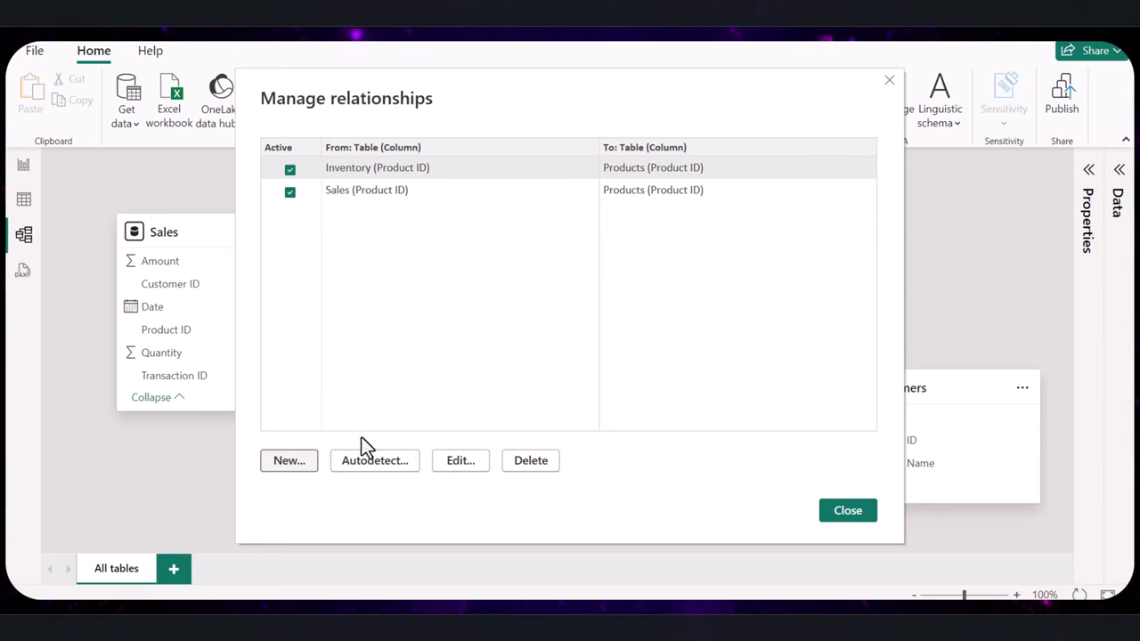
Step: Define a new relationship with Sales as first table and Customers as related table
click(288, 460)
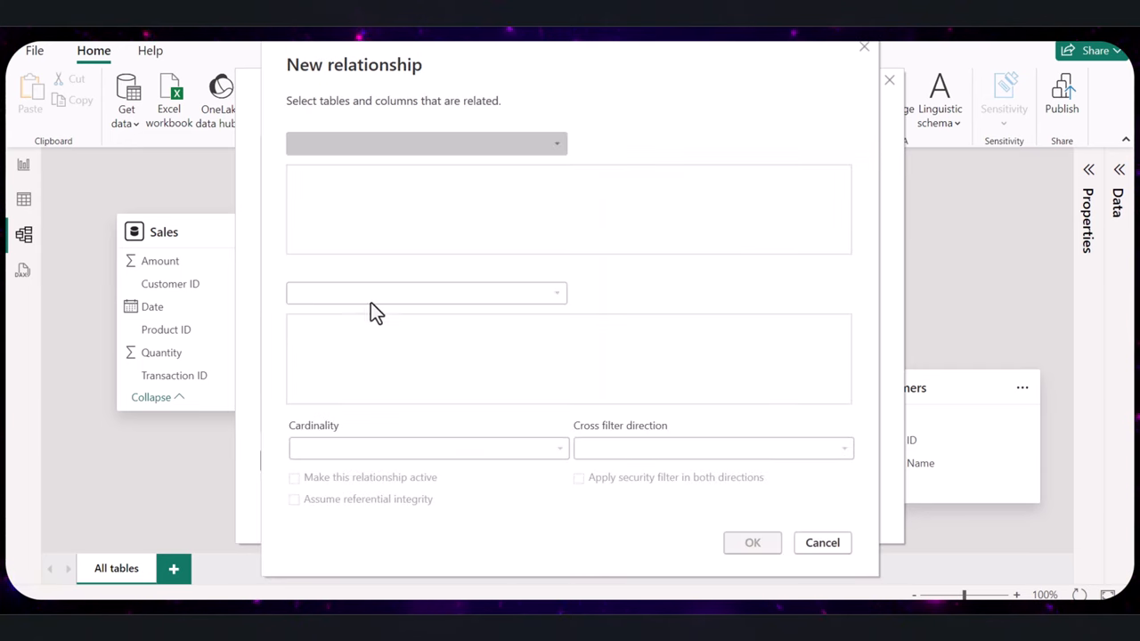
click(426, 143)
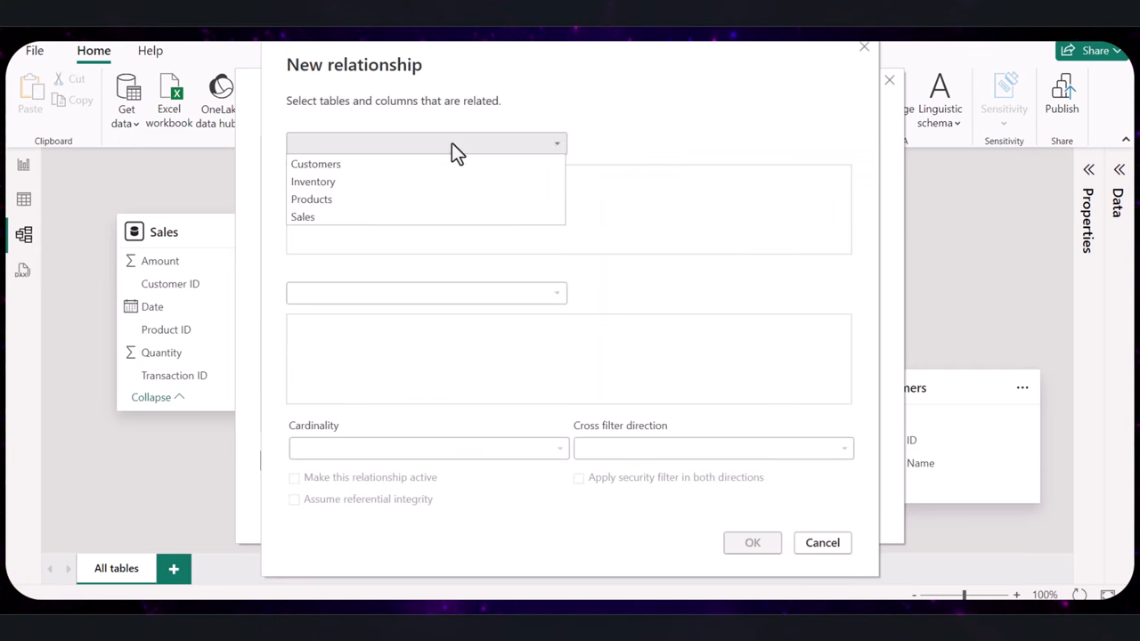
click(303, 217)
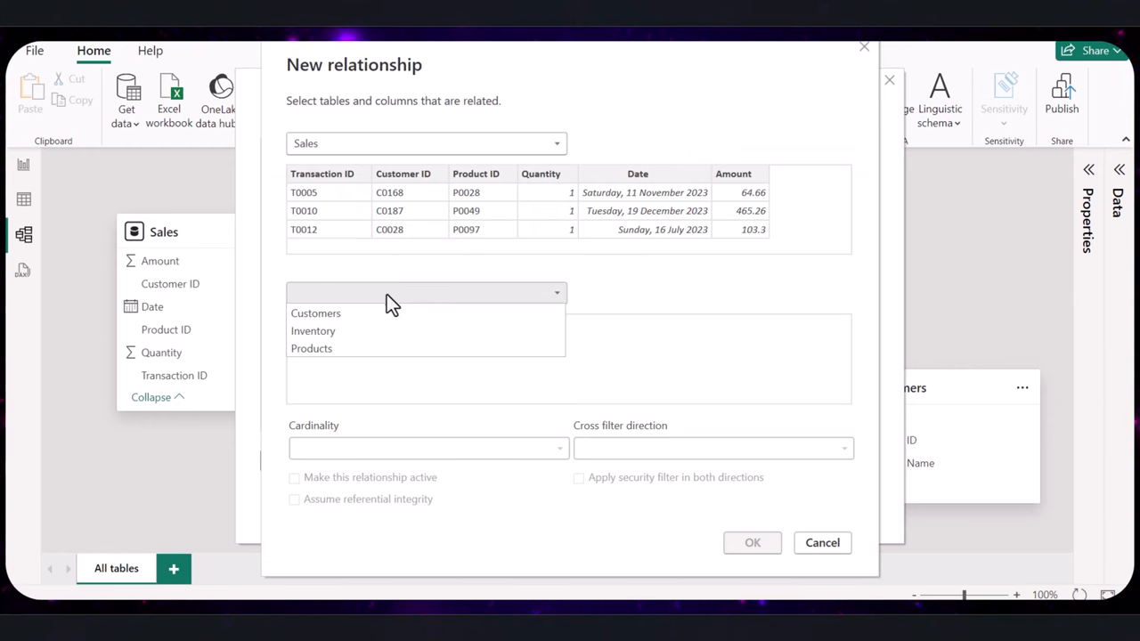
click(315, 314)
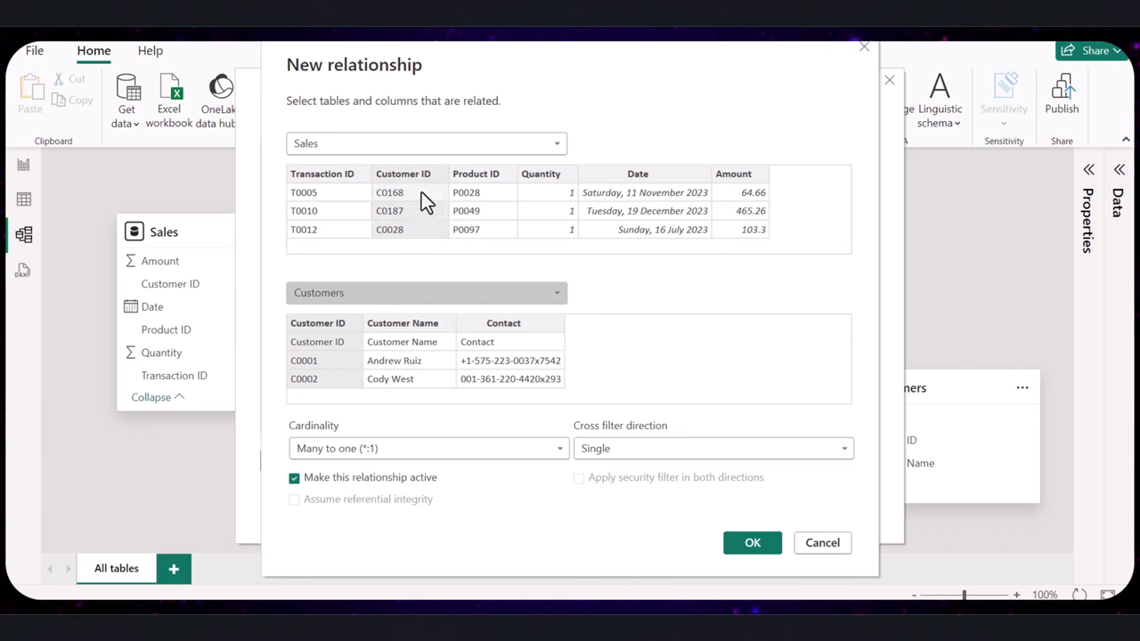
mouse_move(437, 194)
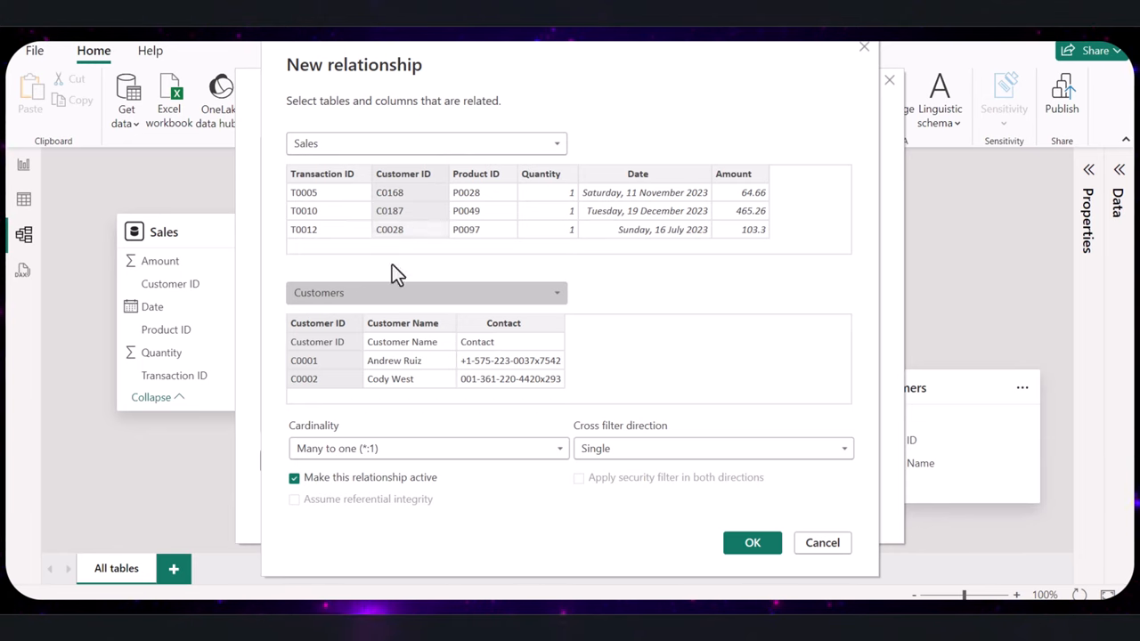
mouse_move(734, 463)
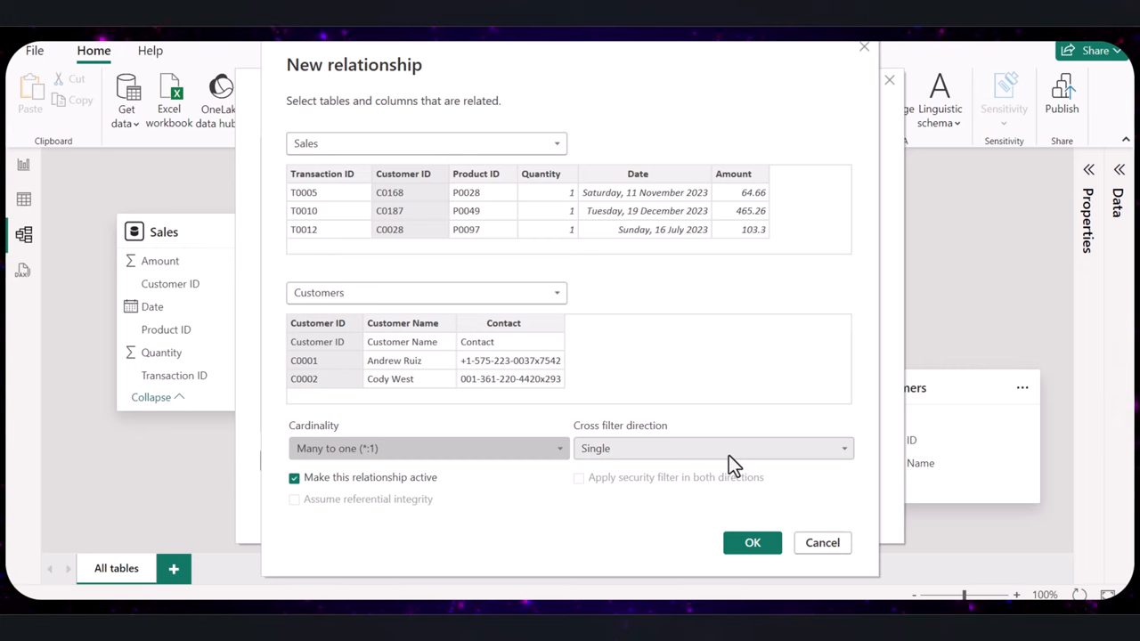
mouse_move(638, 300)
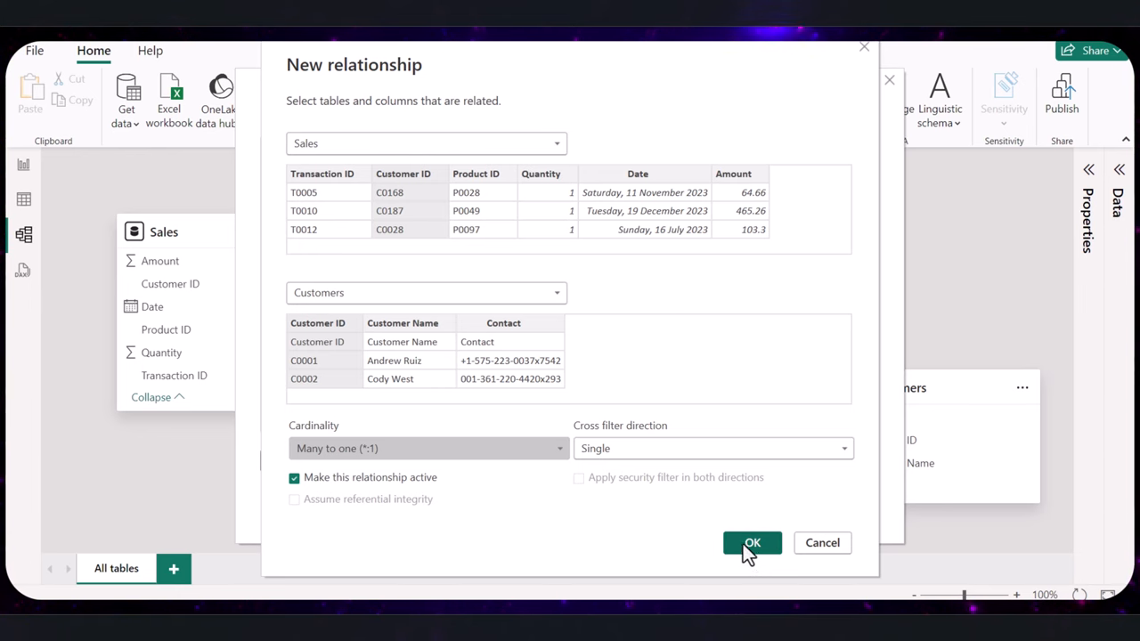
Step: Confirm the Sales-to-Customers relationship on Customer ID
click(752, 542)
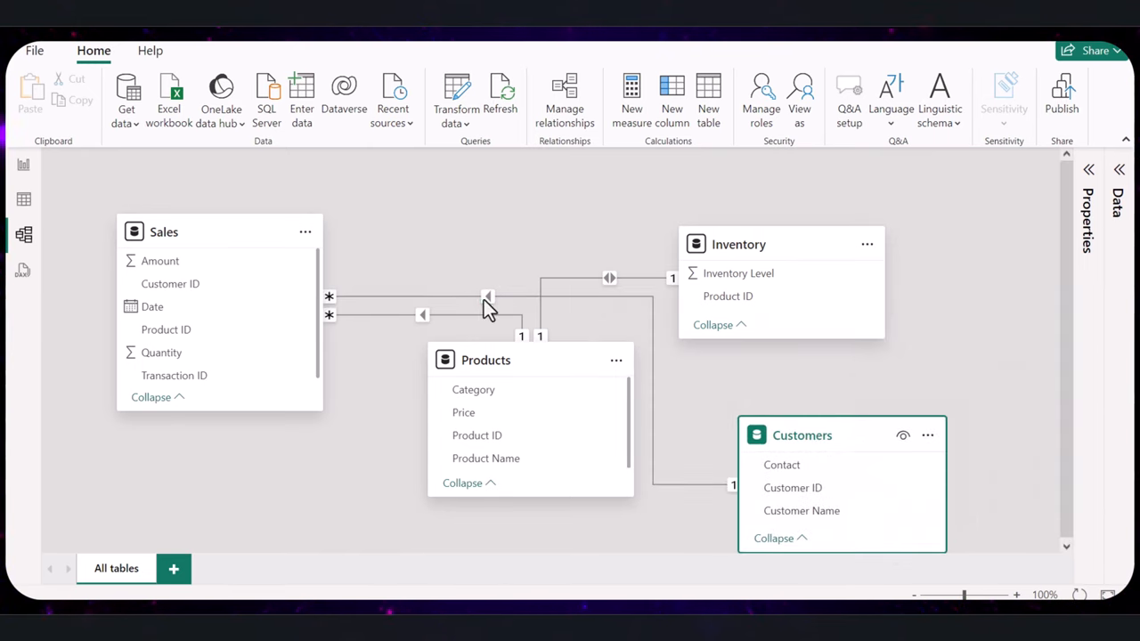
mouse_move(524, 257)
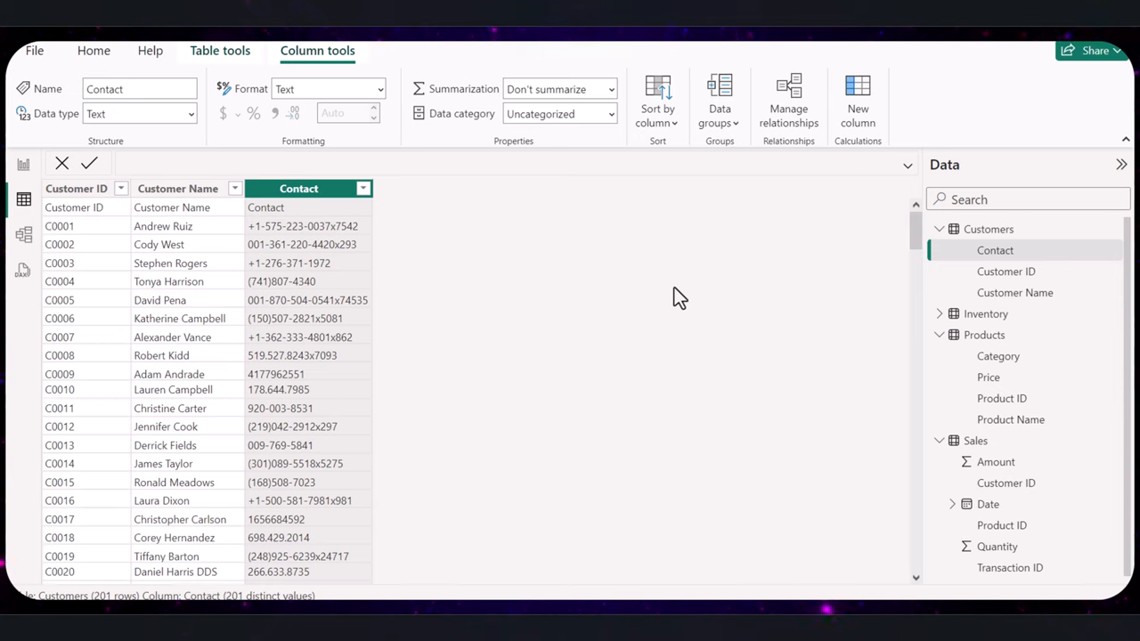
mouse_move(732, 296)
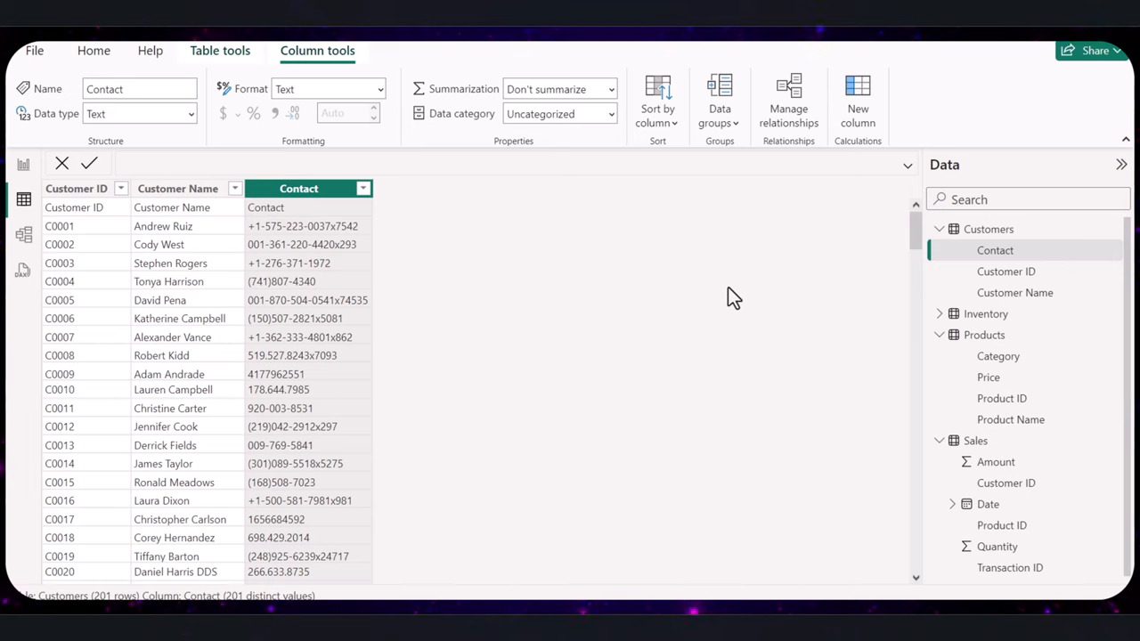
mouse_move(509, 187)
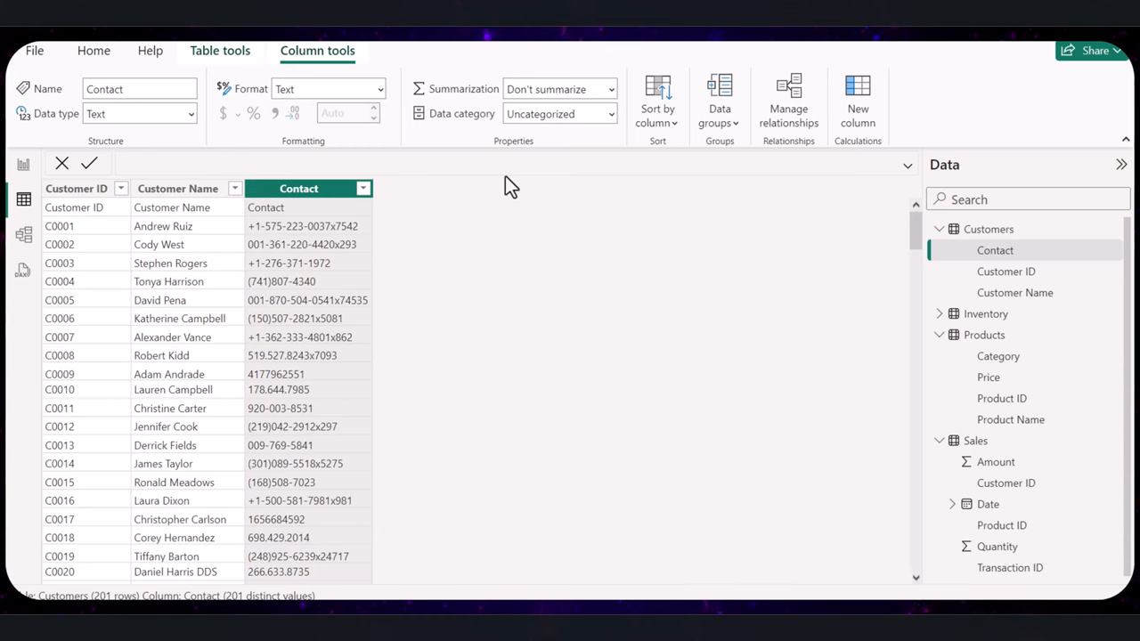
mouse_move(388, 319)
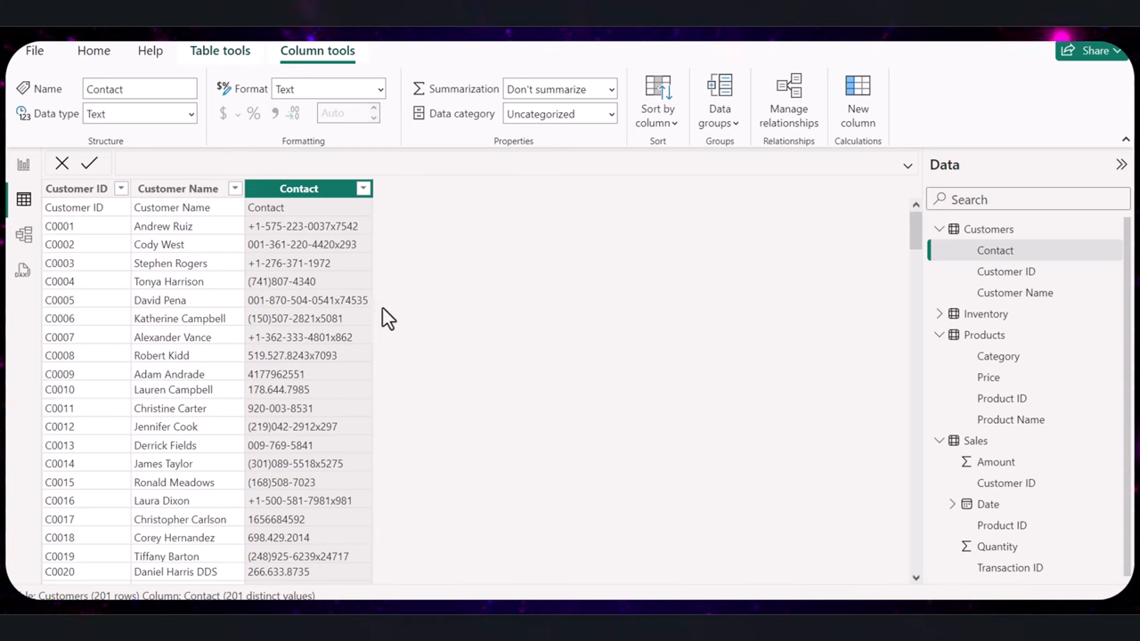
mouse_move(23, 166)
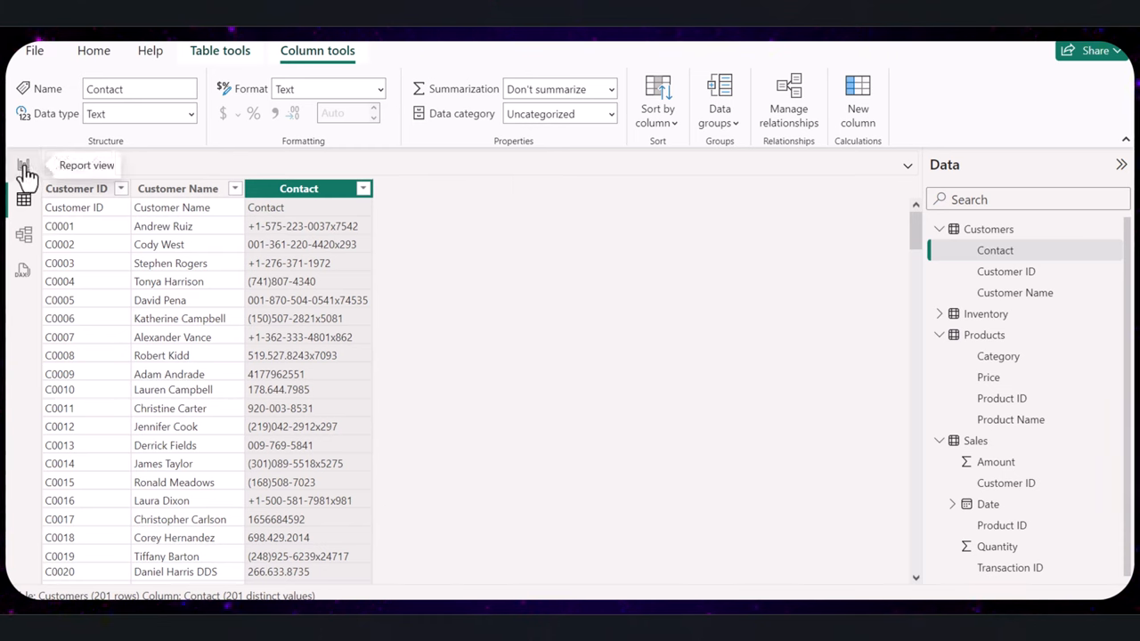
Step: In Report view, write a new measure Total Sales = SUM(Sales[Amount])
click(23, 170)
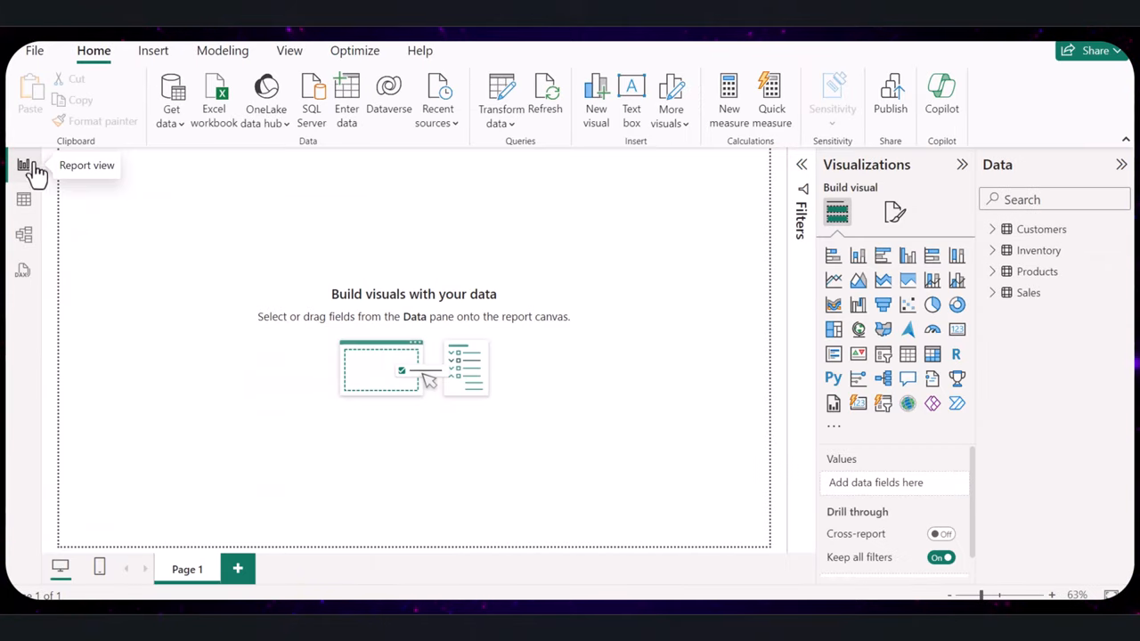
click(221, 50)
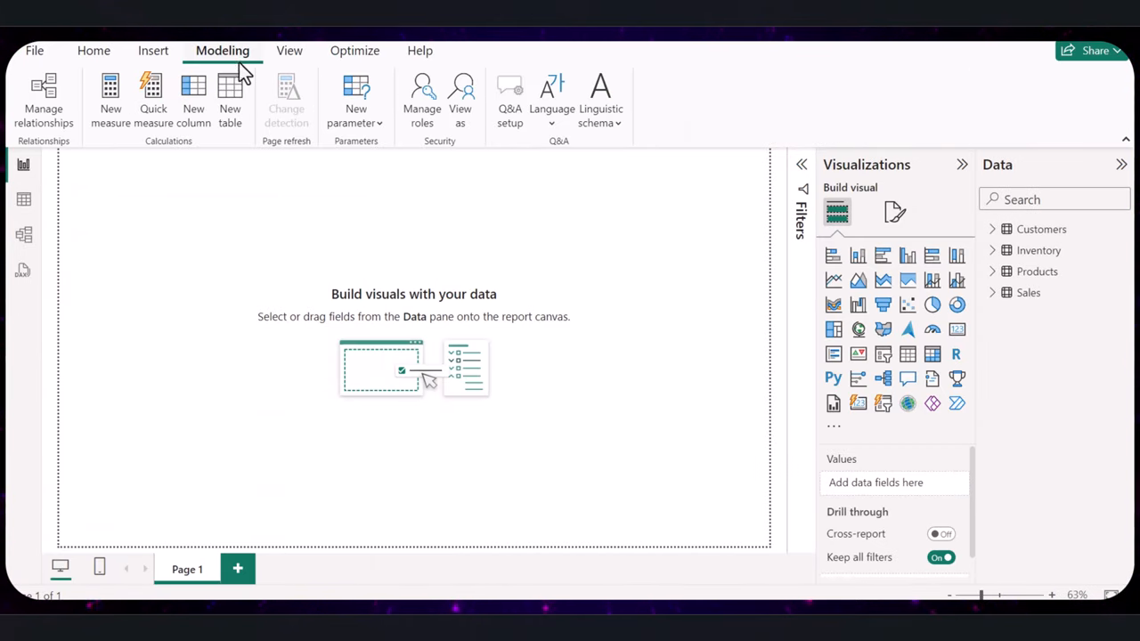
click(111, 98)
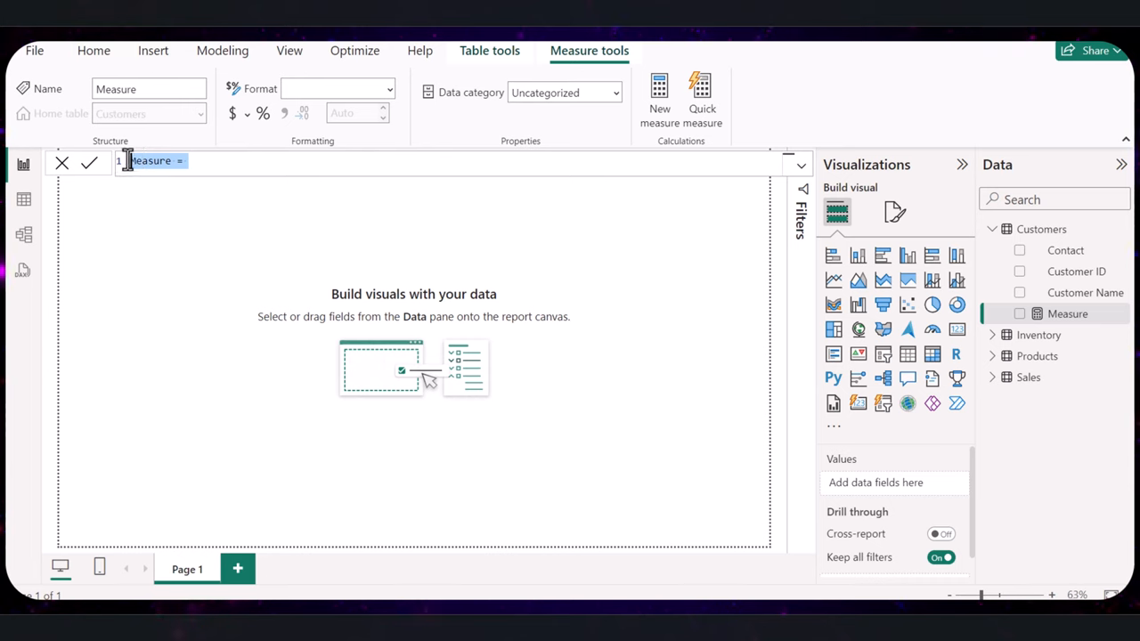
text(Total Sales = SUM(Sales[Amount]))
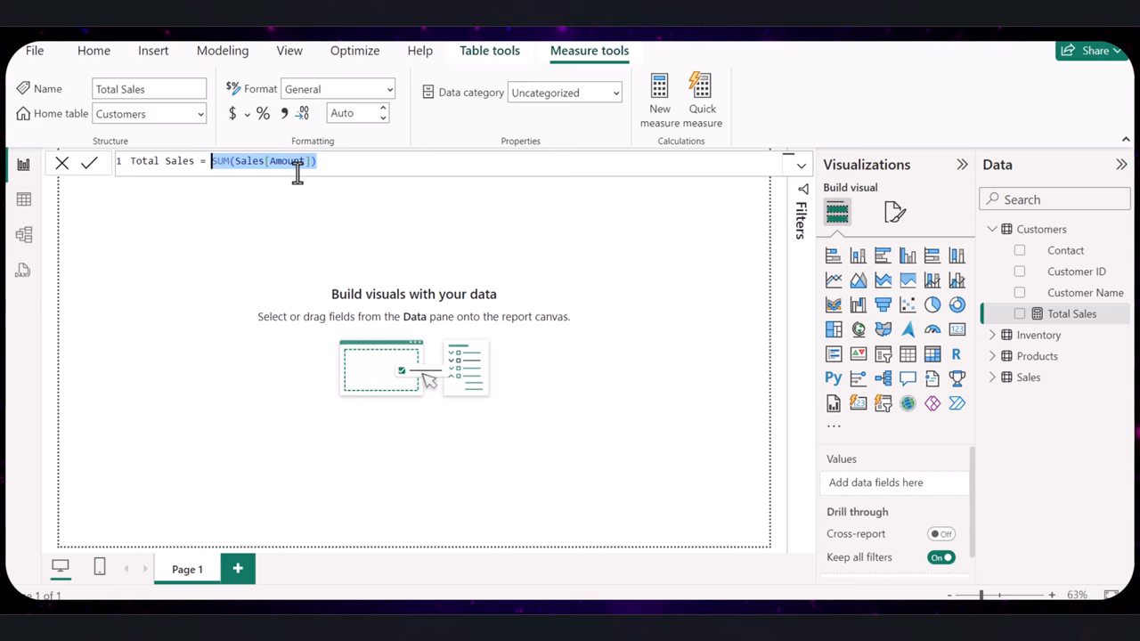
mouse_move(294, 200)
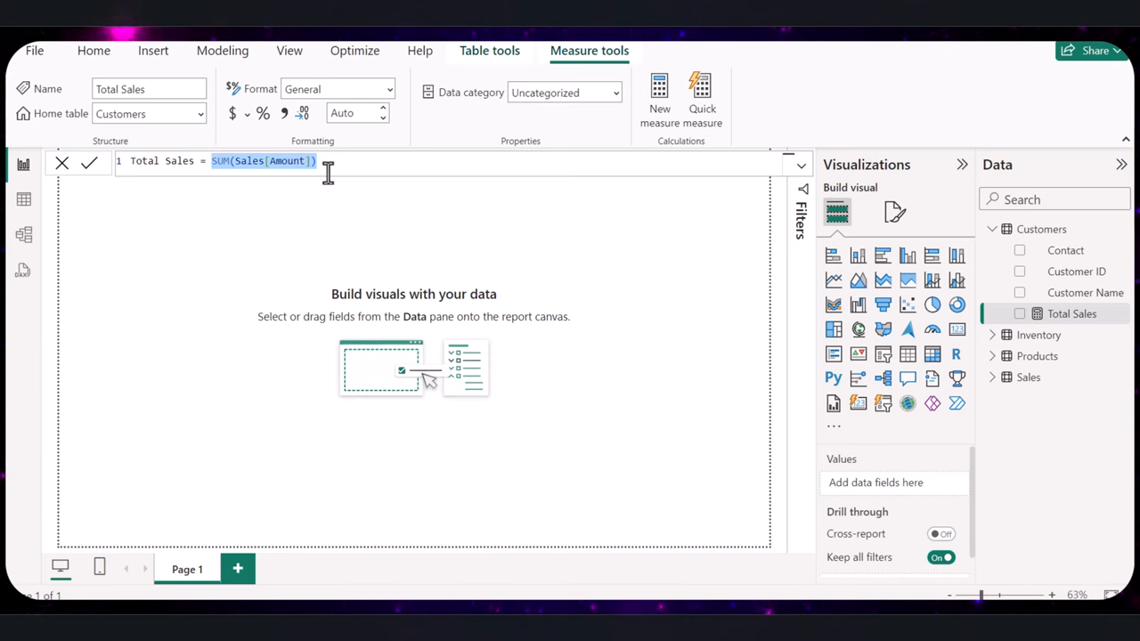
mouse_move(89, 163)
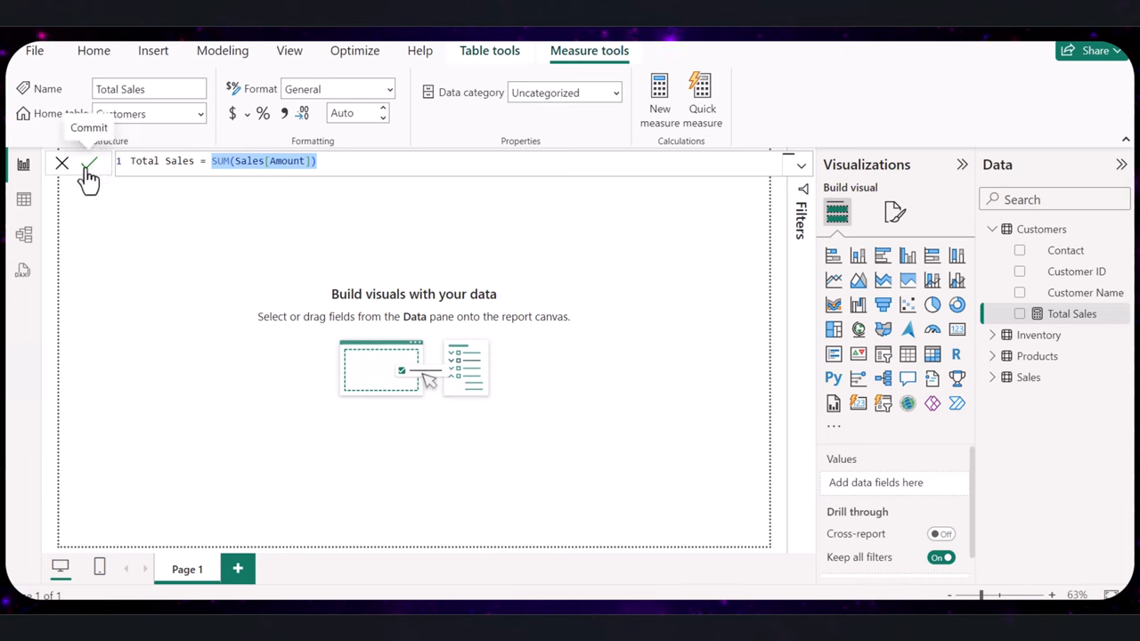
mouse_move(1103, 313)
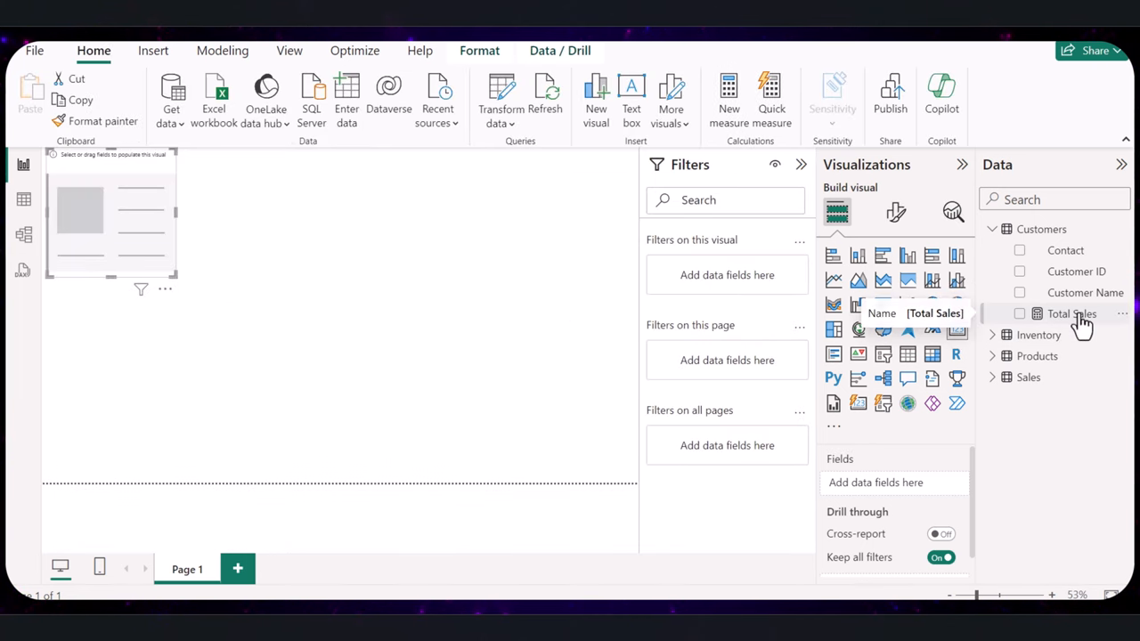
Step: Show Total Sales (352.48K) in the card, then remove the card from the canvas
click(1019, 313)
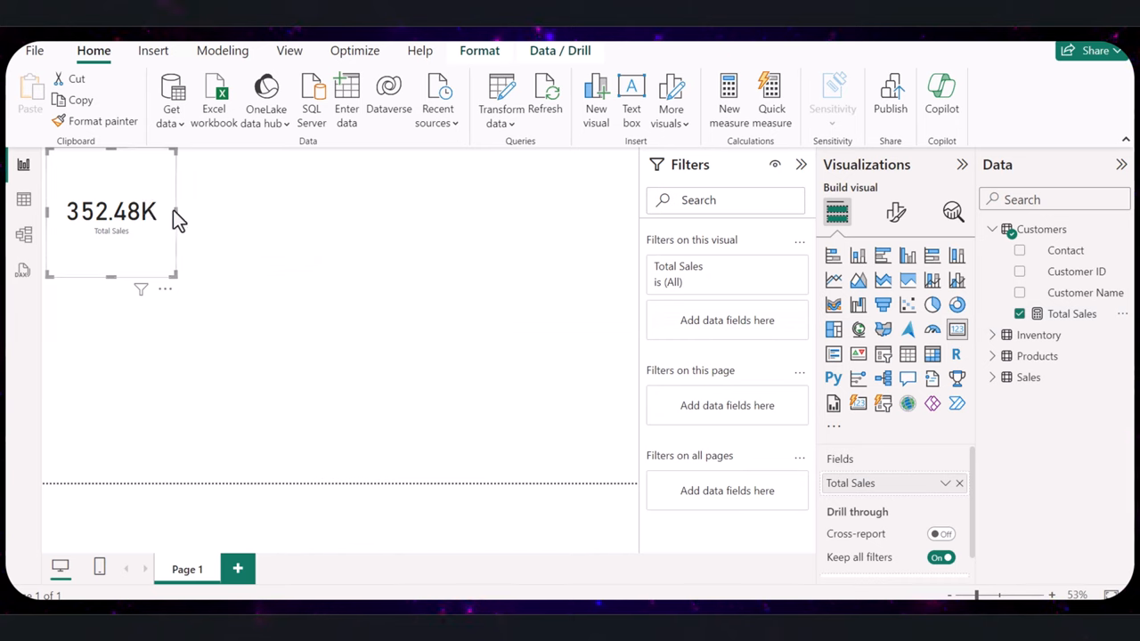
mouse_move(189, 260)
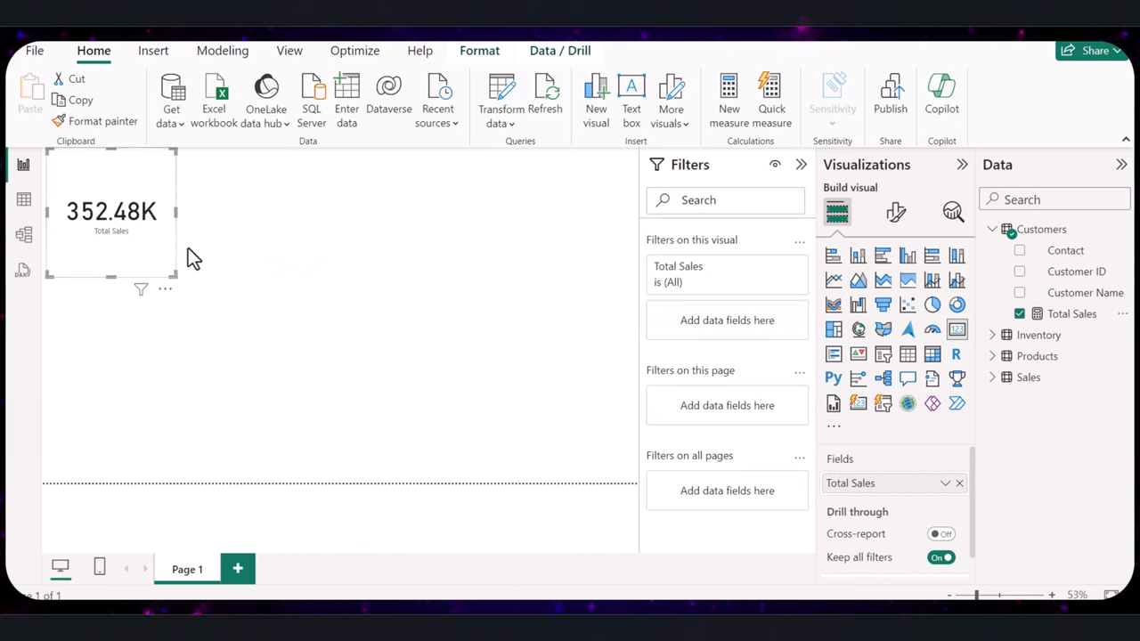
drag(111, 210, 175, 260)
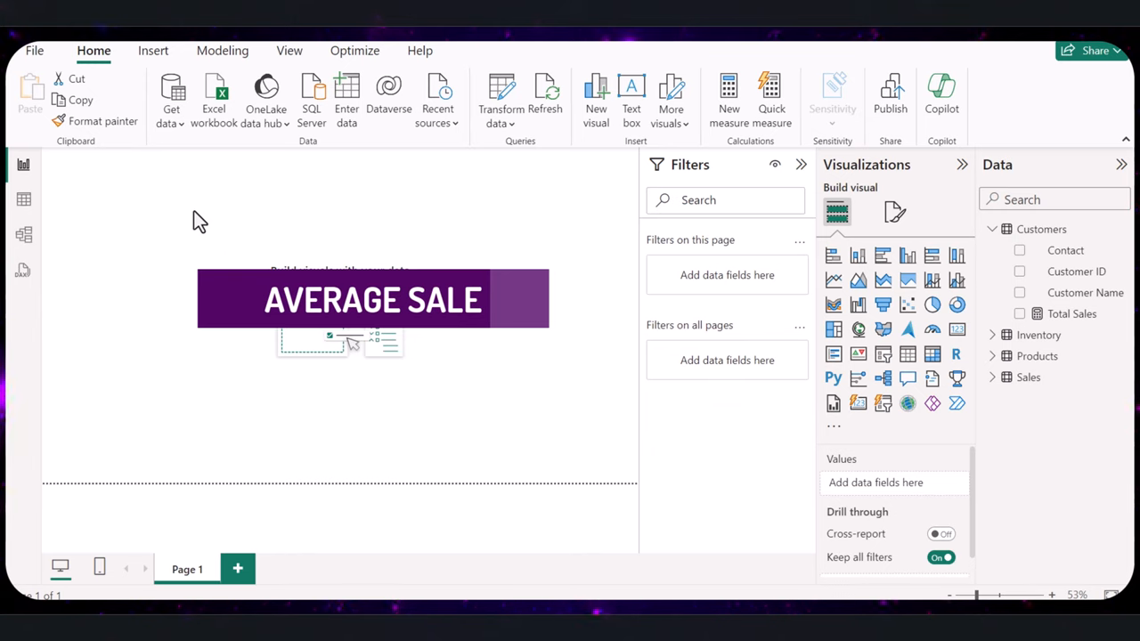
mouse_move(207, 208)
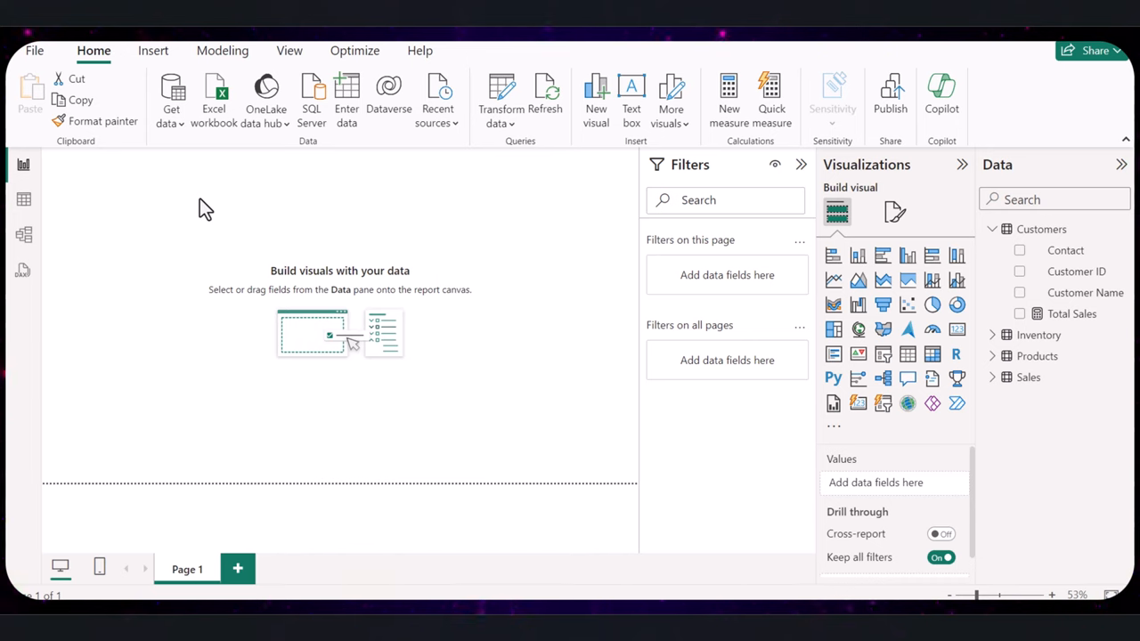
mouse_move(324, 123)
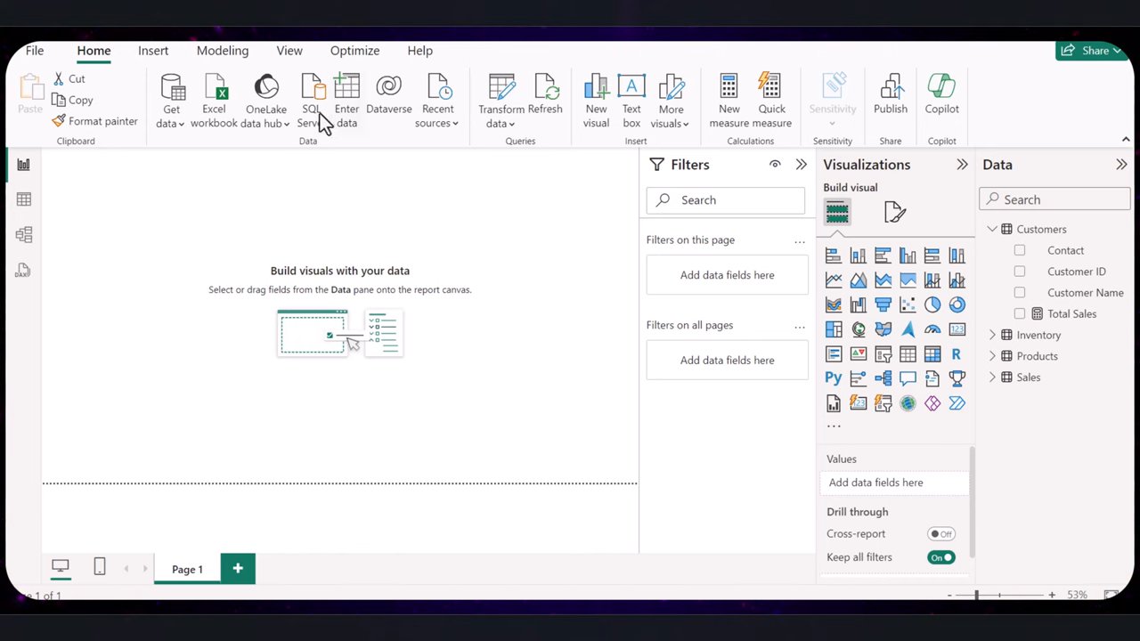
Step: Create the measure Average Sale = AVERAGE(Sales[Amount]) and commit it
click(221, 50)
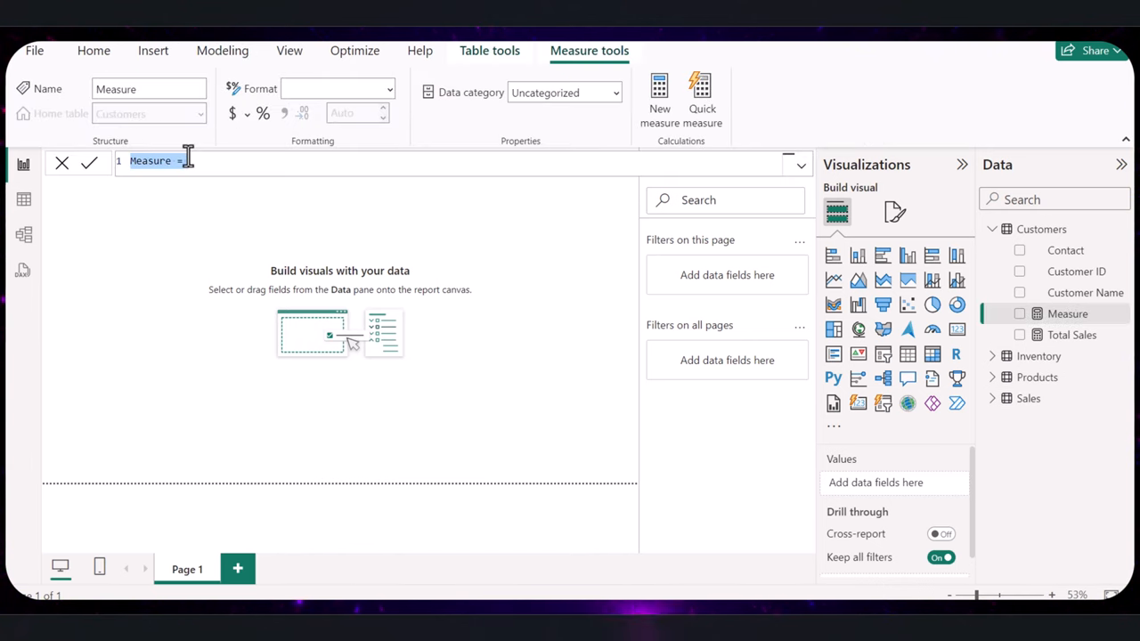
text(Average Sale = AVERAGE(Sales[Amount]))
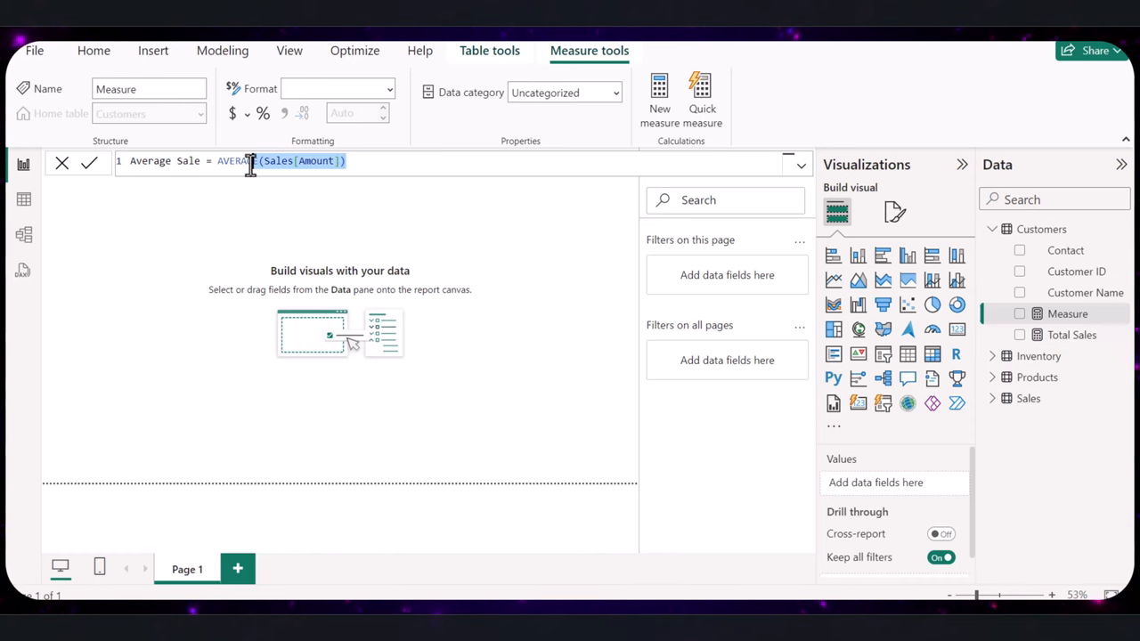
double_click(236, 160)
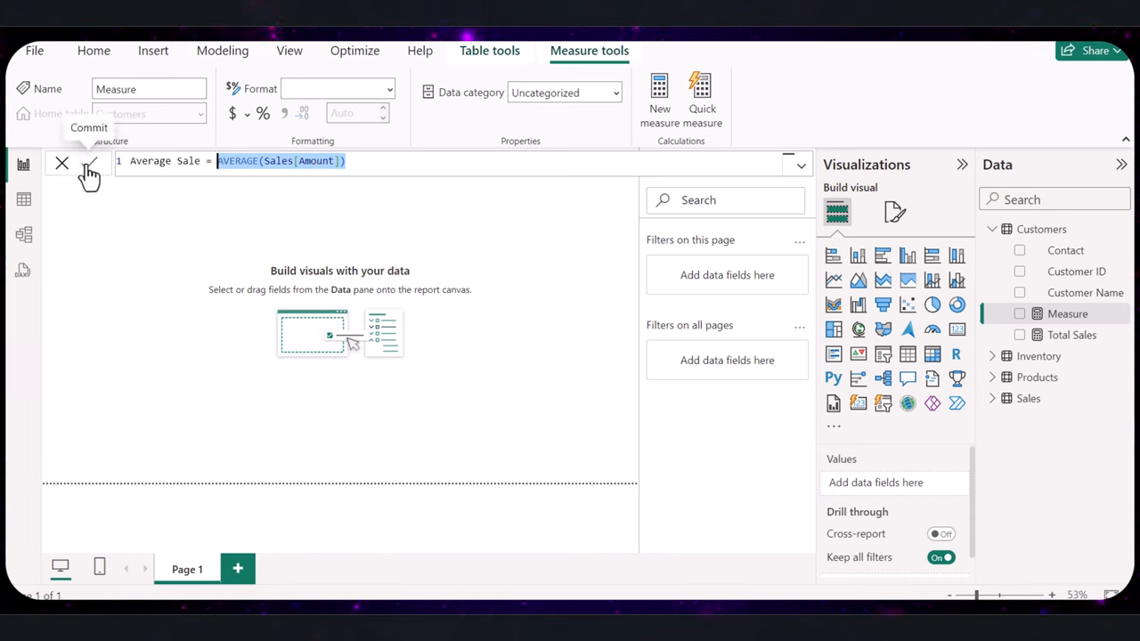
click(89, 164)
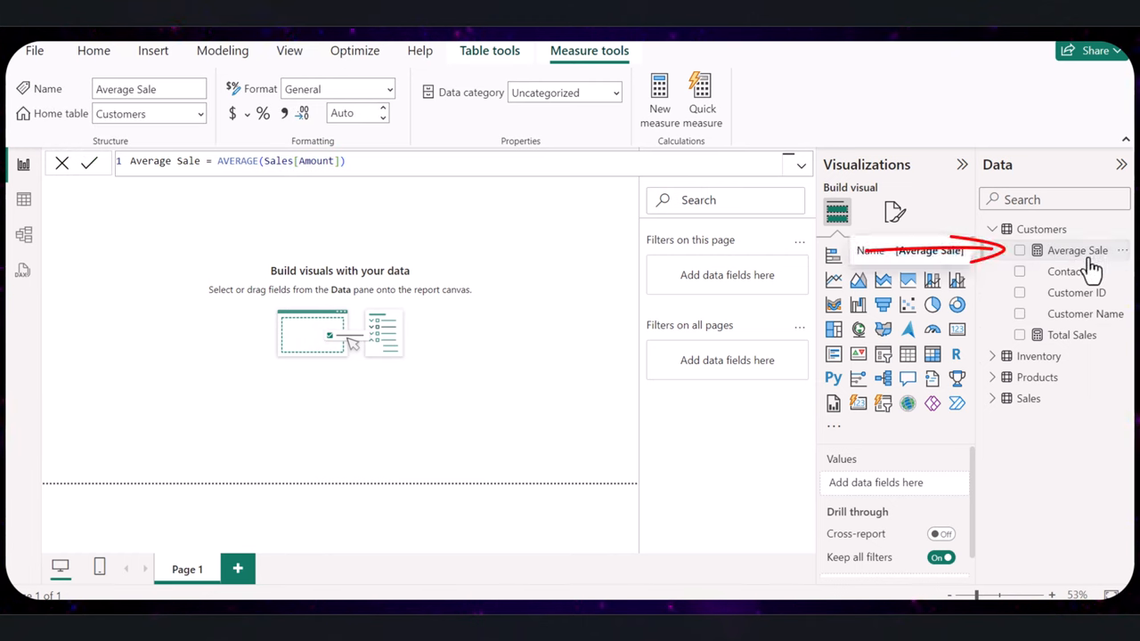
mouse_move(1126, 271)
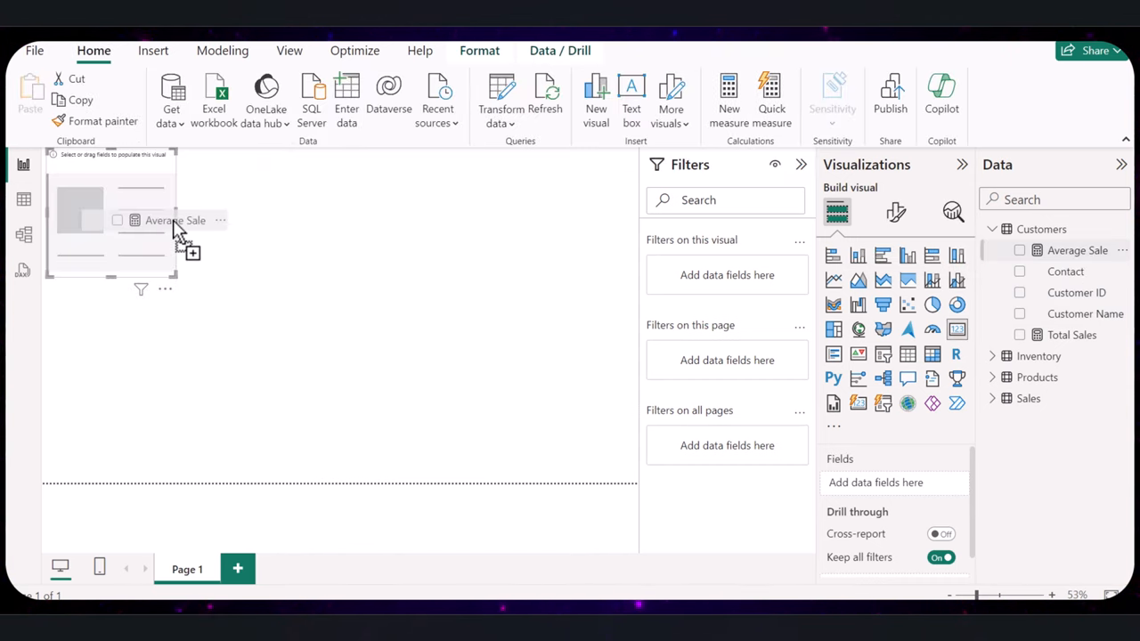
Step: Drop the Average Sale measure into the card visual
click(1019, 249)
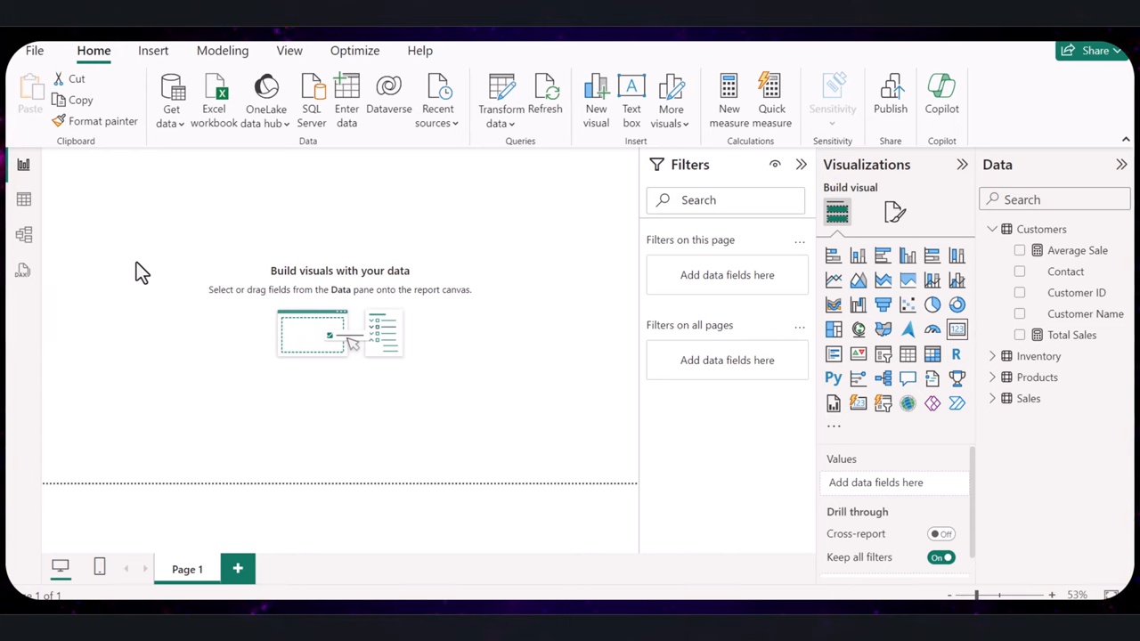
mouse_move(214, 98)
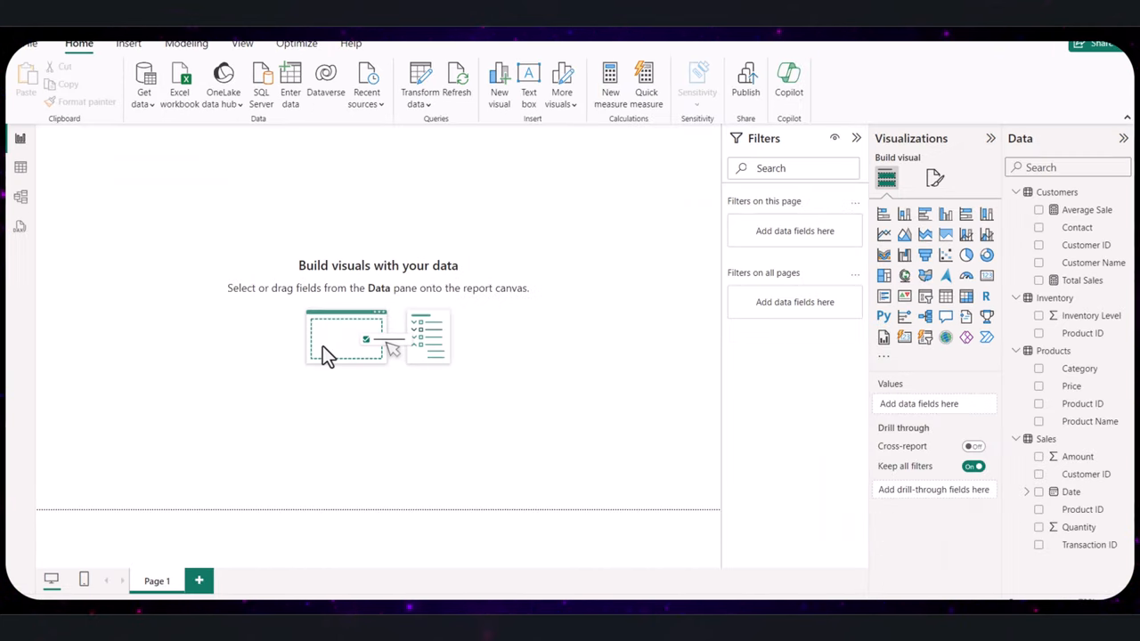
mouse_move(356, 353)
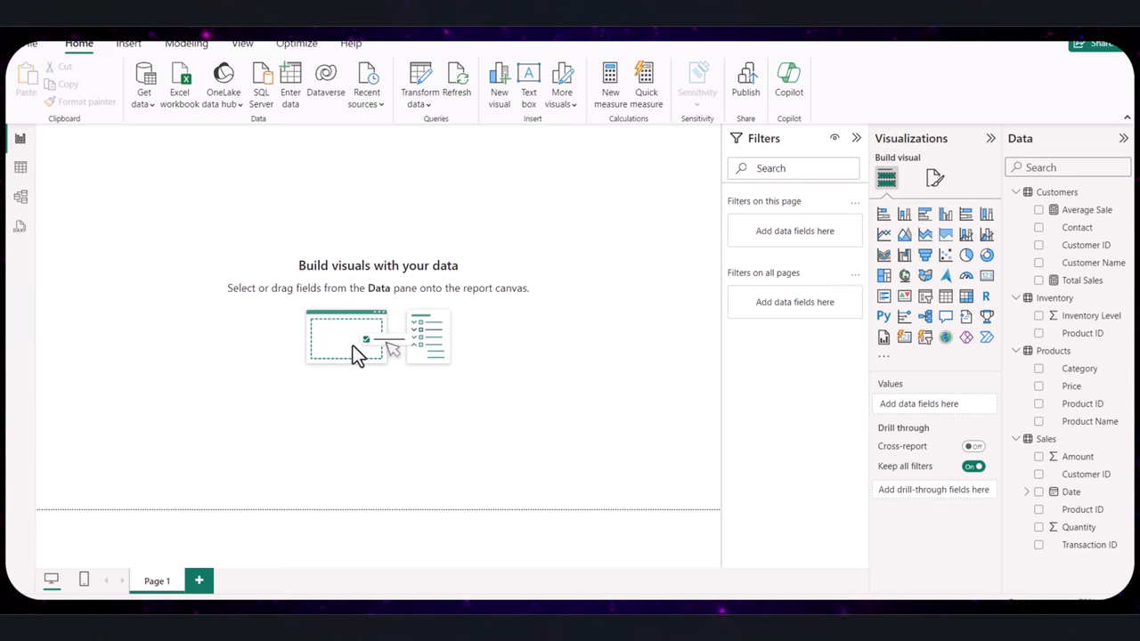
mouse_move(385, 288)
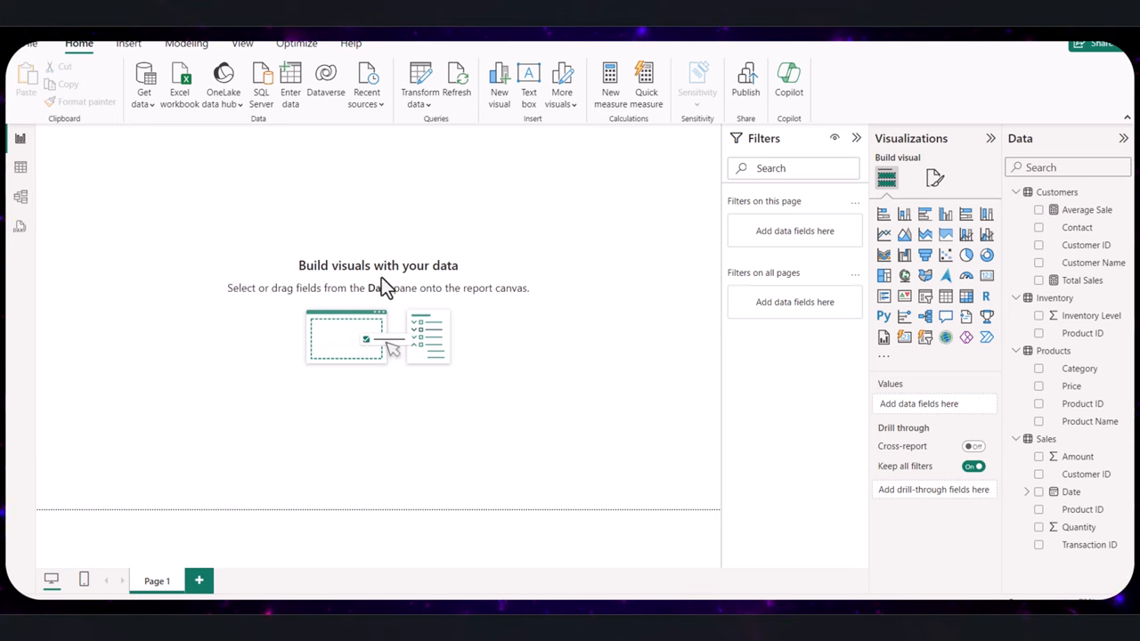
Step: Switch to Model view to see the tables and their relationships
click(185, 42)
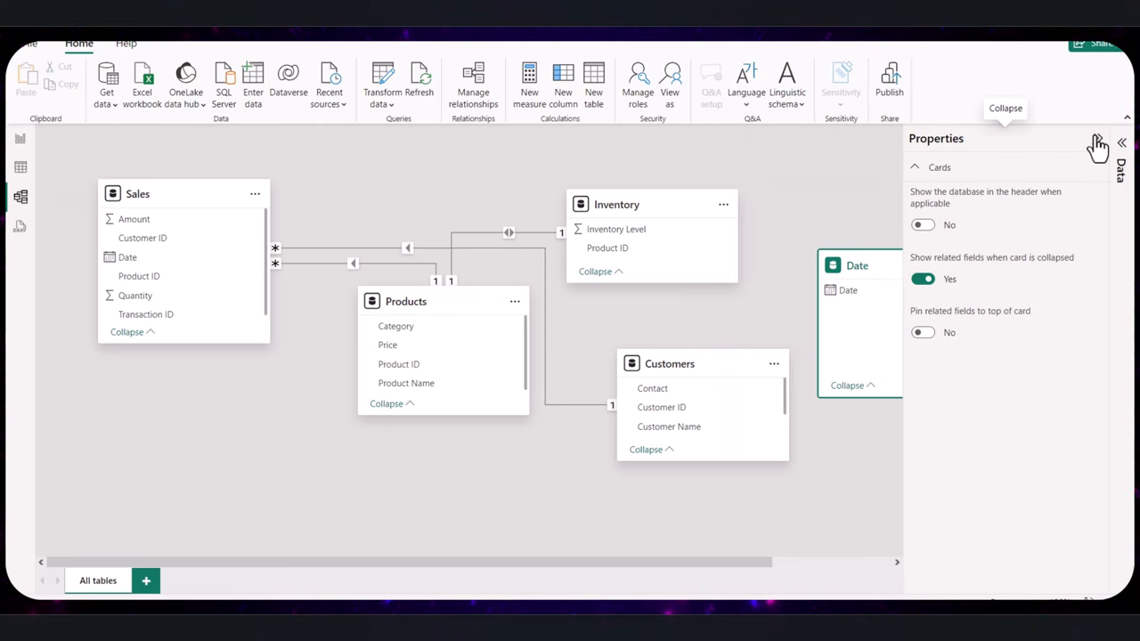
Step: Create a many-to-one relationship from Sales[Date] to Date[Date] and confirm it
click(1122, 143)
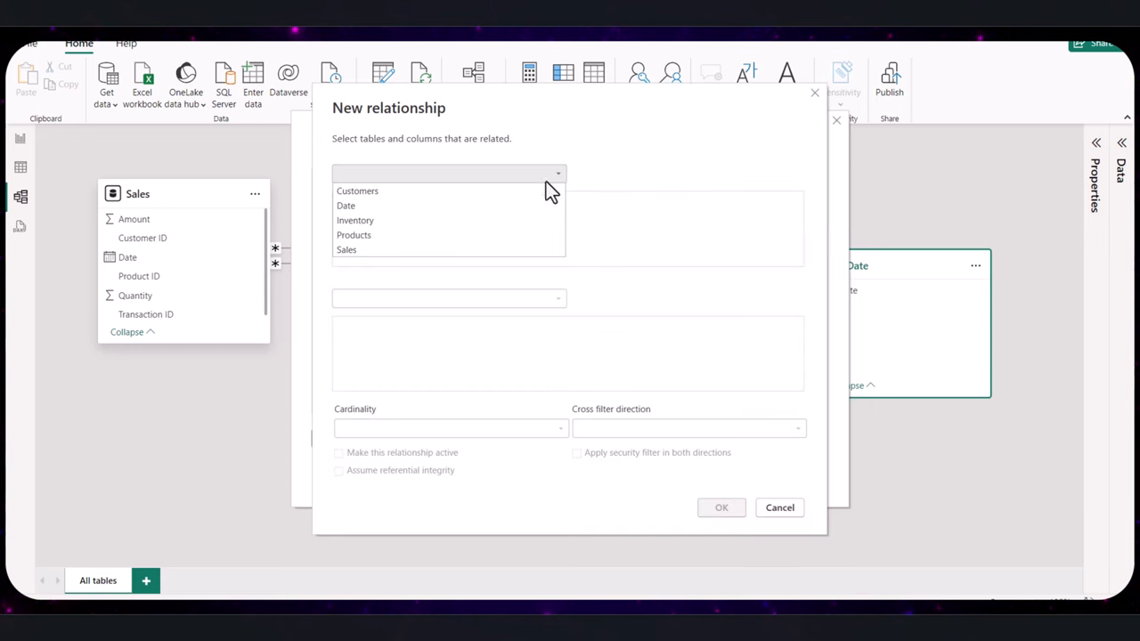
click(346, 249)
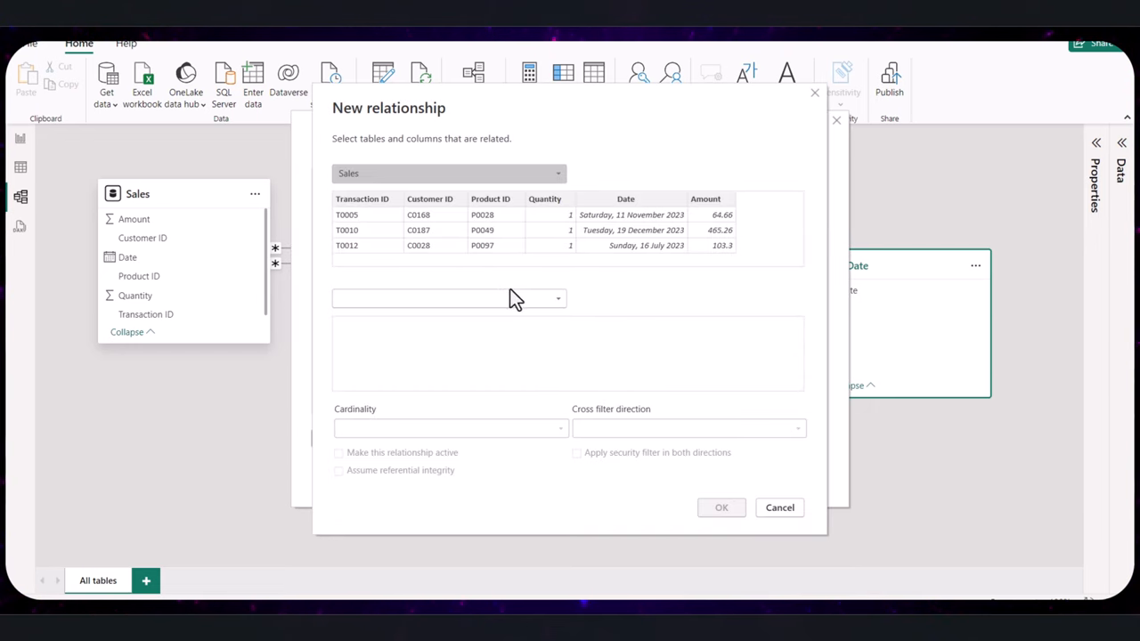
click(449, 298)
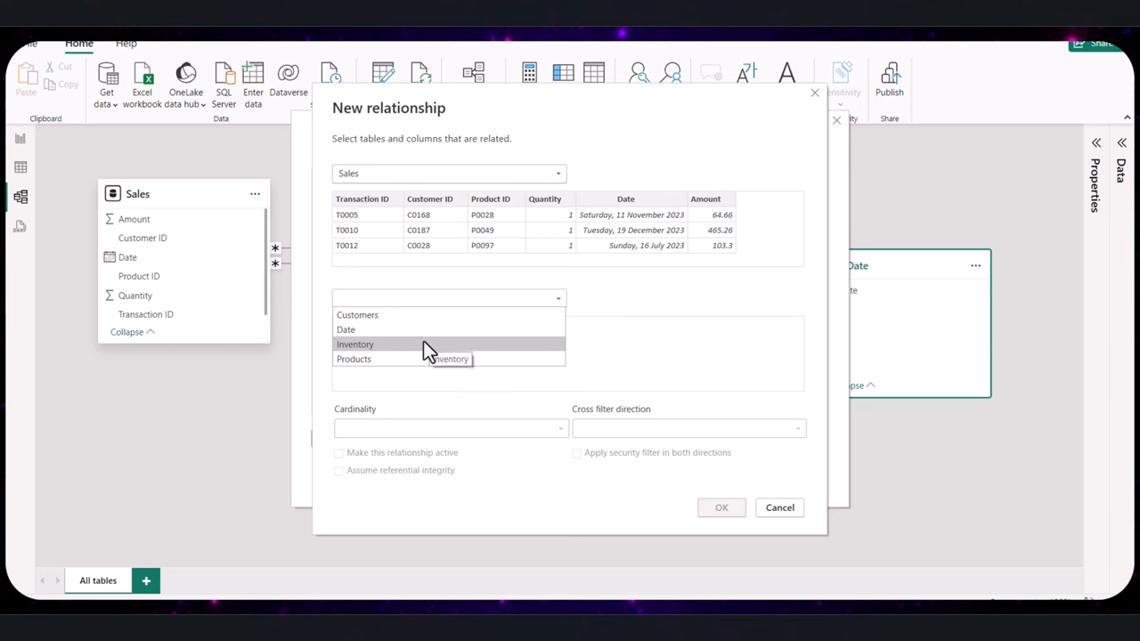
click(345, 329)
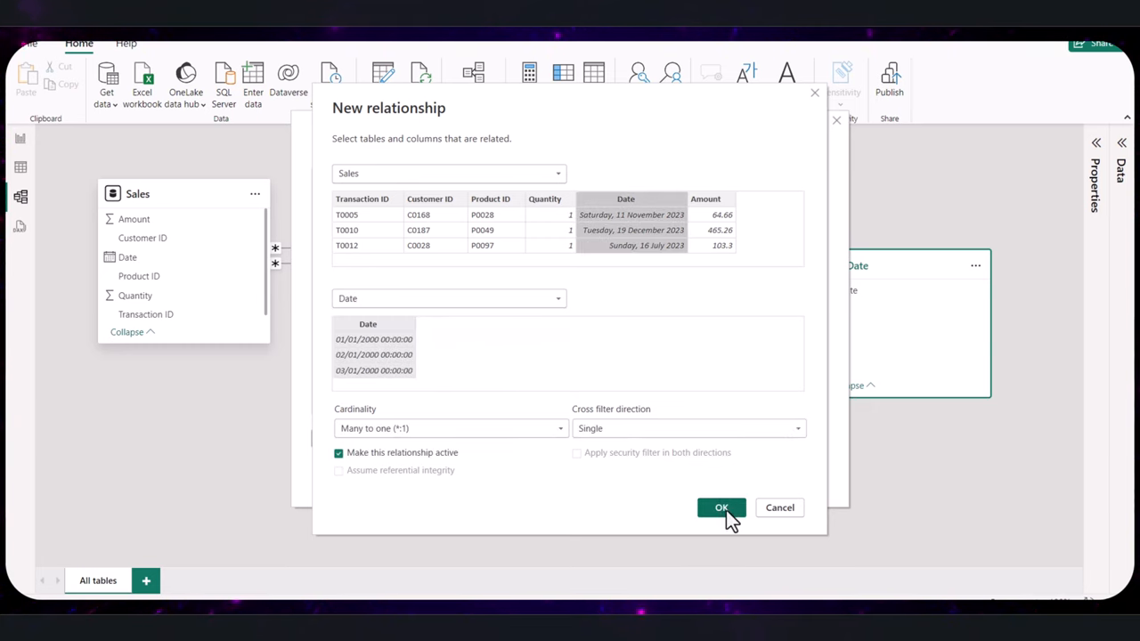
click(721, 508)
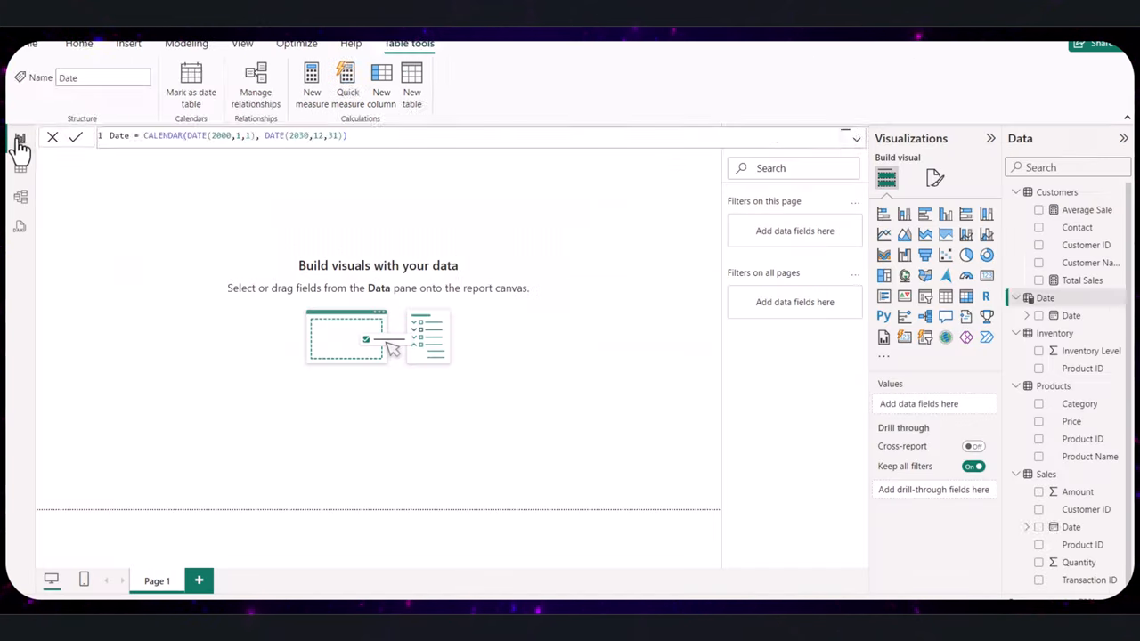
Step: Create the Running Total measure with CALCULATE/FILTER/ALLSELECTED over dates and commit it
click(79, 43)
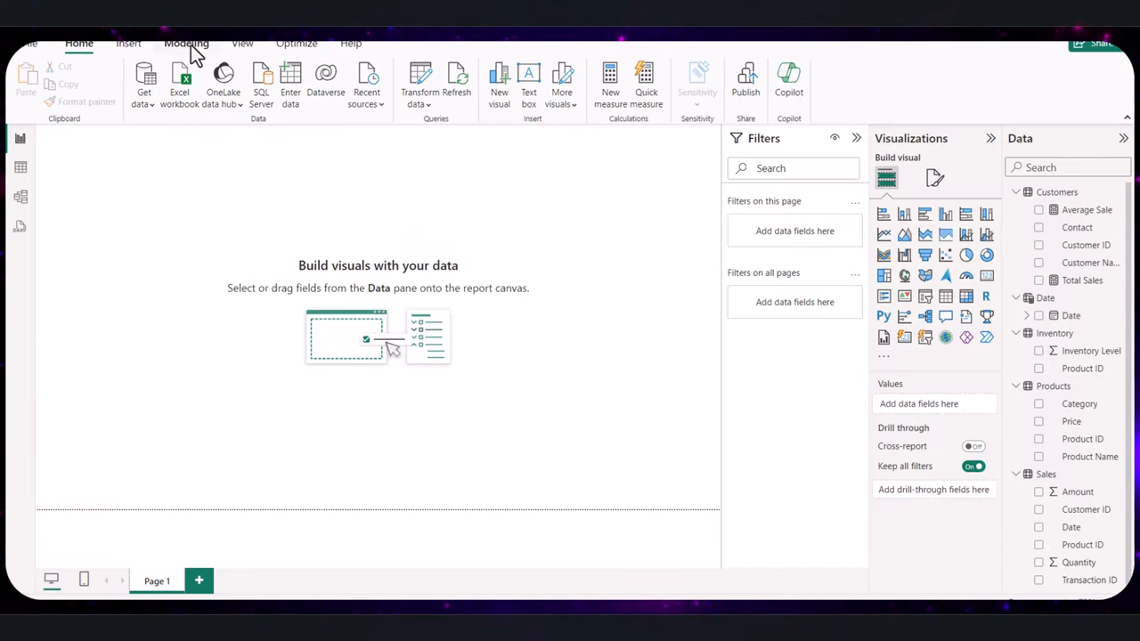
click(185, 43)
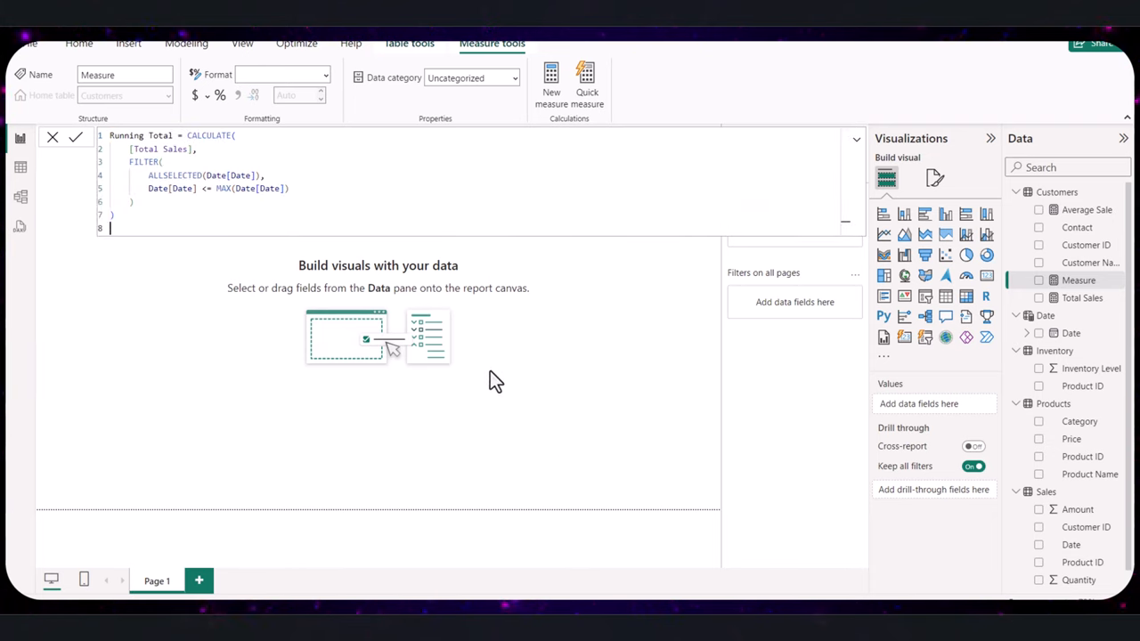
double_click(143, 136)
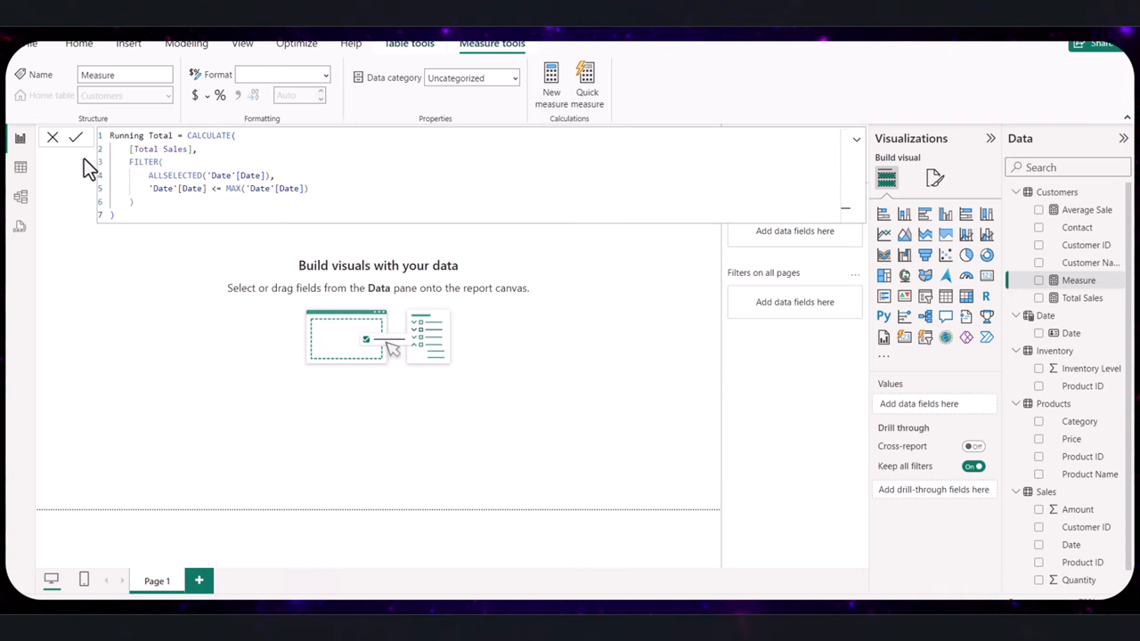
mouse_move(78, 139)
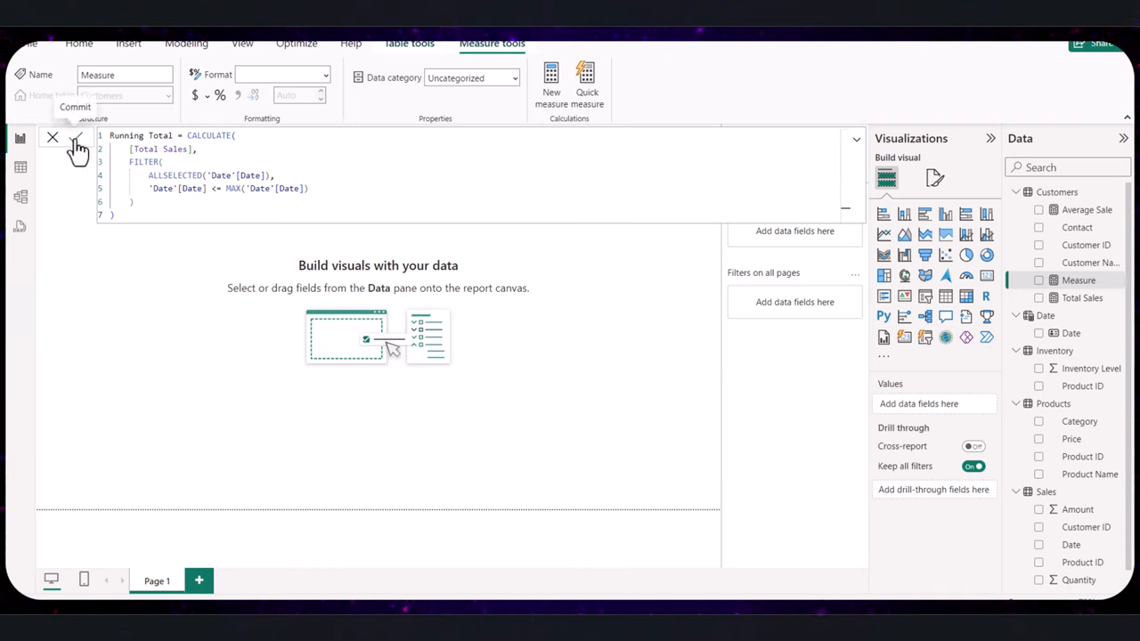
click(79, 137)
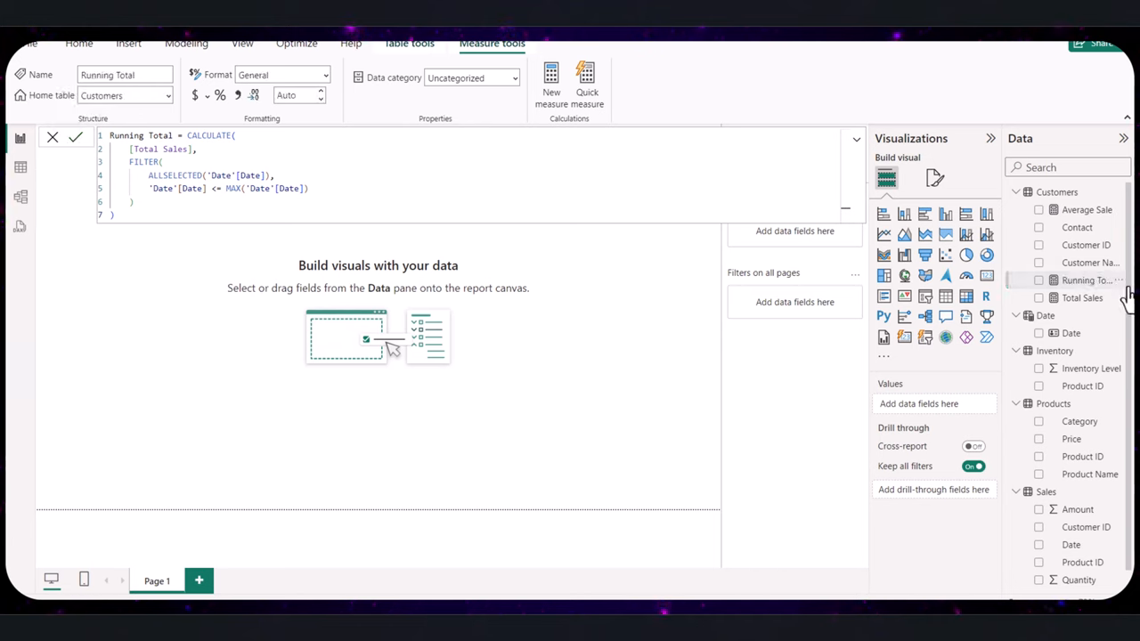
mouse_move(1083, 300)
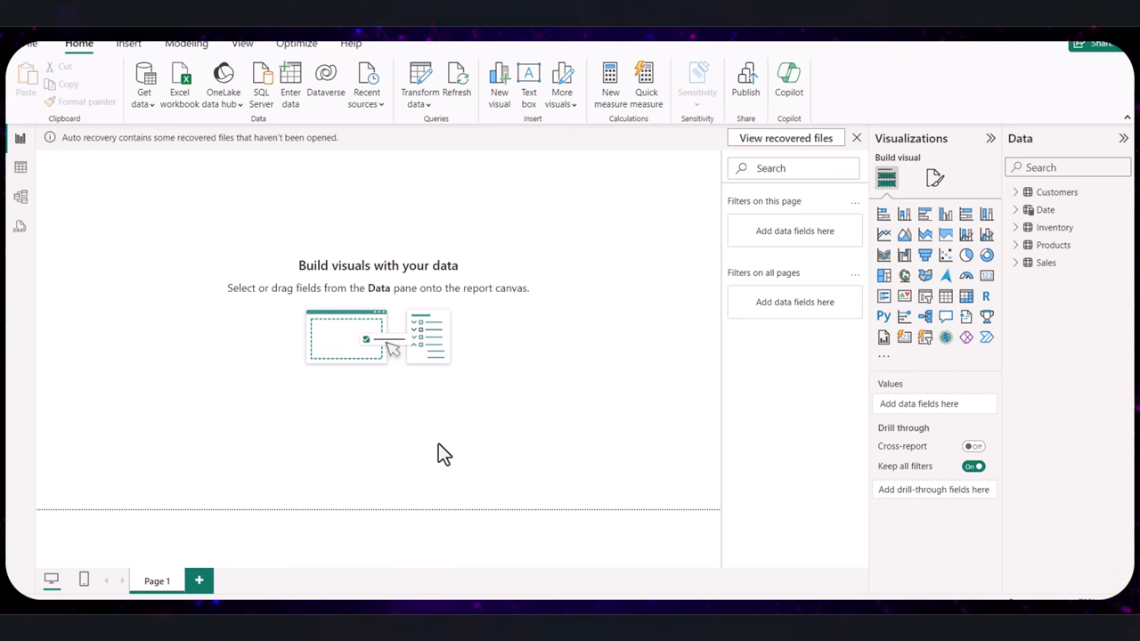
mouse_move(449, 453)
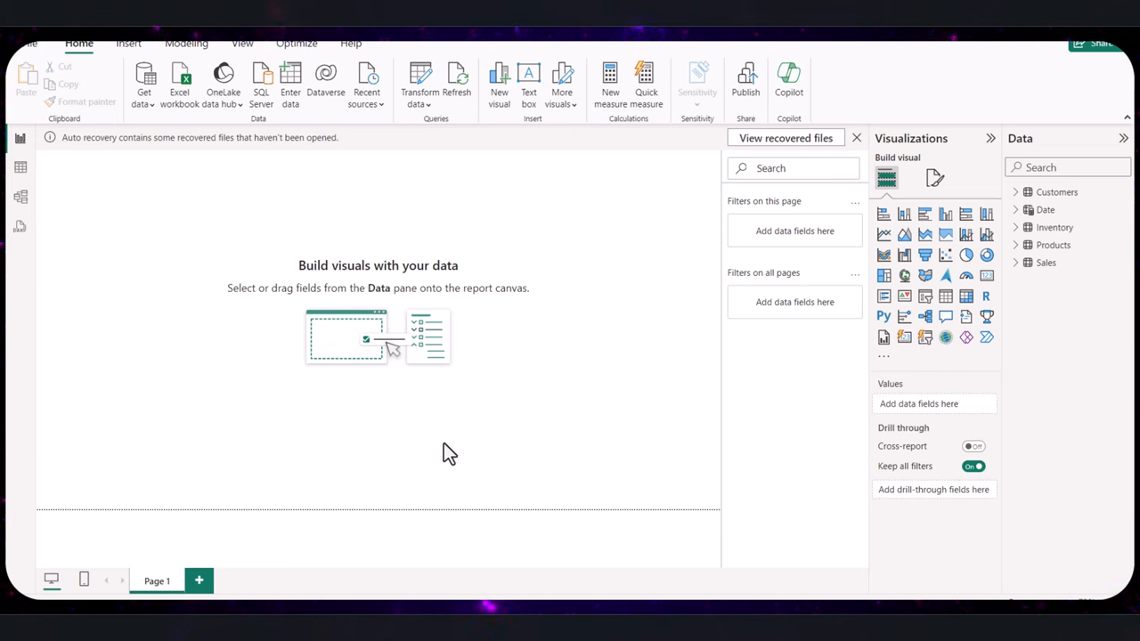
mouse_move(454, 455)
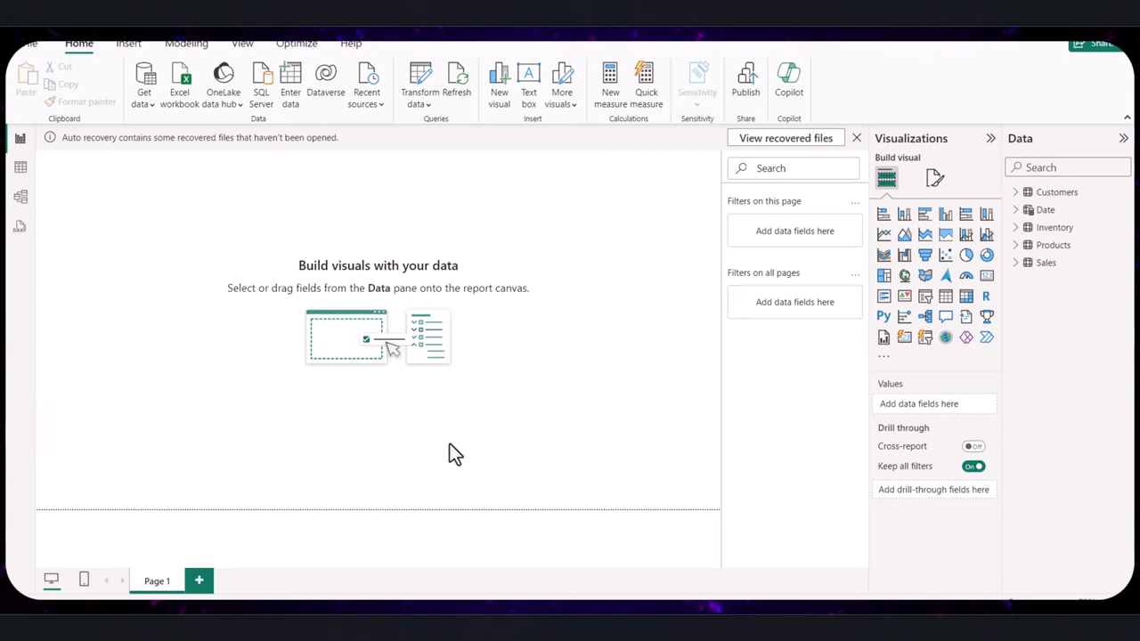
mouse_move(463, 456)
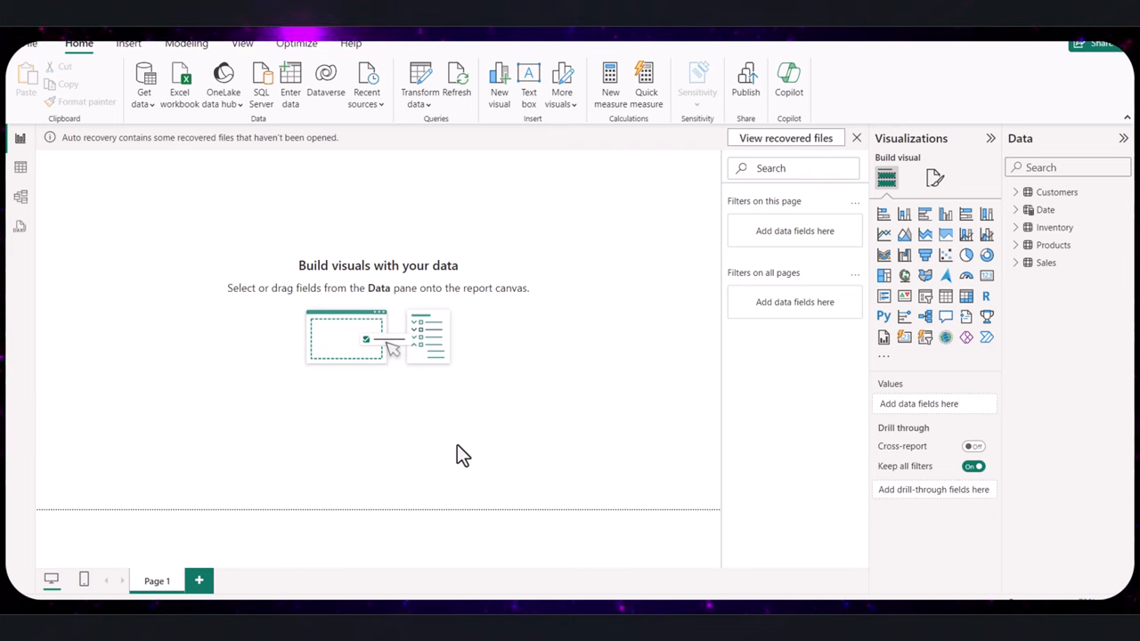
mouse_move(428, 385)
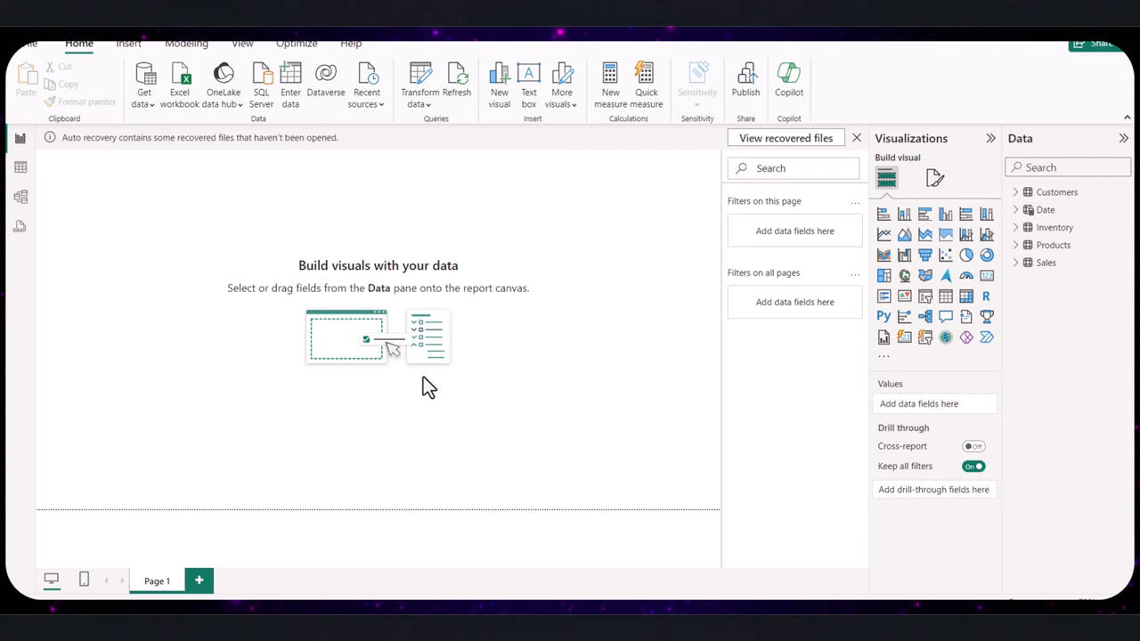
mouse_move(453, 317)
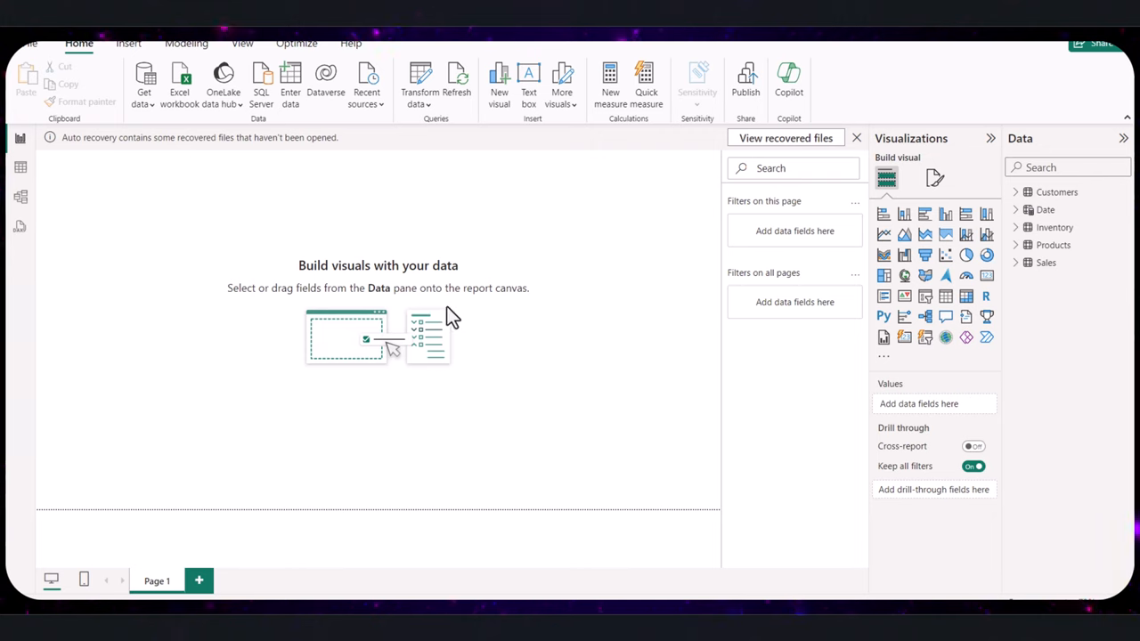
mouse_move(530, 322)
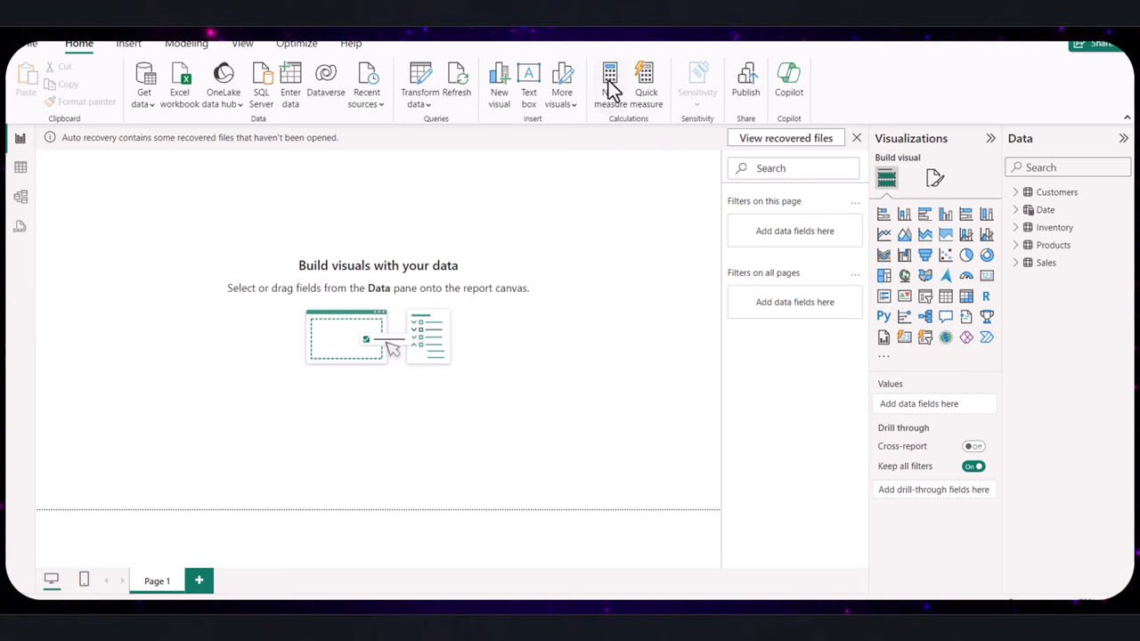
Step: Write the Sales Growth measure as DIVIDE of Total Sales minus previous-month sales by previous-month sales
click(627, 80)
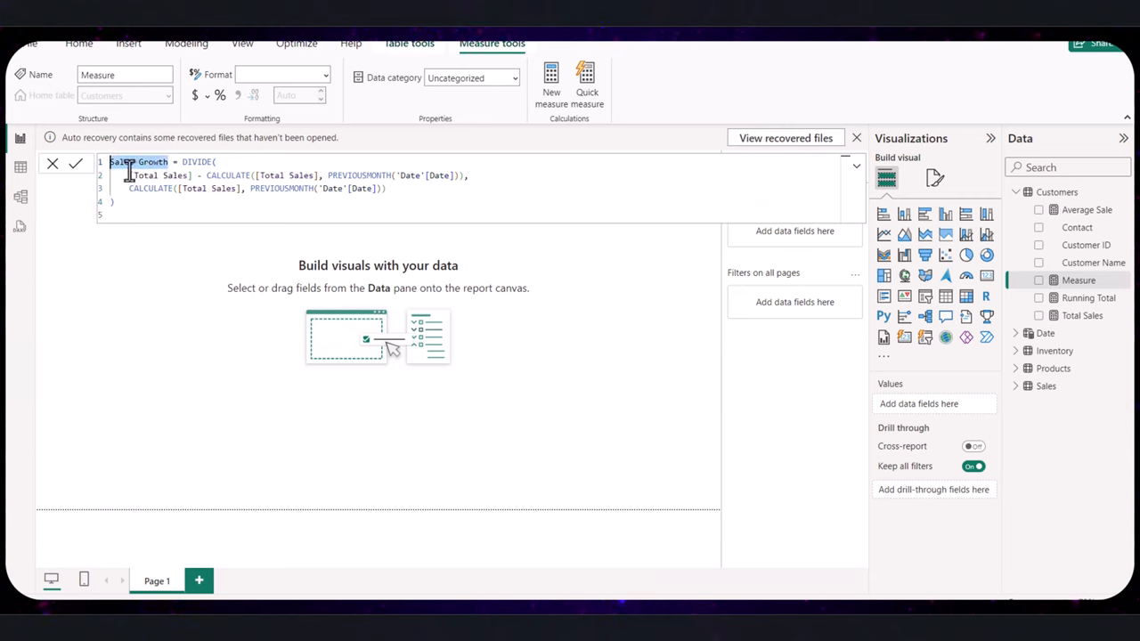
mouse_move(1114, 392)
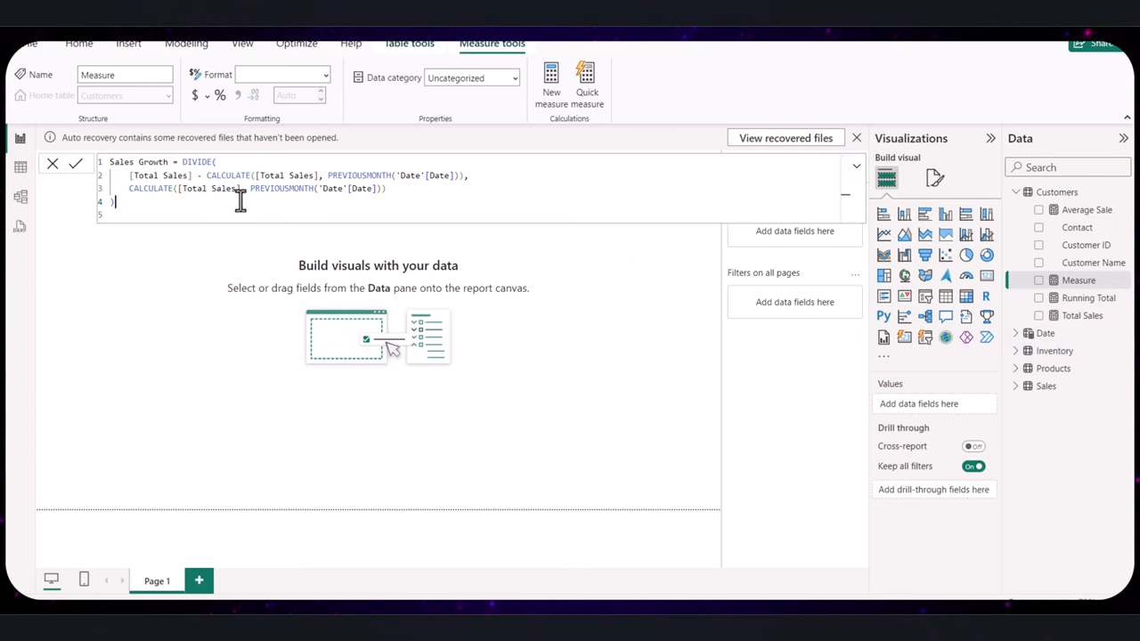
key(ctrl+a)
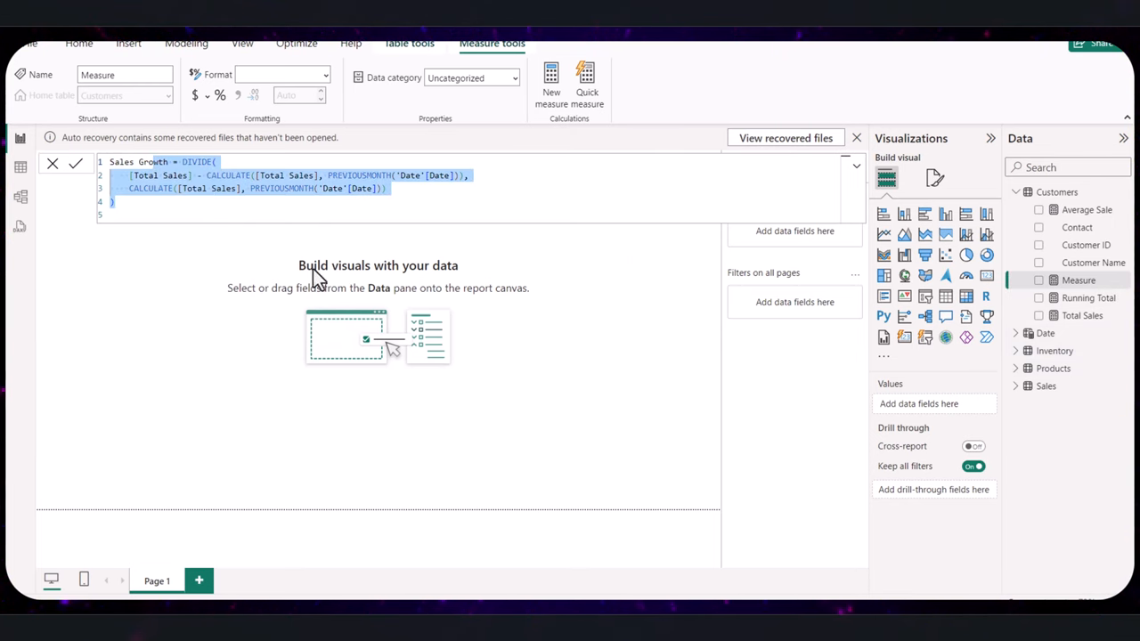
mouse_move(510, 467)
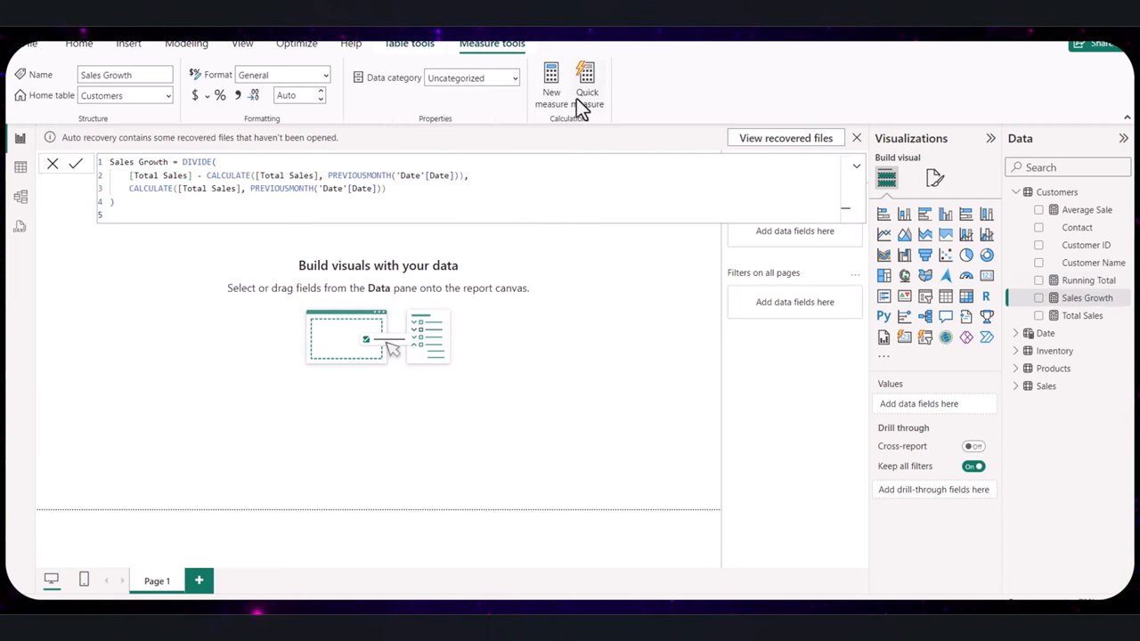
mouse_move(756, 294)
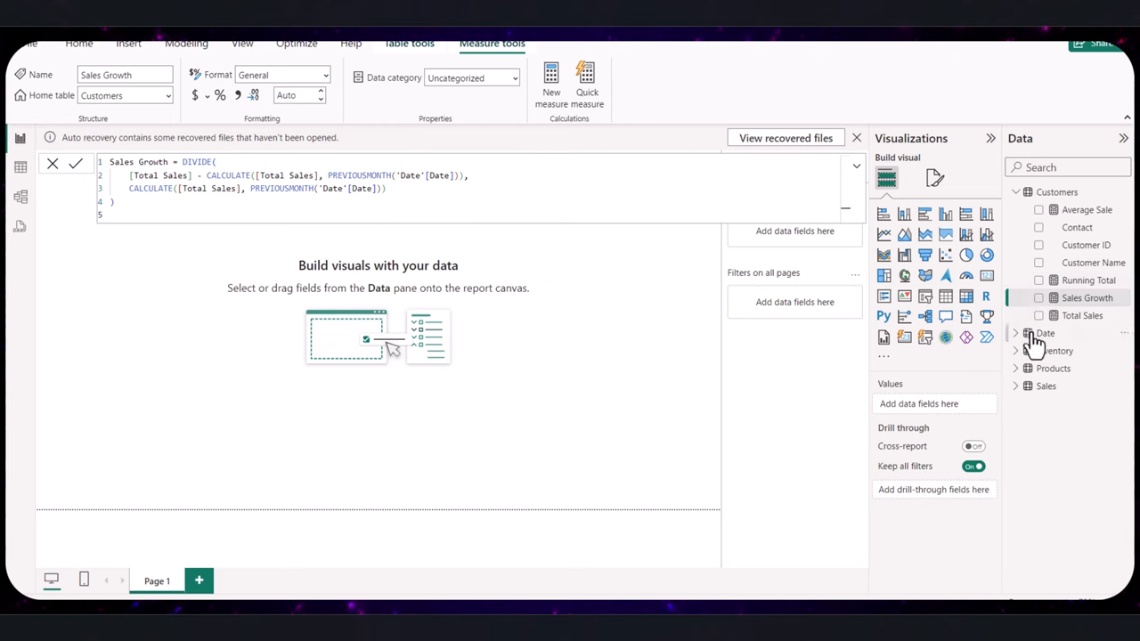
mouse_move(1108, 338)
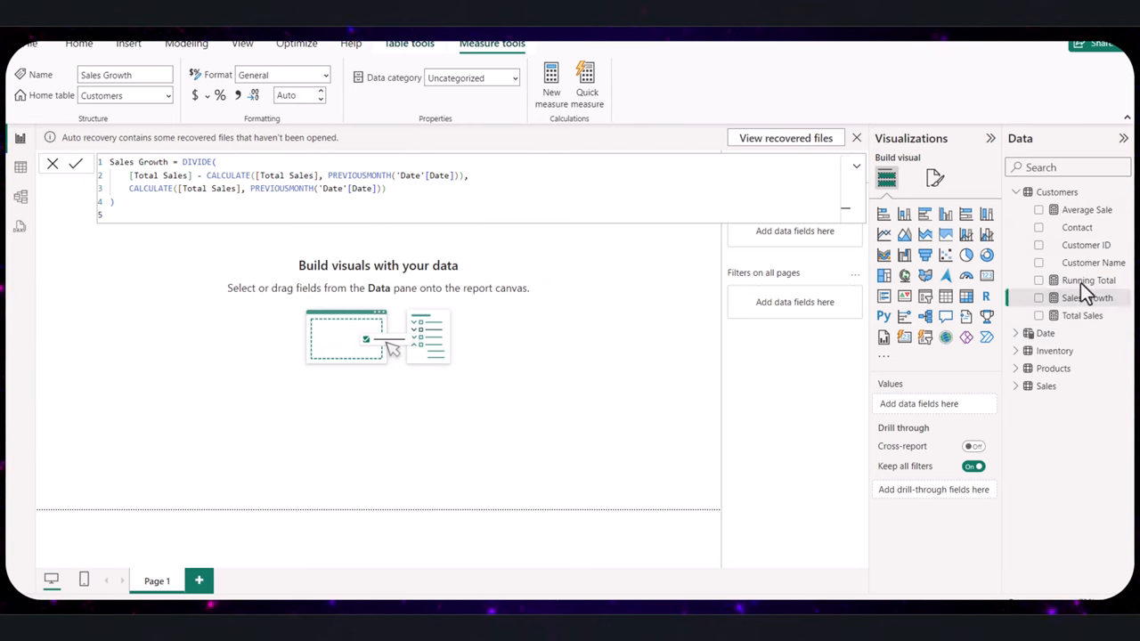
Step: Add Sales Growth to a new chart, inspect the Sales table rows, and return to the report
click(78, 43)
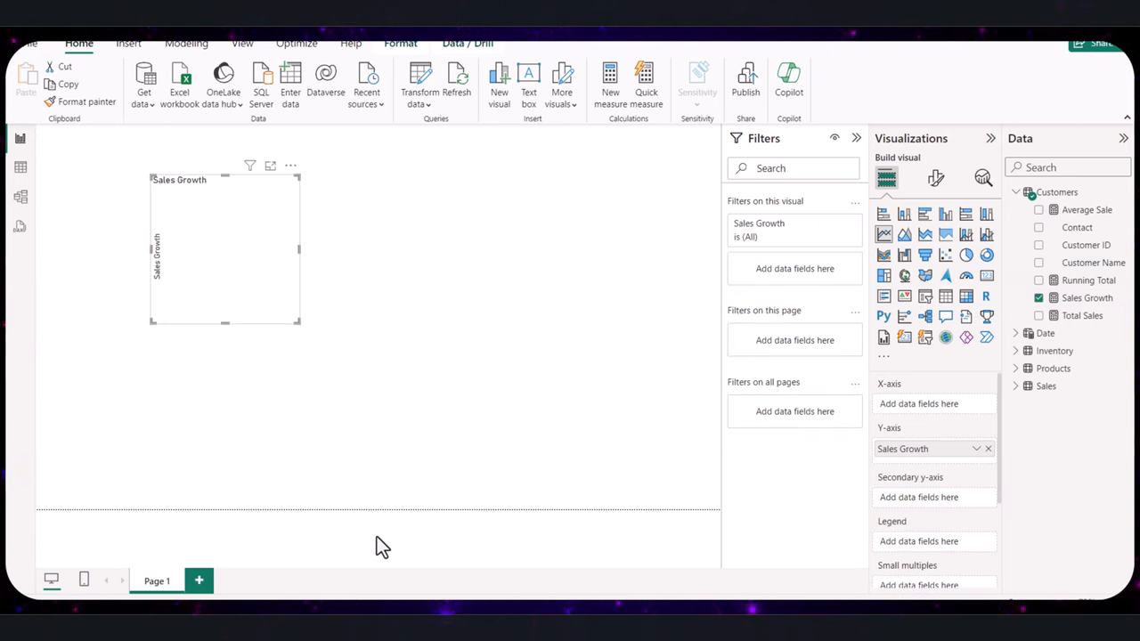
mouse_move(22, 168)
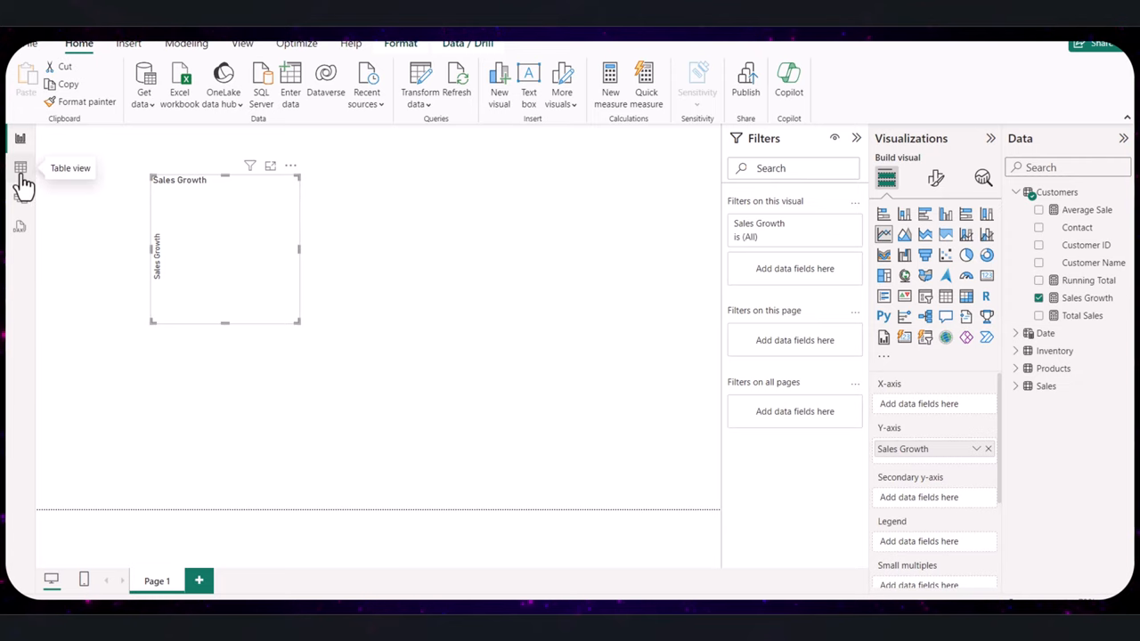
click(21, 167)
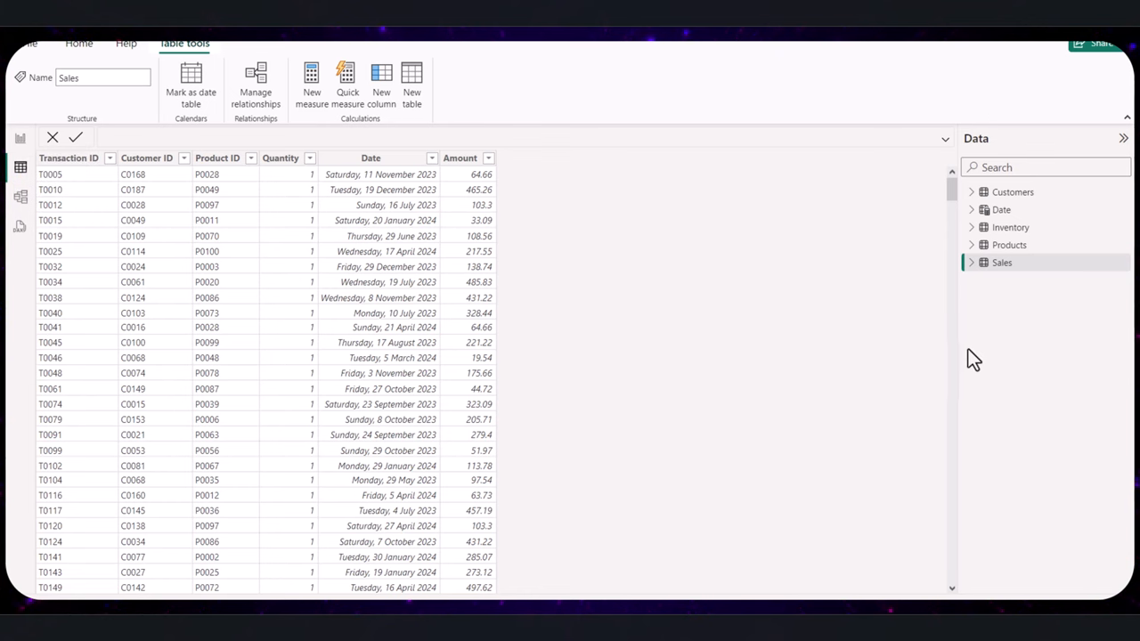
mouse_move(513, 378)
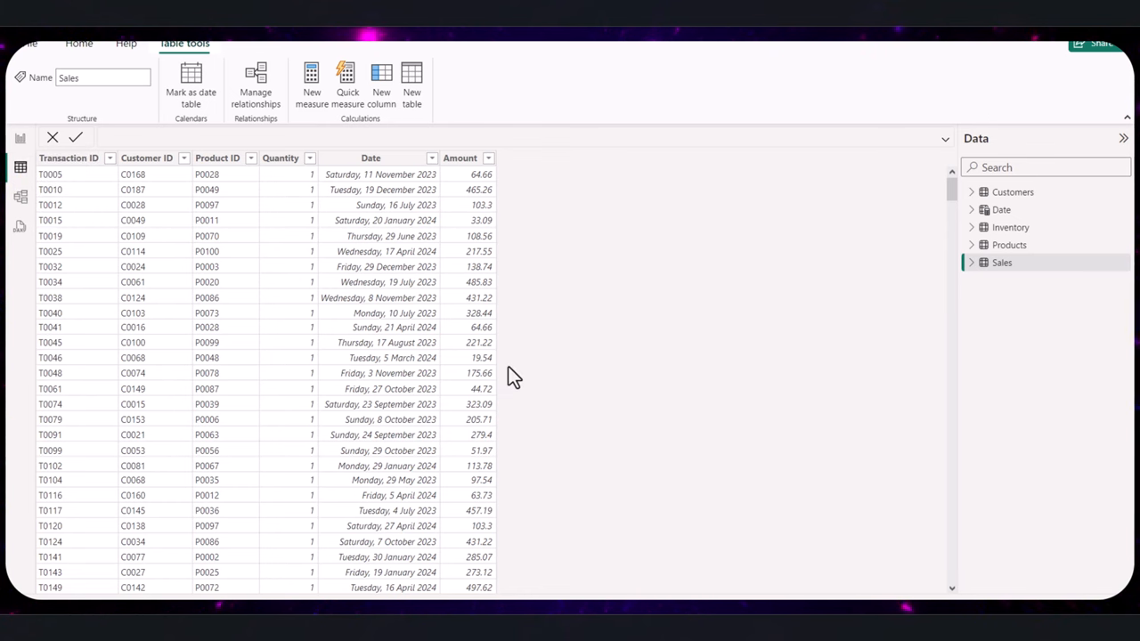
mouse_move(513, 381)
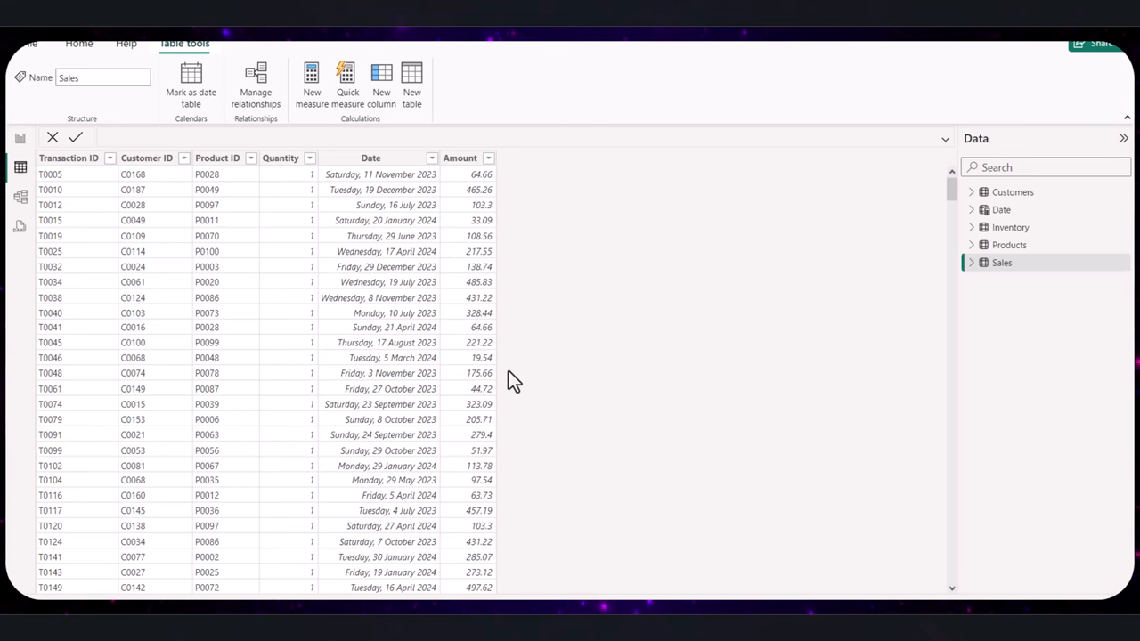
mouse_move(515, 388)
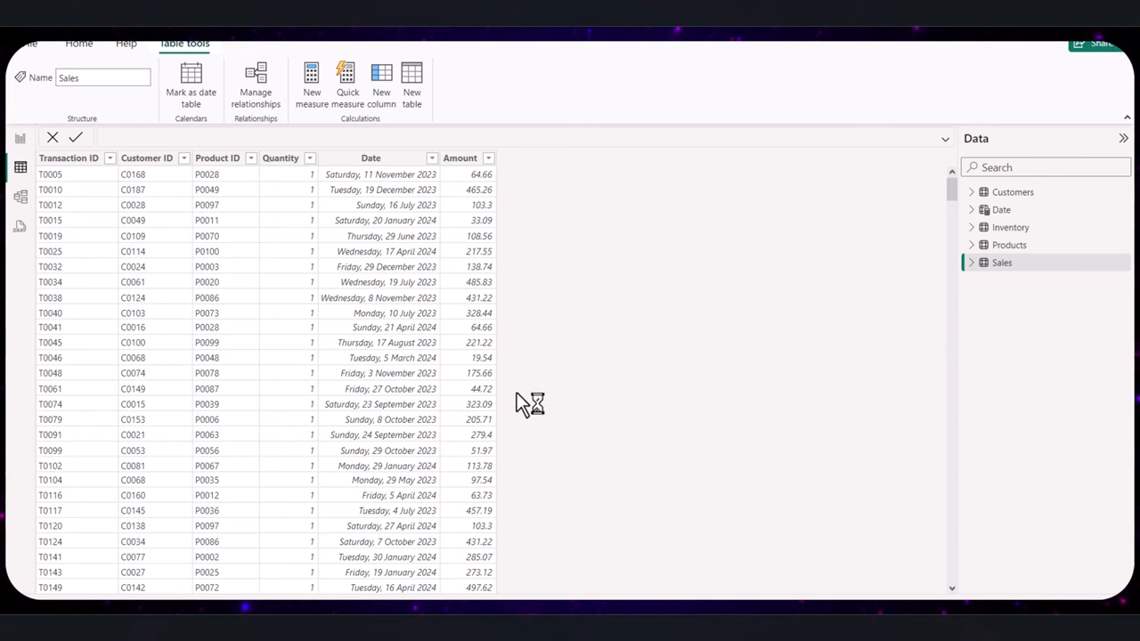
mouse_move(285, 314)
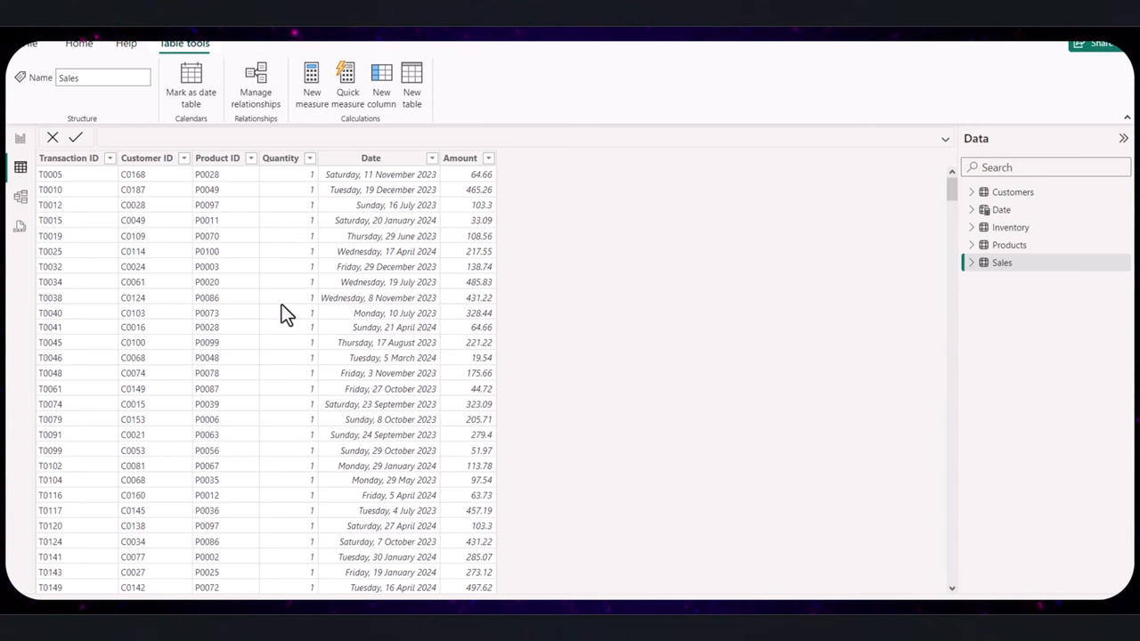
click(294, 321)
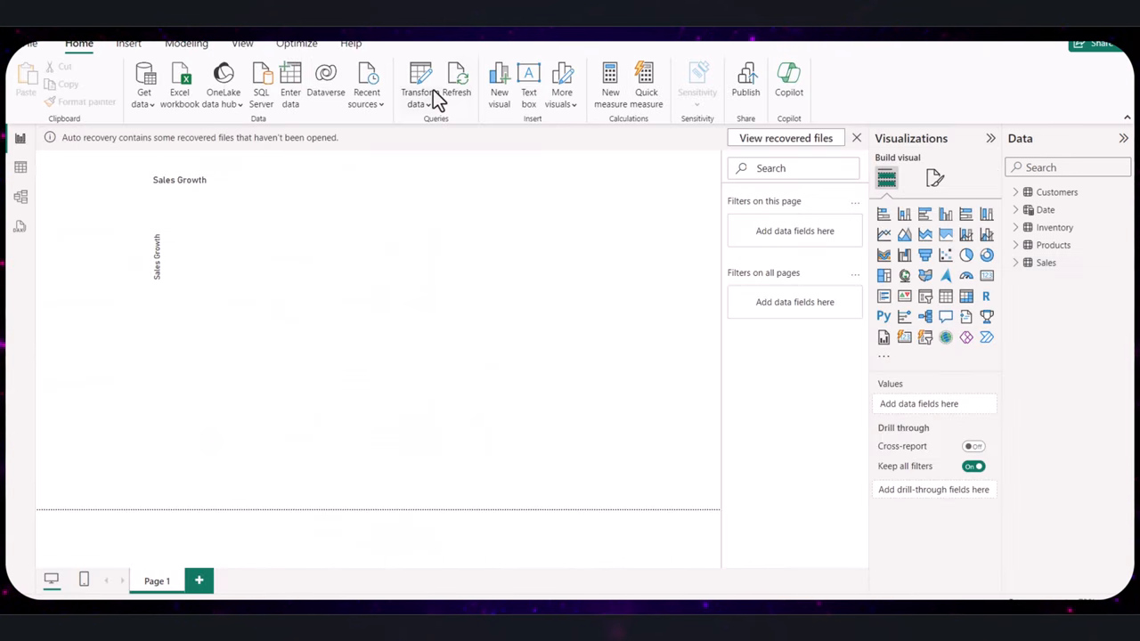
mouse_move(421, 85)
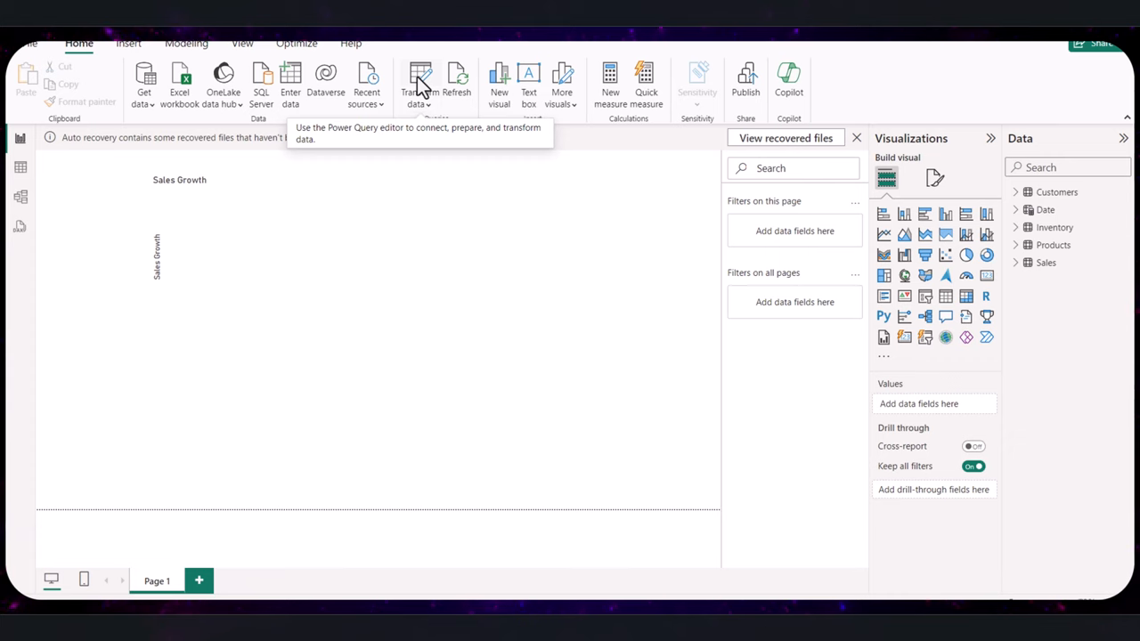
Step: In Power Query Editor create Sales (2) as a reference to Sales and select its Amount column
click(420, 80)
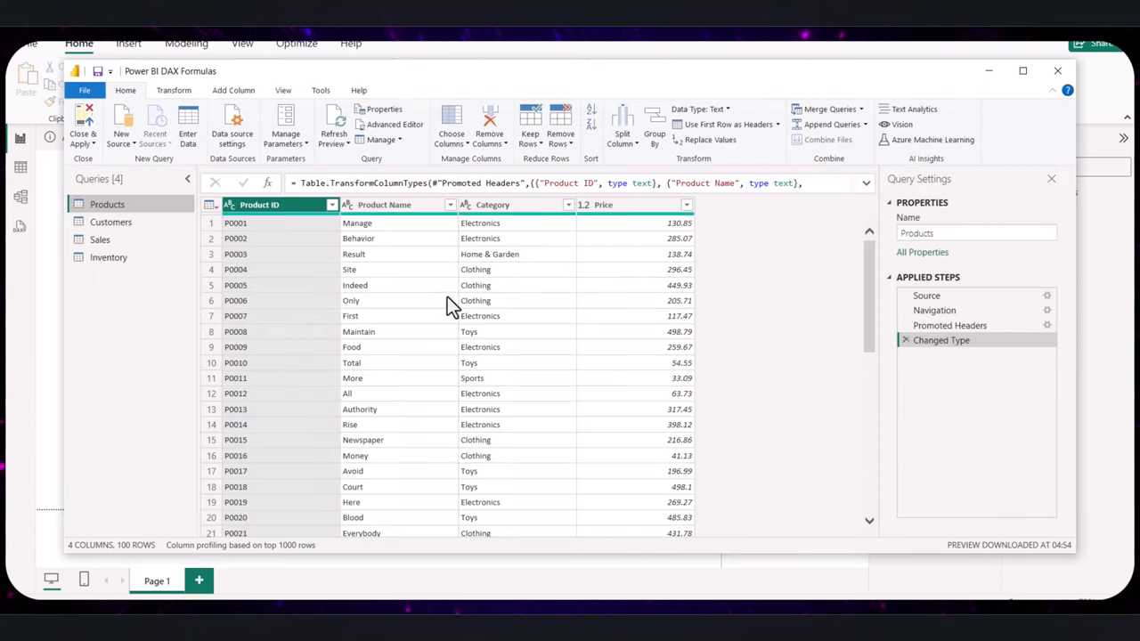
mouse_move(514, 274)
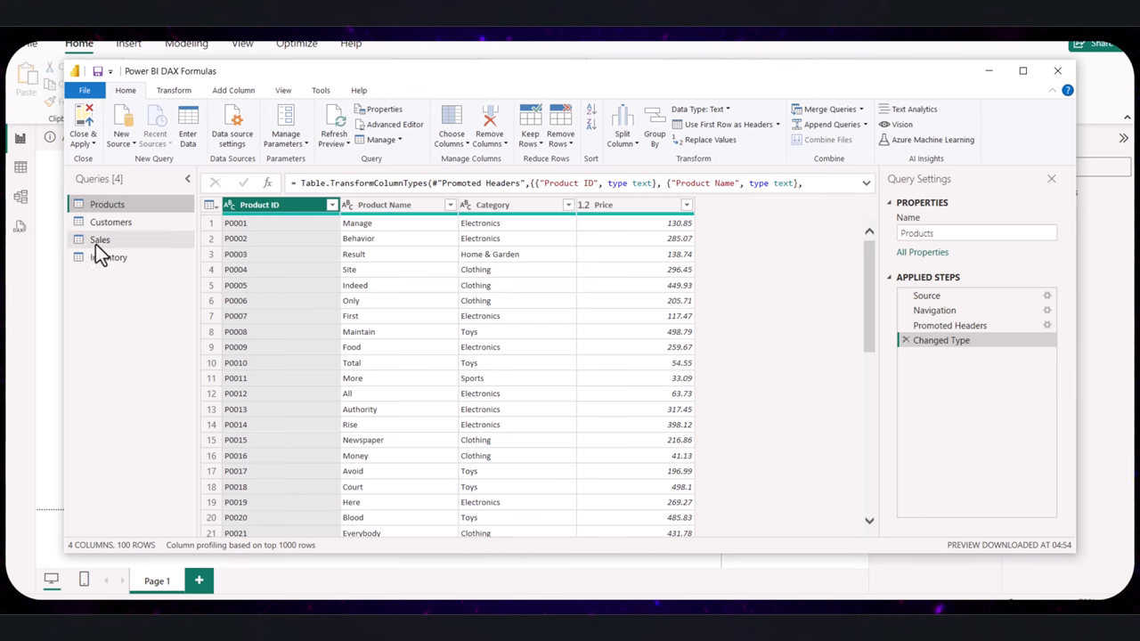
right_click(99, 239)
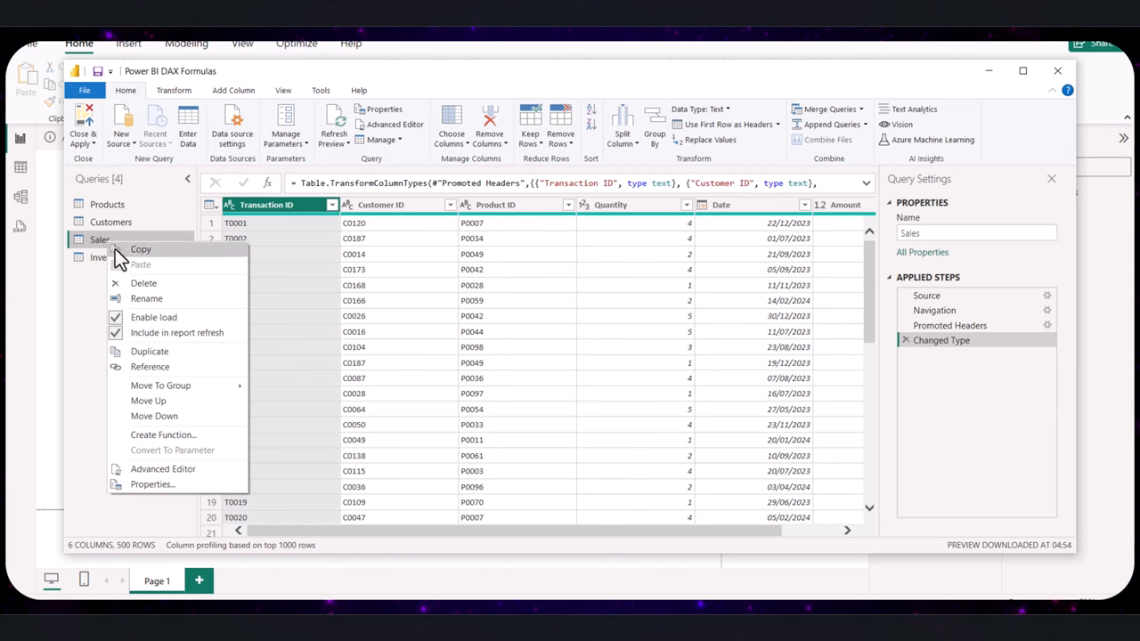
mouse_move(176, 367)
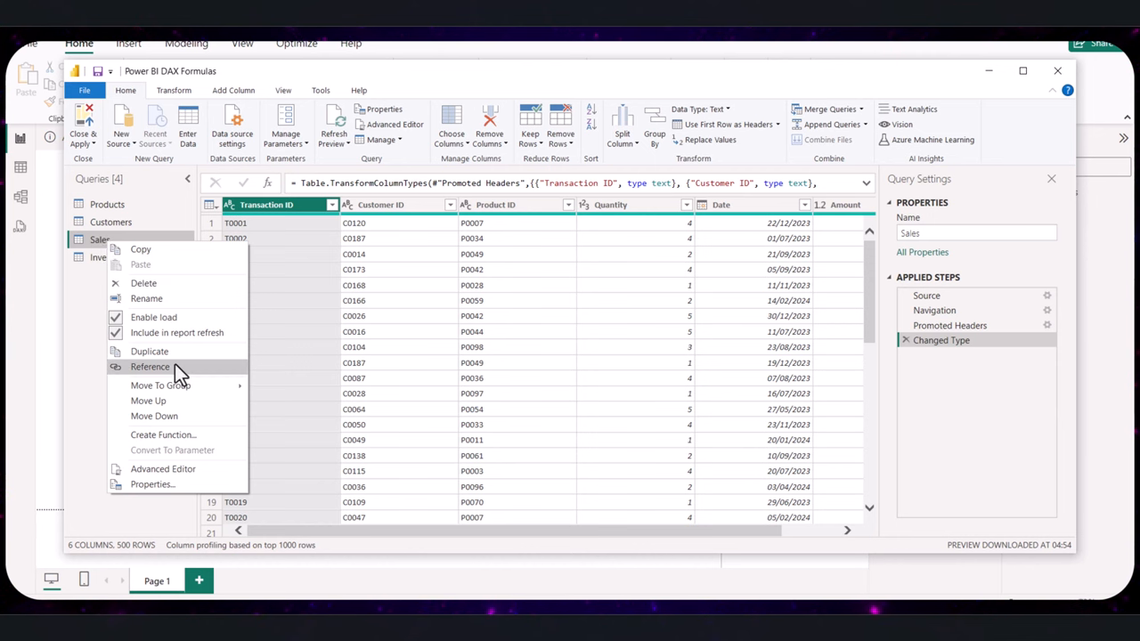
click(150, 367)
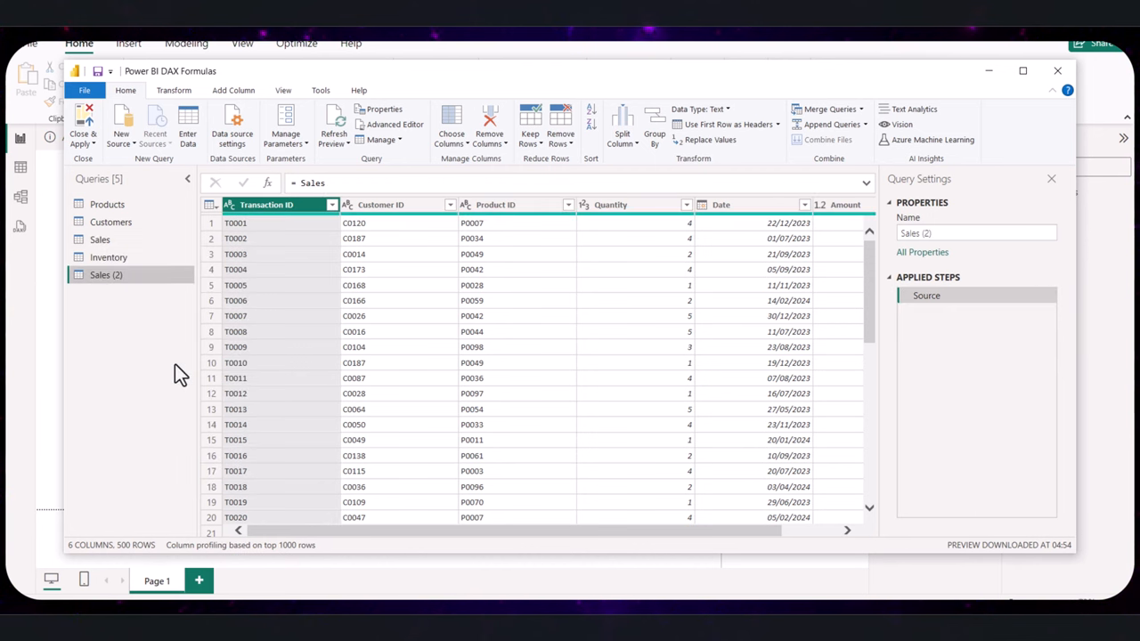
mouse_move(132, 293)
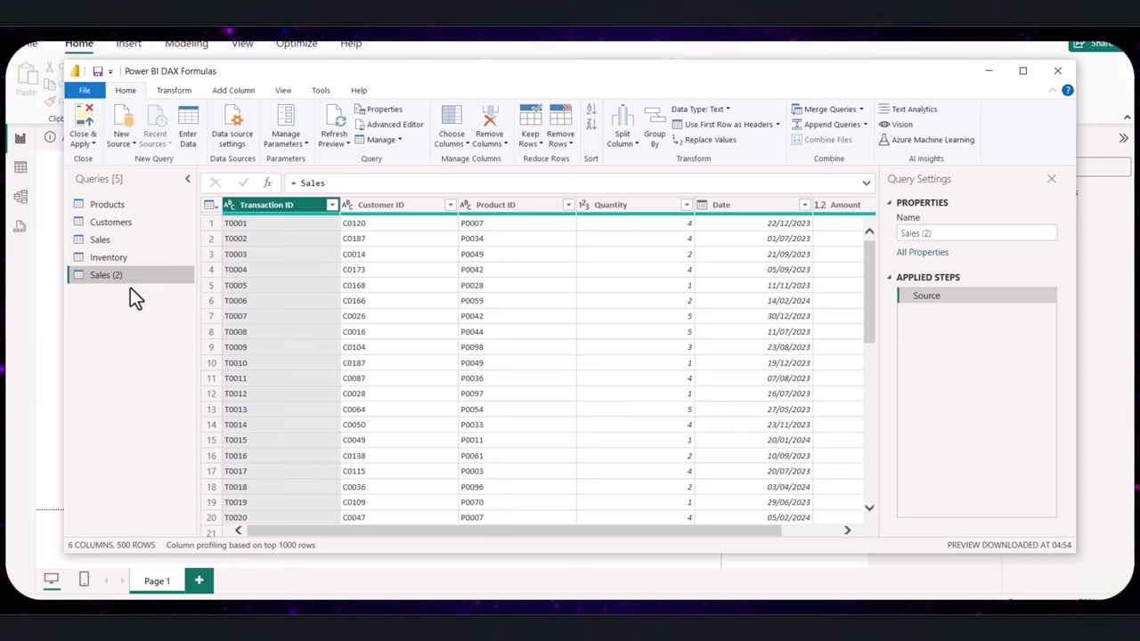
mouse_move(106, 274)
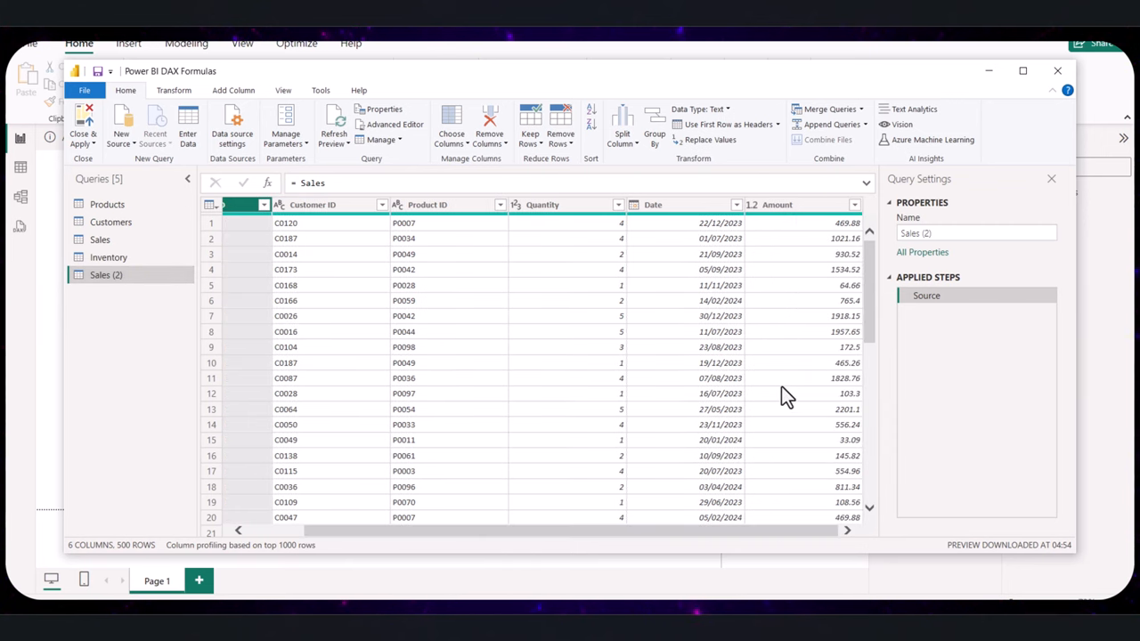
mouse_move(784, 397)
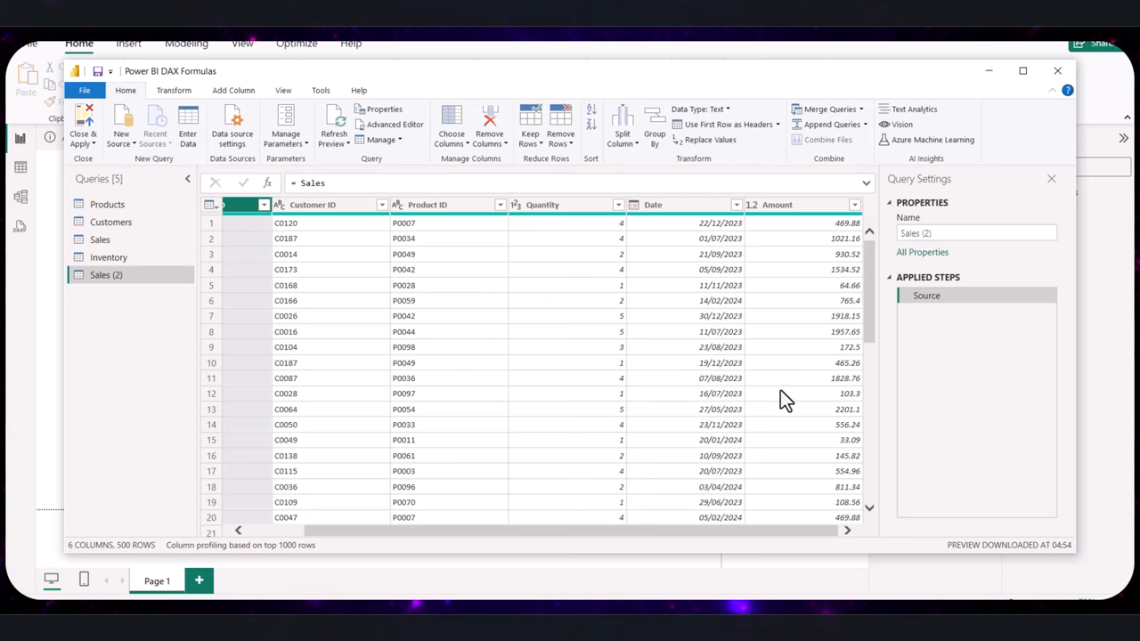
mouse_move(783, 399)
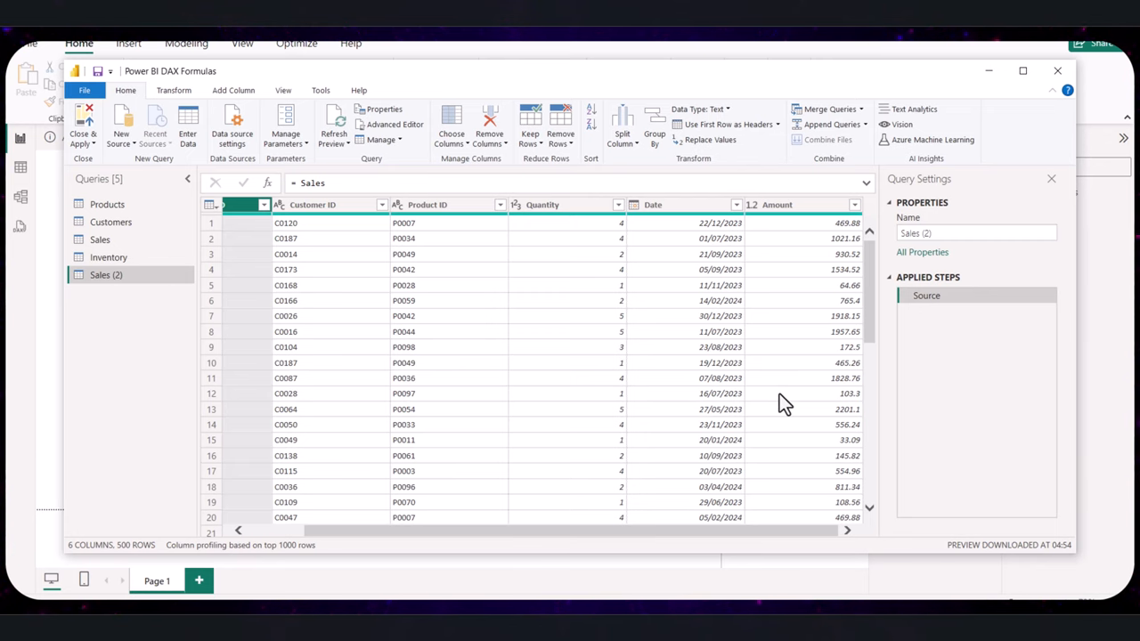
click(174, 89)
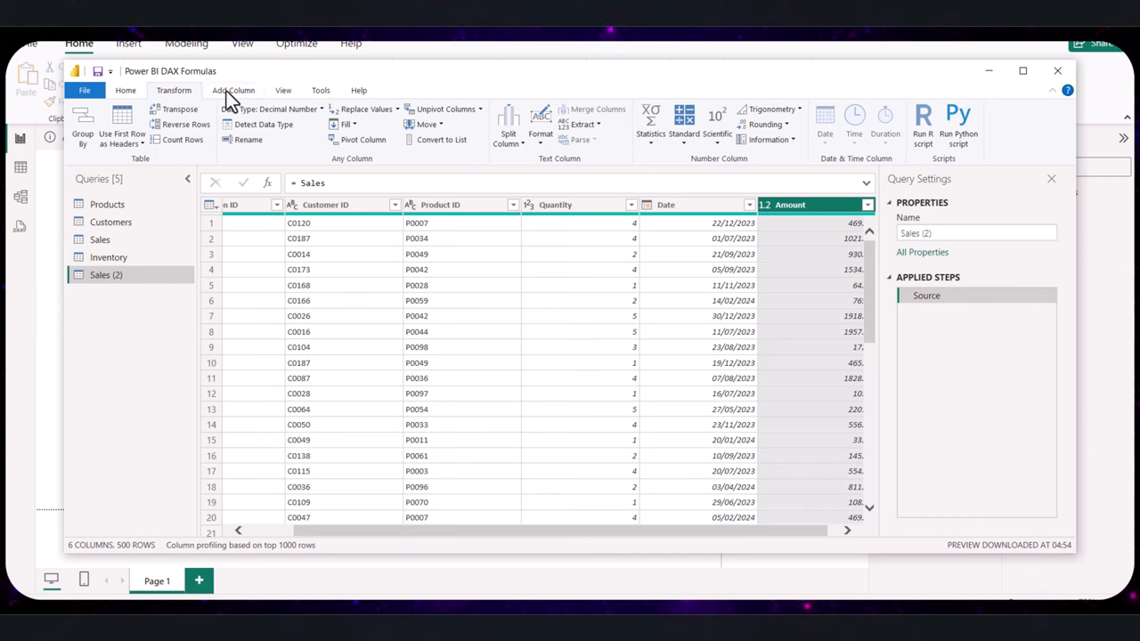
Step: Add a custom column Sales_PreviousMonth with formula [Amount]*0.9
click(233, 89)
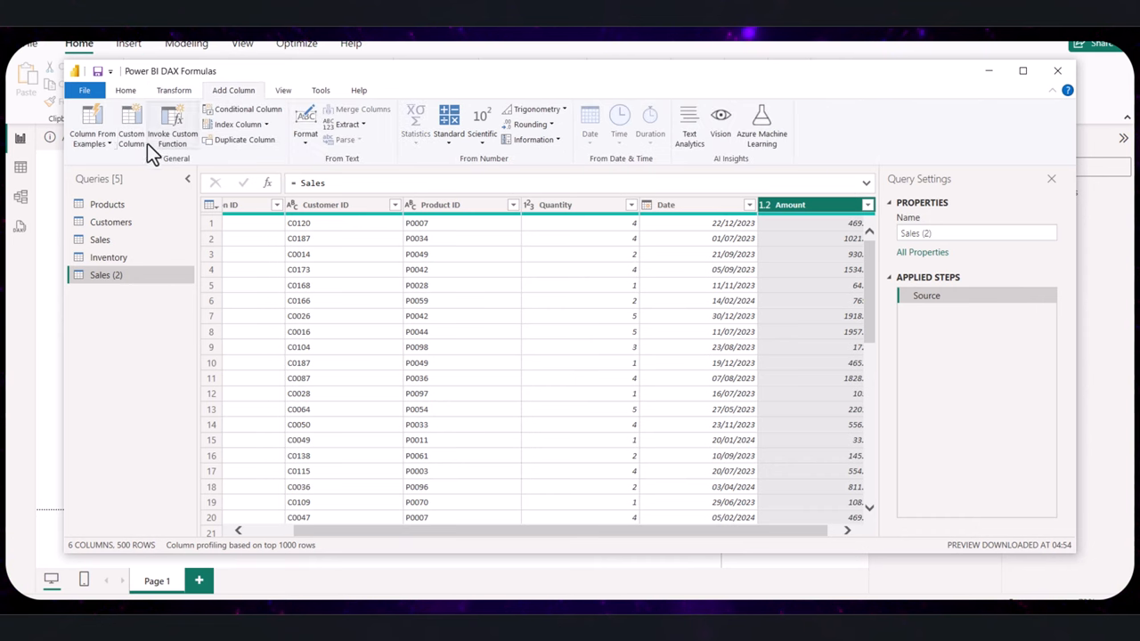
click(132, 124)
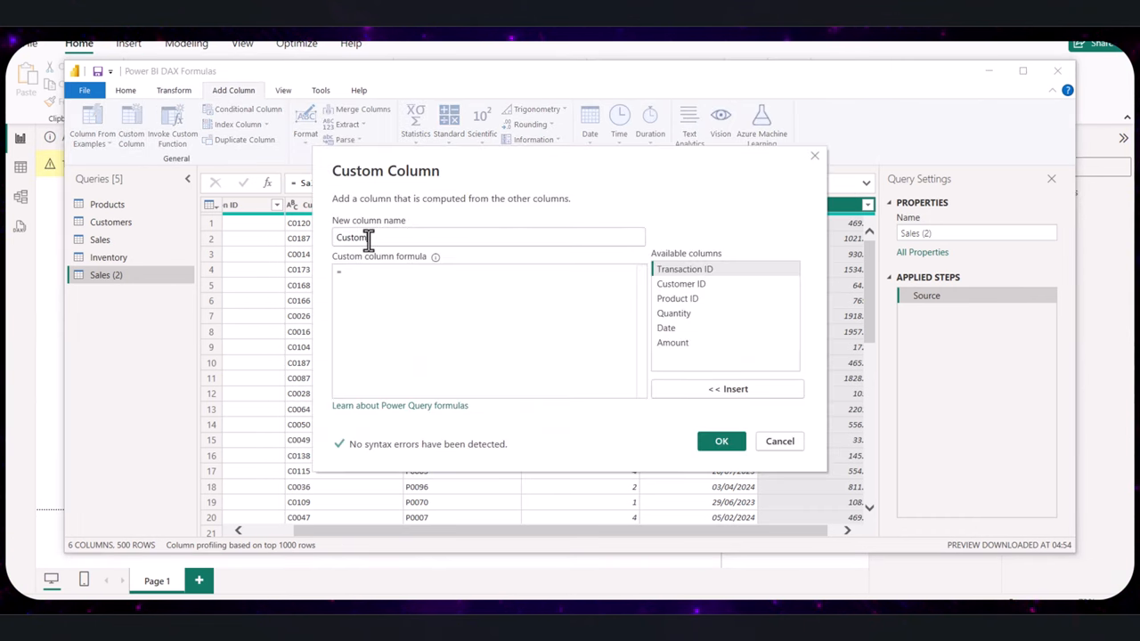
text(Sales_PreviousMonth')
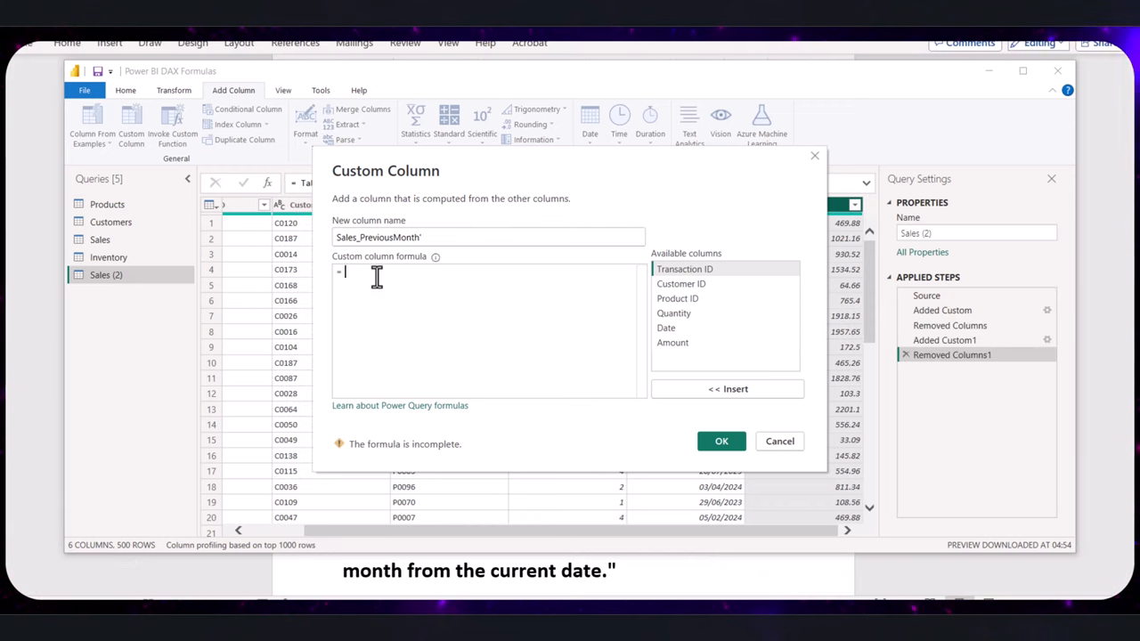
text(Amount)
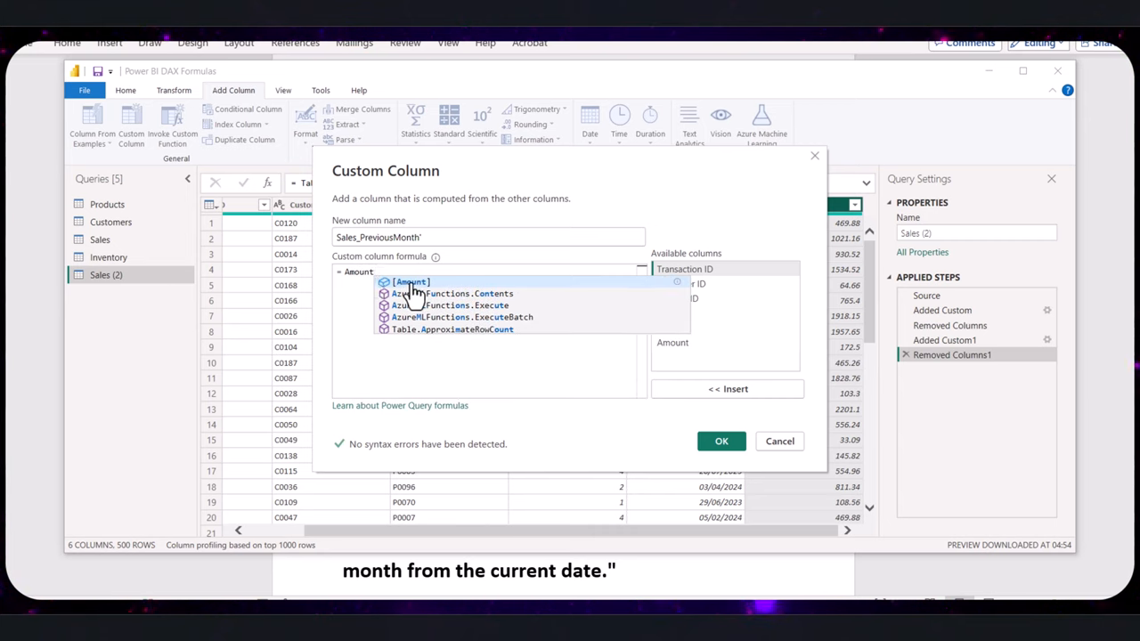
click(410, 281)
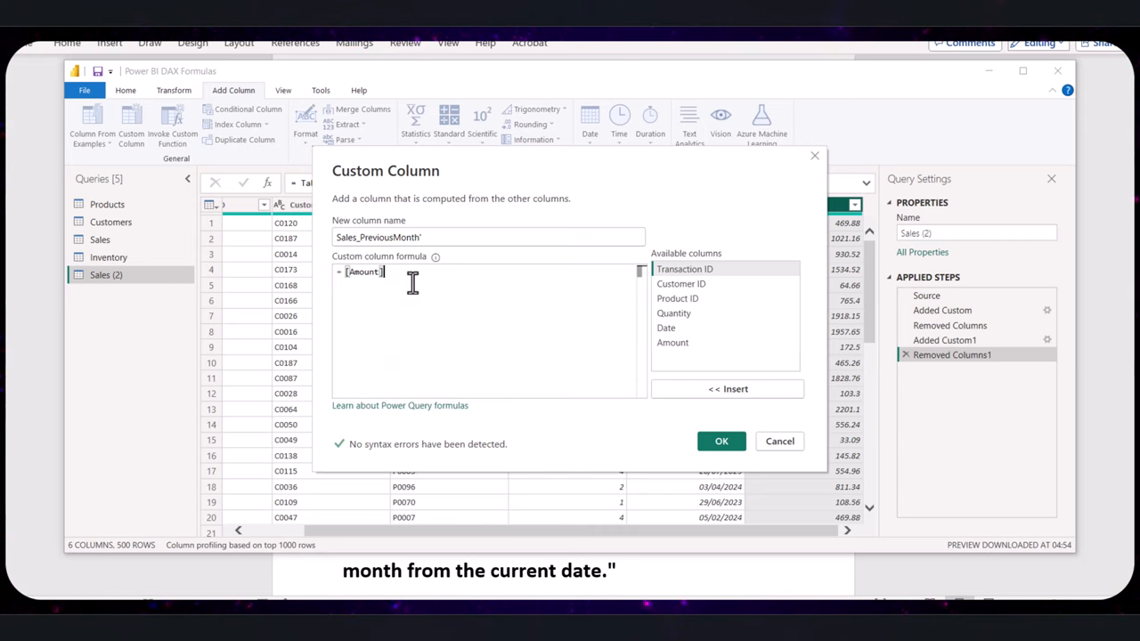
text(*0)
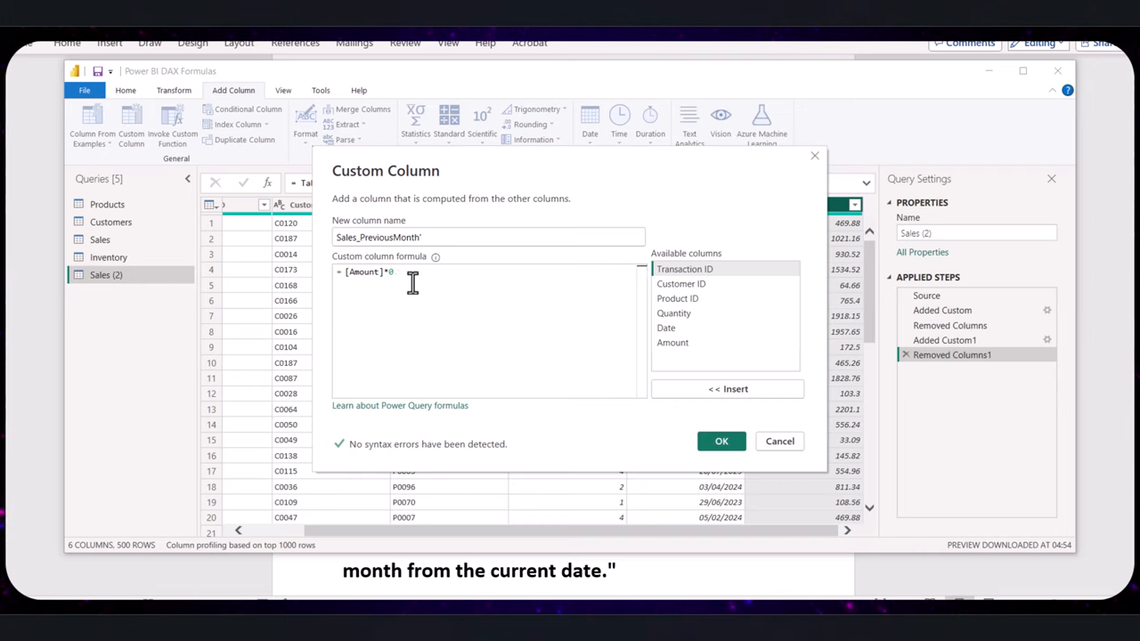
text(.9)
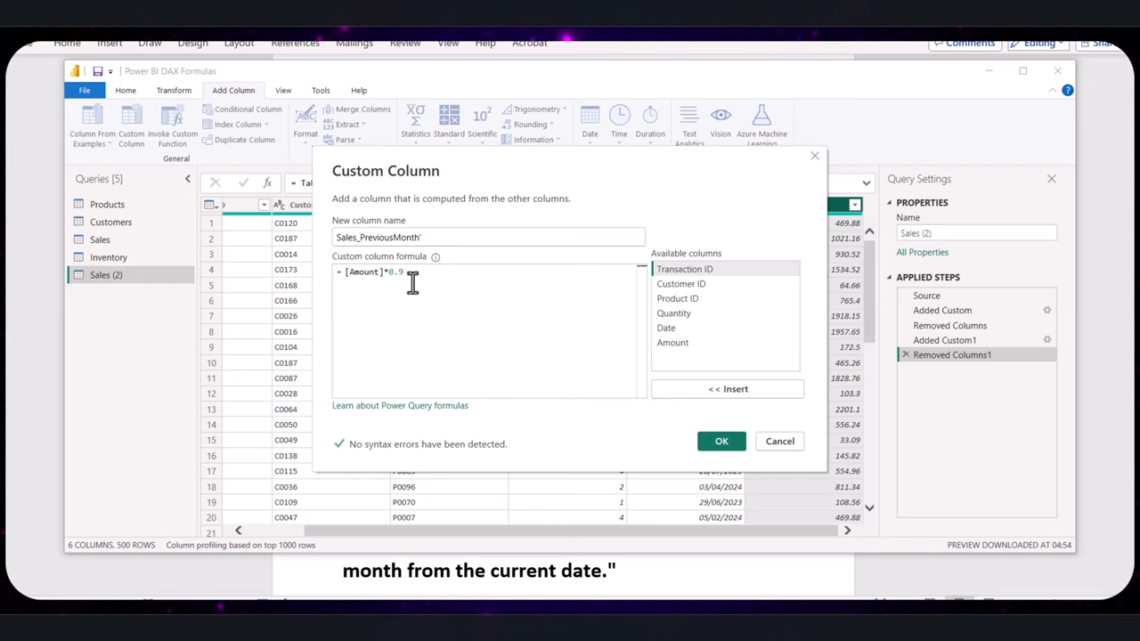
mouse_move(673, 416)
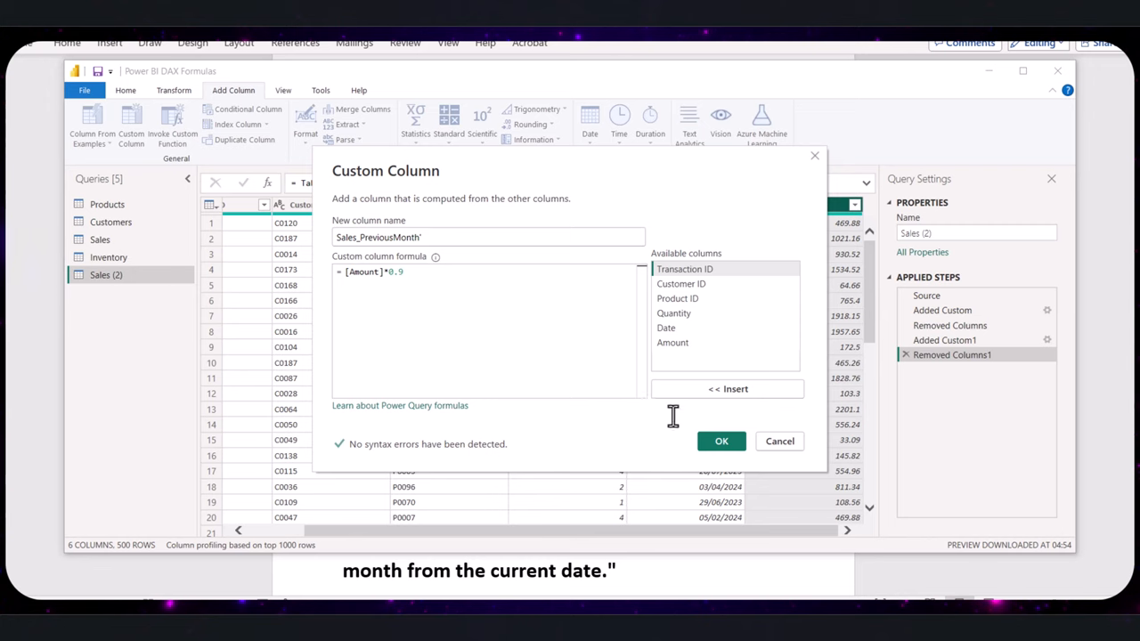
click(722, 442)
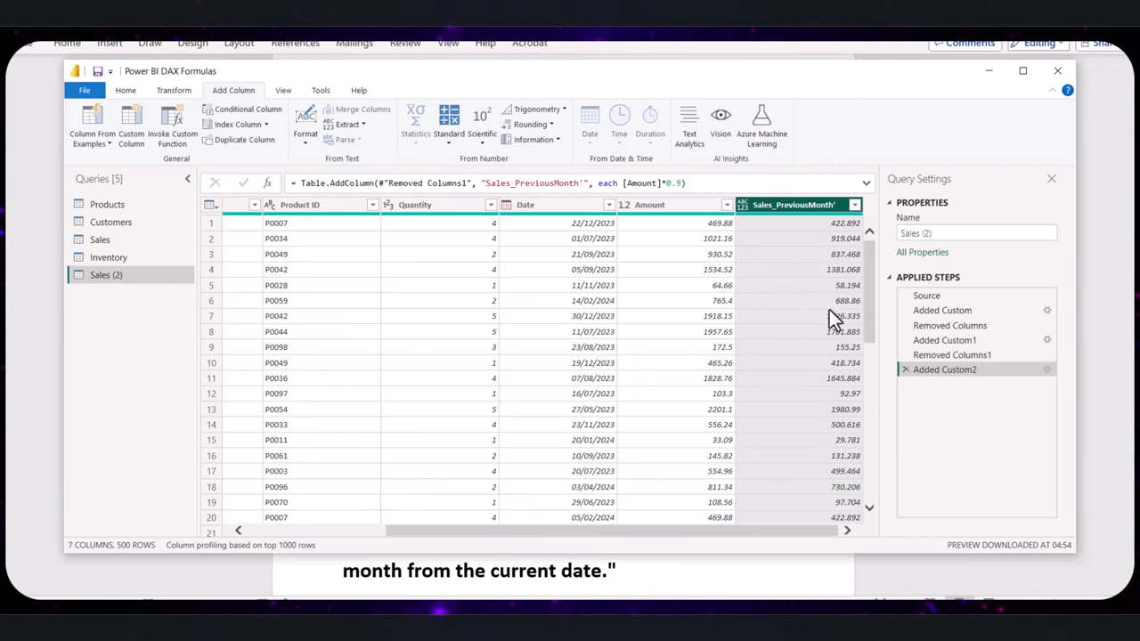
mouse_move(820, 347)
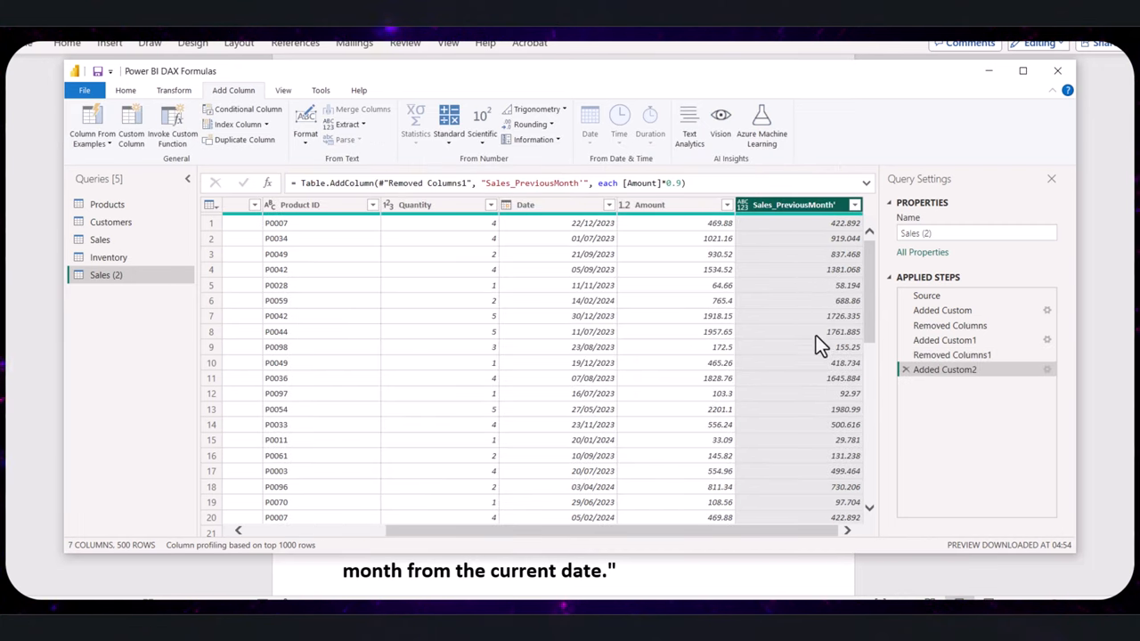
mouse_move(668, 146)
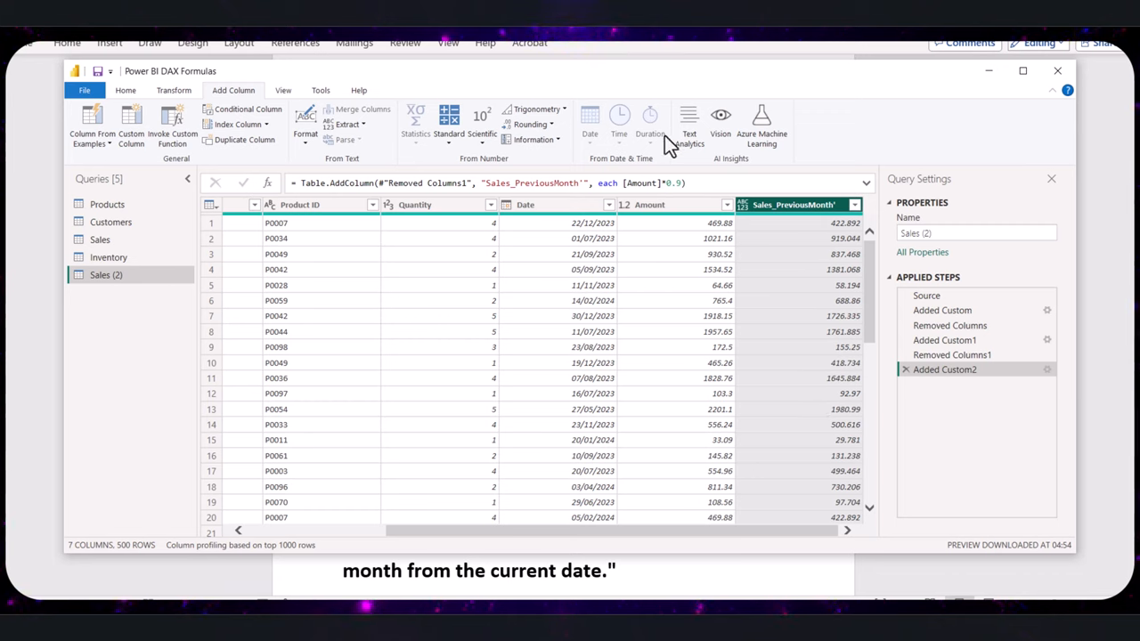
mouse_move(820, 235)
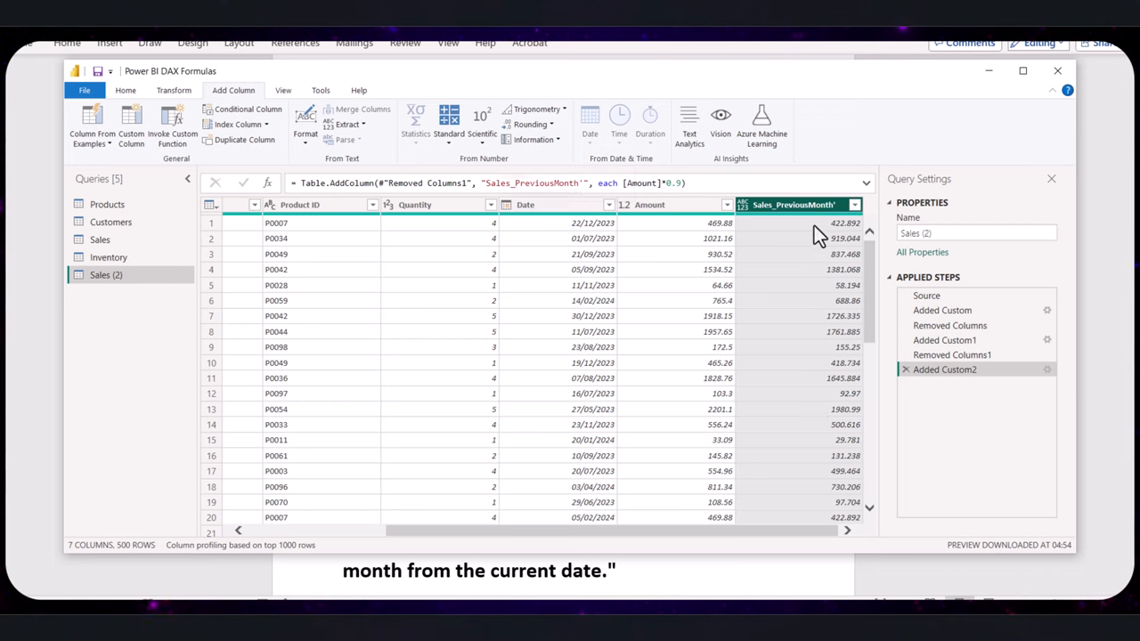
mouse_move(731, 310)
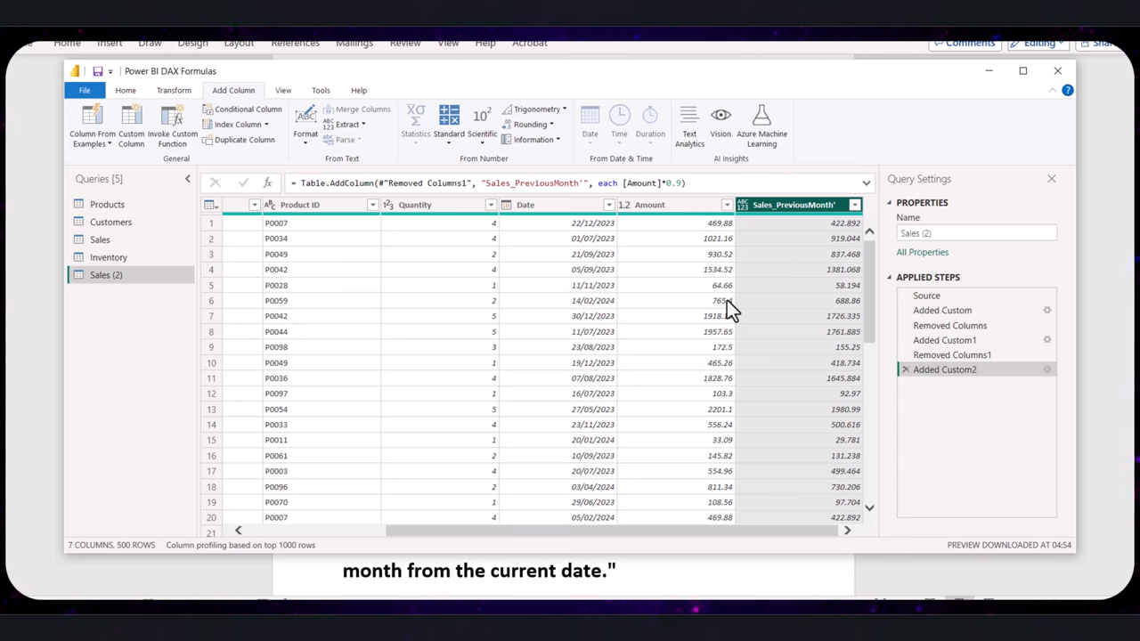
mouse_move(735, 303)
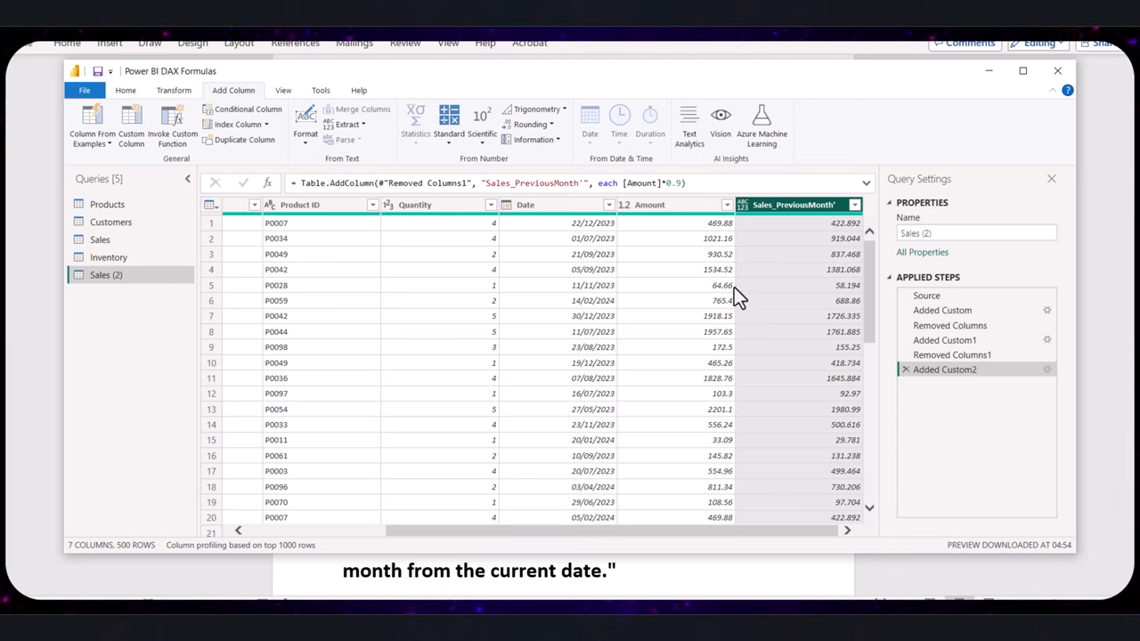
mouse_move(738, 299)
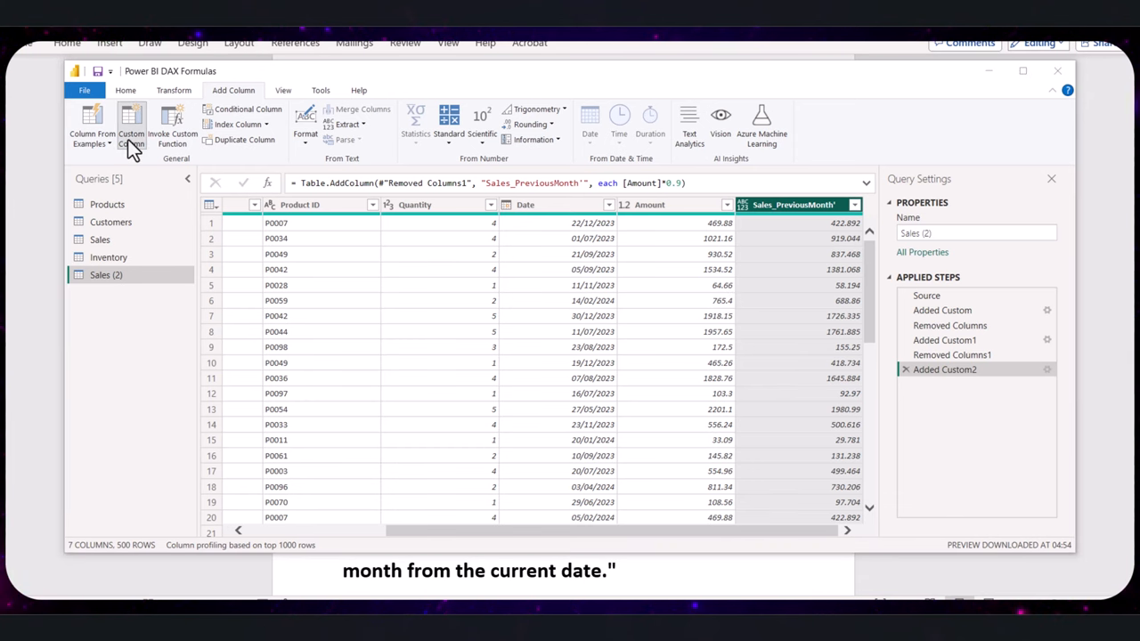
Step: Add a custom column Date_PreviousMonth with formula Date.AddMonths([Date], -1)
click(132, 125)
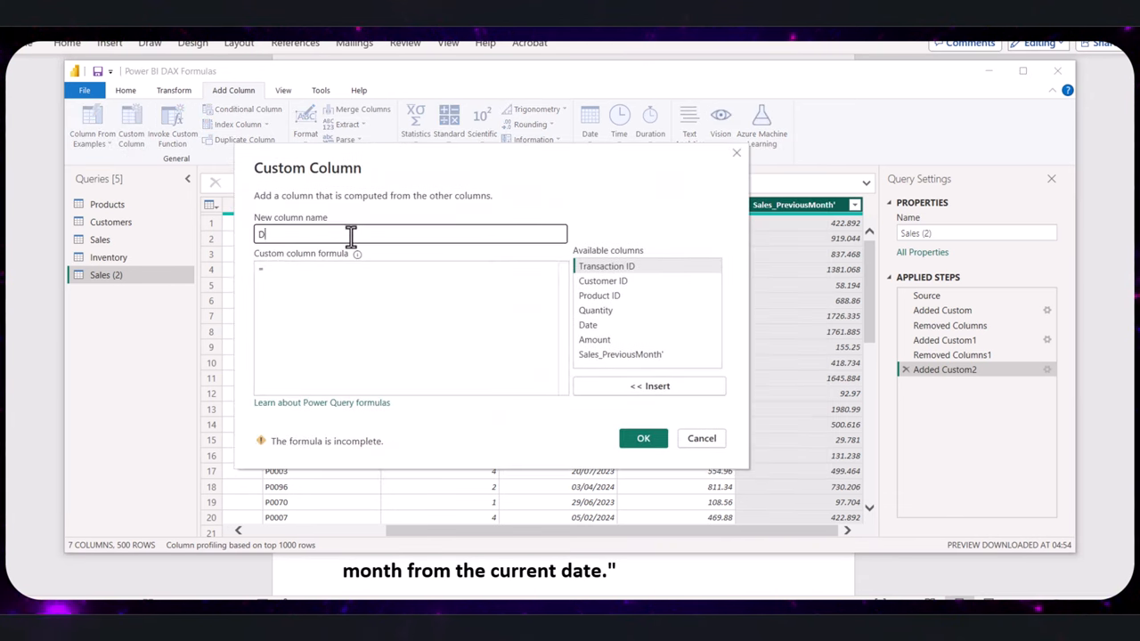
text(Date_PreviousMonth)
click(410, 327)
text( DateDate.AddMonths([Date],-1))
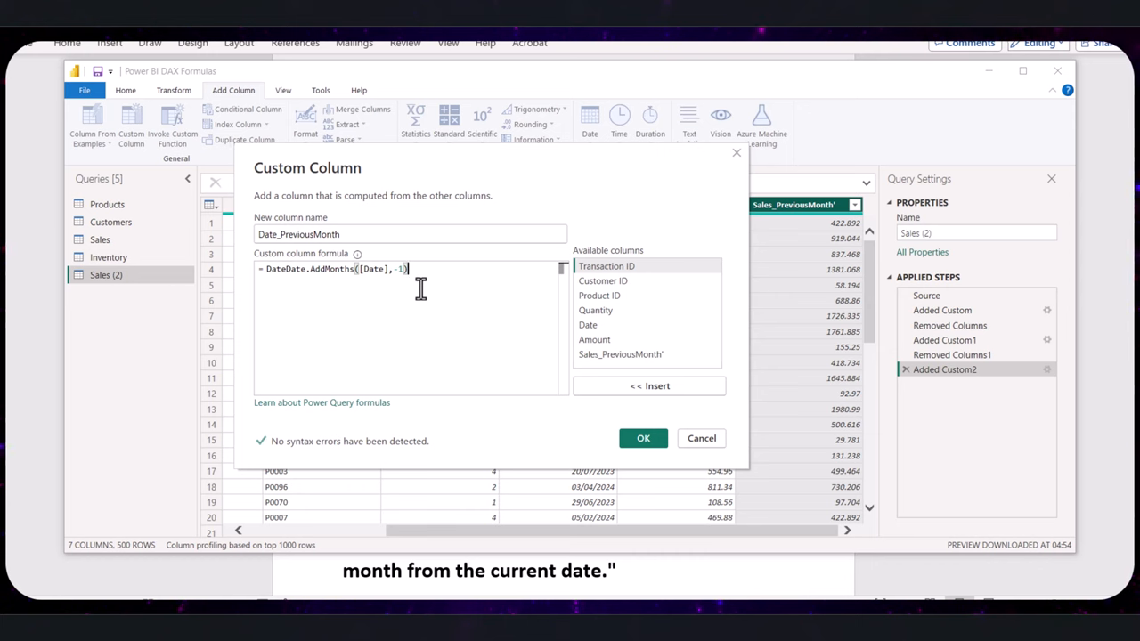
mouse_move(666, 424)
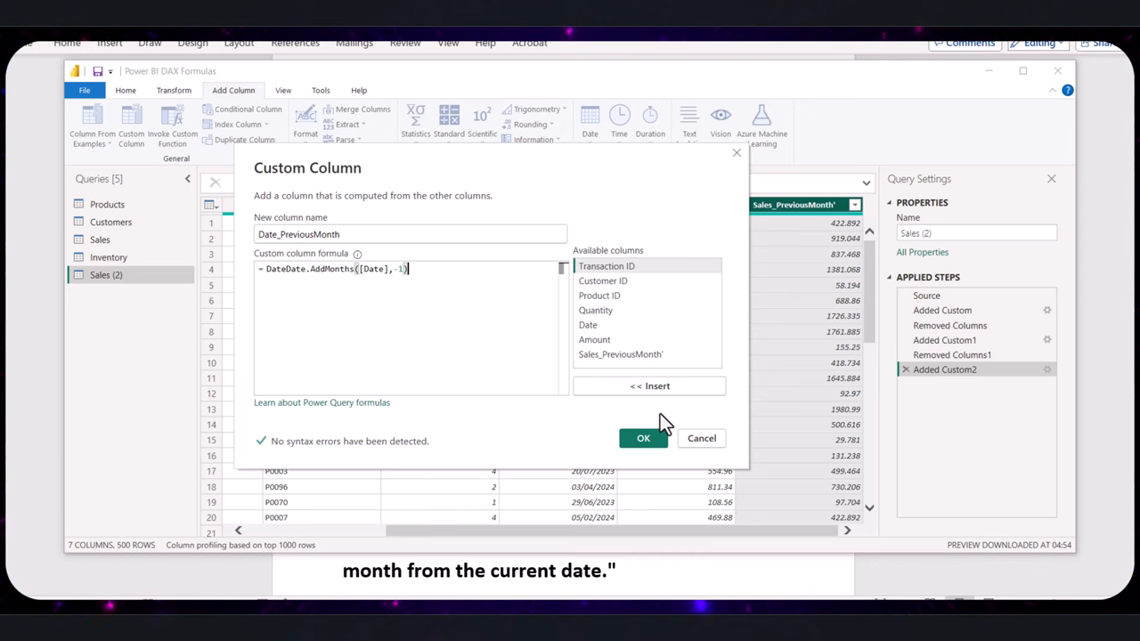
click(644, 438)
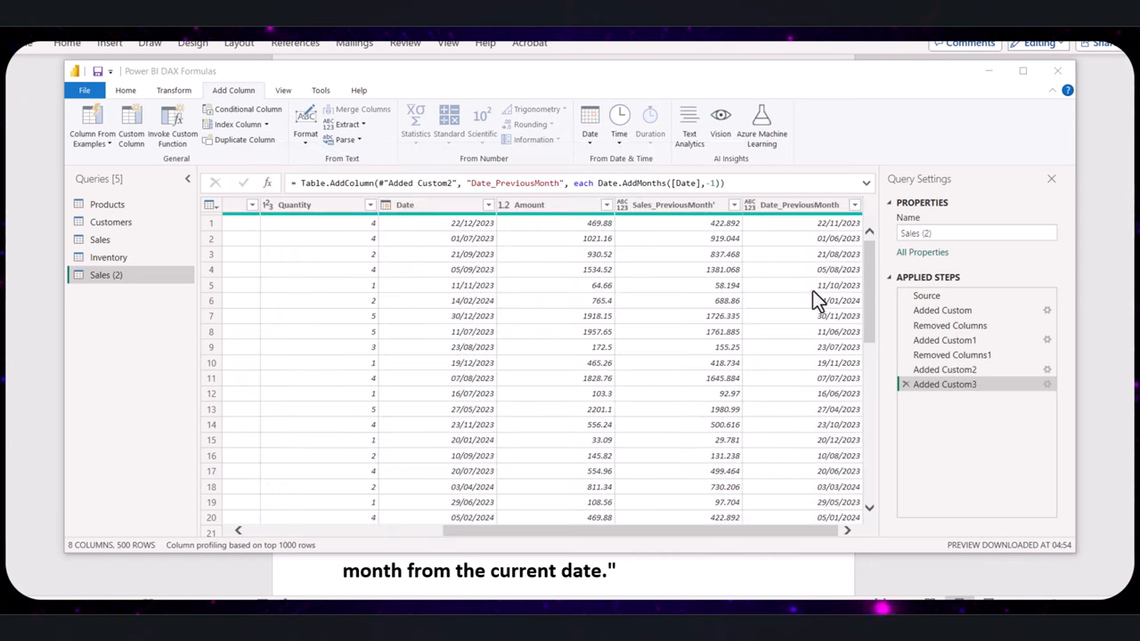
mouse_move(828, 274)
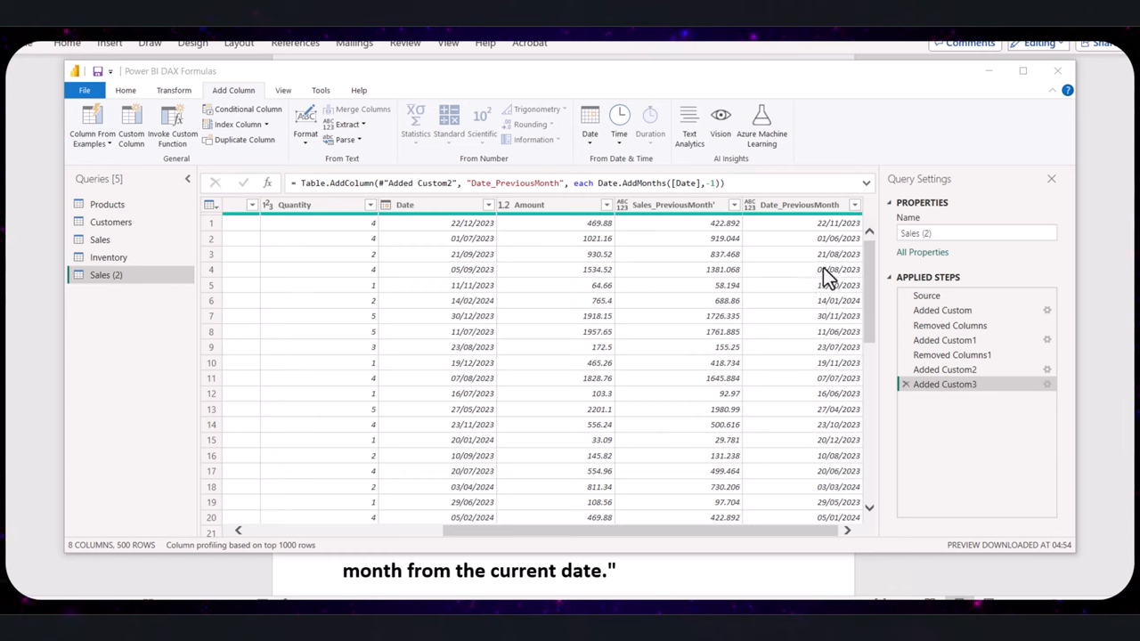
mouse_move(841, 242)
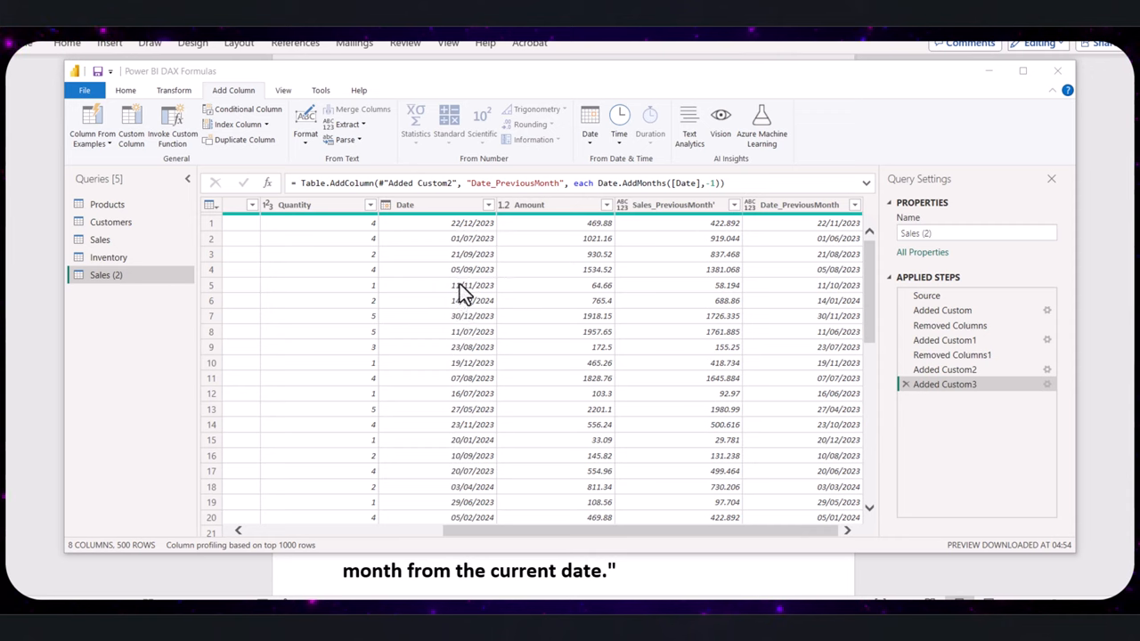
mouse_move(178, 592)
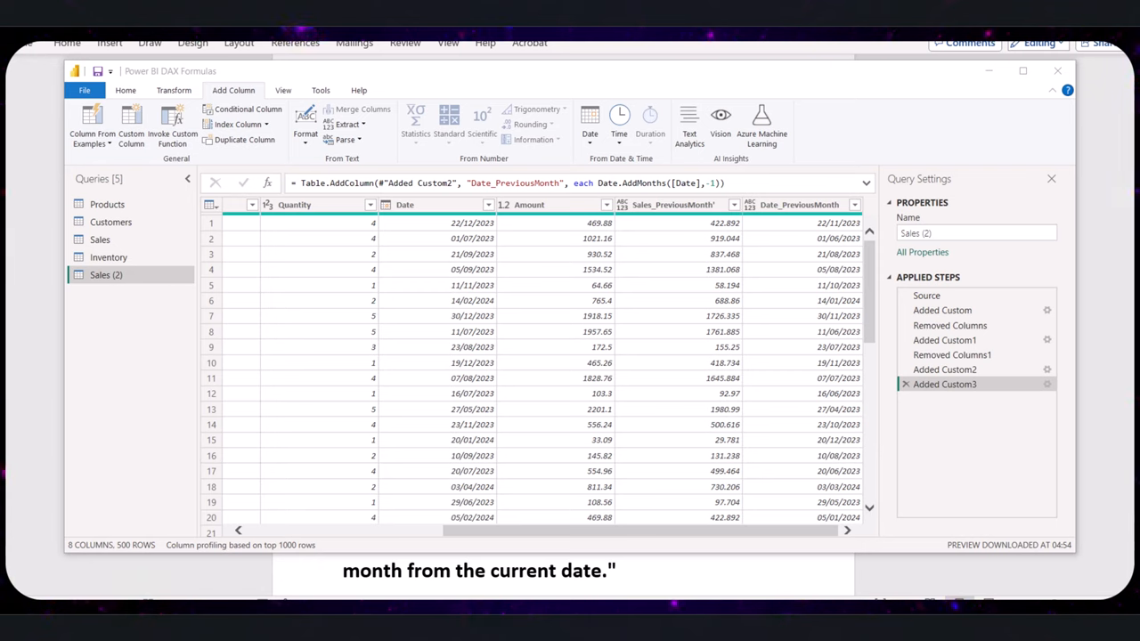
mouse_move(240, 599)
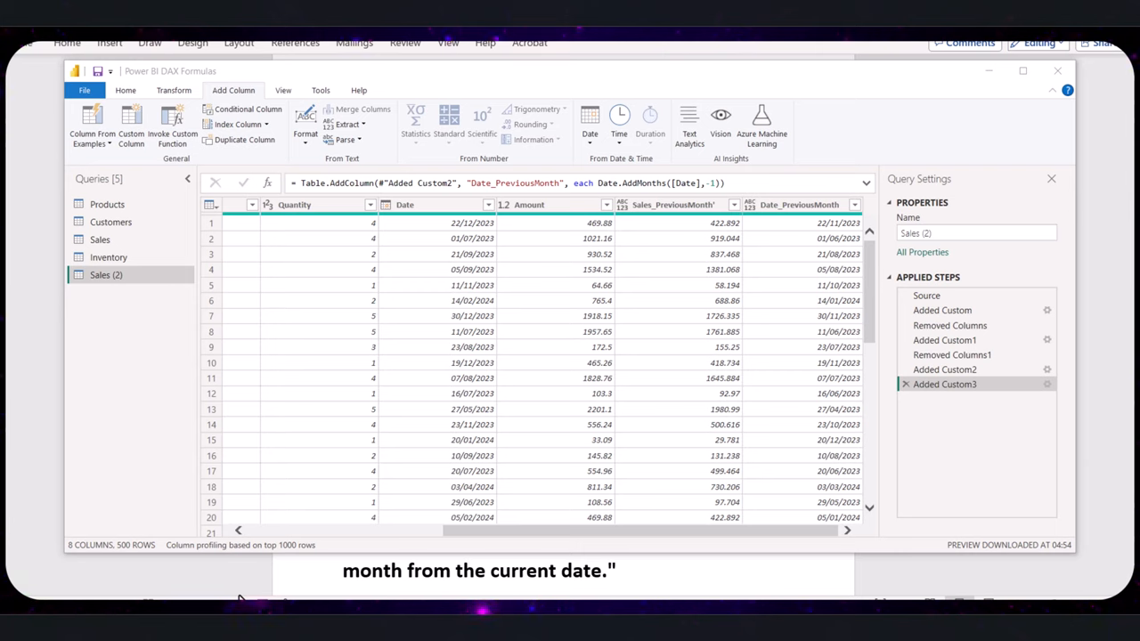
mouse_move(118, 428)
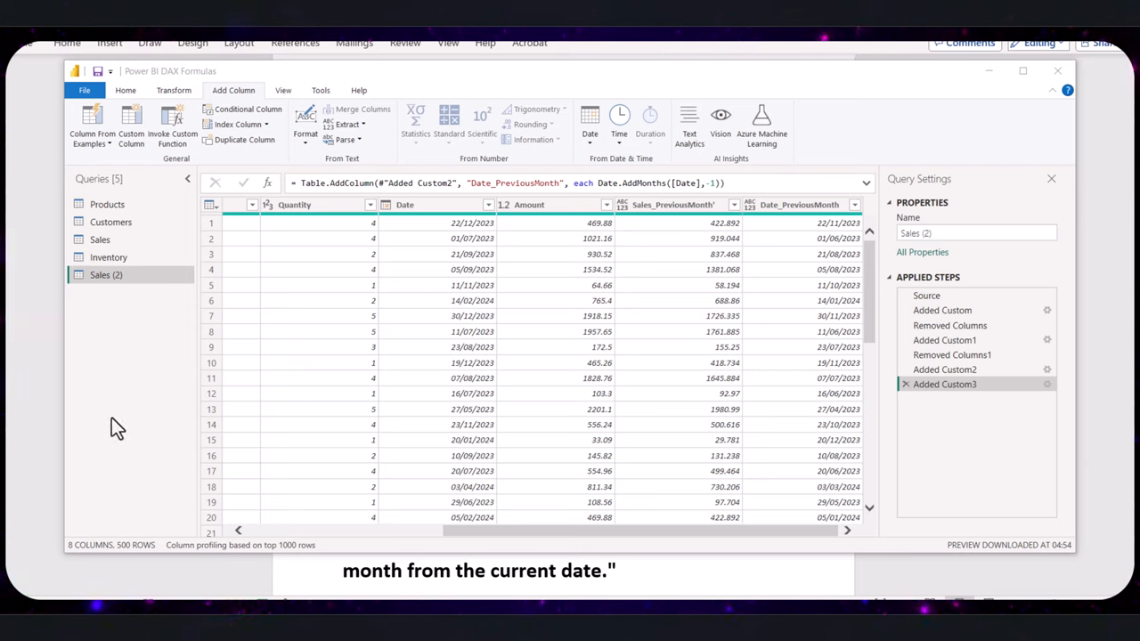
Step: Show the Home ribbon's query tools before renaming Sales (2) to Sales_PreviousMonth
click(125, 89)
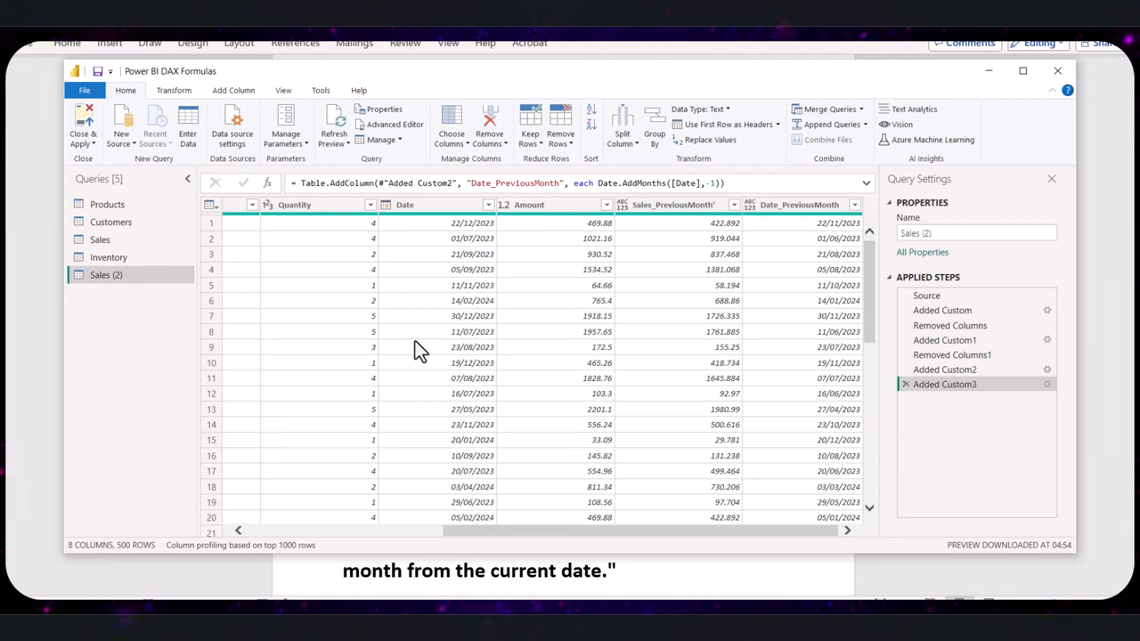
mouse_move(306, 324)
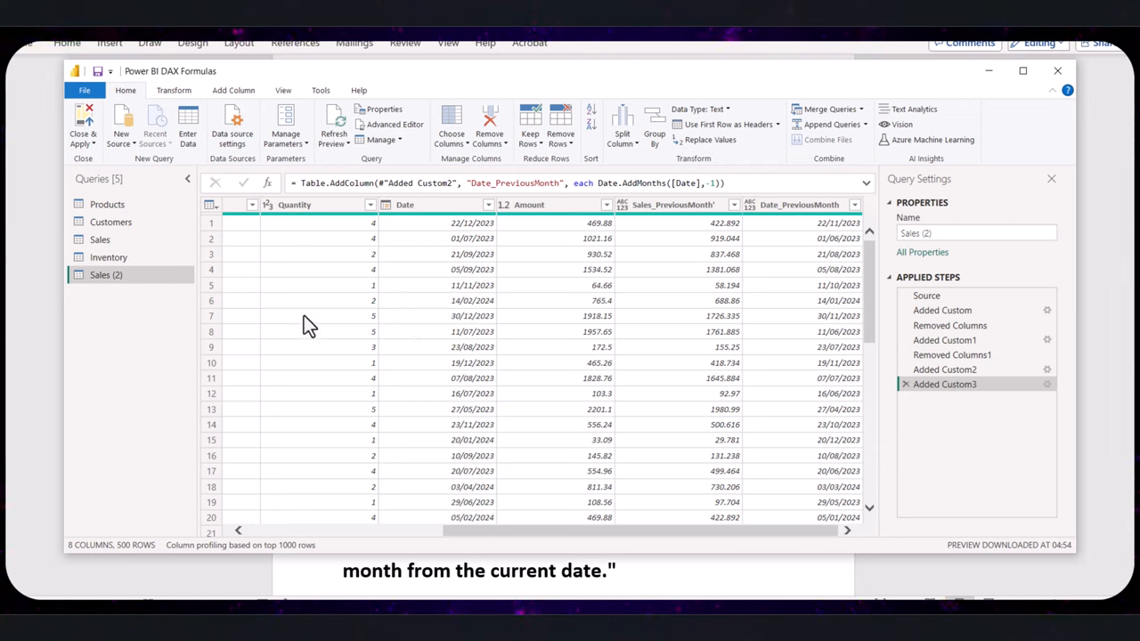
mouse_move(124, 314)
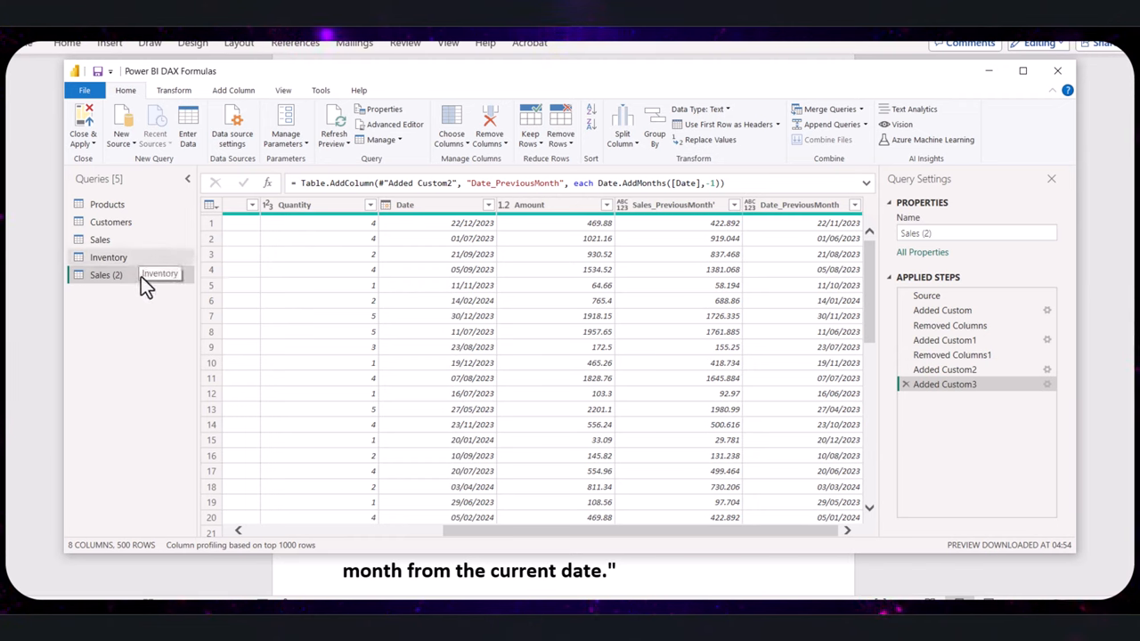
mouse_move(40, 367)
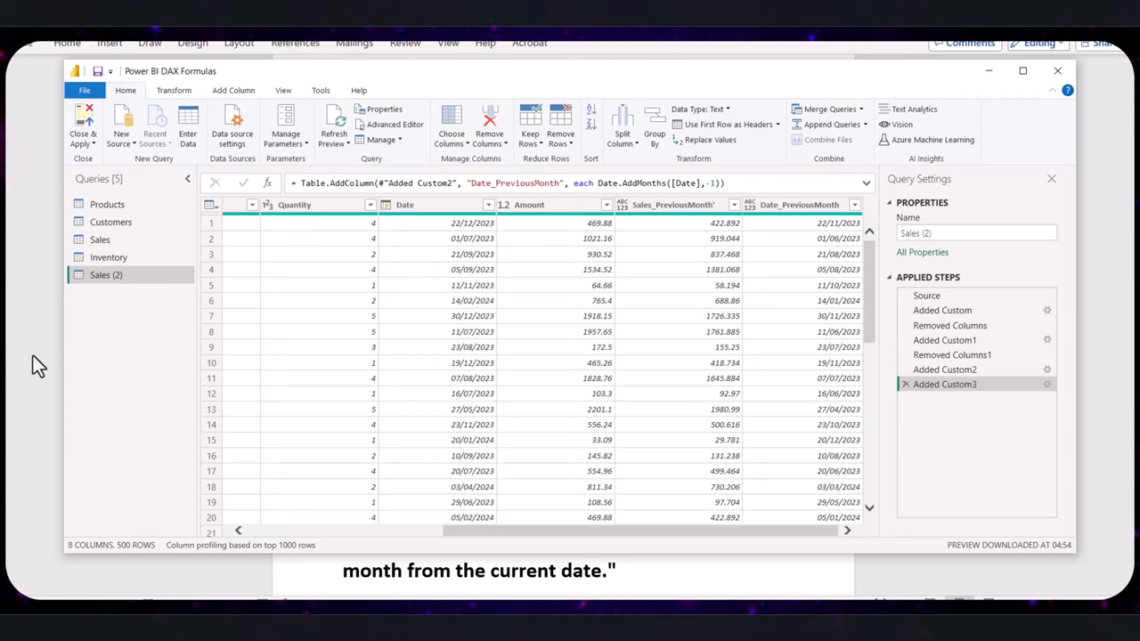
mouse_move(125, 249)
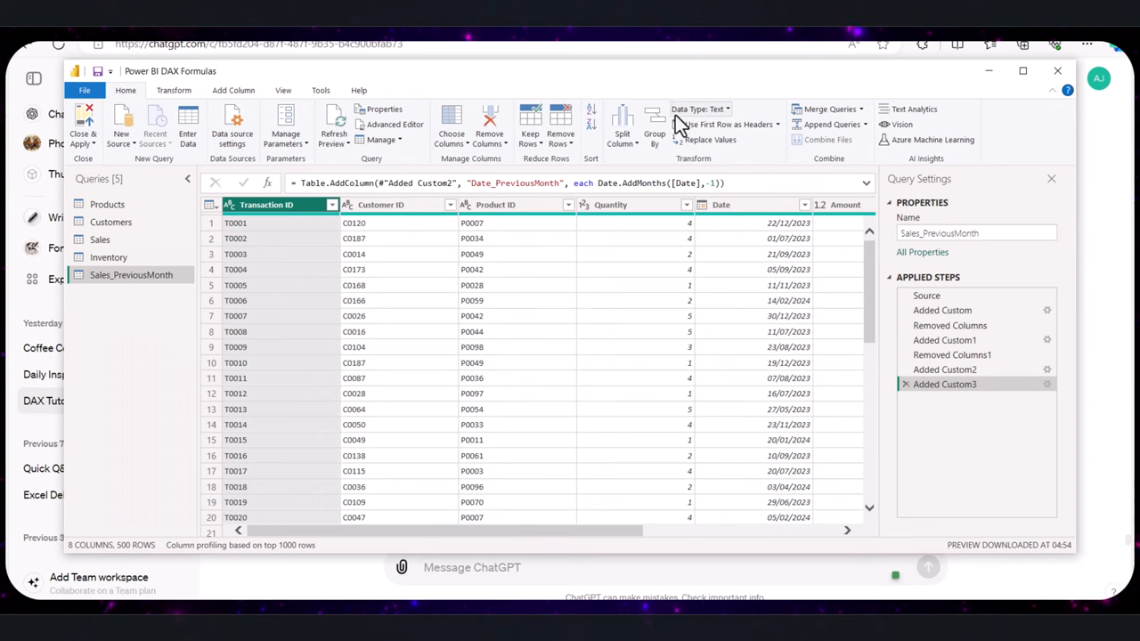
Step: Append Sales with Sales_PreviousMonth as a new query, producing Append1 via Table.Combine
click(100, 239)
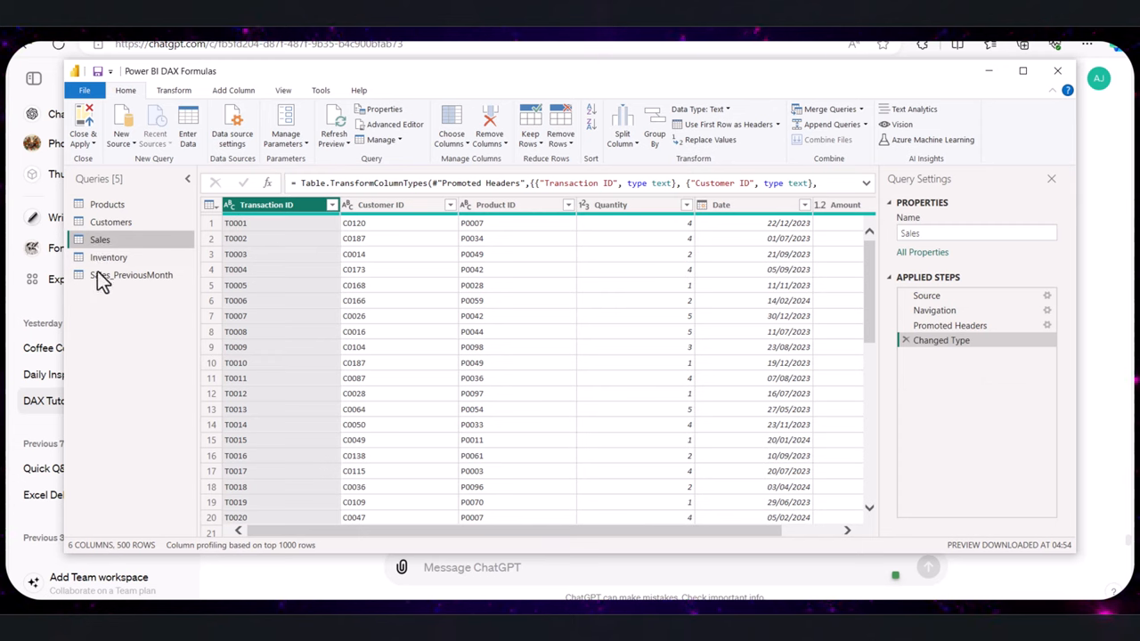
mouse_move(841, 146)
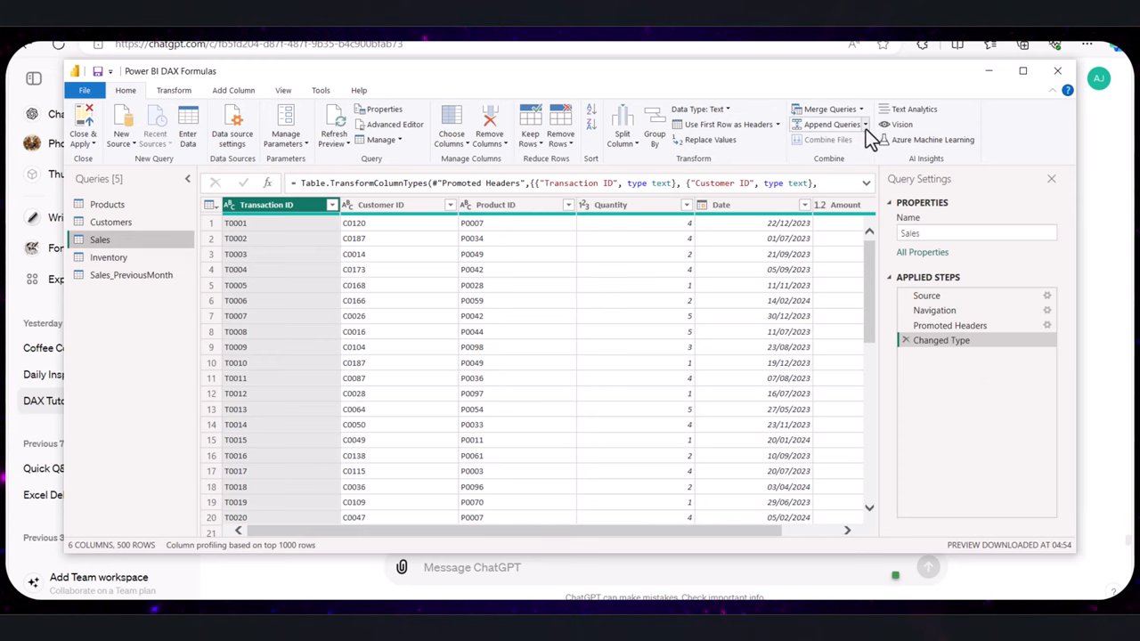
click(829, 124)
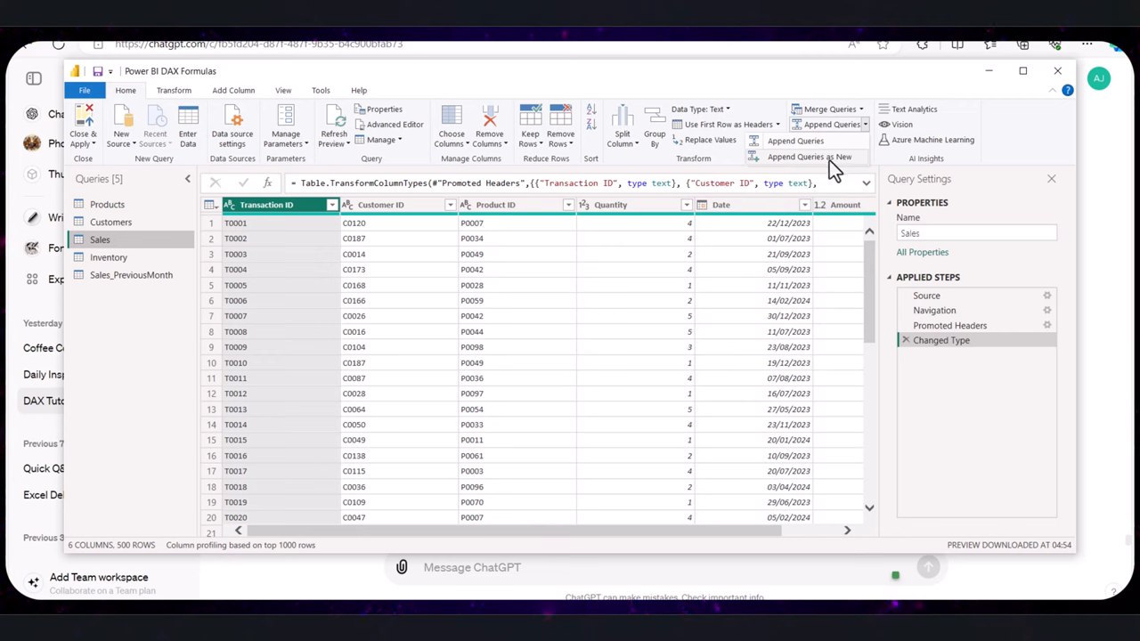
click(809, 156)
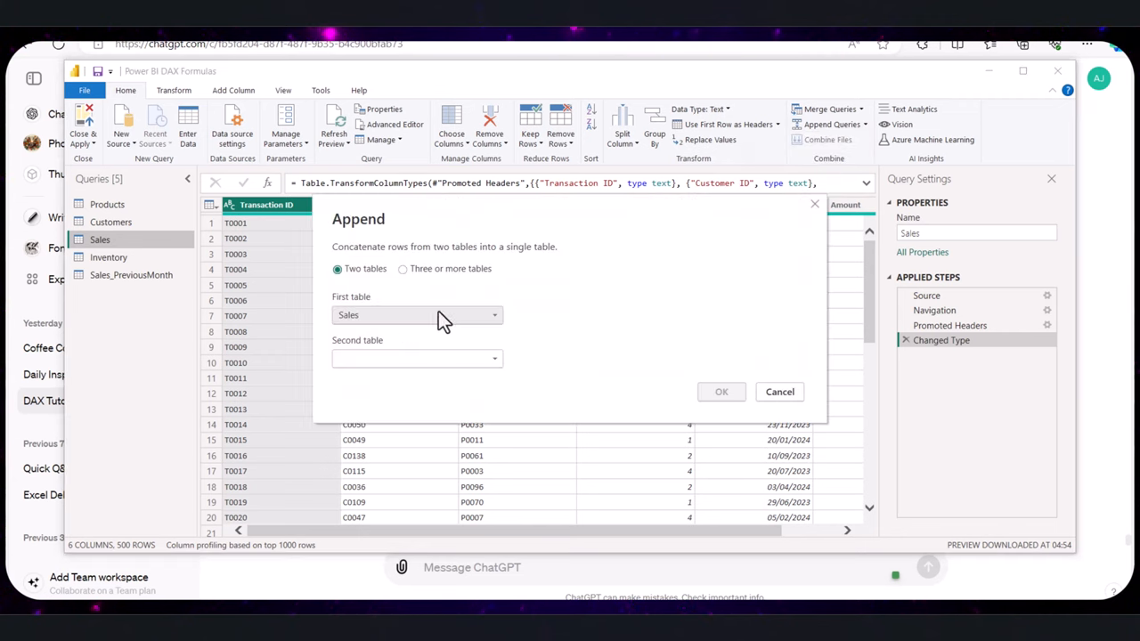
mouse_move(506, 333)
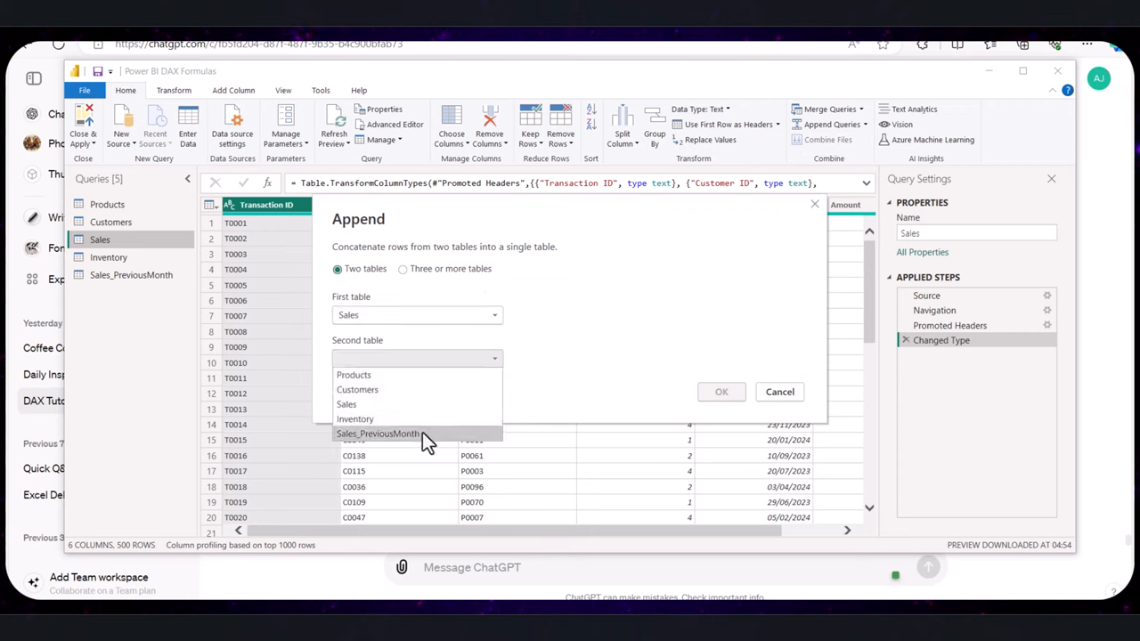
click(378, 434)
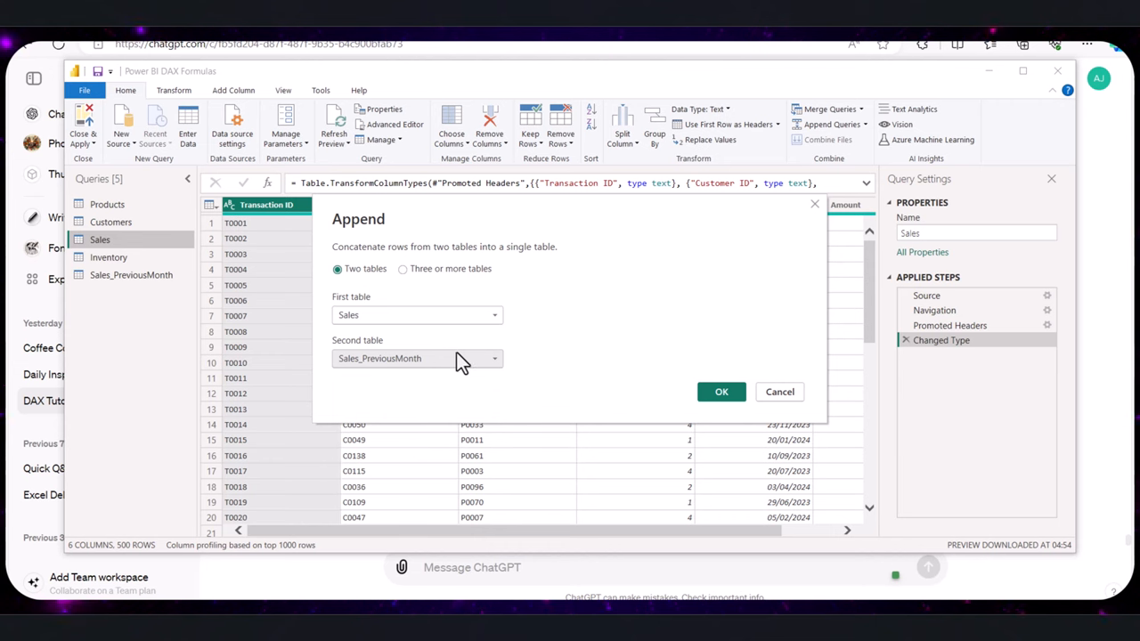
click(722, 392)
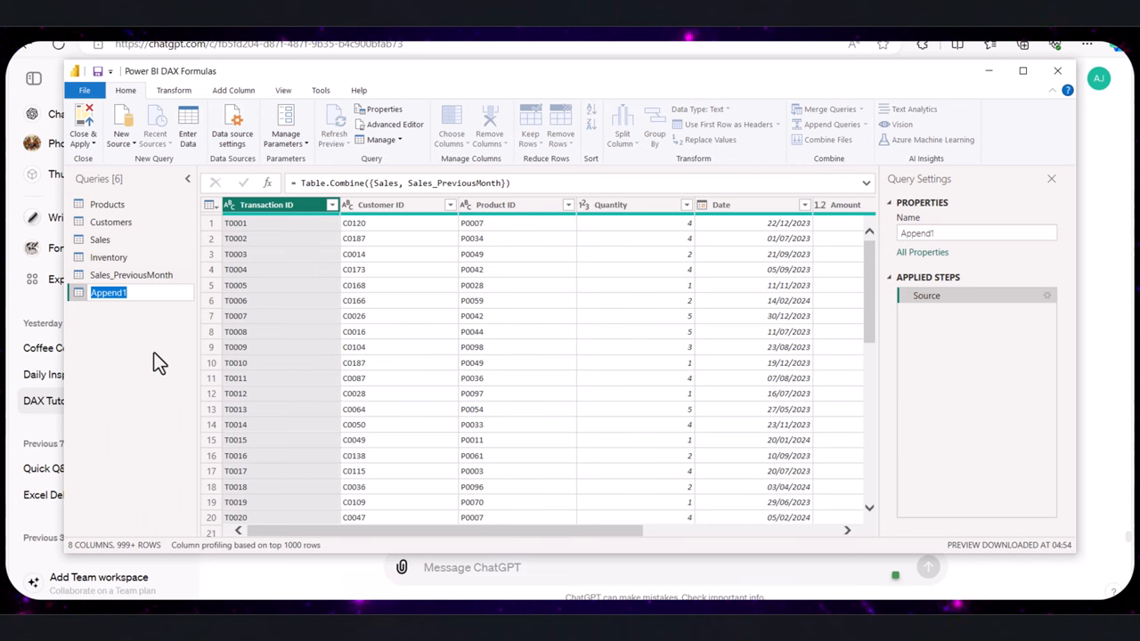
Step: Name the query Current_Previous_Sales and filter Date_PreviousMonth to exclude null rows
text(Current_Previous_Sales)
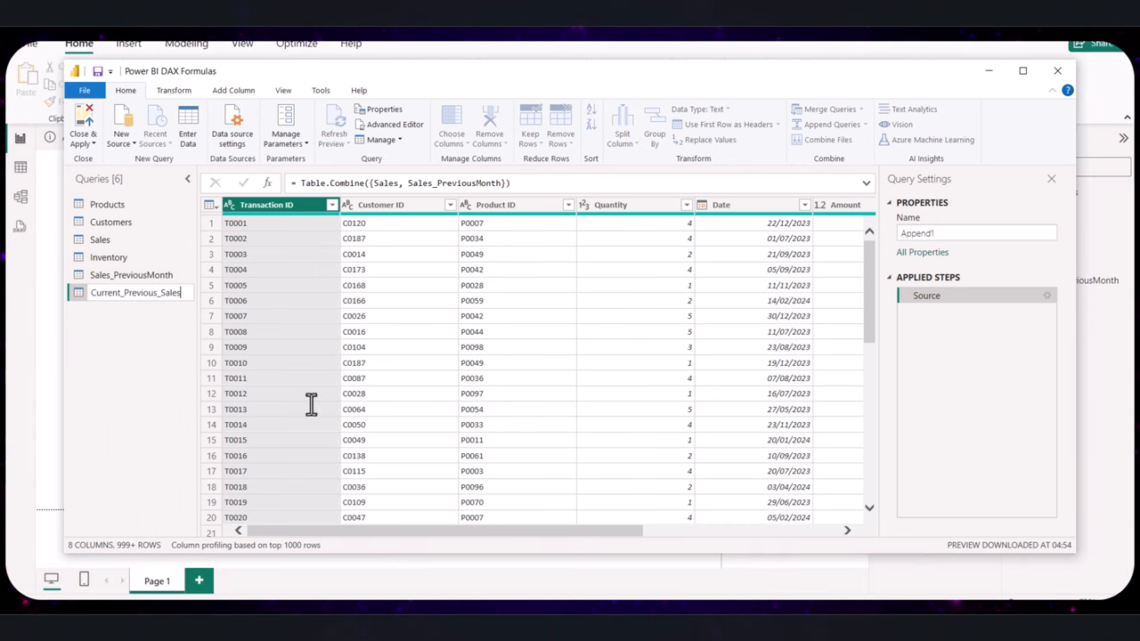
text(Current_Previous_Sales)
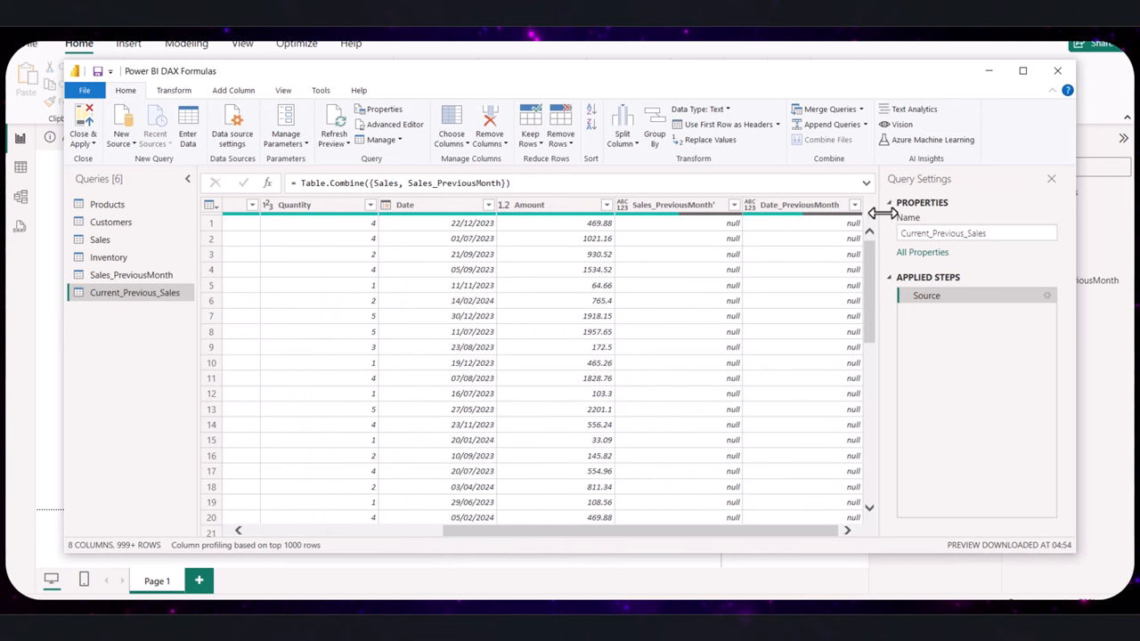
click(853, 205)
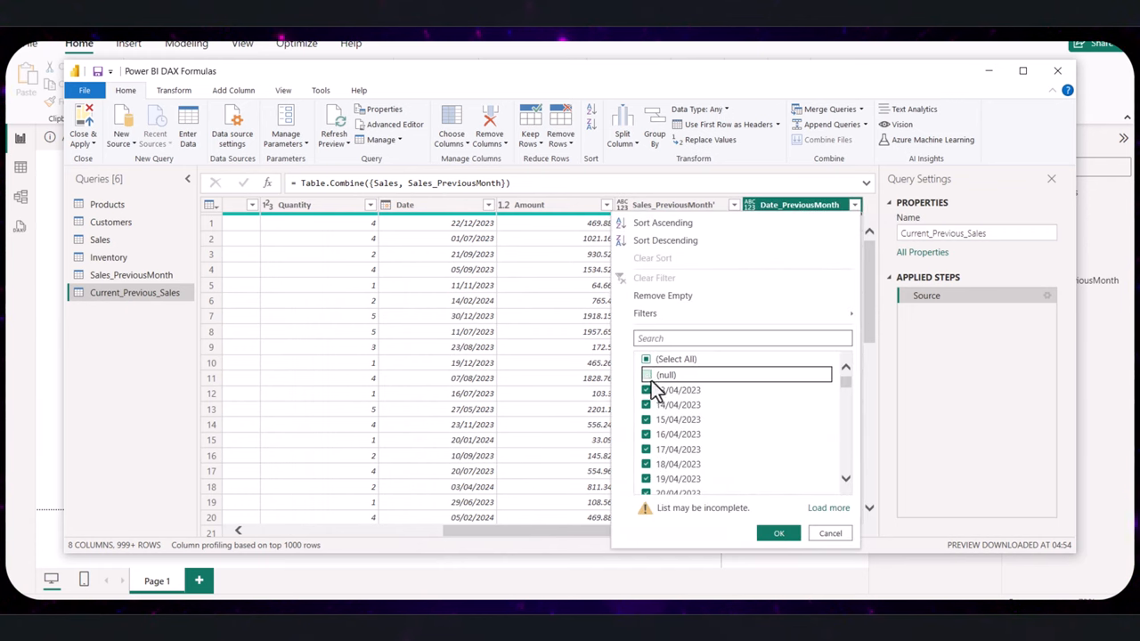
click(777, 533)
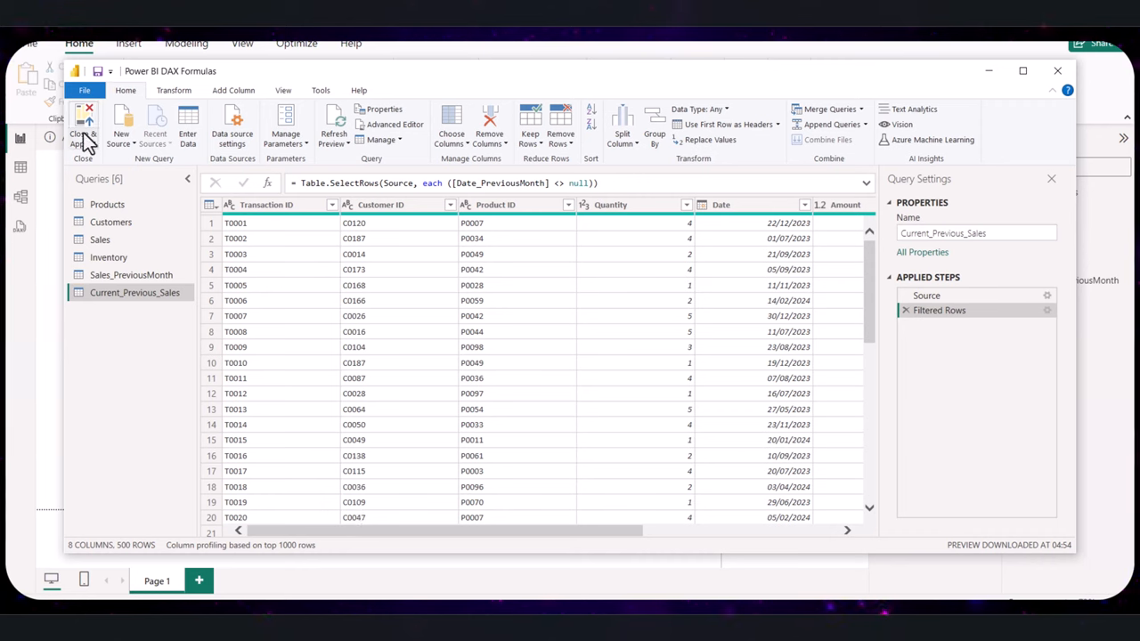
mouse_move(82, 124)
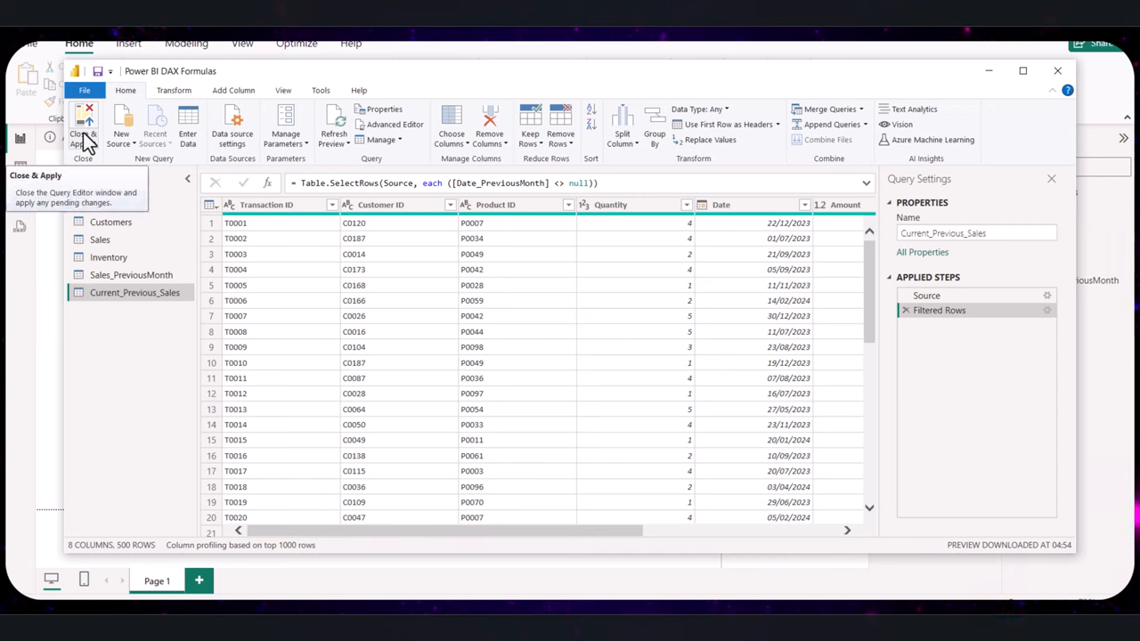
click(82, 125)
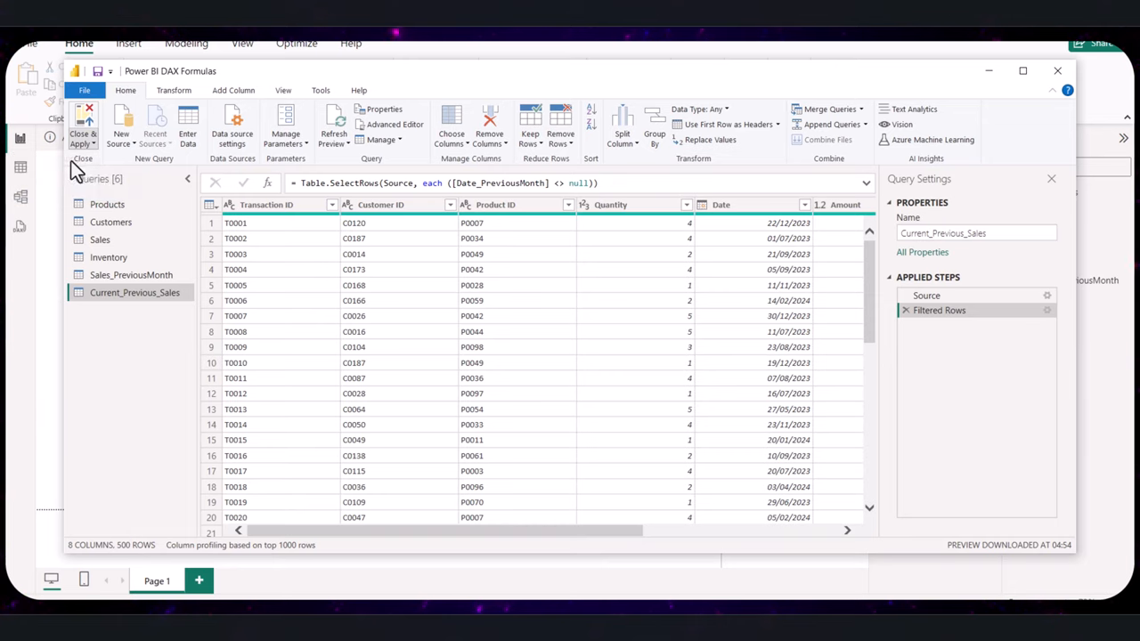
Step: Close & Apply the queries, check the Model view relationships, and return to Report view
click(82, 125)
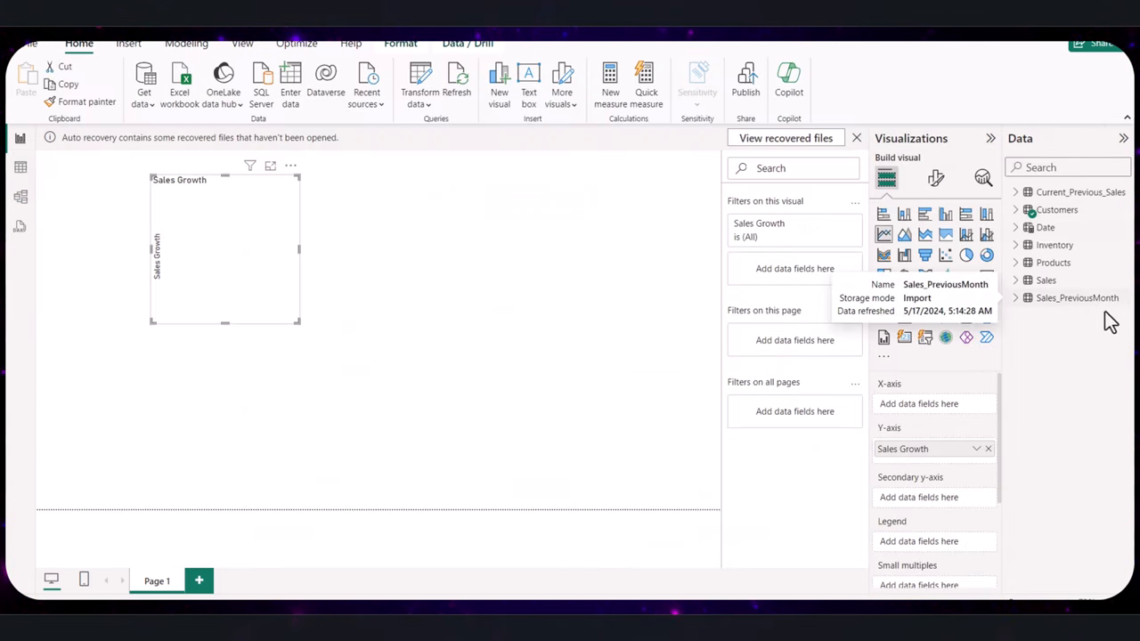
mouse_move(1095, 330)
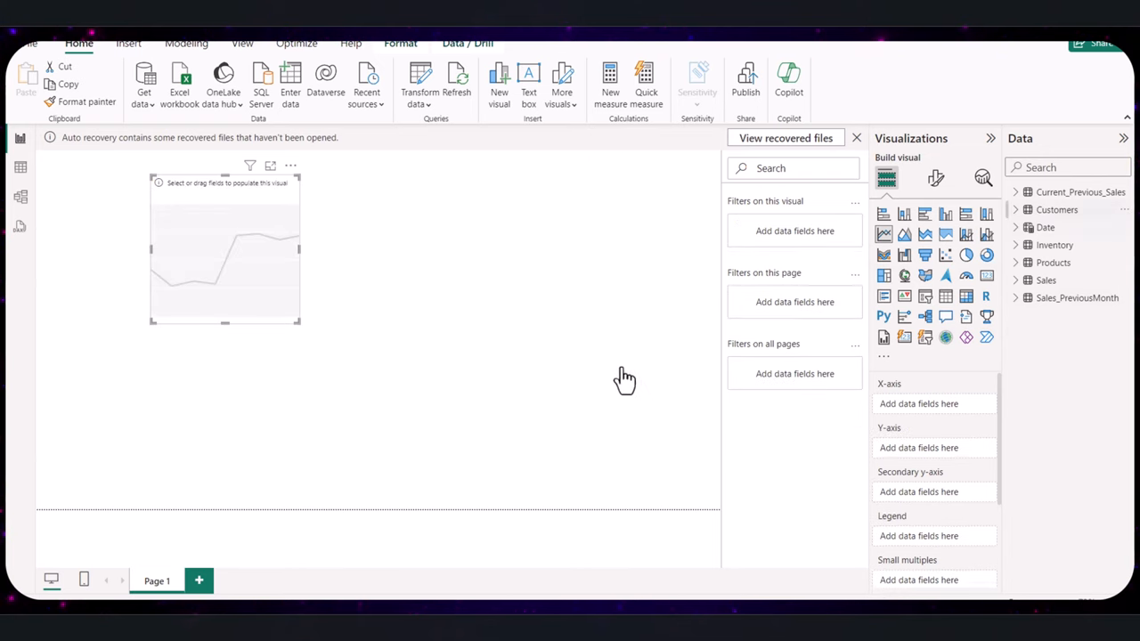
mouse_move(19, 228)
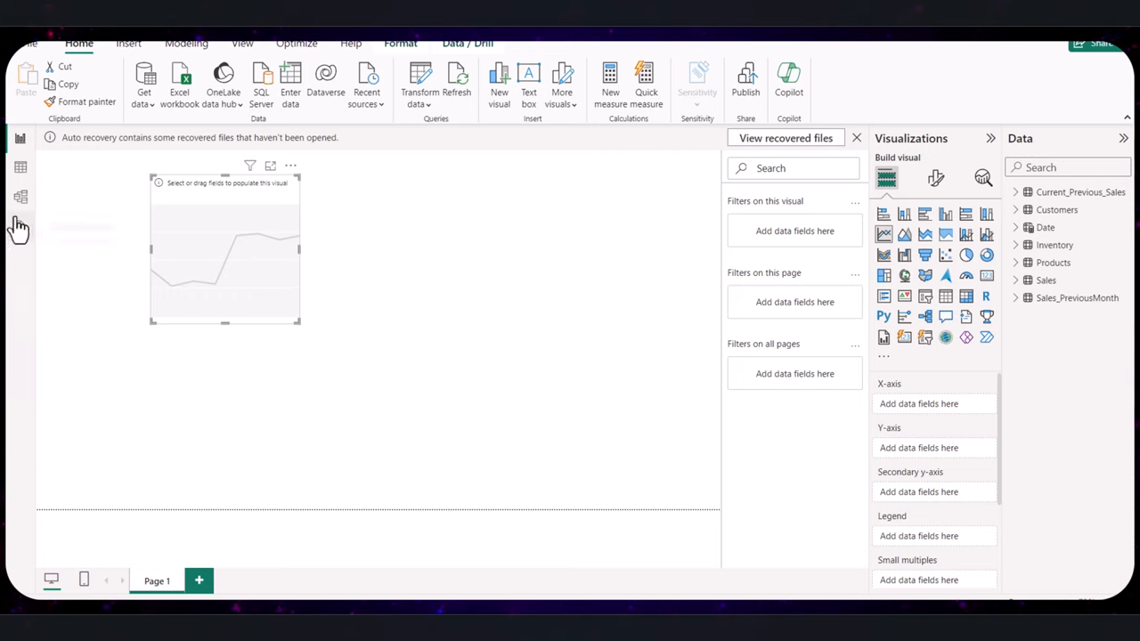
click(19, 196)
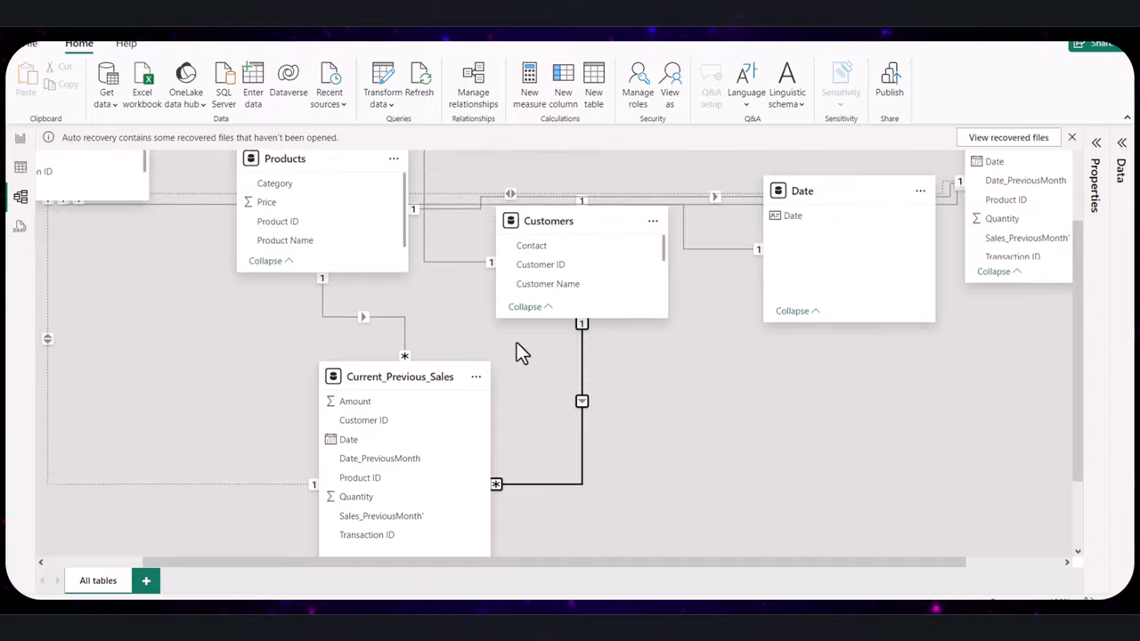
click(19, 137)
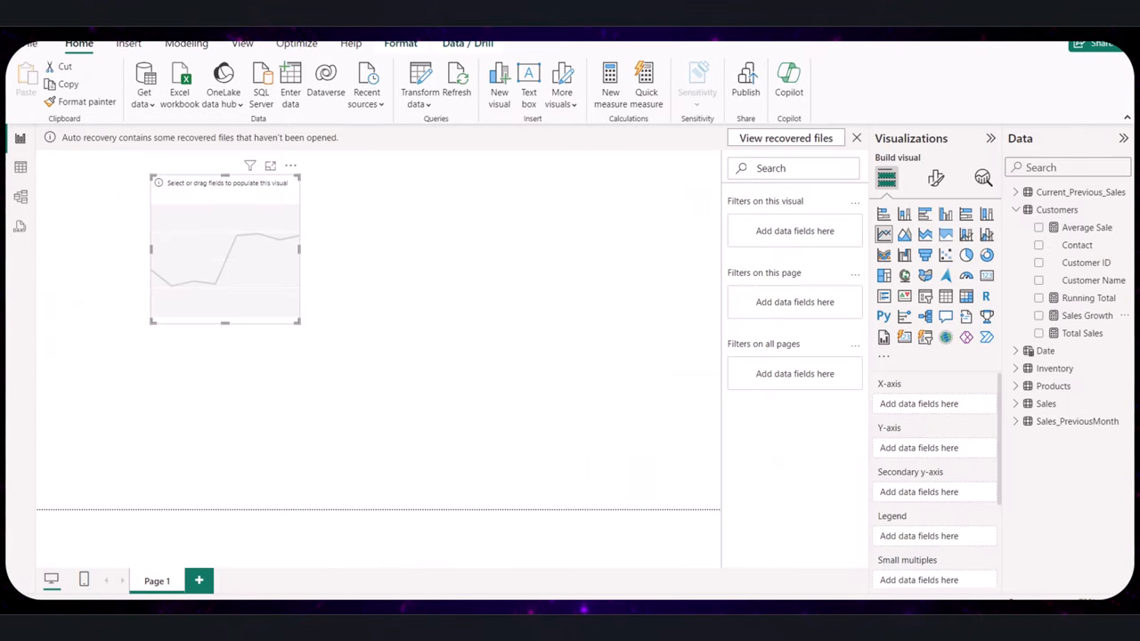
mouse_move(306, 346)
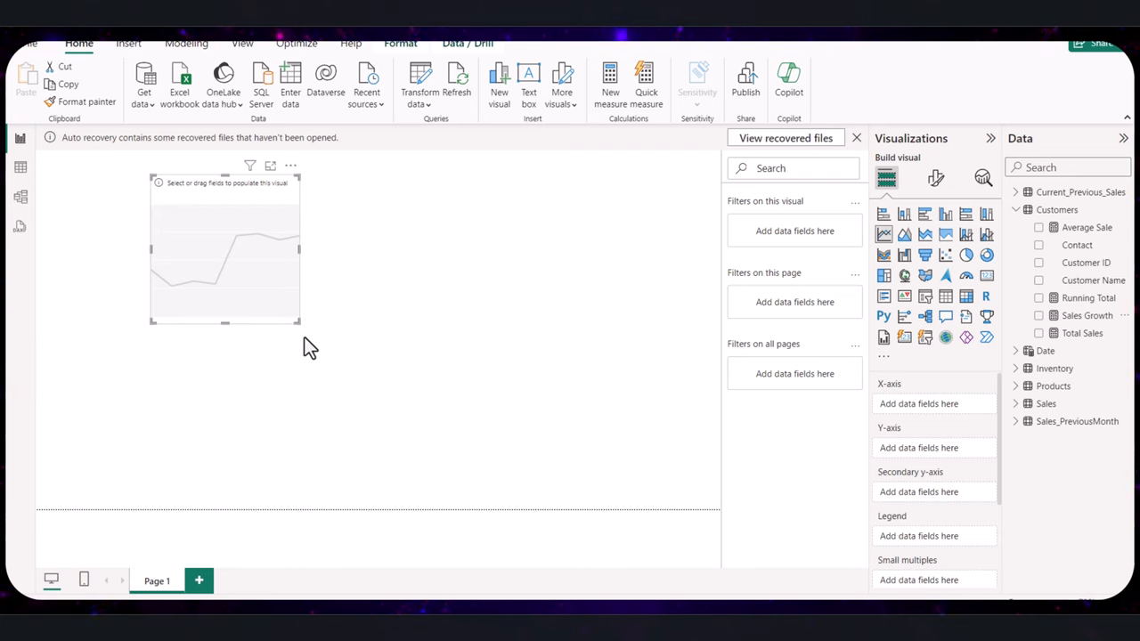
mouse_move(1080, 334)
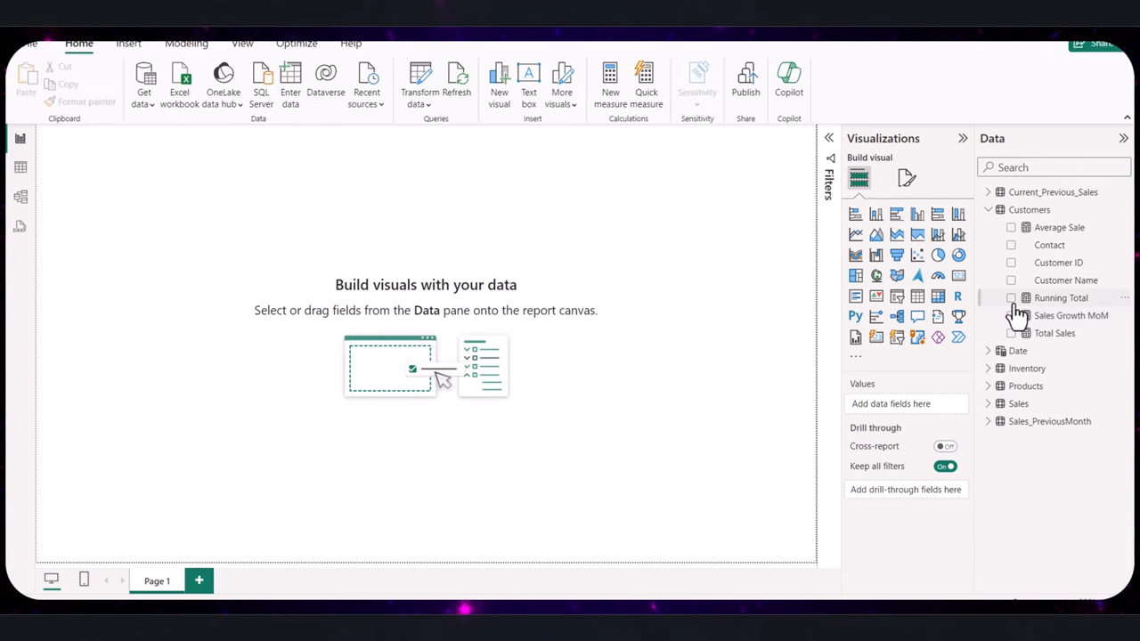
mouse_move(855, 235)
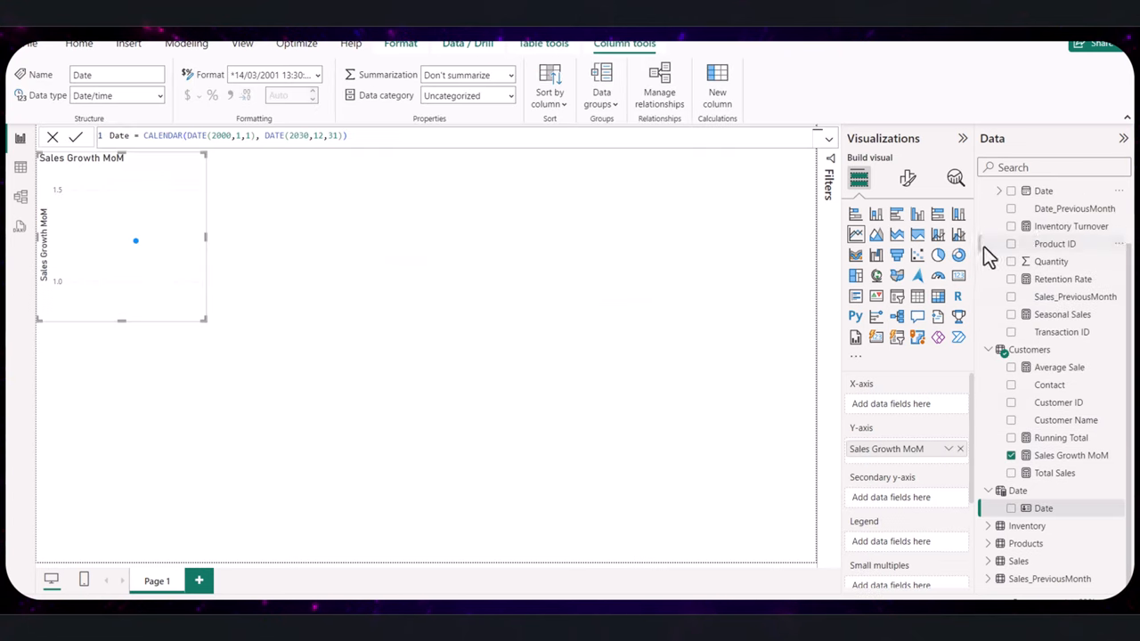
Step: Put Month from the Date hierarchy on the Sales Growth MoM chart's axis
click(998, 191)
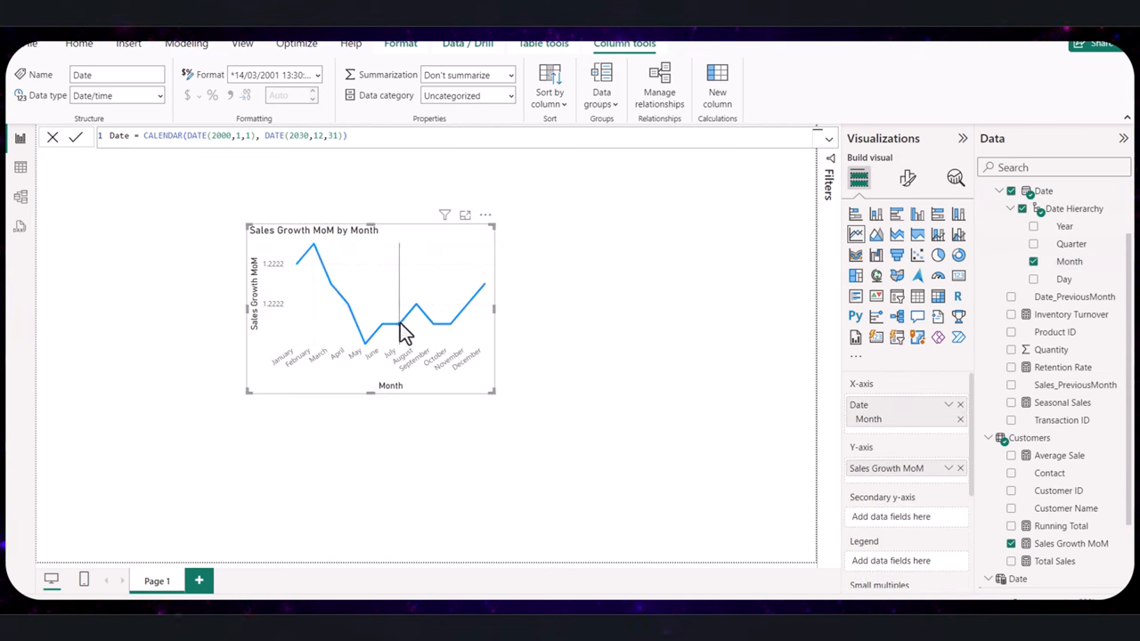
mouse_move(401, 334)
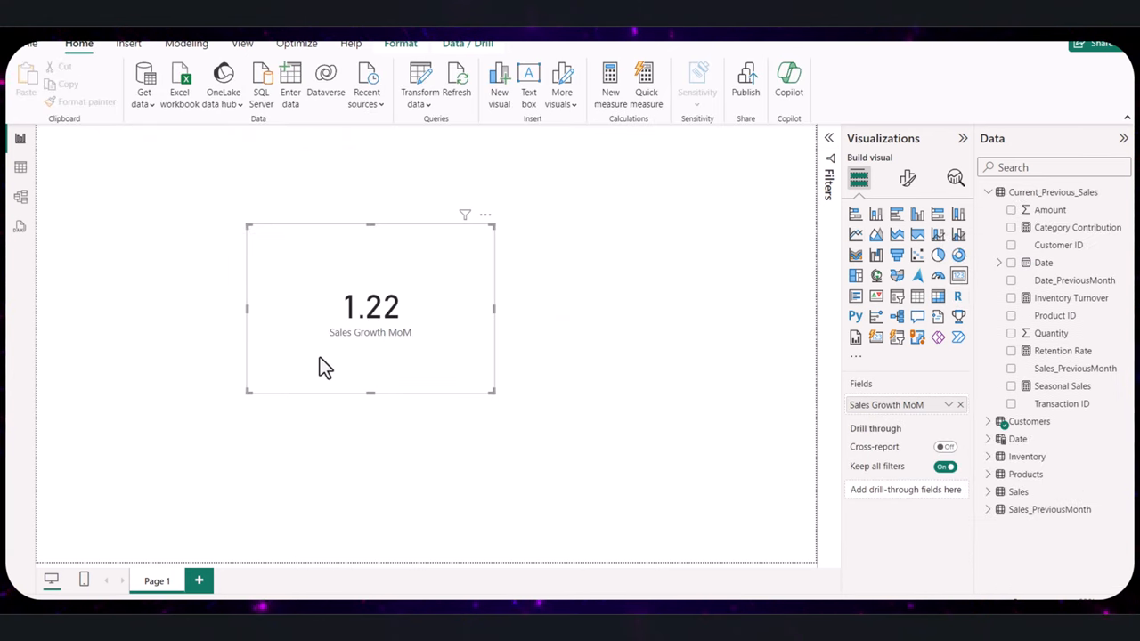
mouse_move(1005, 267)
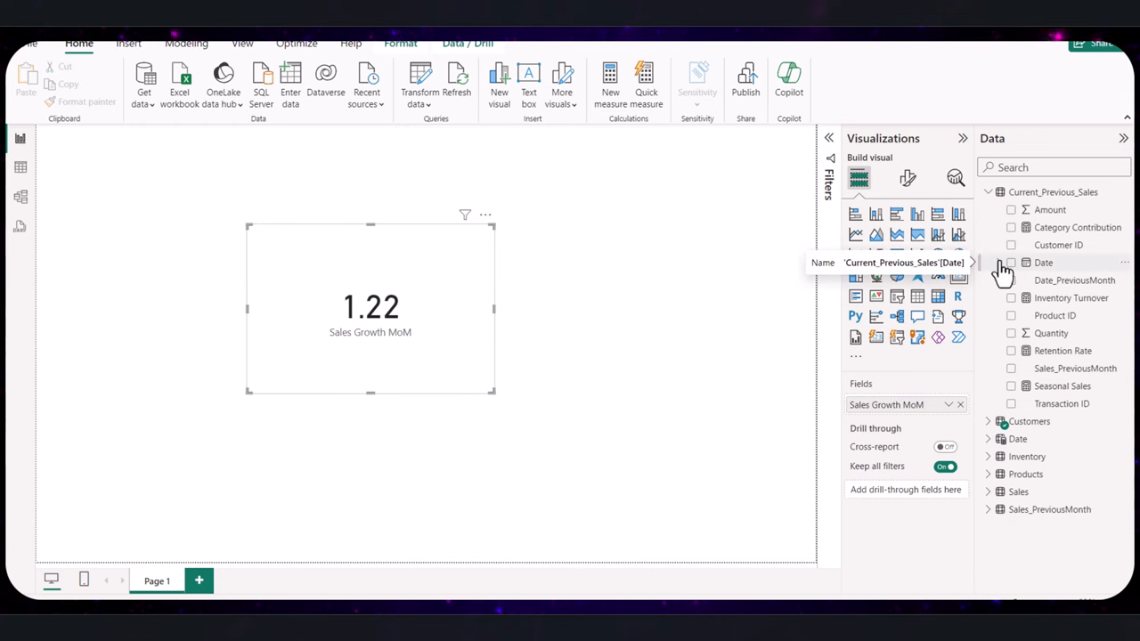
Step: Mark Date as the model's date table on its Date column, then select the card for removal
click(1000, 262)
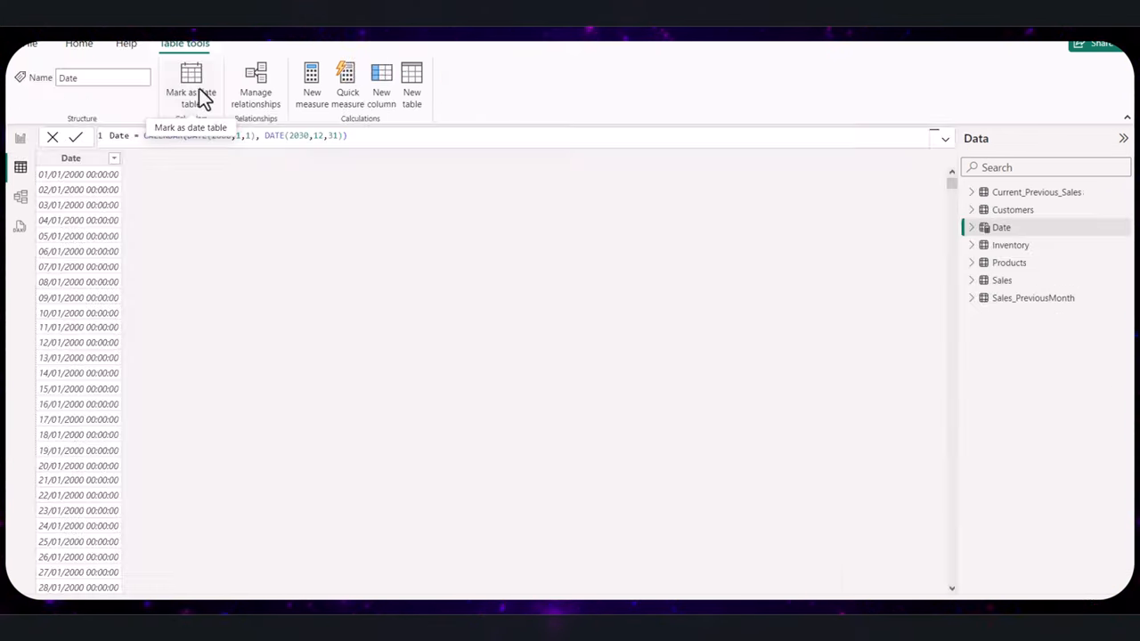
click(190, 85)
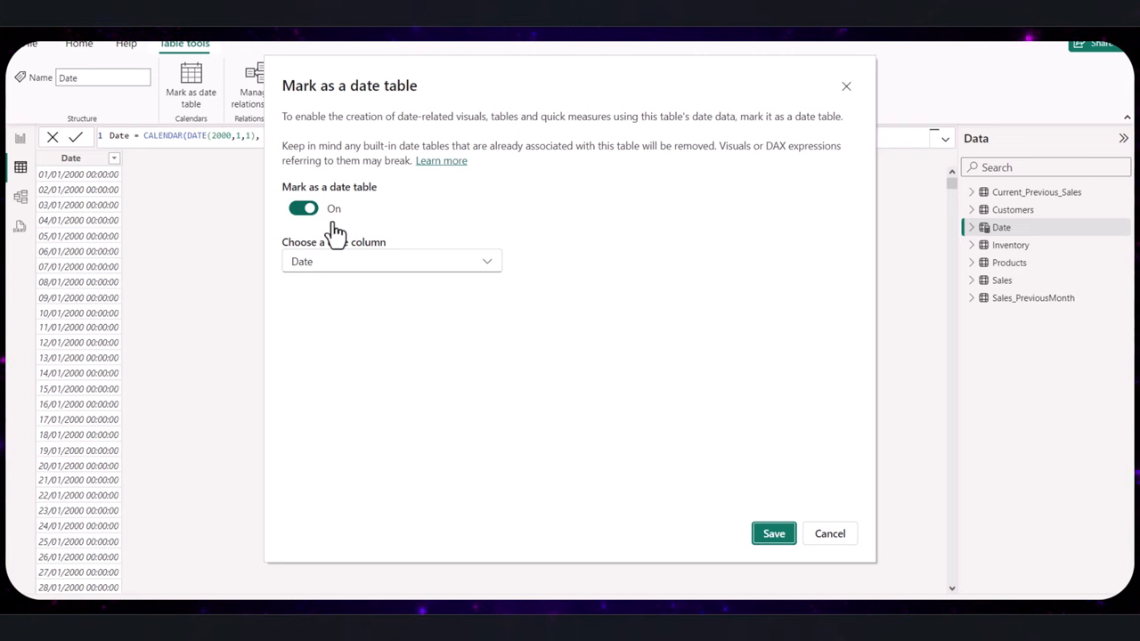
mouse_move(773, 534)
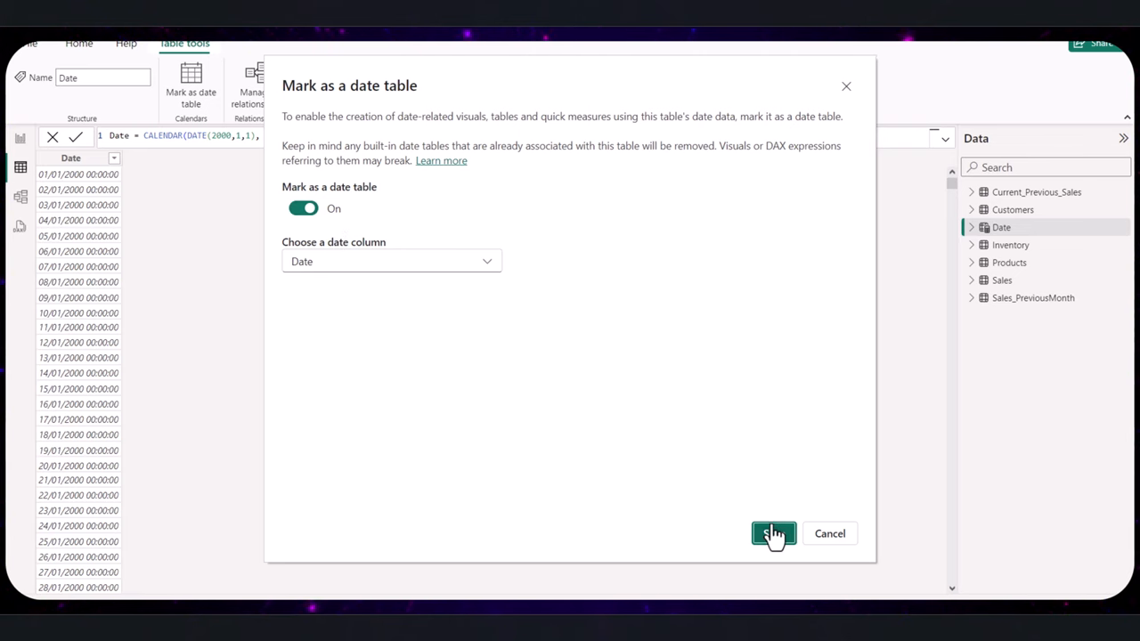
click(774, 535)
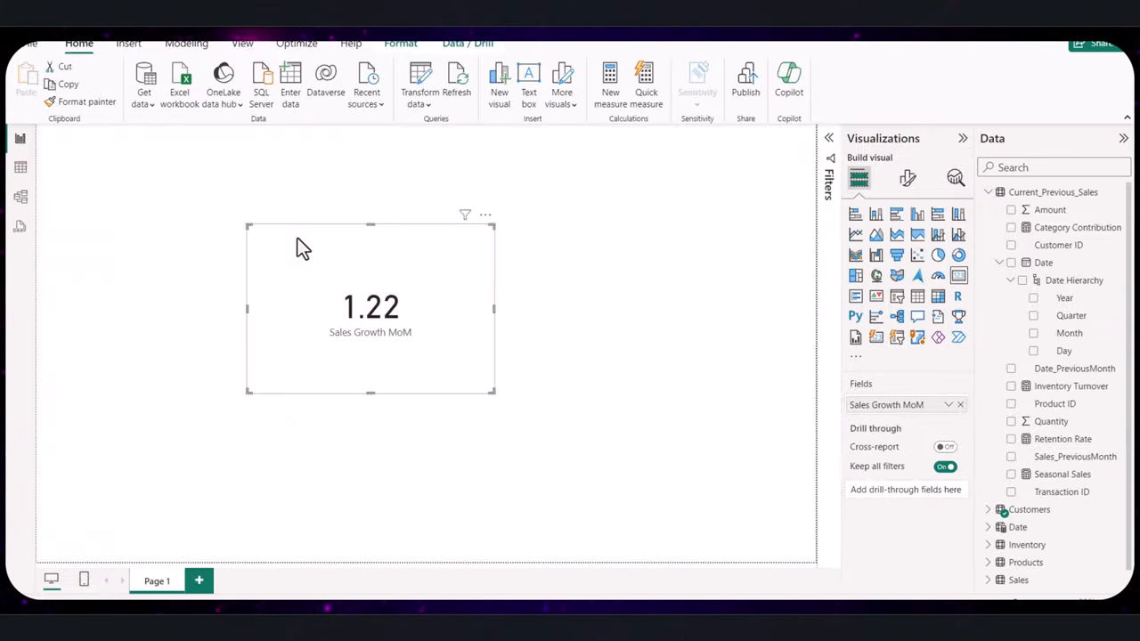
click(960, 404)
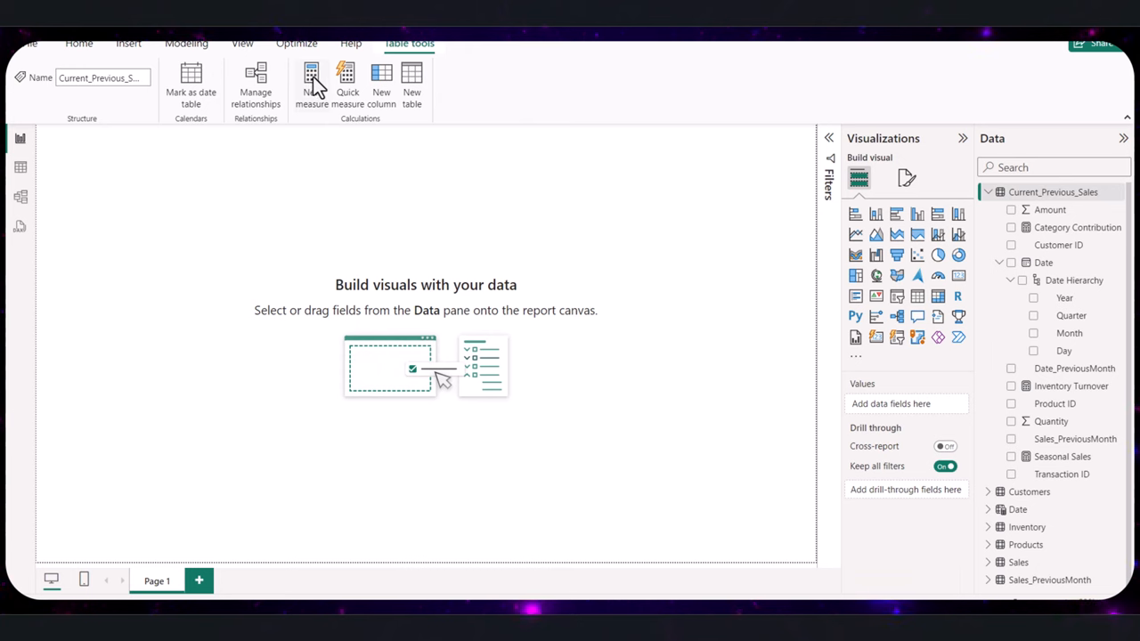
Step: Create and commit the Retention Rate measure using CALCULATETABLE, DATEADD, INTERSECT and DIVIDE
click(310, 86)
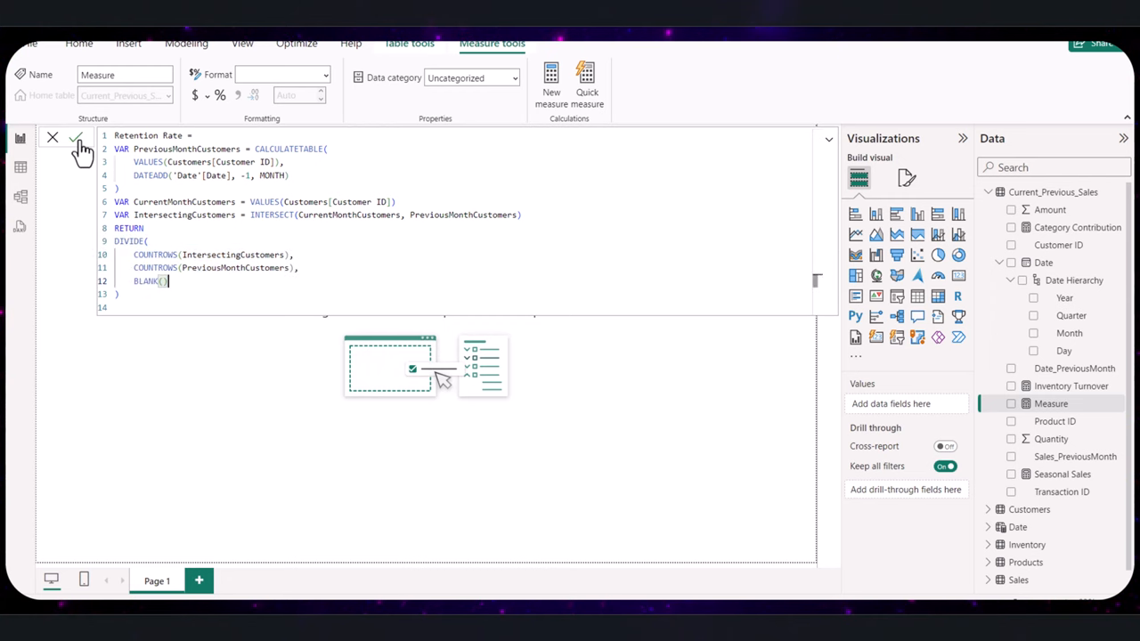
click(75, 139)
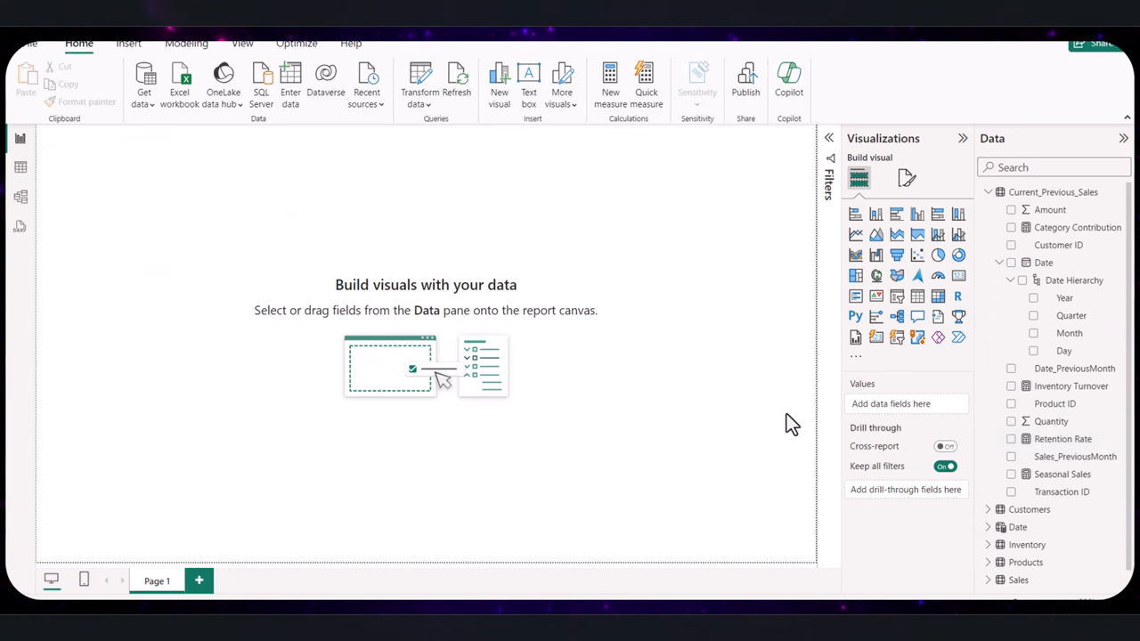
mouse_move(862, 246)
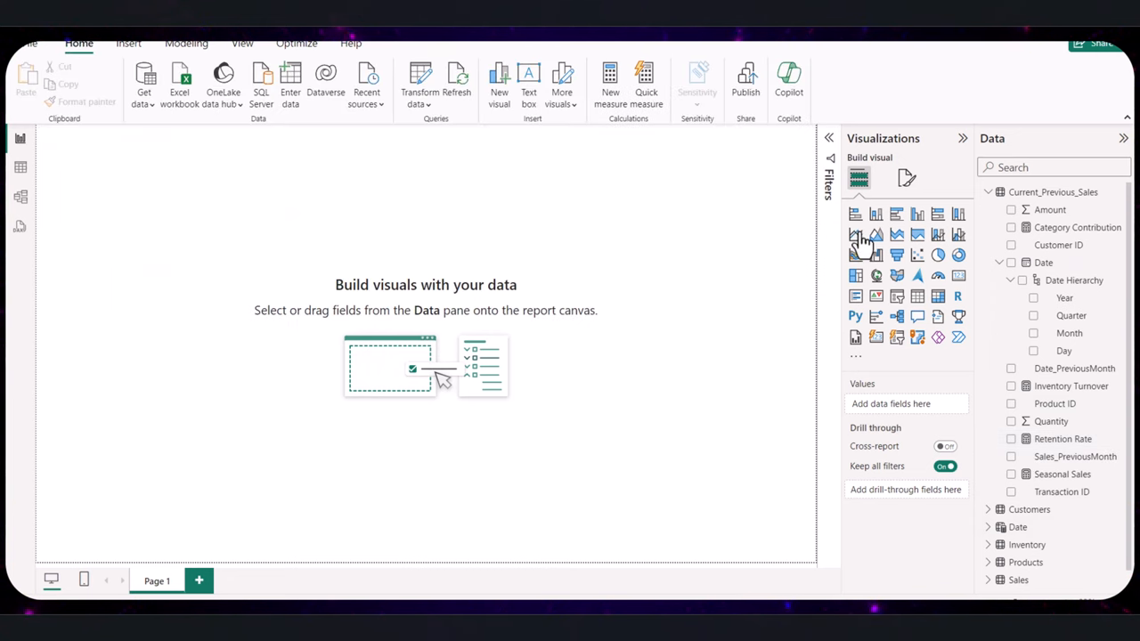
Step: Start a chart for Retention Rate and browse the Customers table's fields
click(1012, 438)
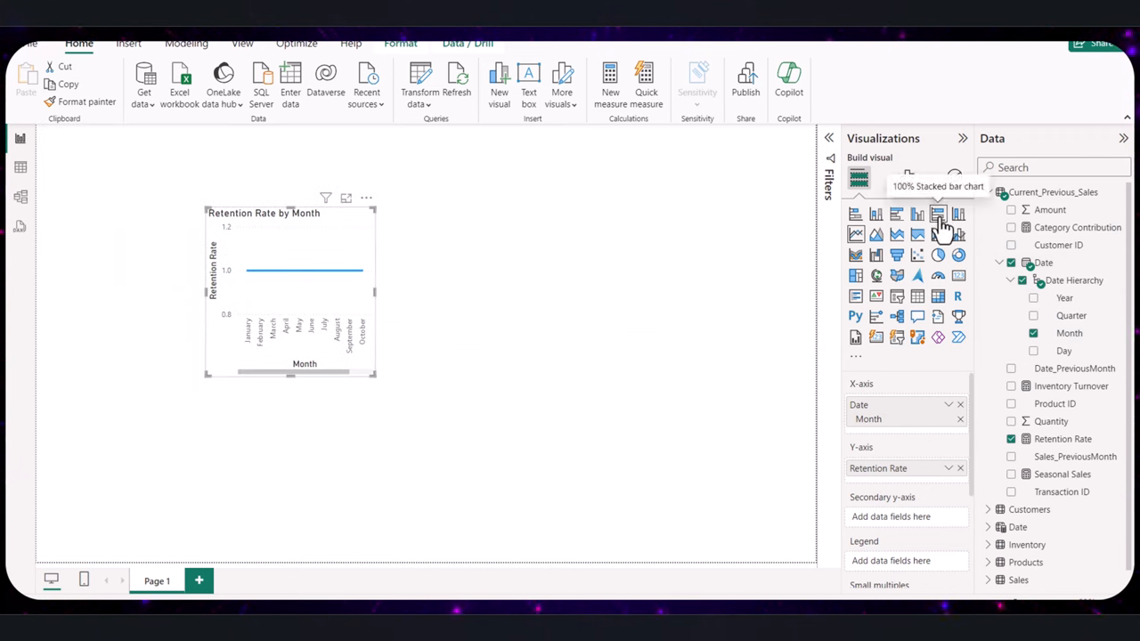
click(937, 214)
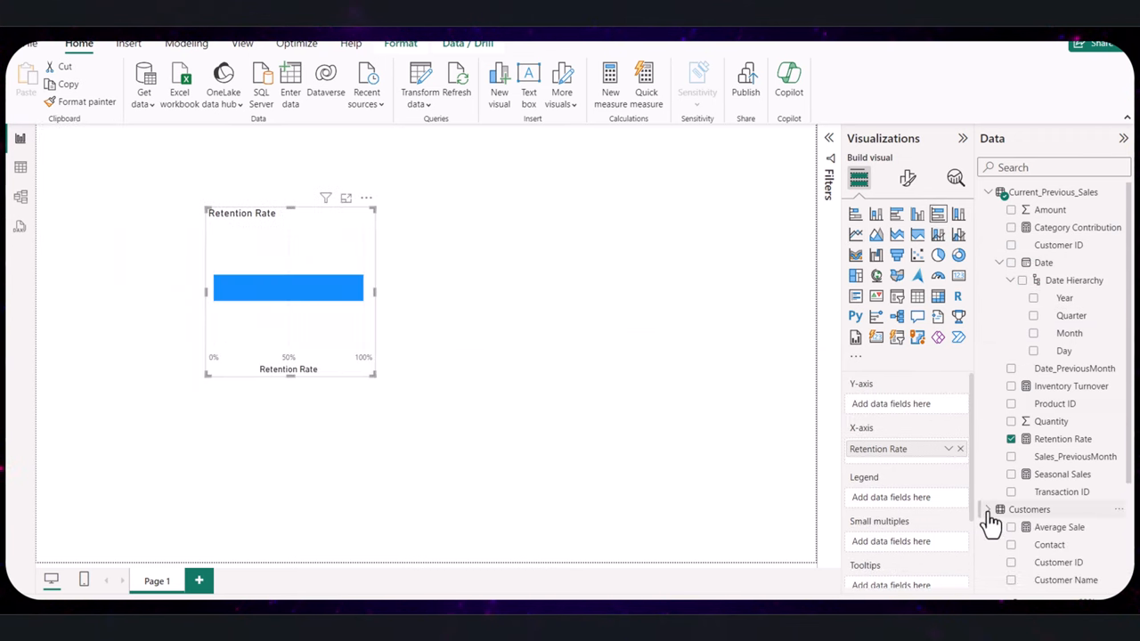
scroll(down, 3)
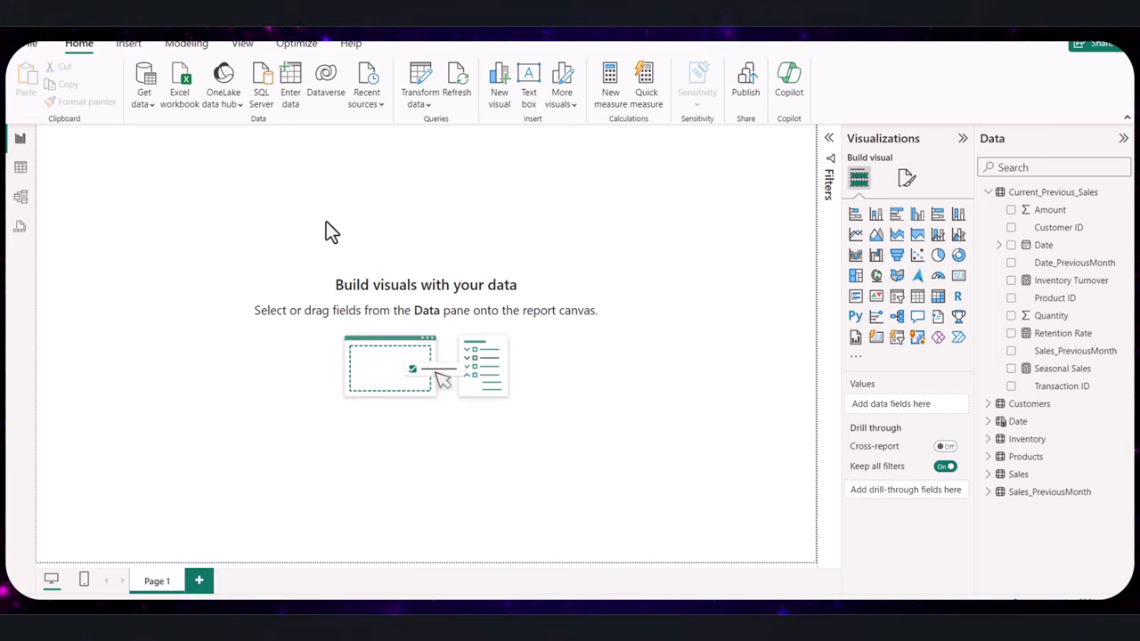
mouse_move(399, 164)
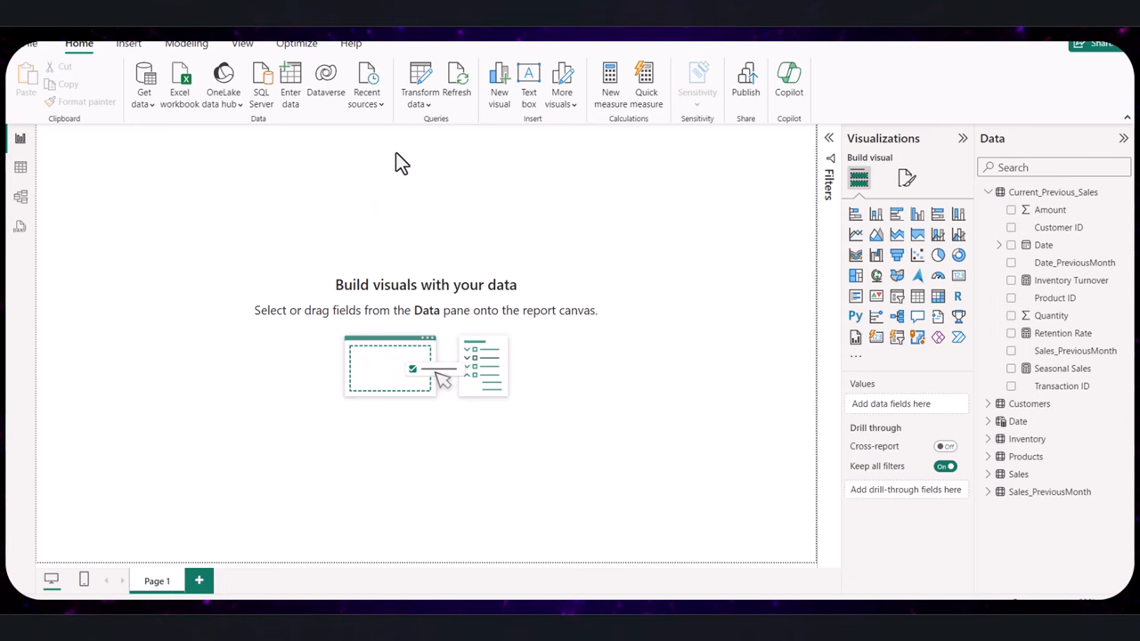
Step: Commit Category Contribution = CALCULATE([Total Sales], ALL('Products')) / [Total Sales] from the Modeling tools
click(186, 43)
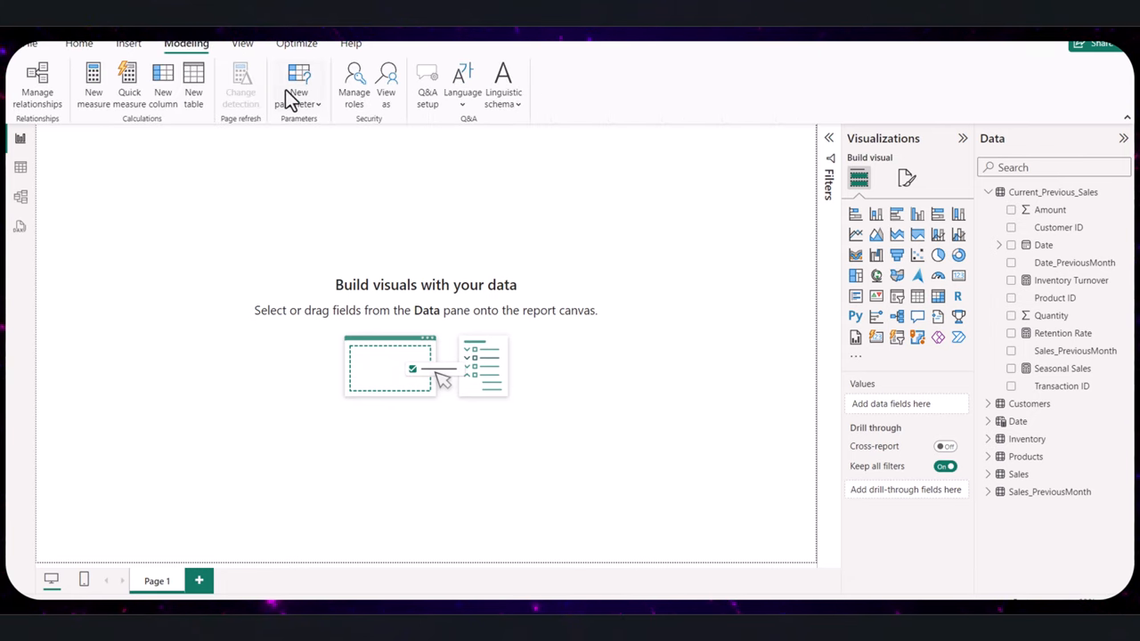
click(93, 86)
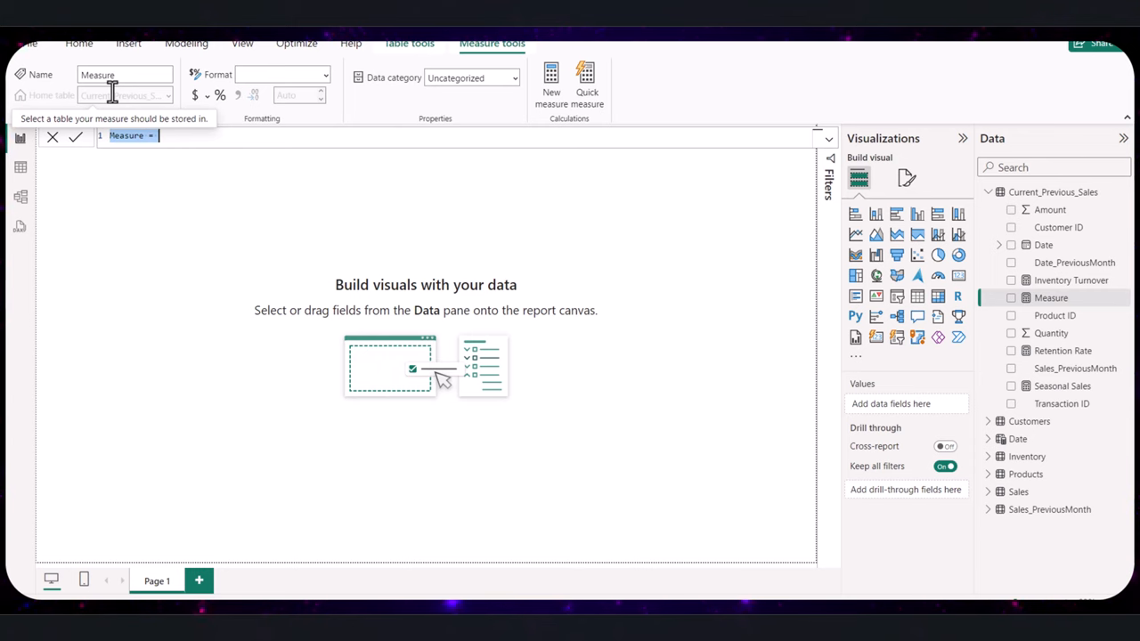
text(Category Contribution = CALCULATE([Total Sales], ALL('Products')) / [Total Sales])
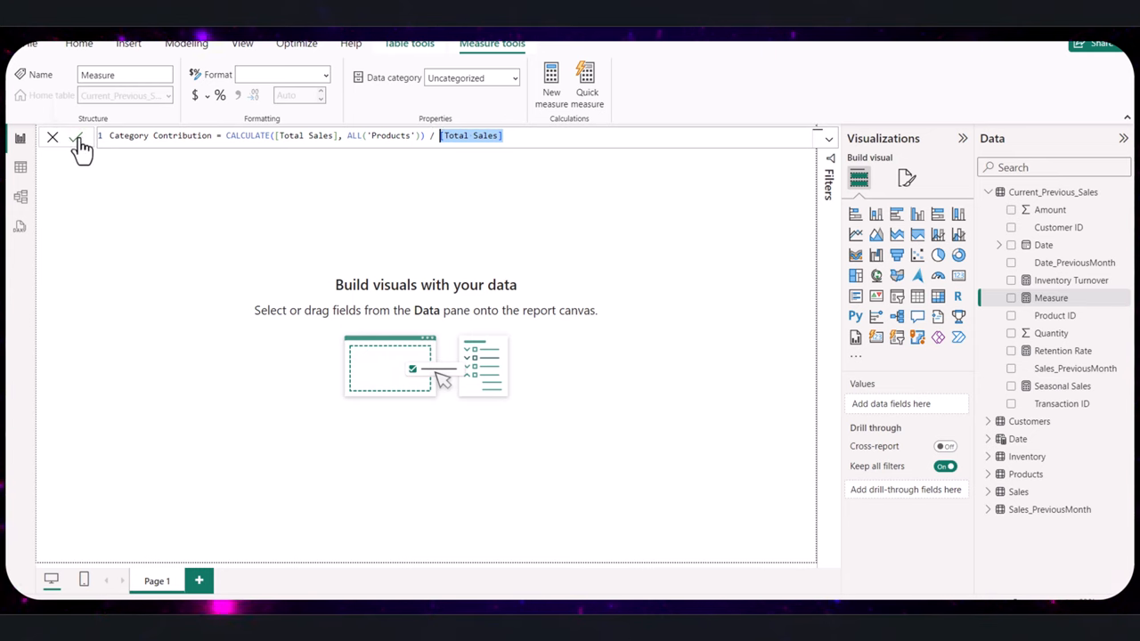
click(78, 139)
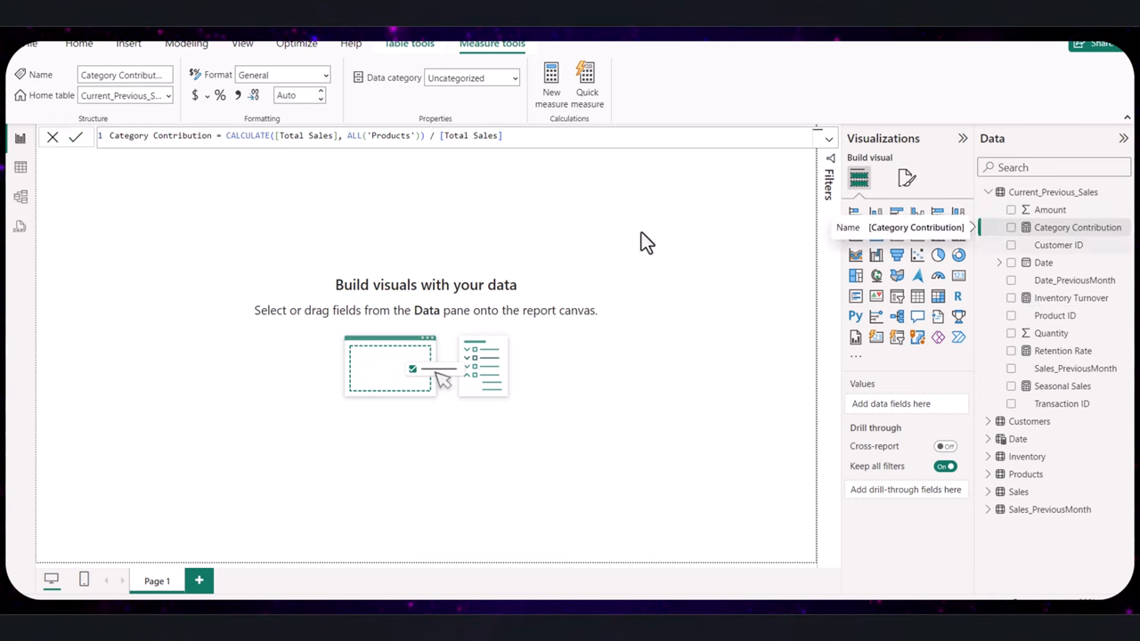
mouse_move(1066, 228)
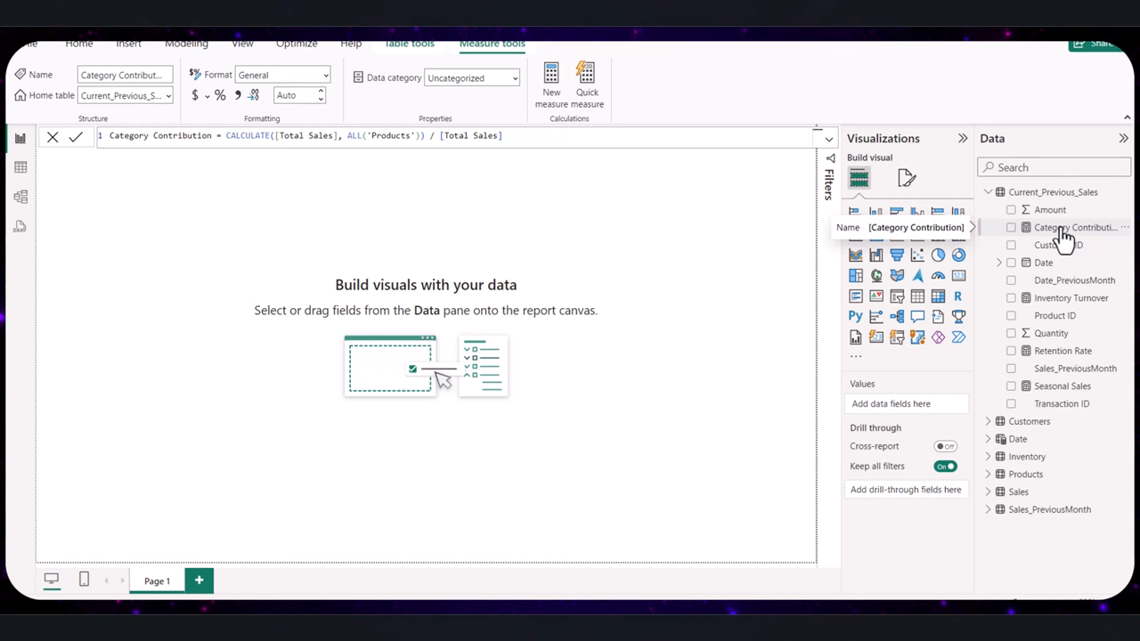
click(78, 42)
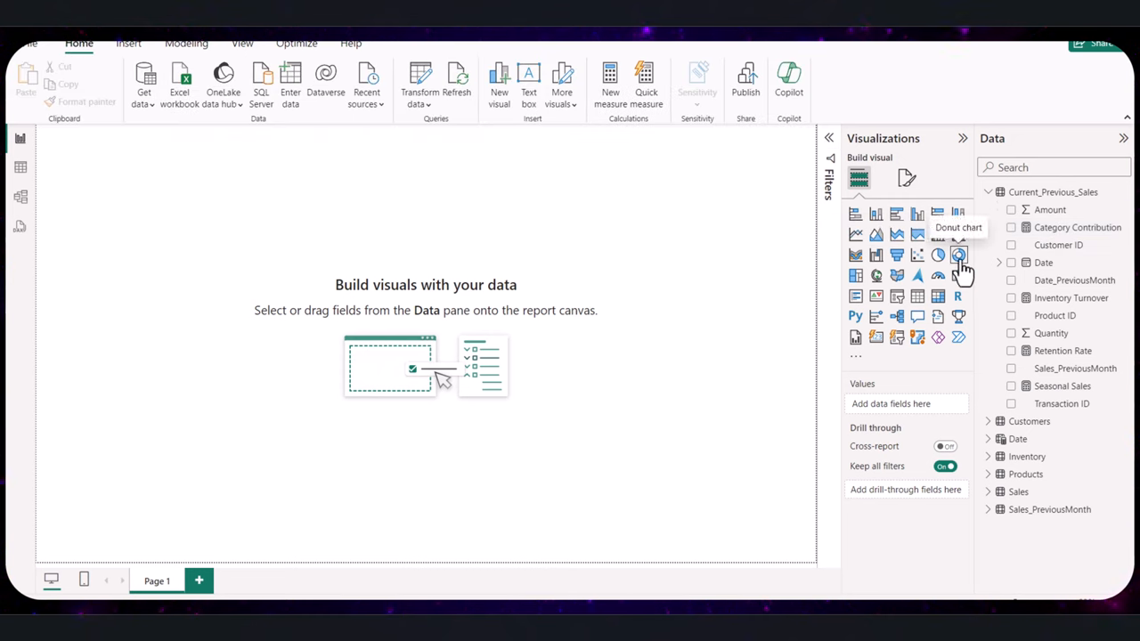
click(959, 254)
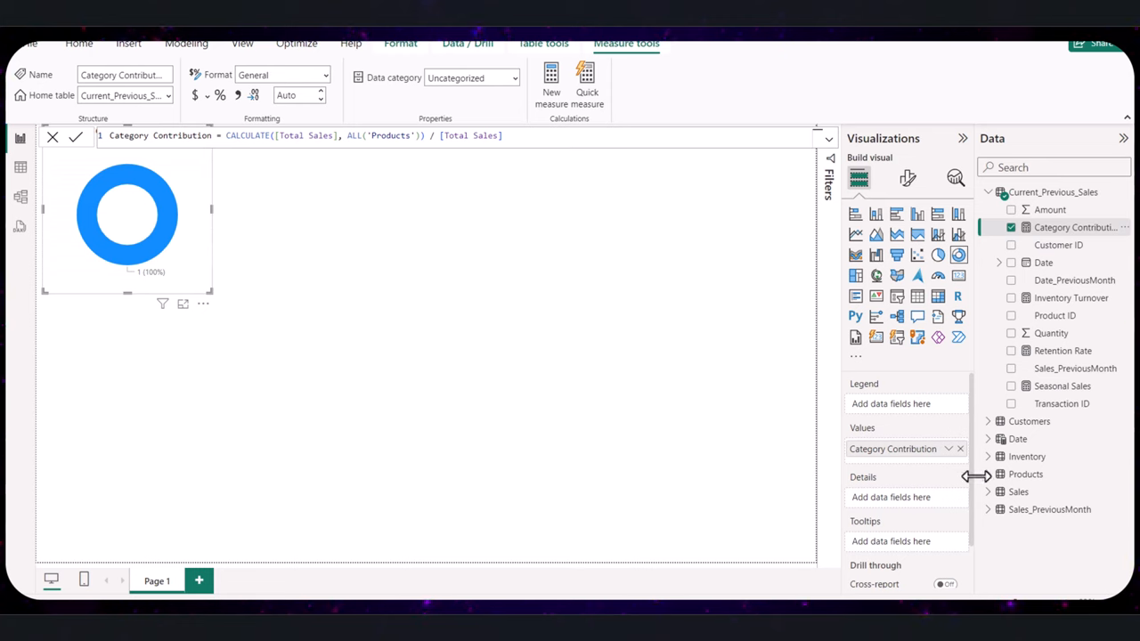
click(987, 474)
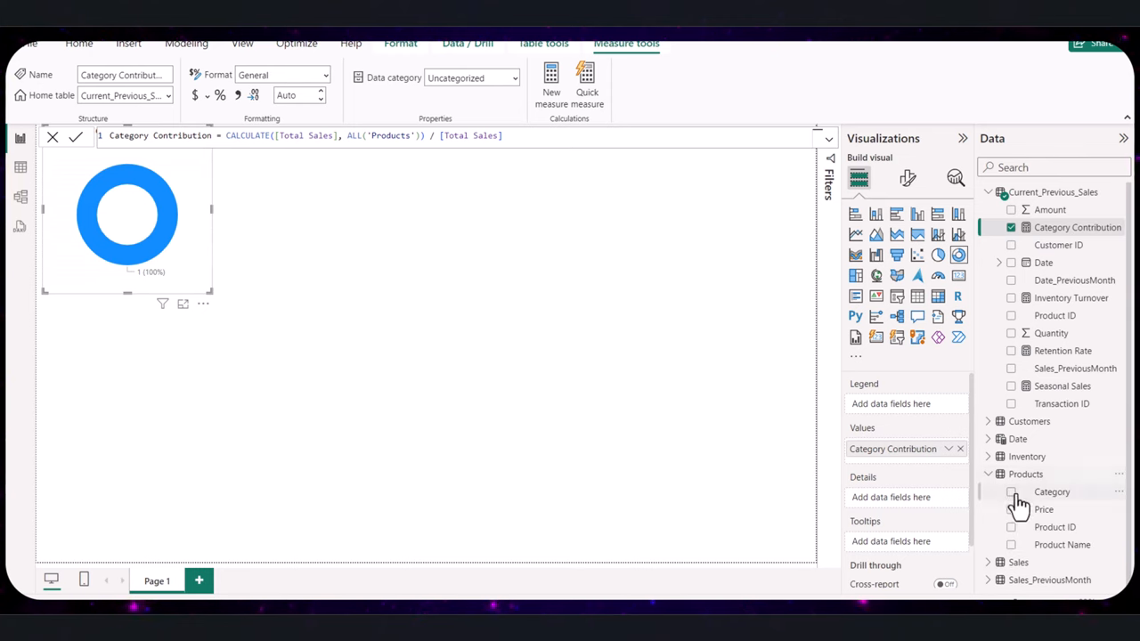
click(1012, 545)
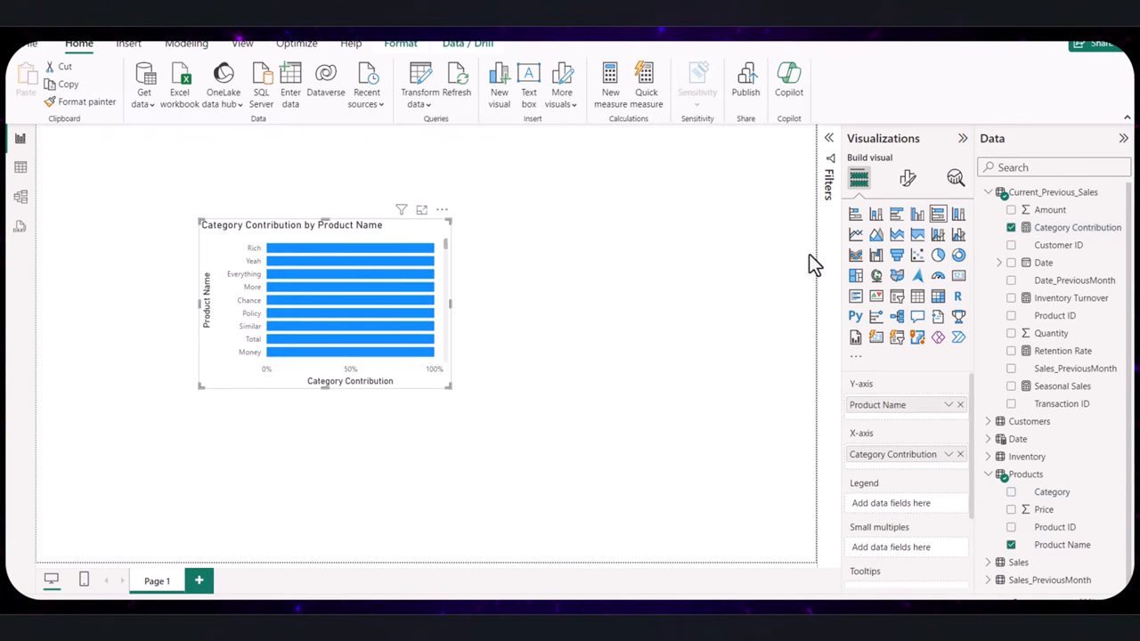
mouse_move(230, 253)
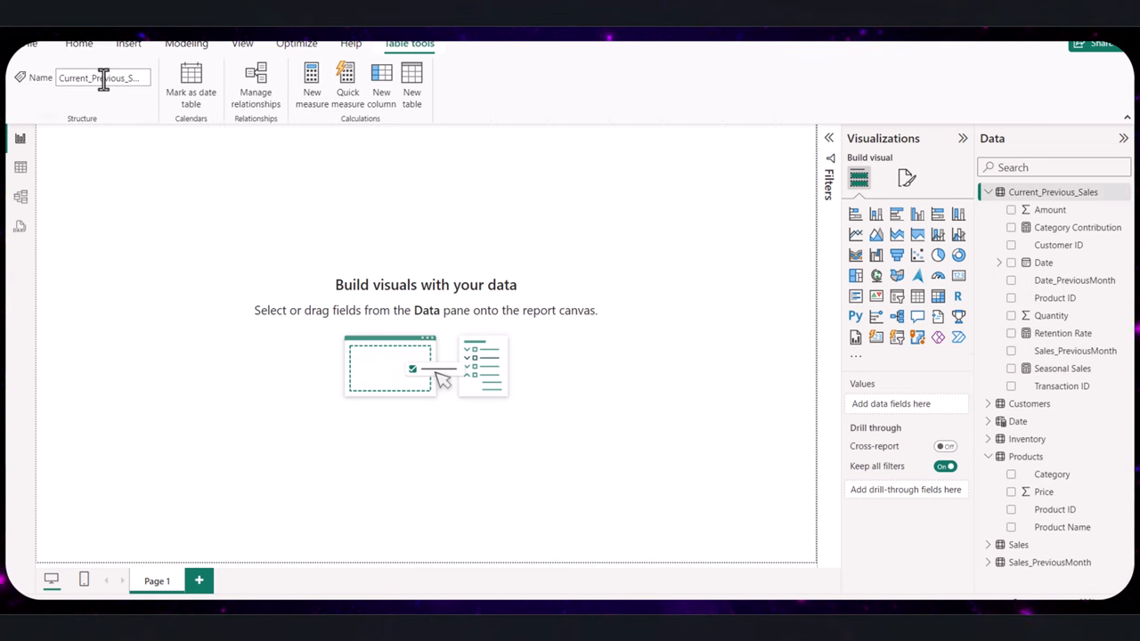
Step: Commit Inventory Turnover = DIVIDE([Total Sales], AVERAGE(Inventory[Inventory Level]))
click(185, 43)
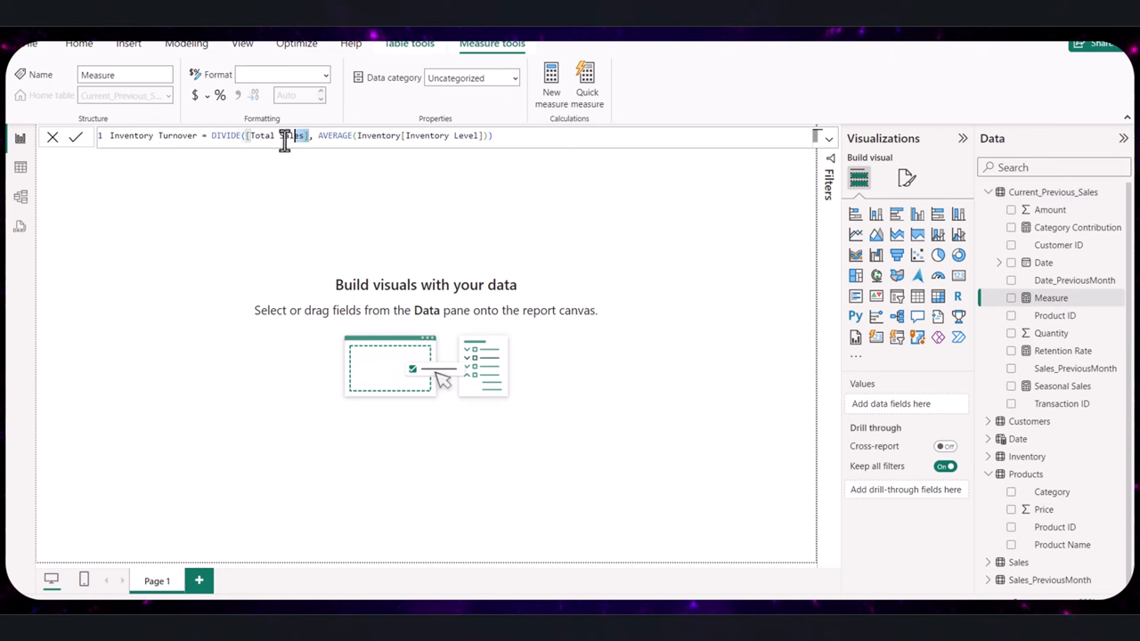
double_click(276, 135)
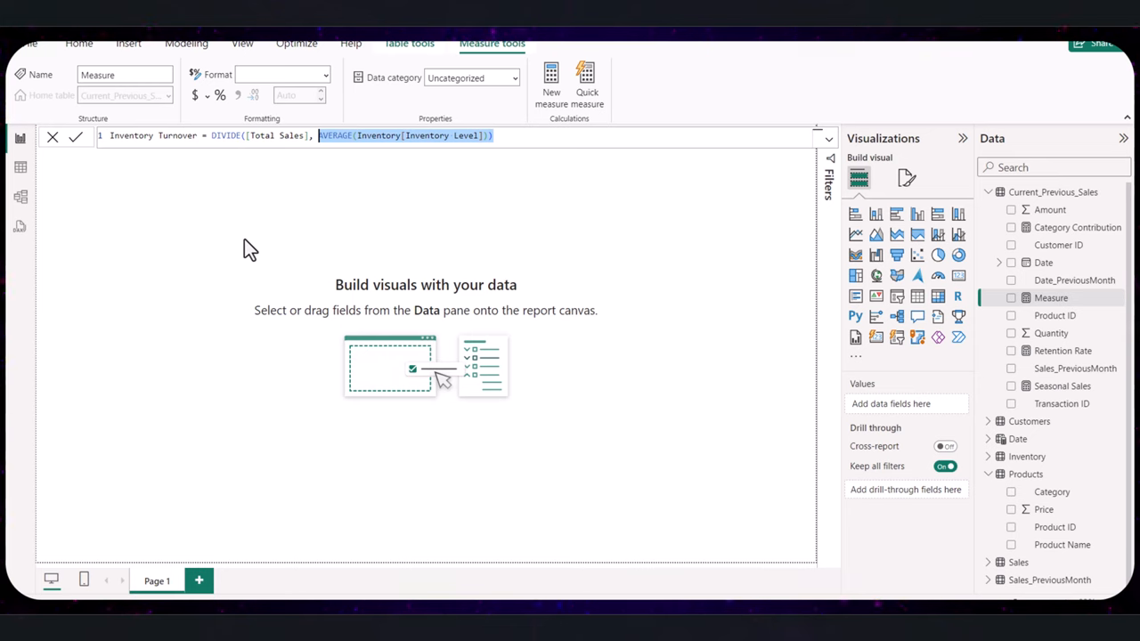
click(75, 135)
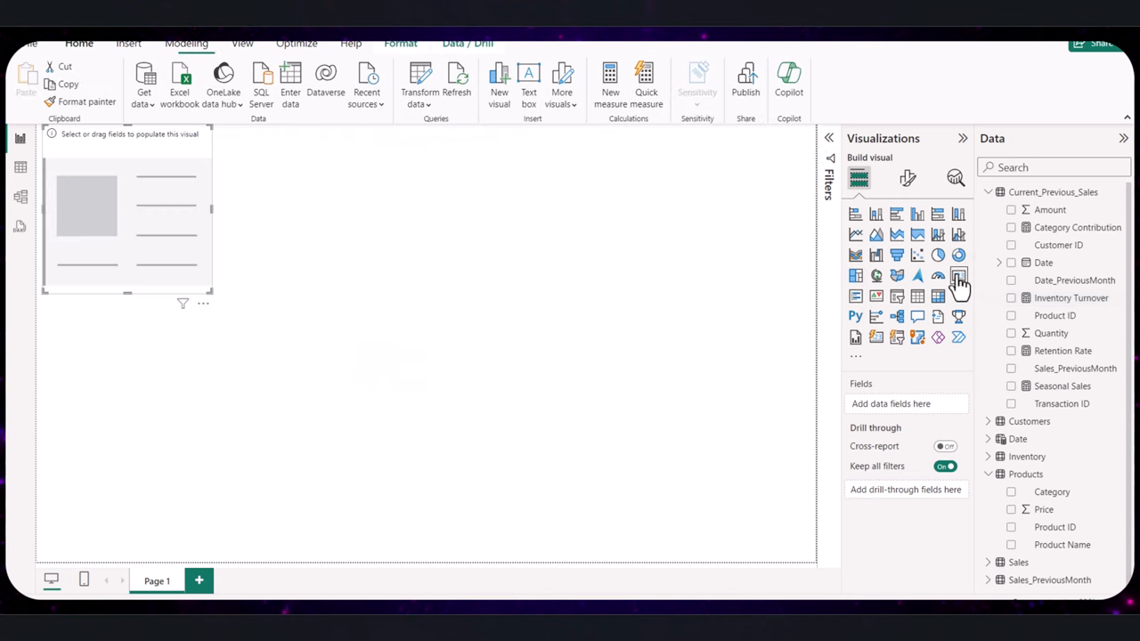
Step: Show Inventory Turnover in a card reading 1.31K, then remove the card from the page
drag(1071, 298, 187, 219)
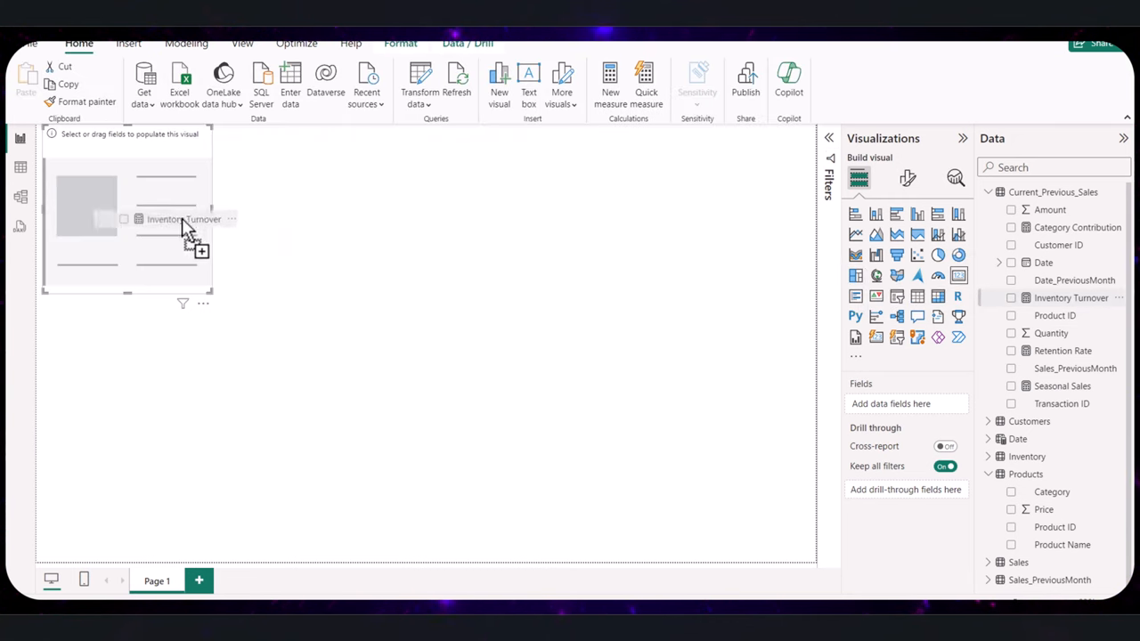
click(1012, 297)
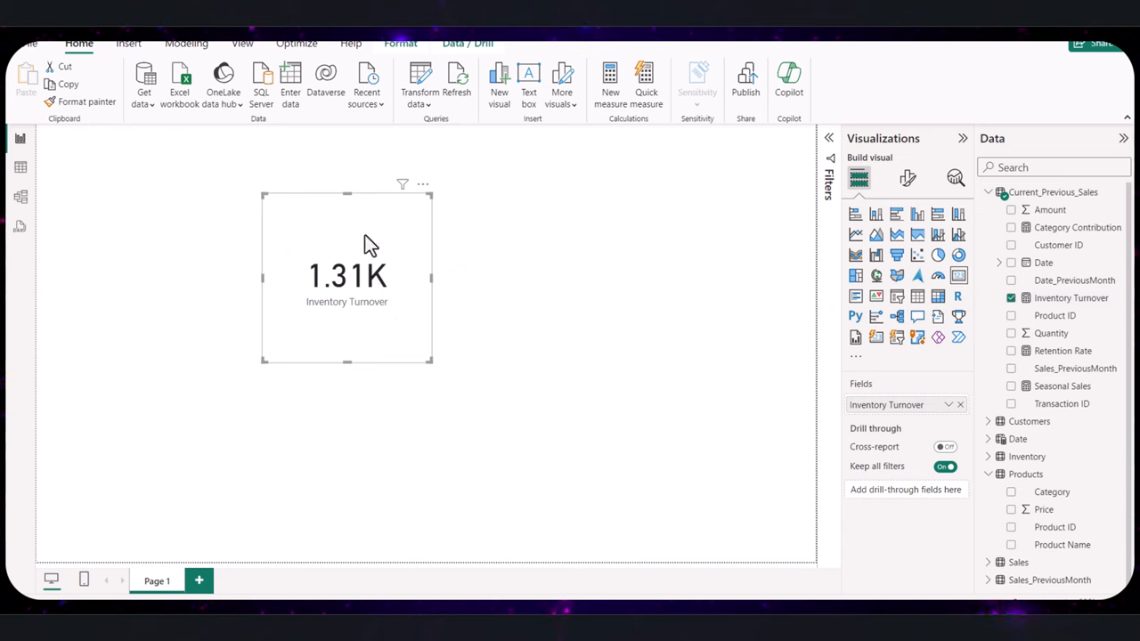
click(999, 262)
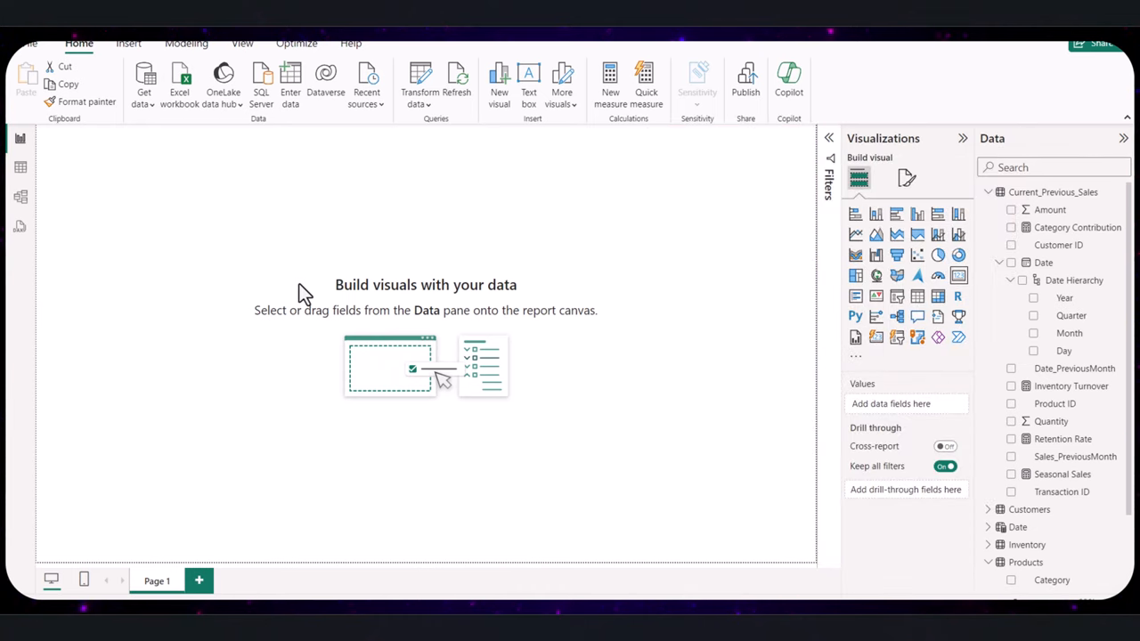
mouse_move(322, 181)
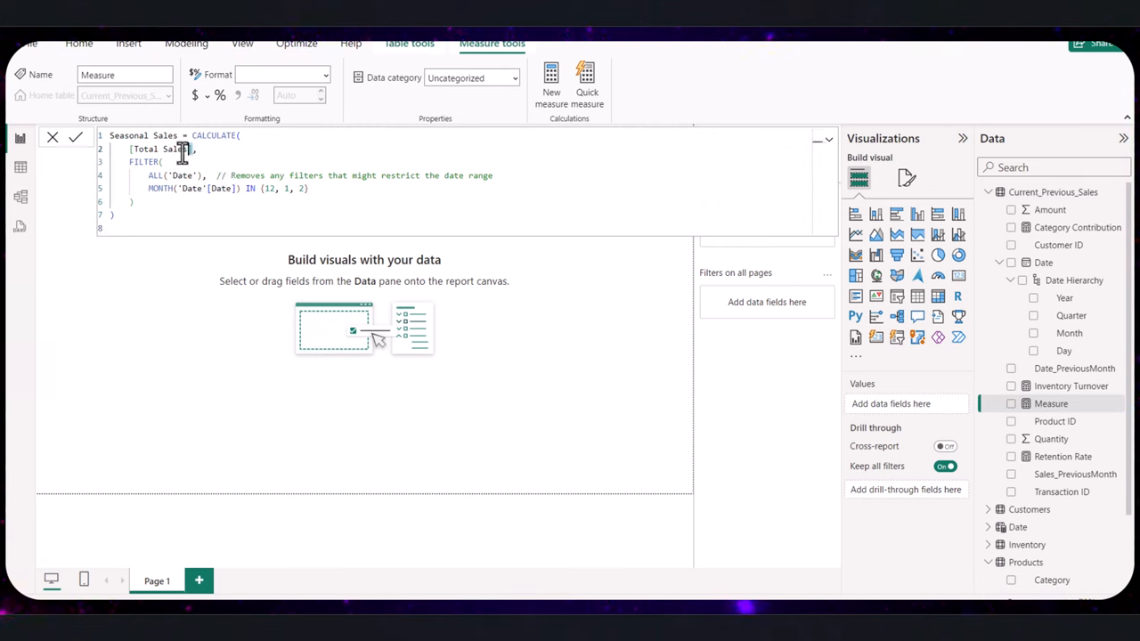
Step: Write Seasonal Sales = CALCULATE([Total Sales], FILTER(ALL('Date'), MONTH('Date'[Date]) IN {12,1,2}))
double_click(161, 150)
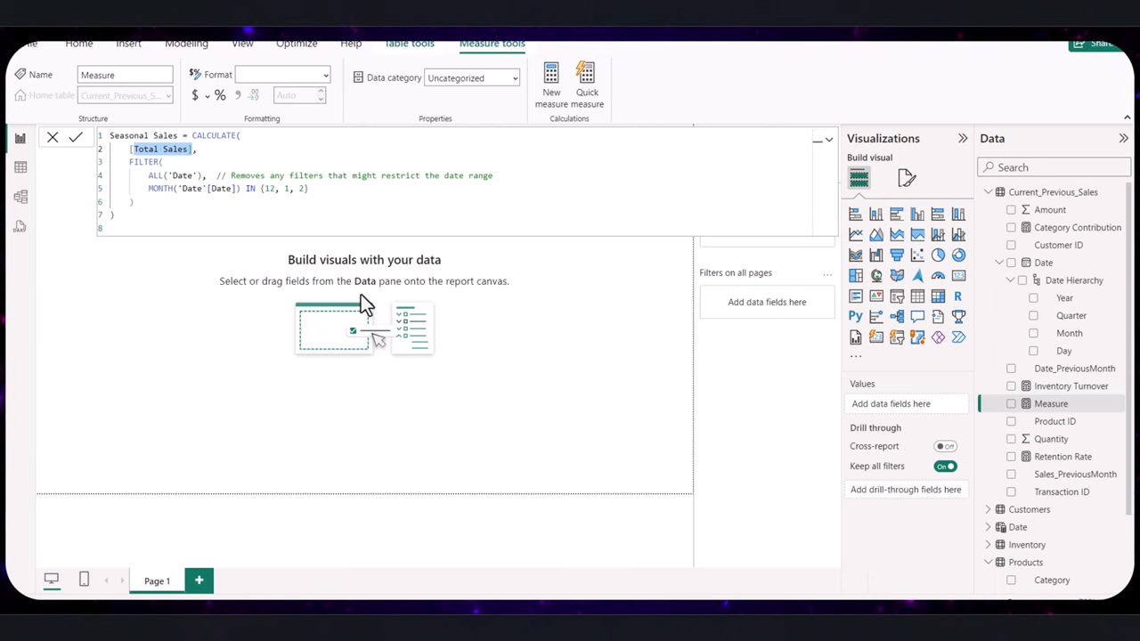
double_click(210, 135)
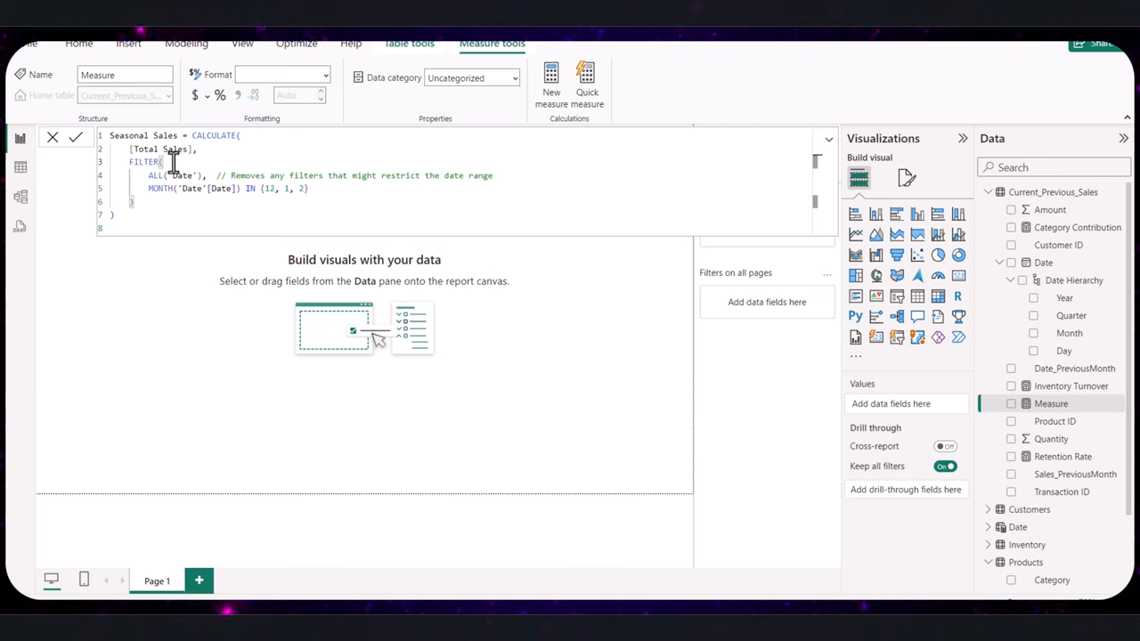
click(164, 160)
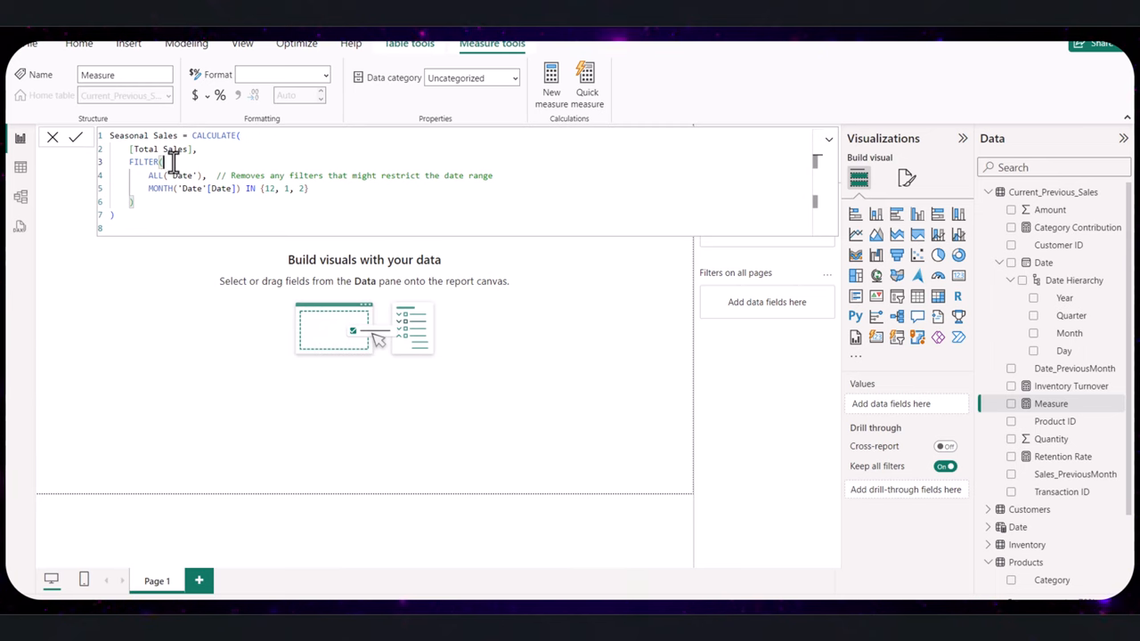
double_click(153, 177)
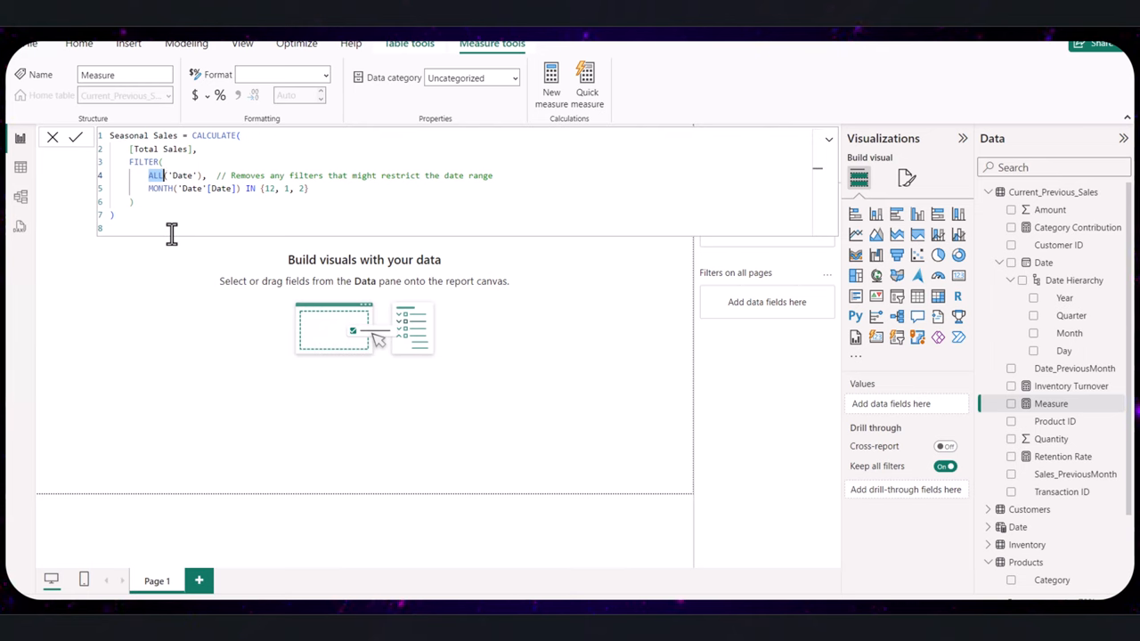
mouse_move(221, 374)
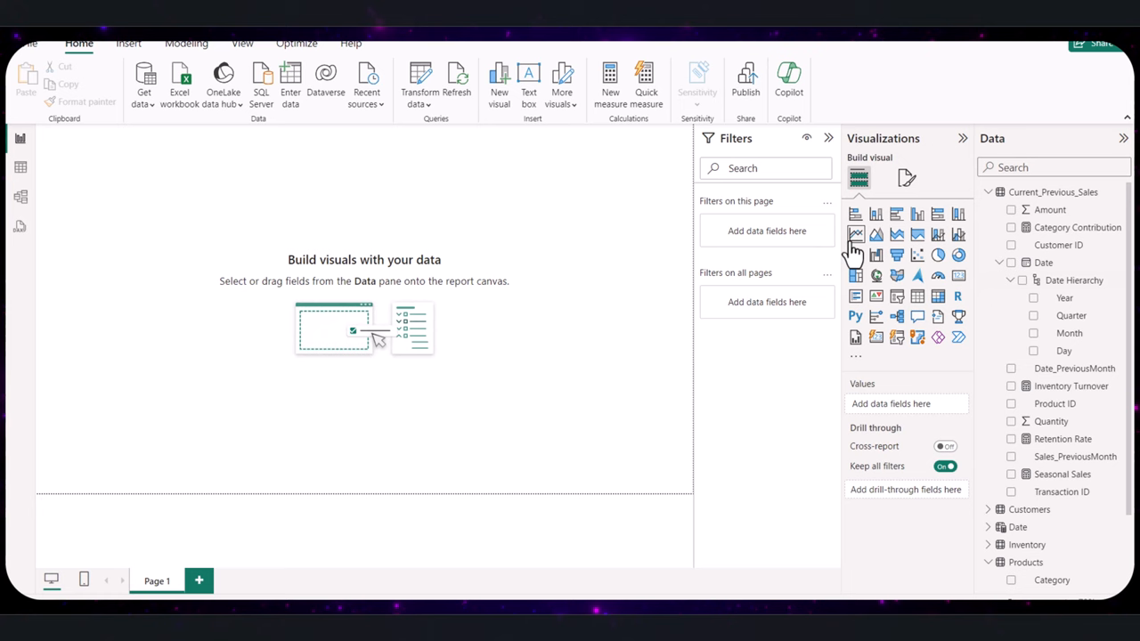
Step: Plot Seasonal Sales by Date Month on a line chart with the Date hierarchy expanded
click(1012, 474)
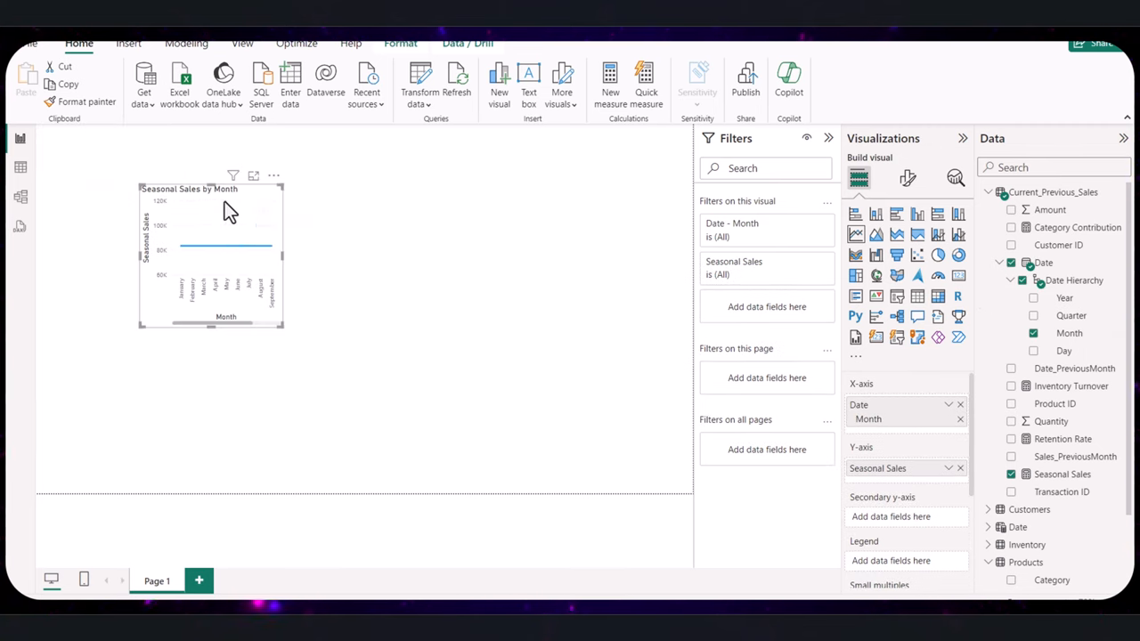
mouse_move(239, 217)
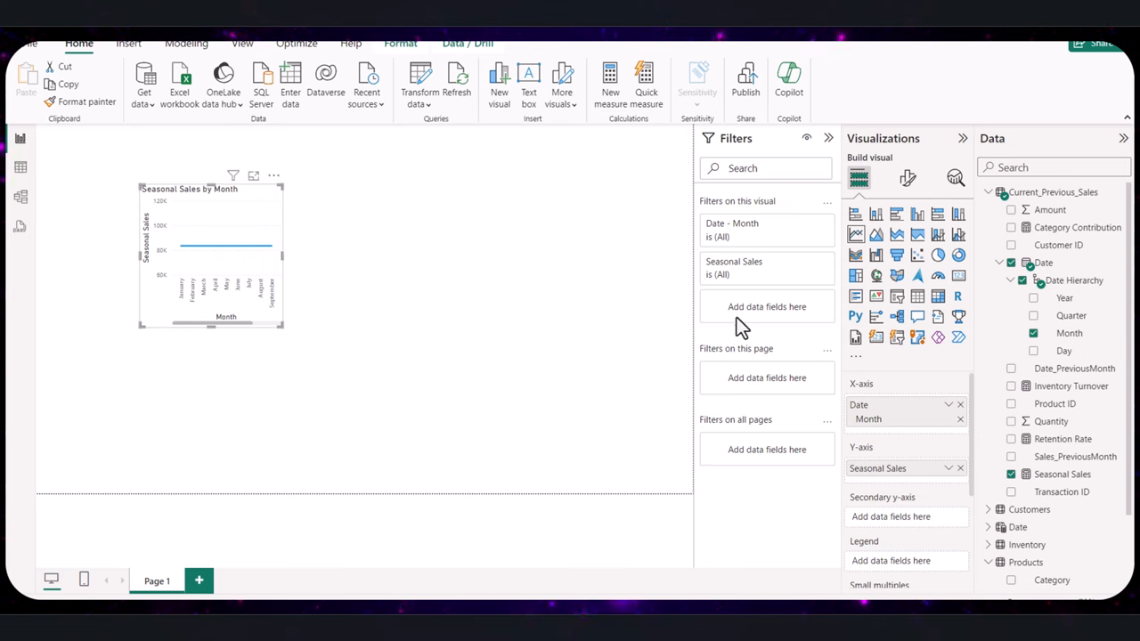
mouse_move(758, 289)
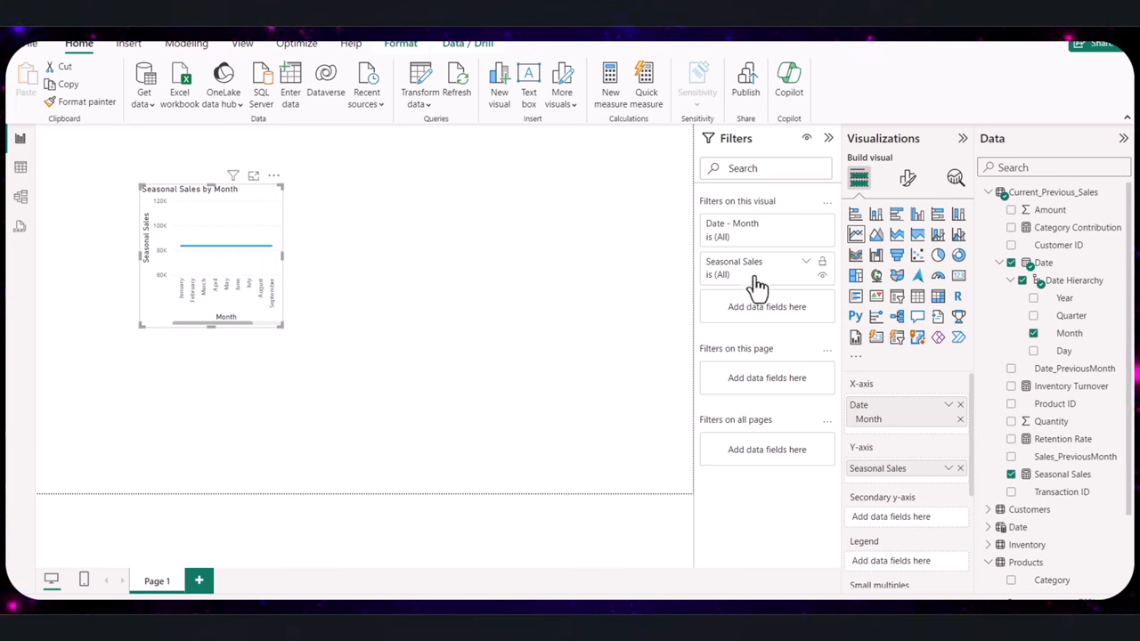
mouse_move(1069, 367)
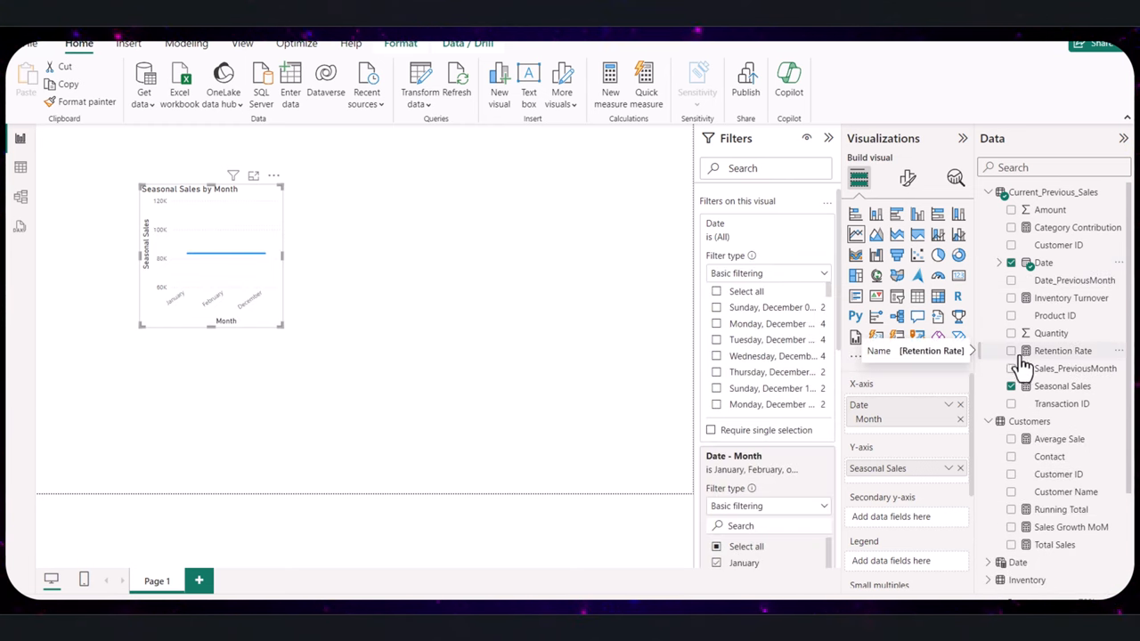
mouse_move(1012, 303)
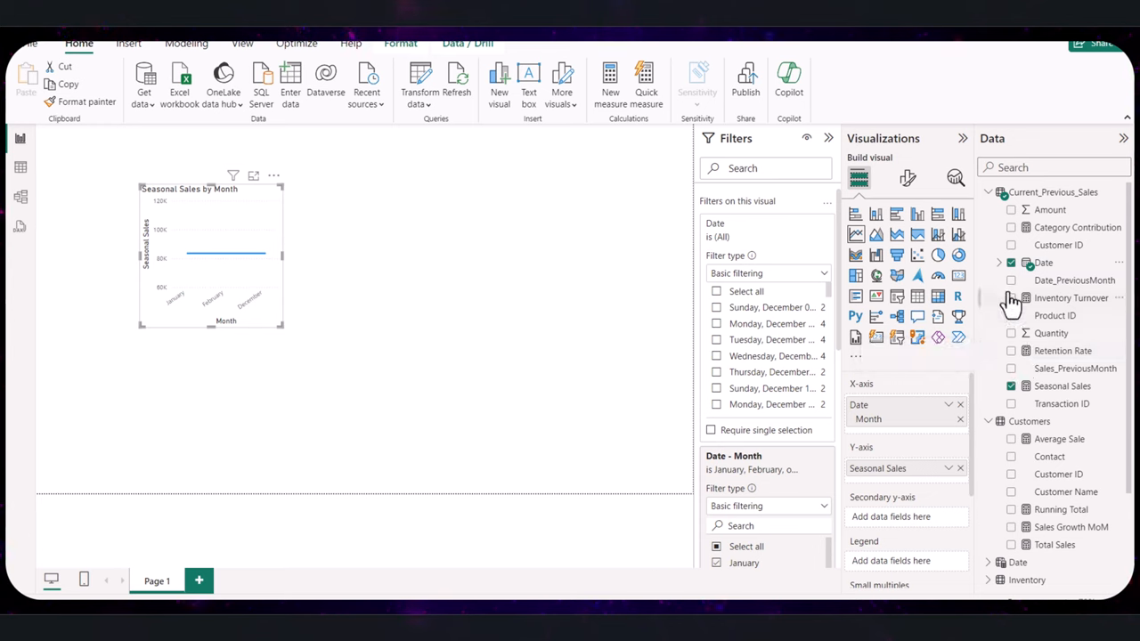
click(999, 262)
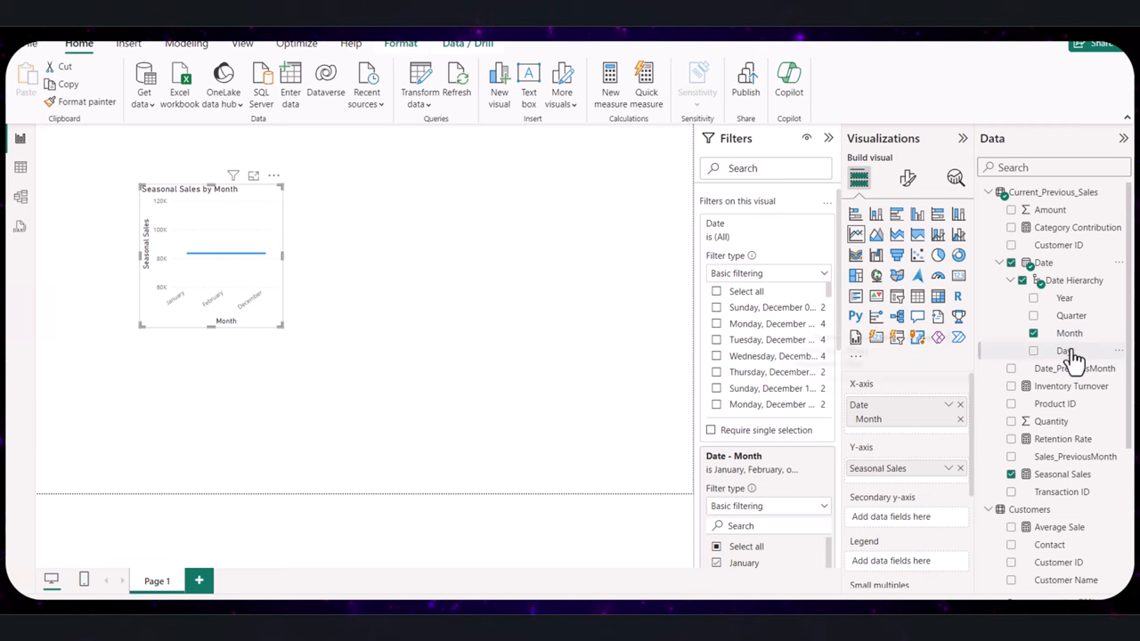
mouse_move(1069, 351)
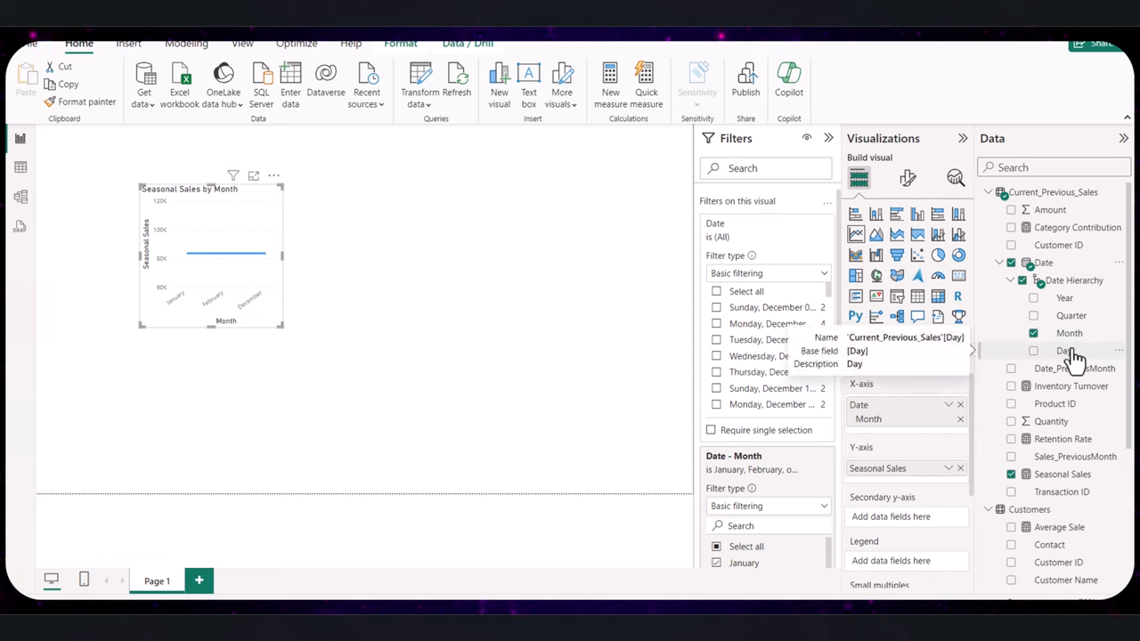